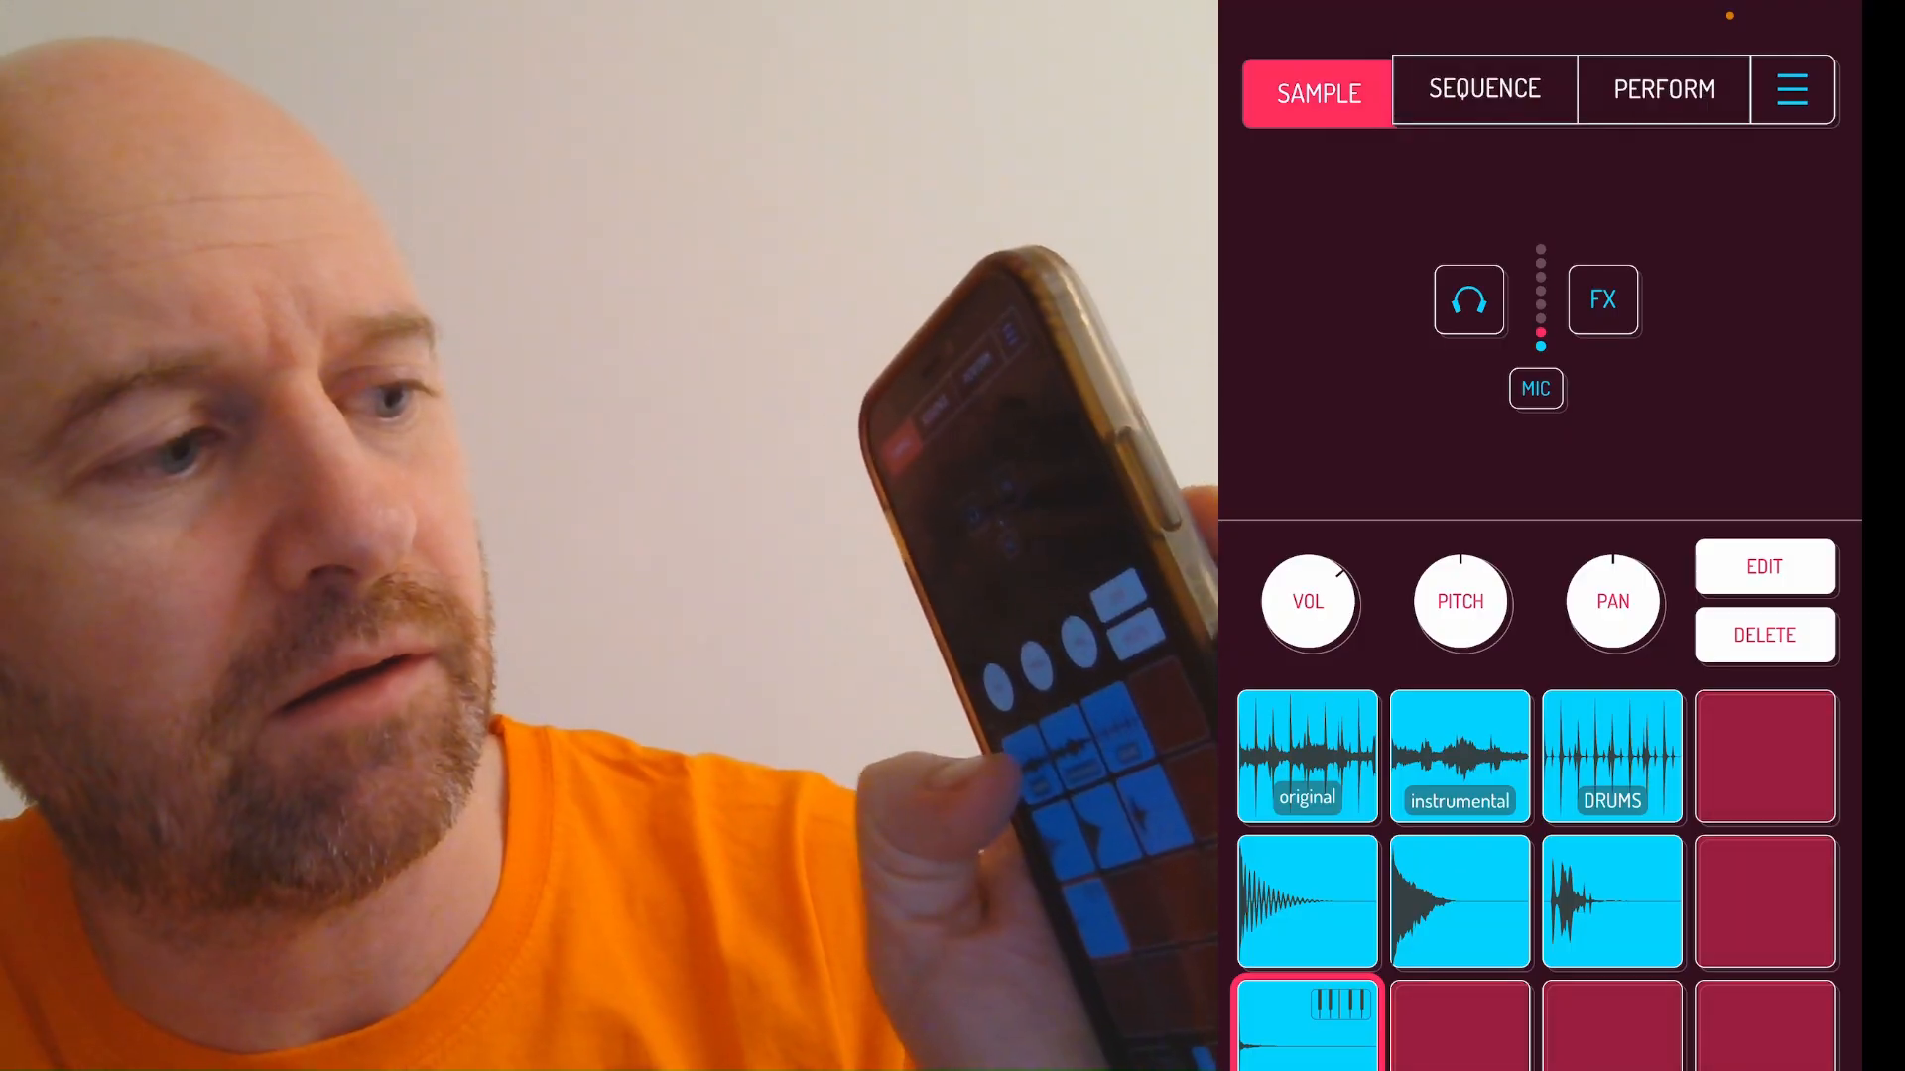
- Audition the original, instrumental, and middle-row first pads
left_click(1307, 756)
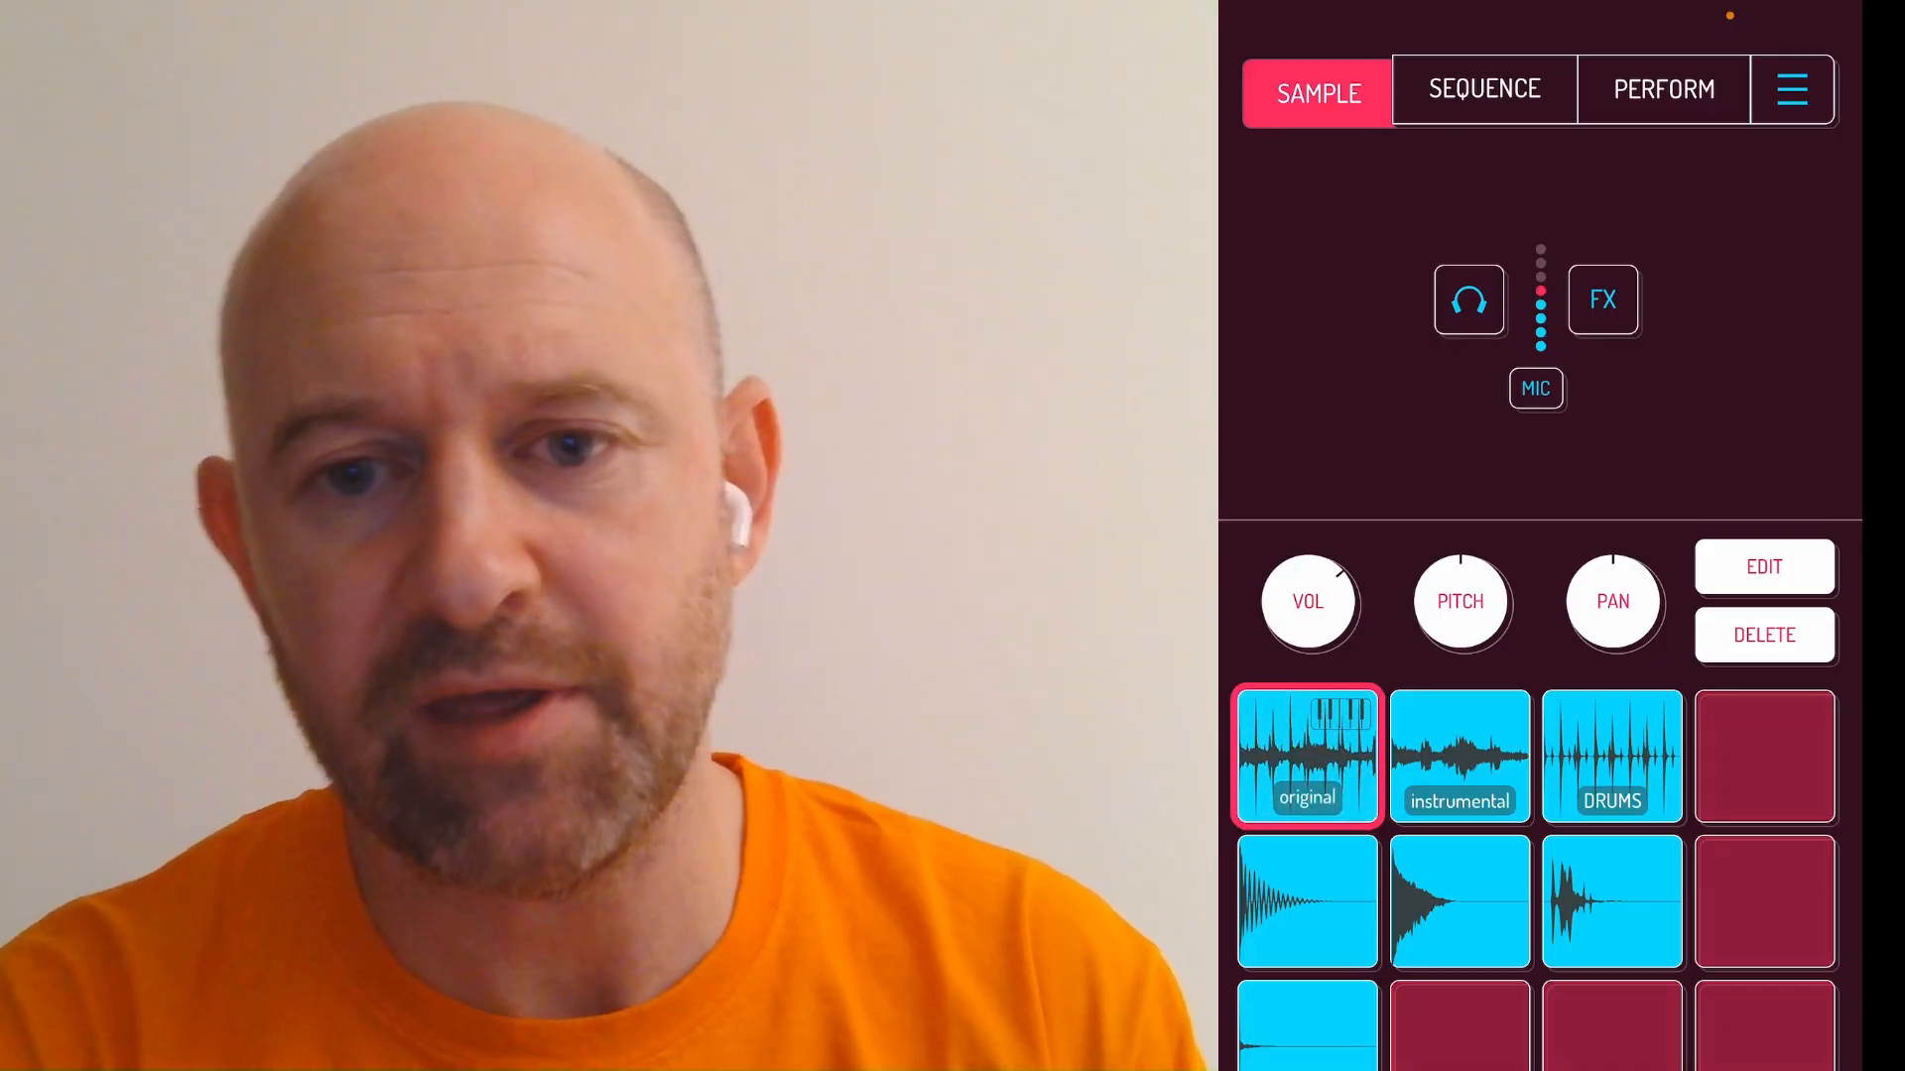
left_click(1459, 757)
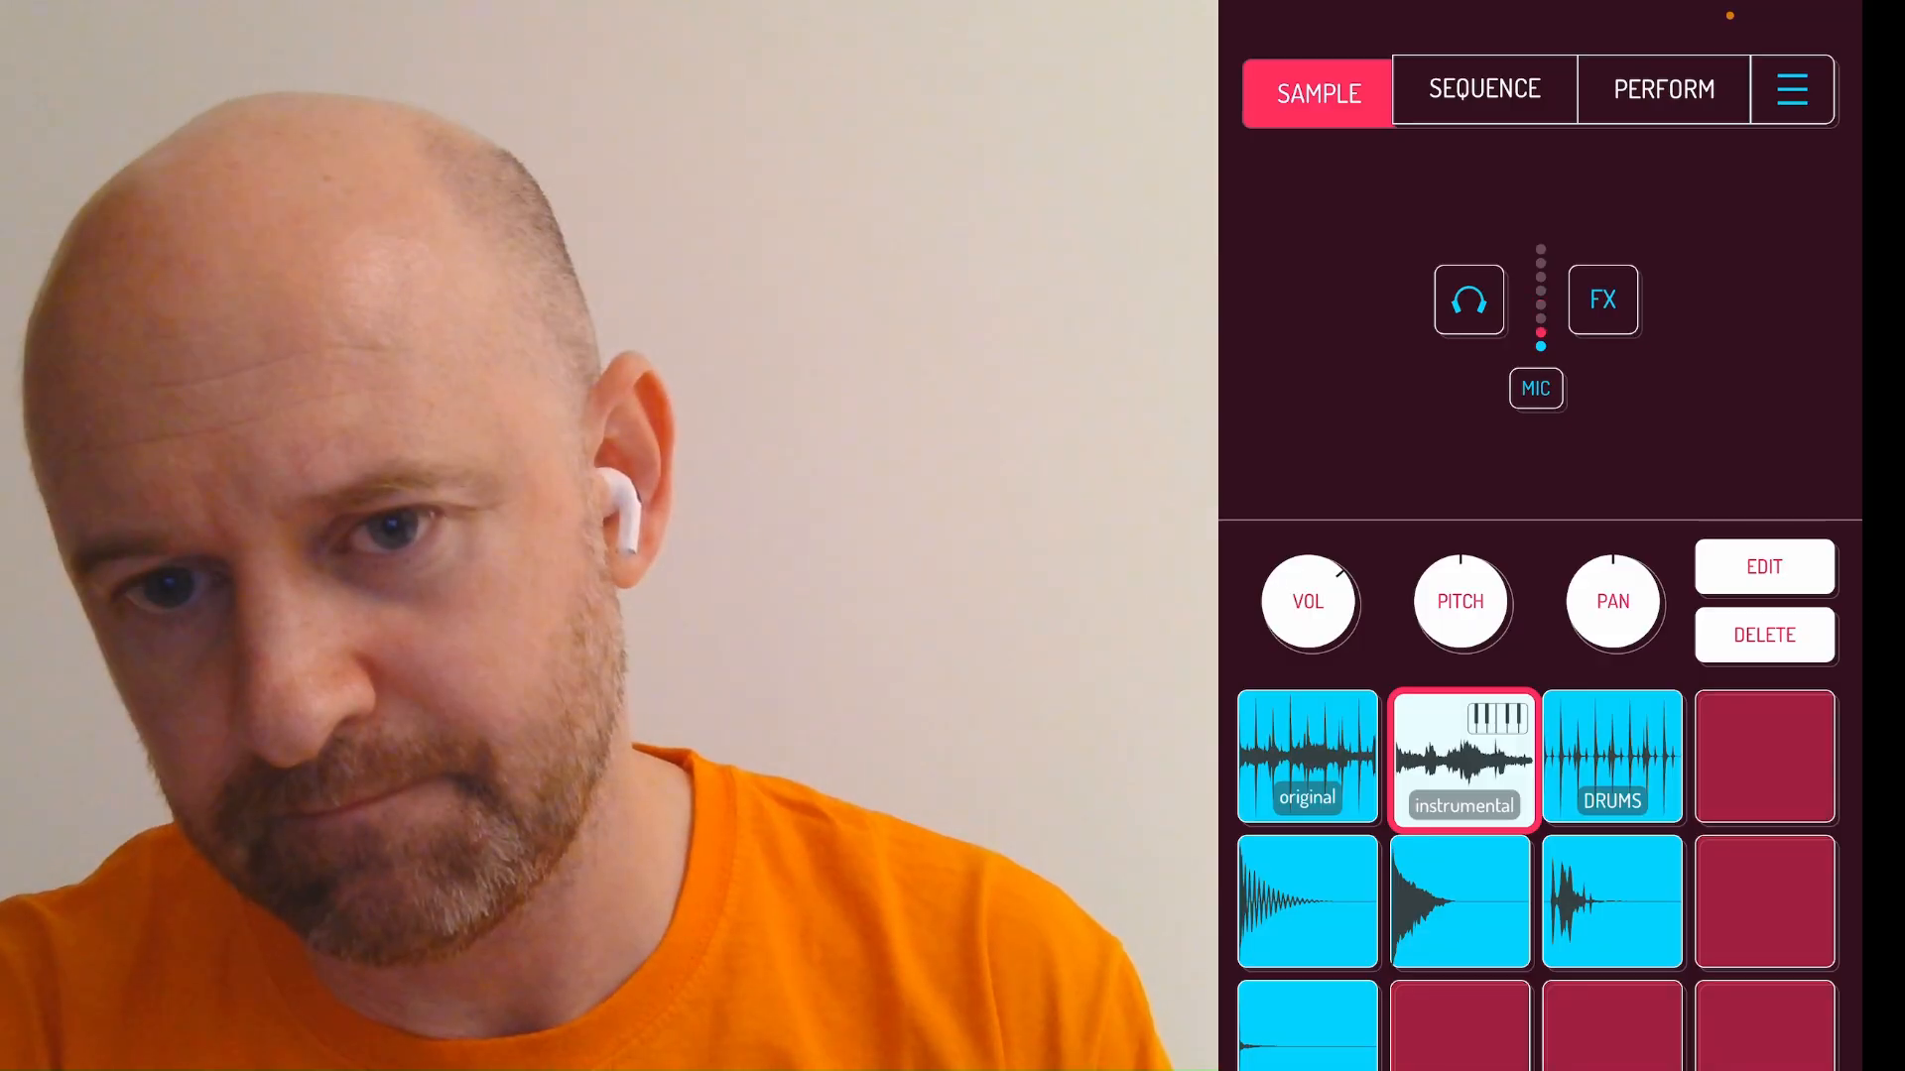
left_click(1462, 756)
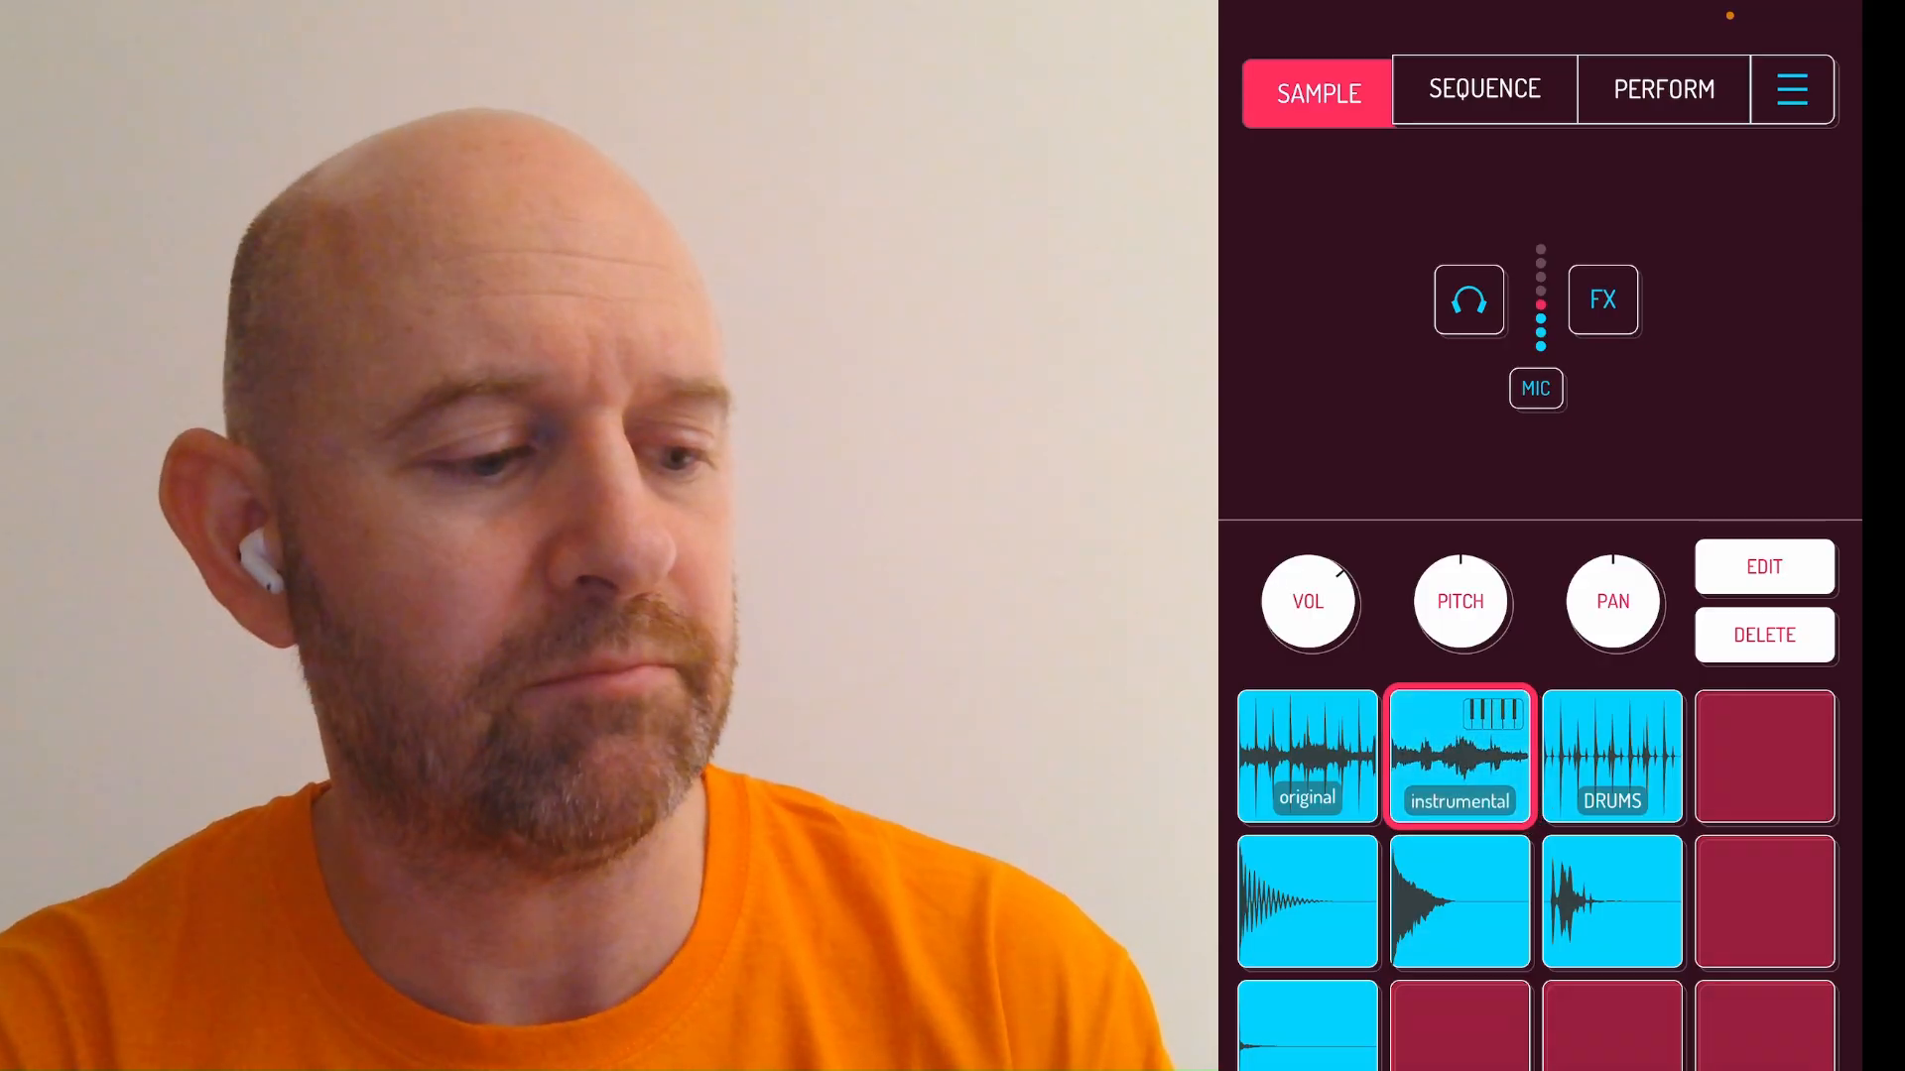
left_click(1308, 902)
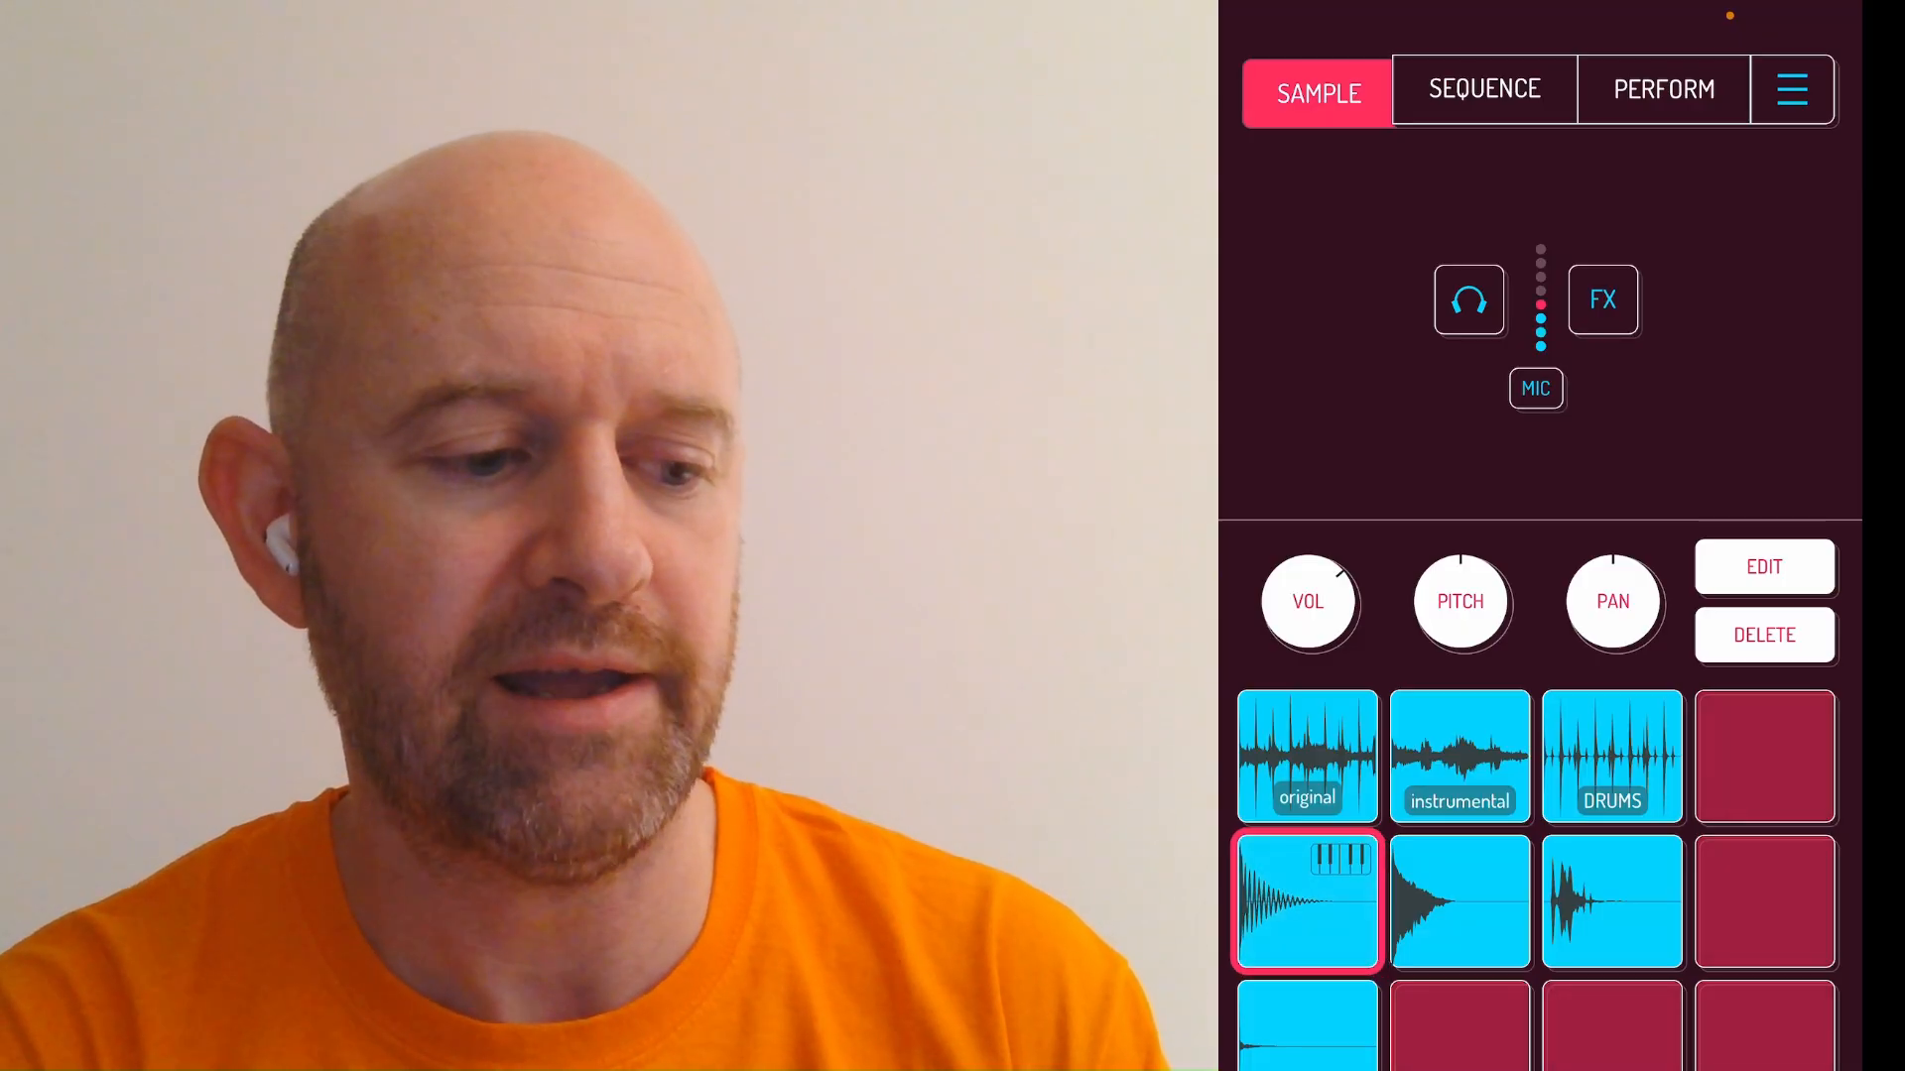
- Delete the middle row's second pad sample, audition the third pad, and dismiss the Low Battery alert
left_click(1459, 902)
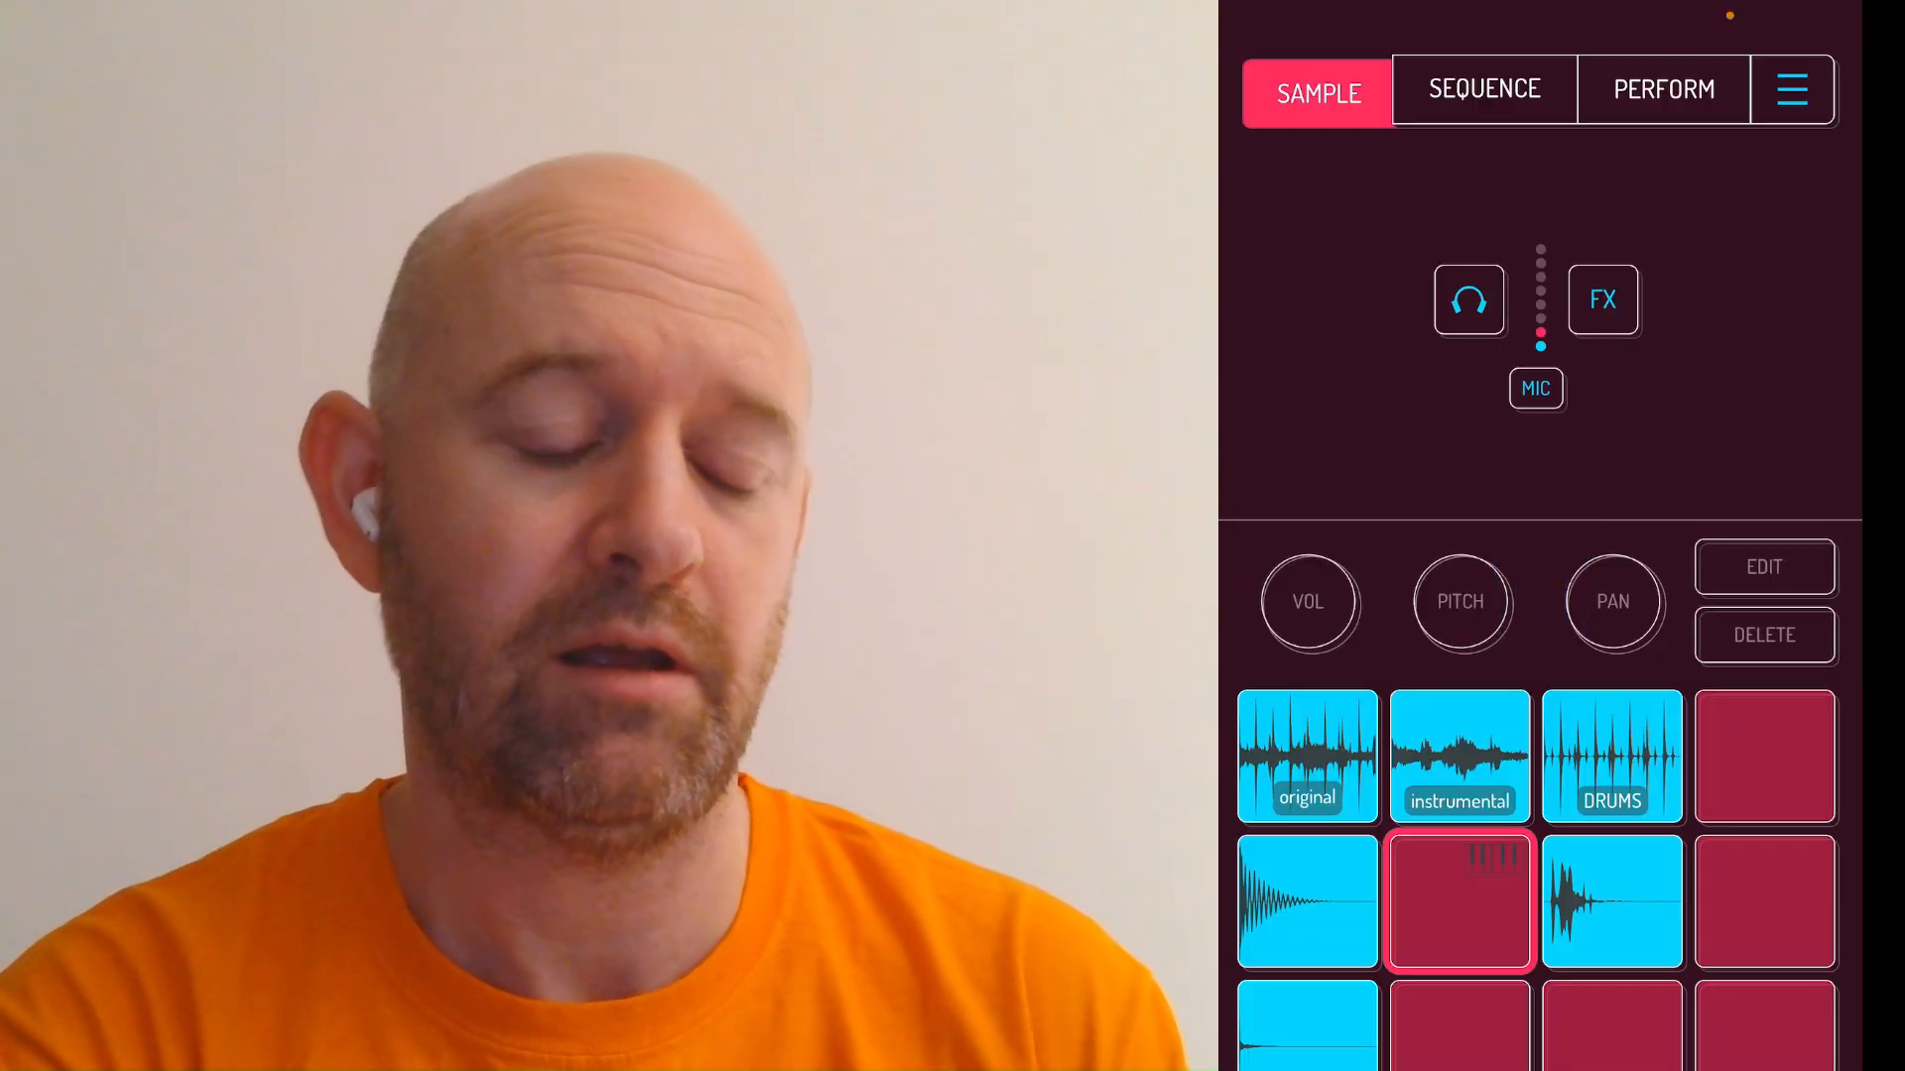
left_click(1612, 900)
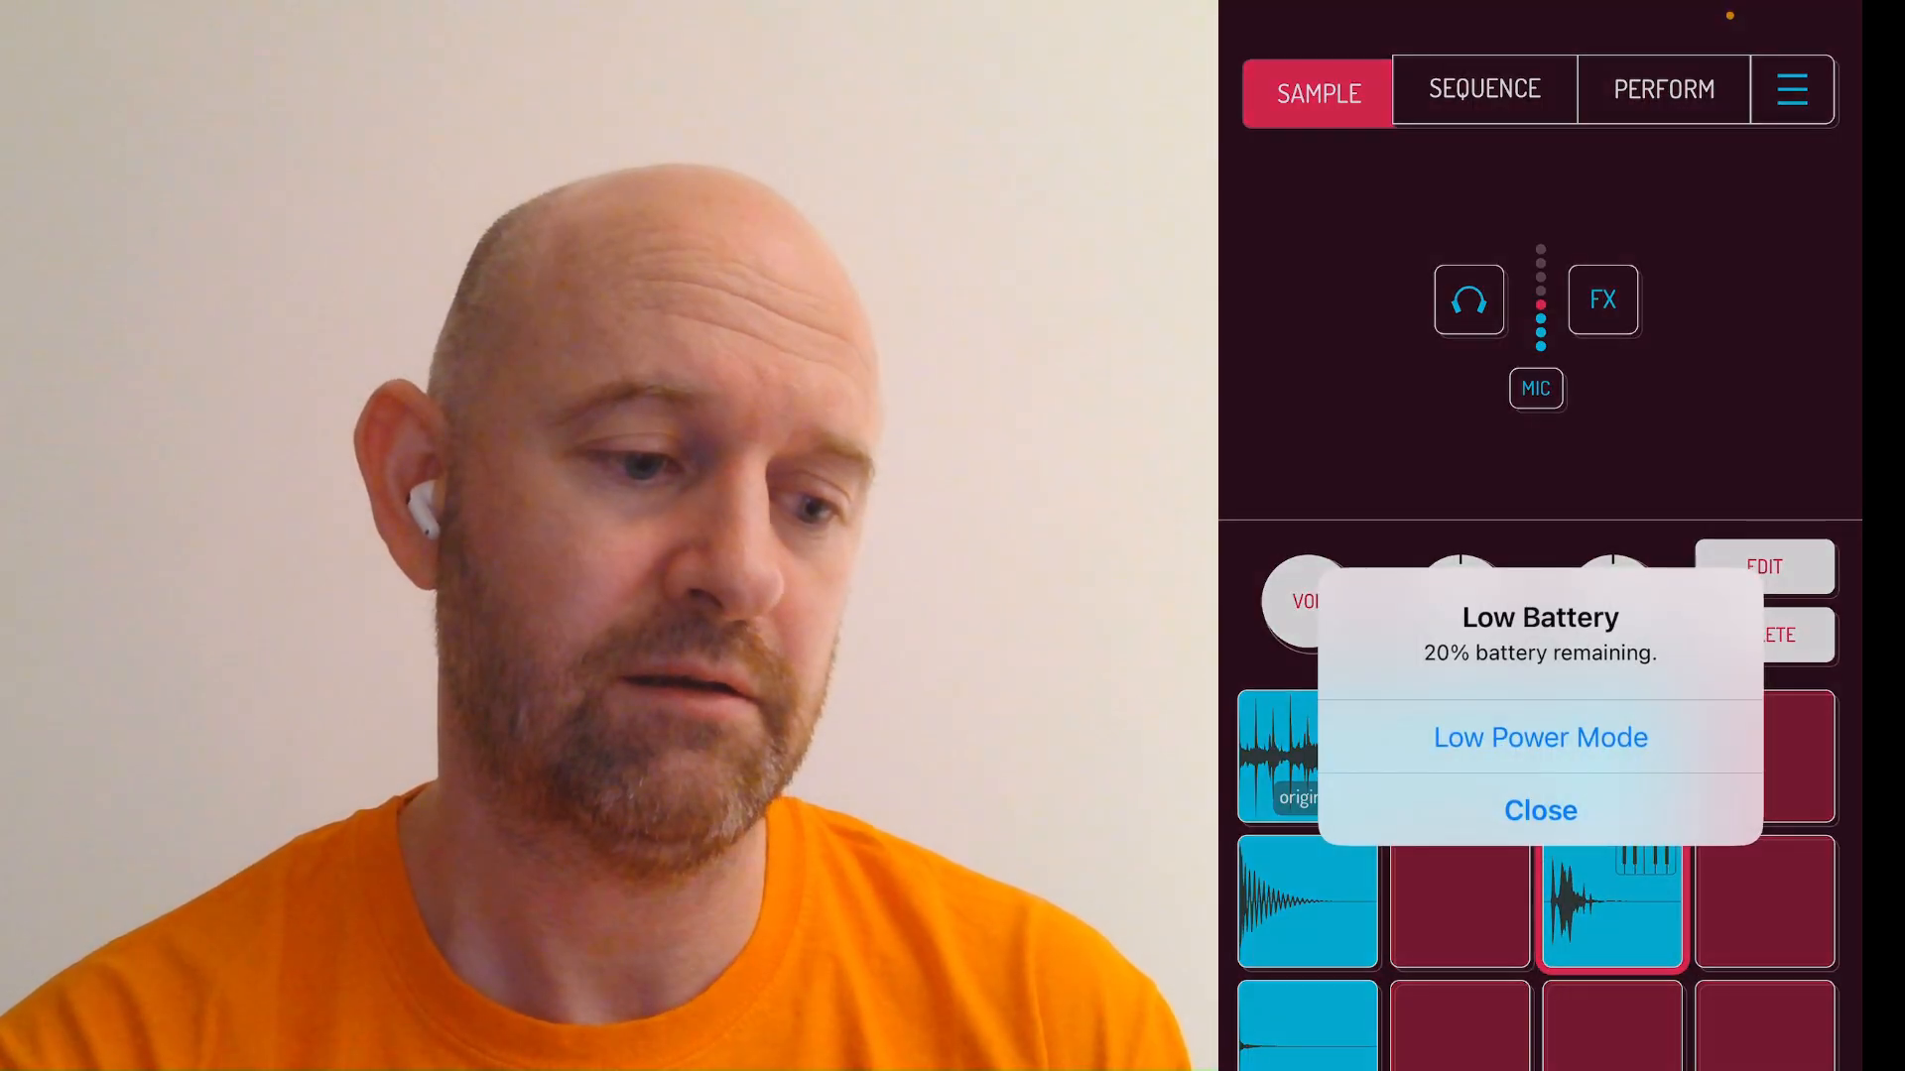
left_click(1539, 810)
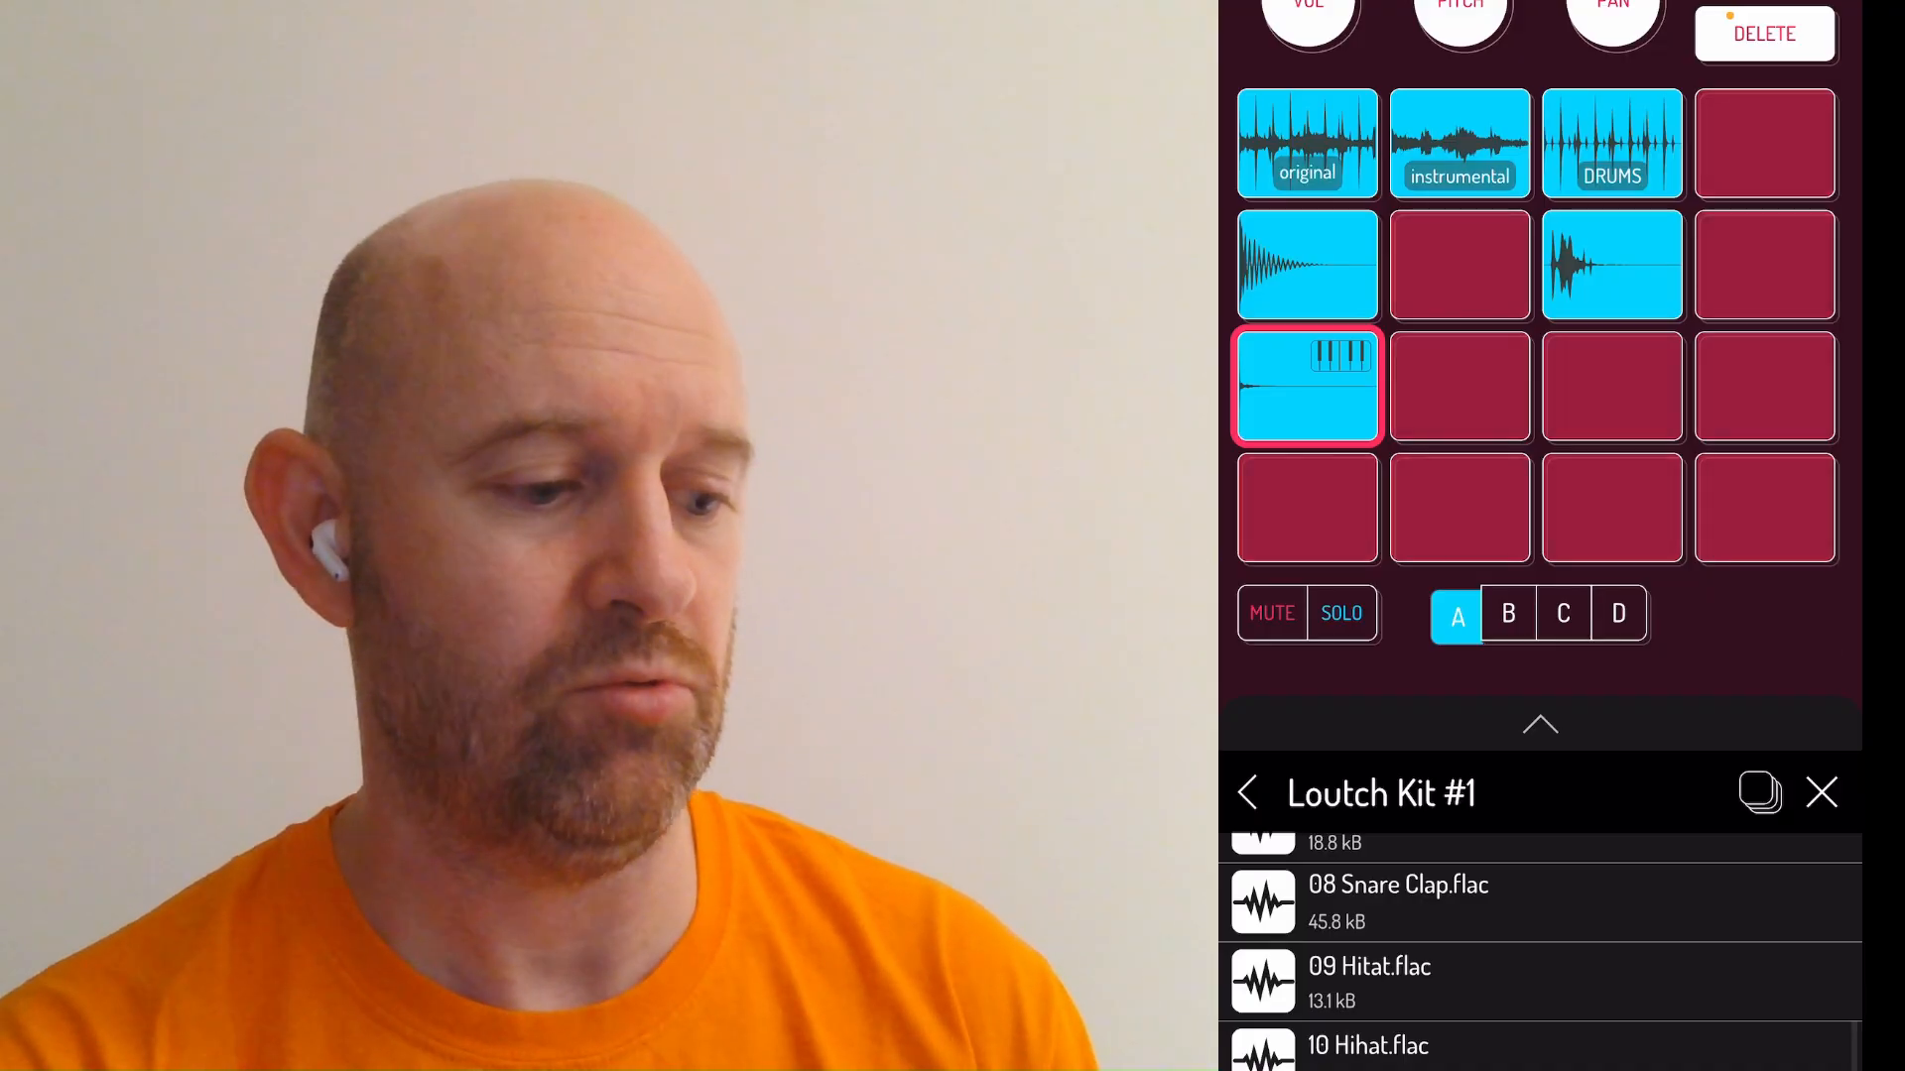
- Browse back to SAMPLES, open MORE, and drag QUOKKA onto the bottom-left empty pad
left_click(1245, 794)
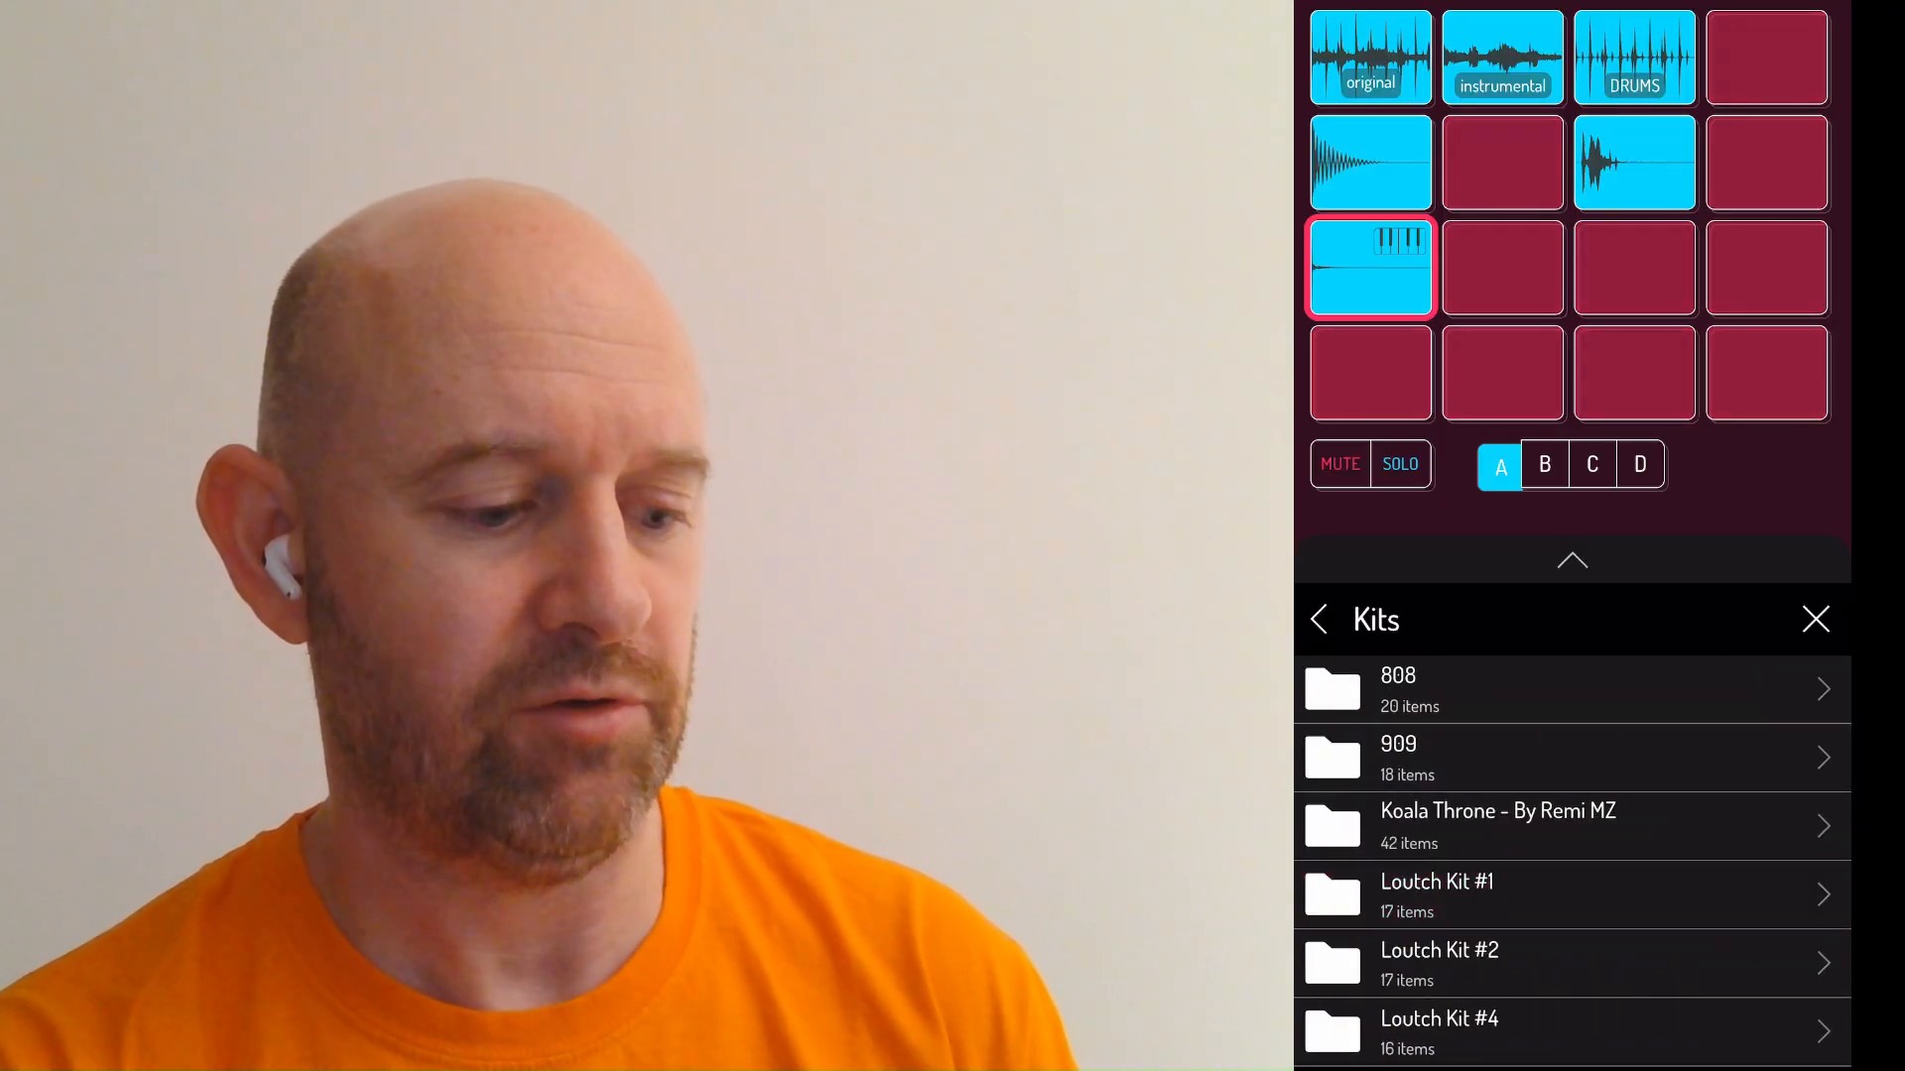
left_click(1319, 619)
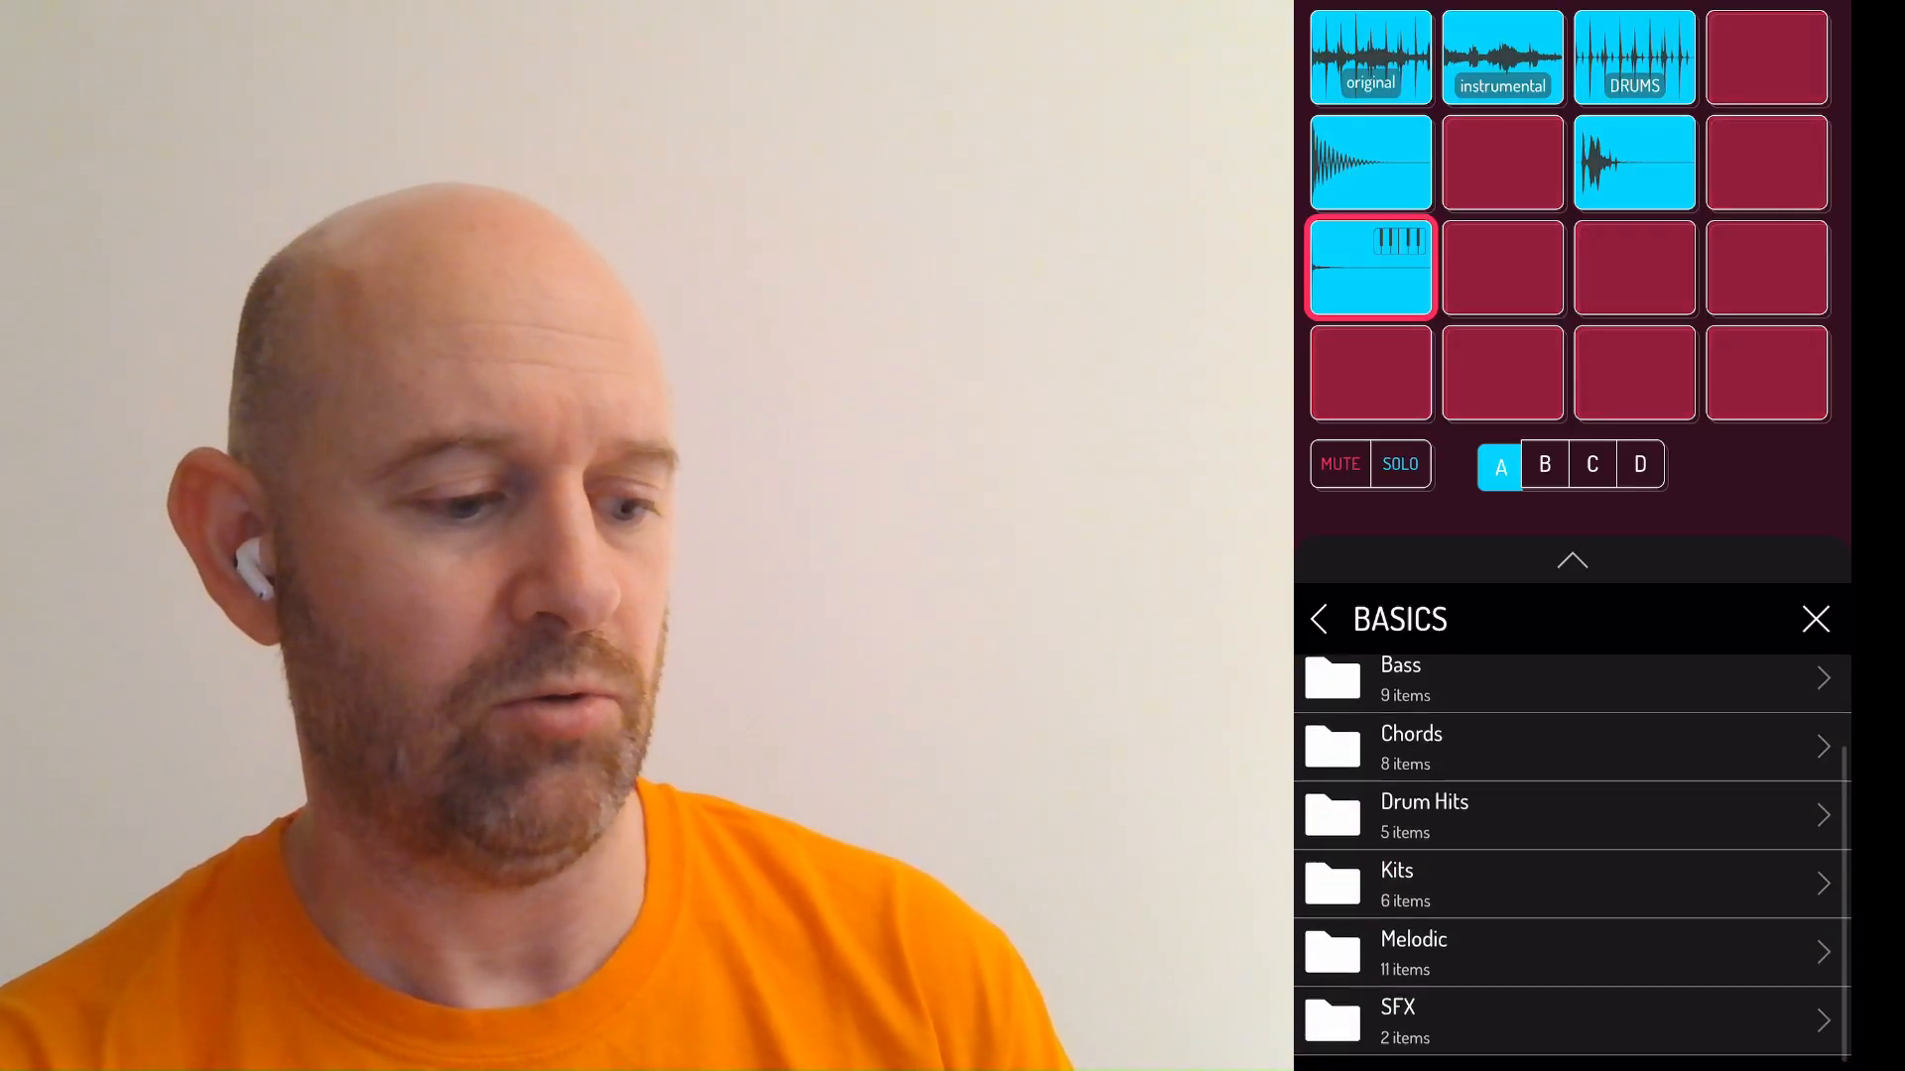
left_click(1318, 619)
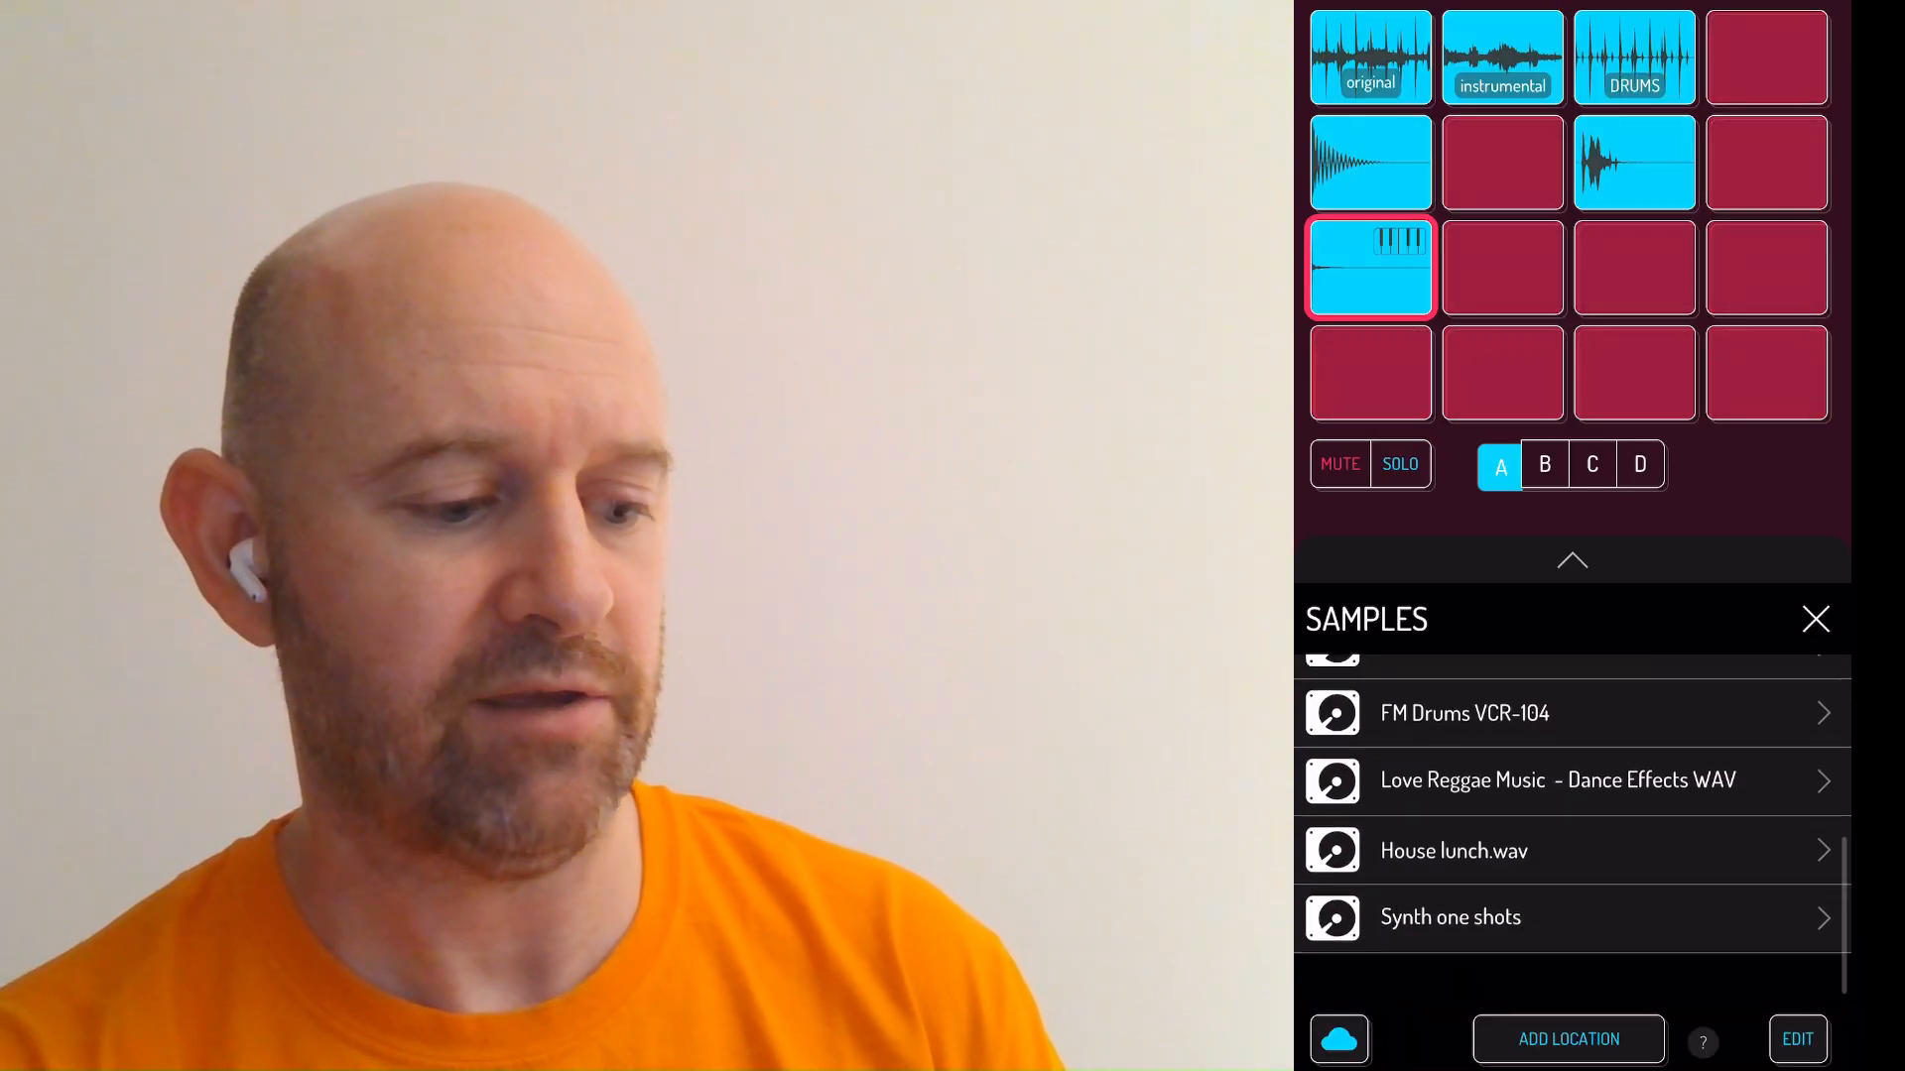
scroll("down", 3)
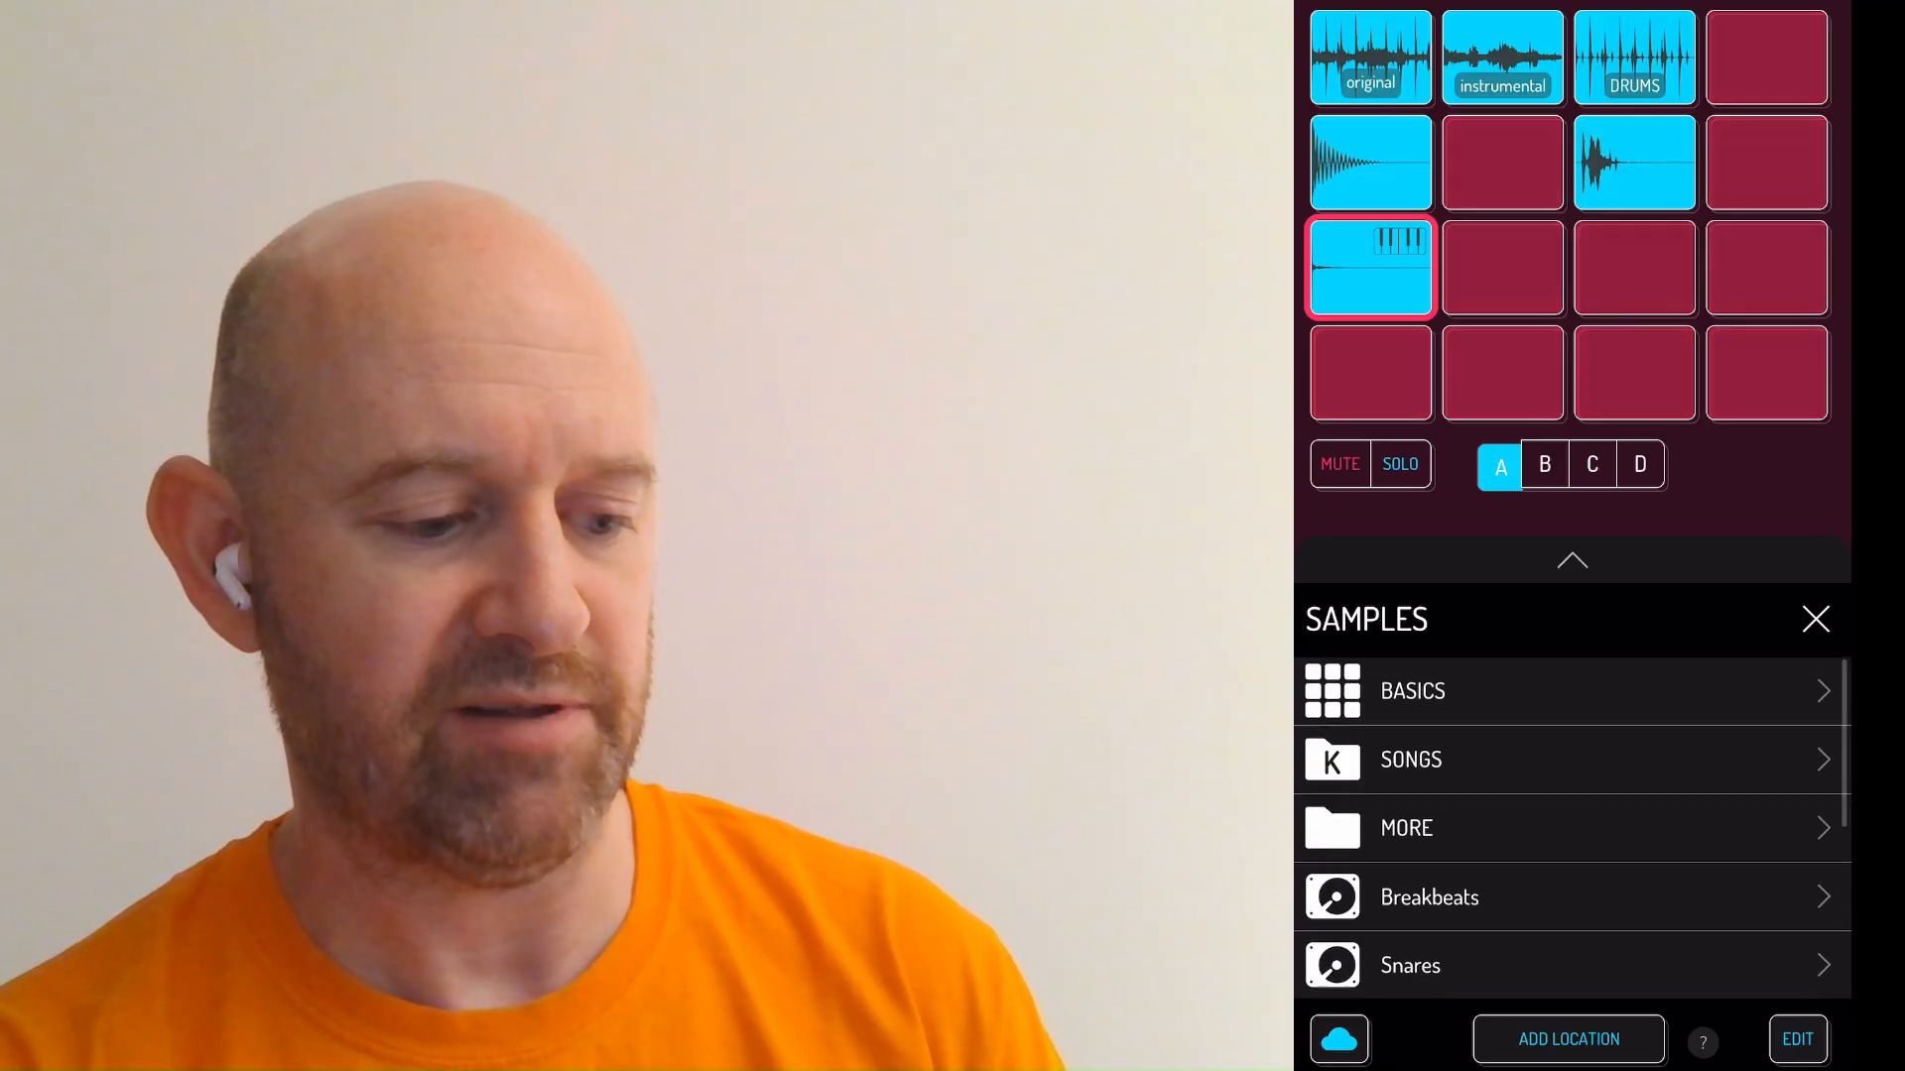
left_click(1405, 828)
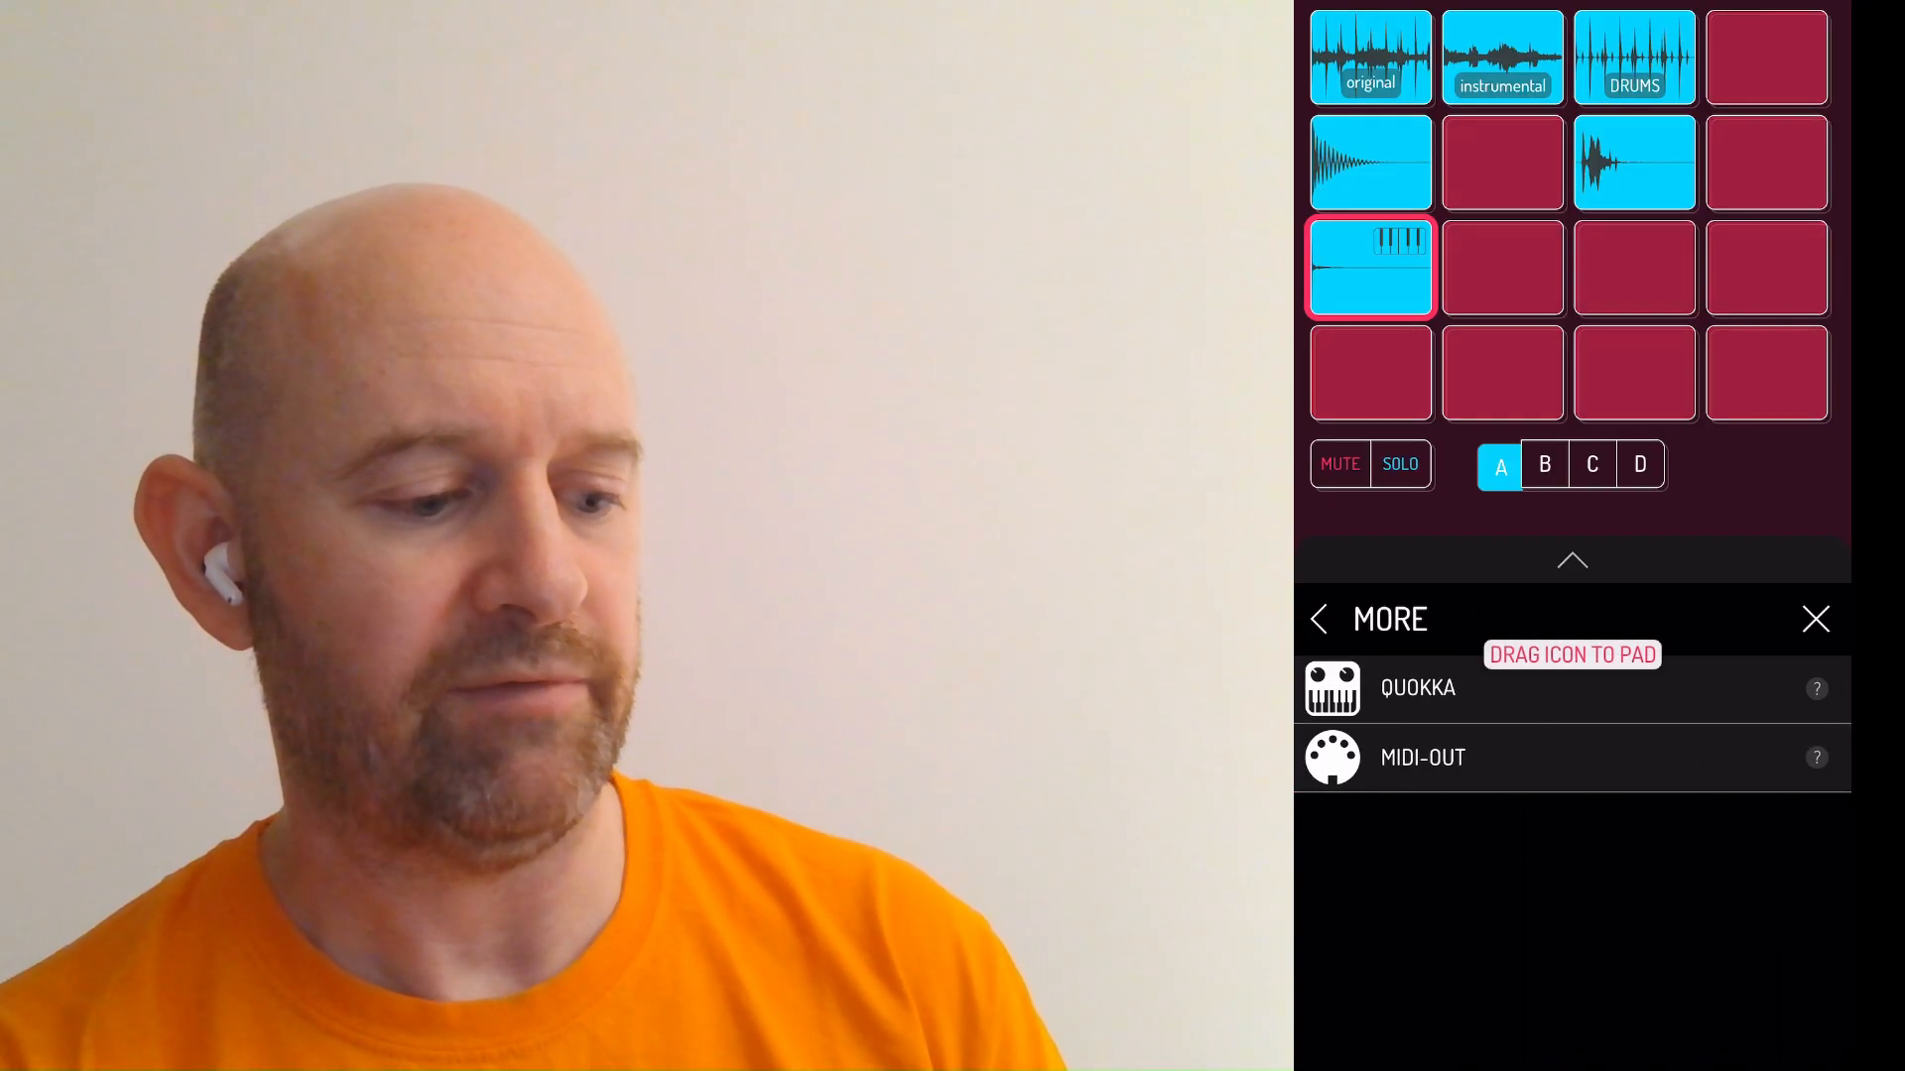
left_click(1572, 687)
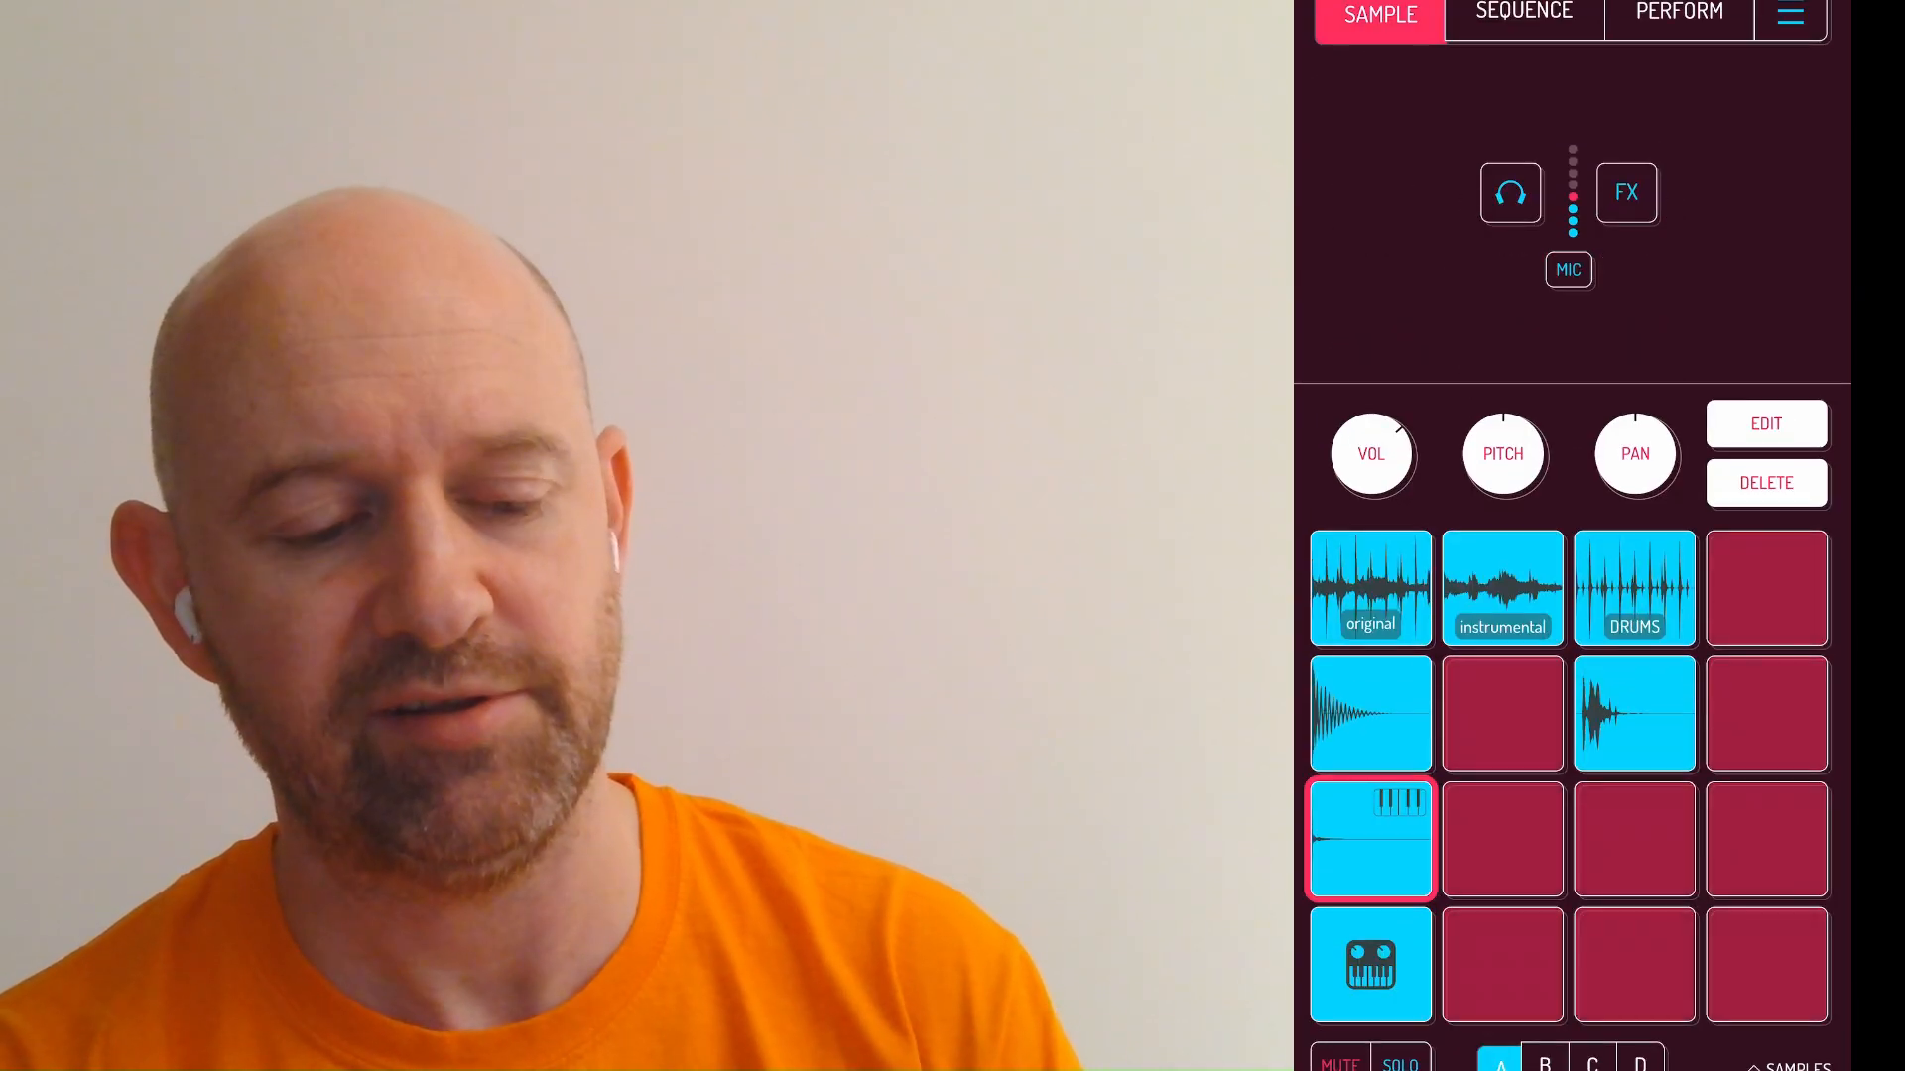
- Select the Quokka pad and show its pentatonic note grid in SEQUENCE
left_click(1370, 964)
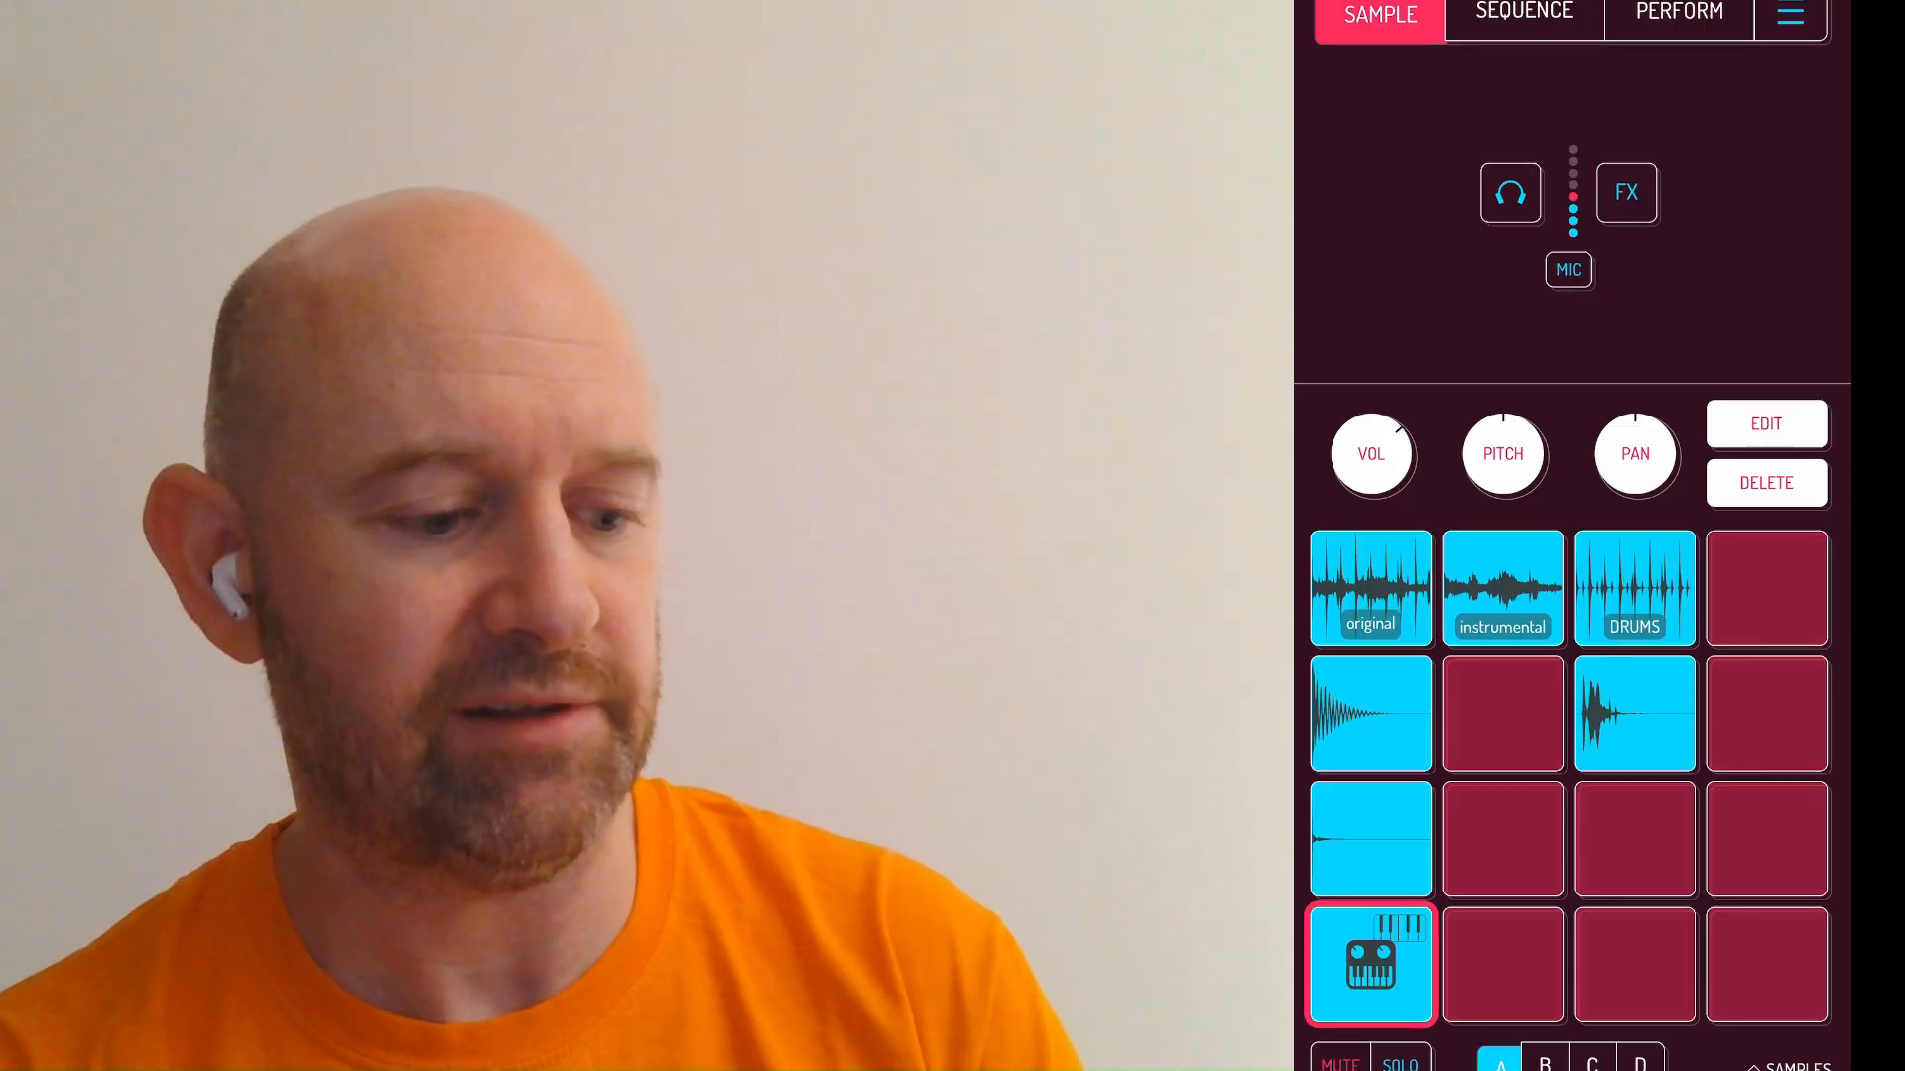
left_click(1524, 15)
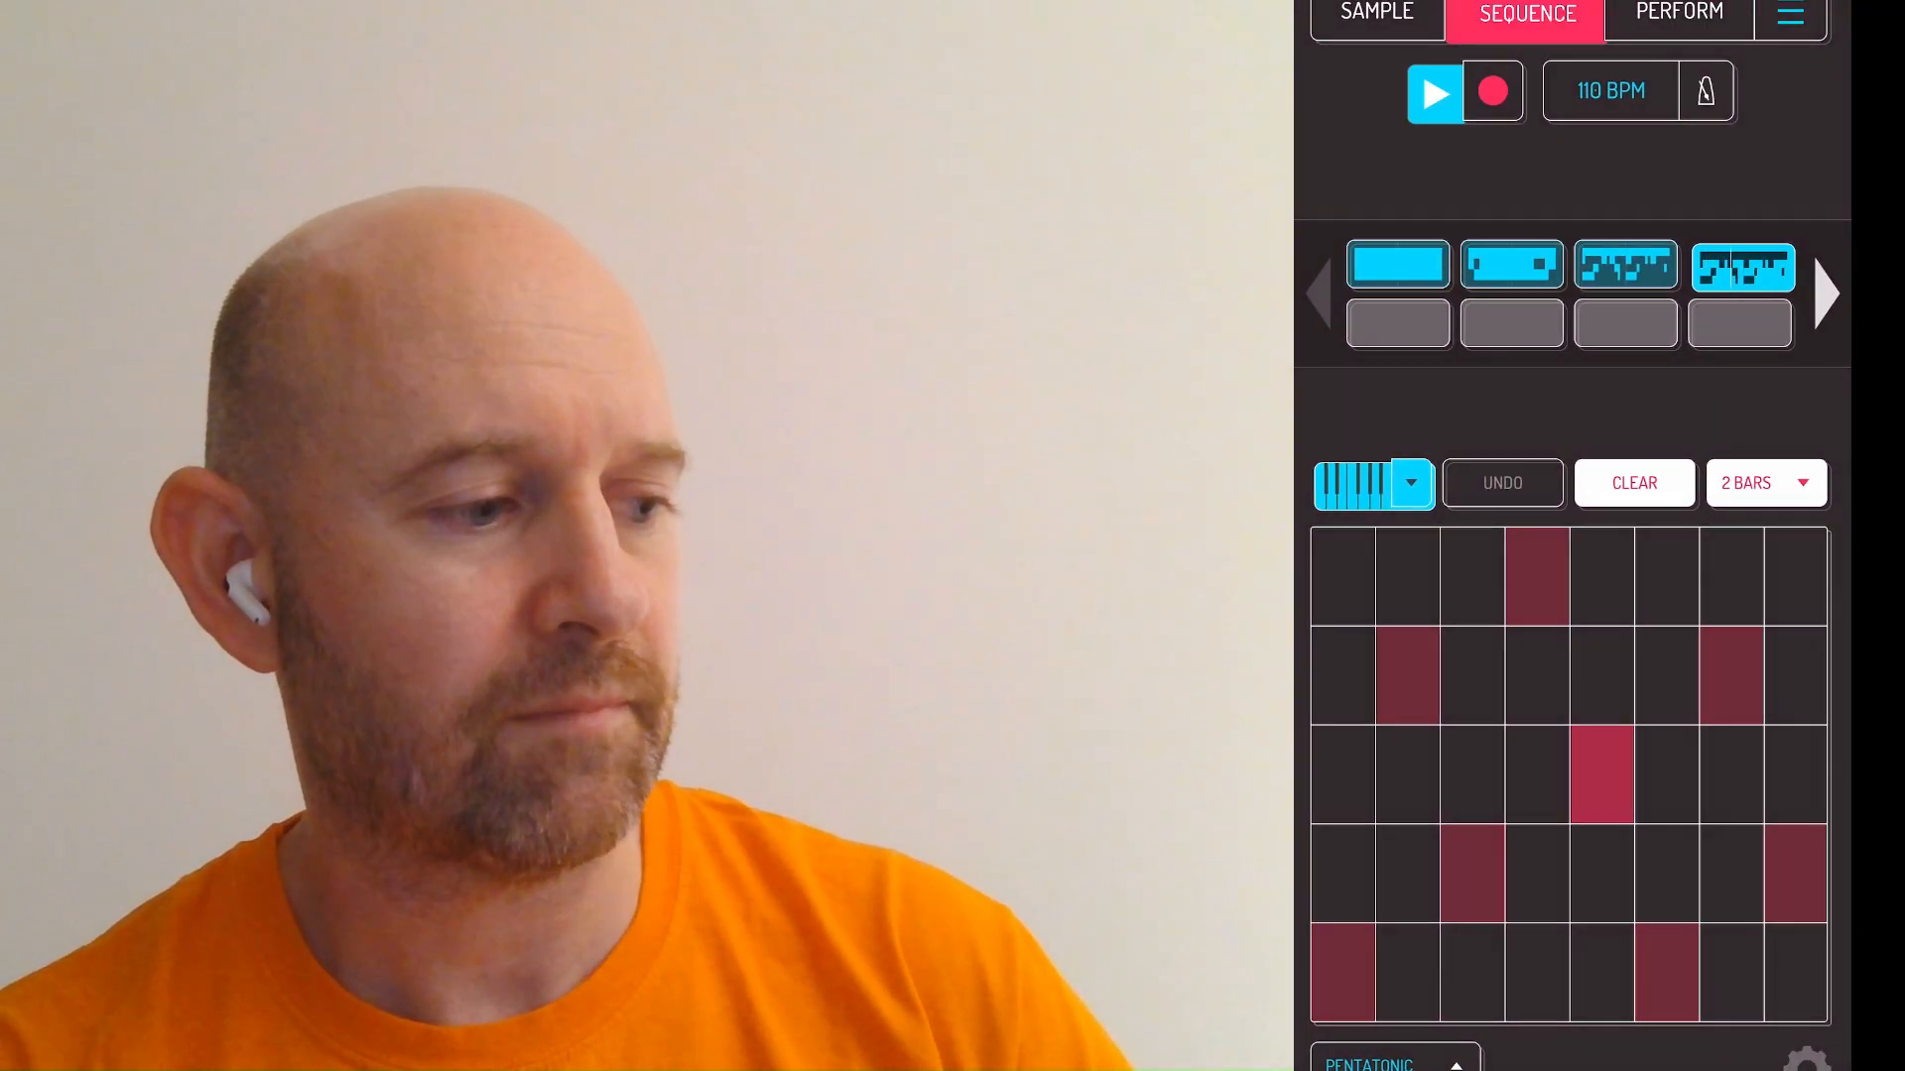
- Turn the Quokka pad's PITCH knob to +2.20 semitones and return to its note grid
left_click(1379, 12)
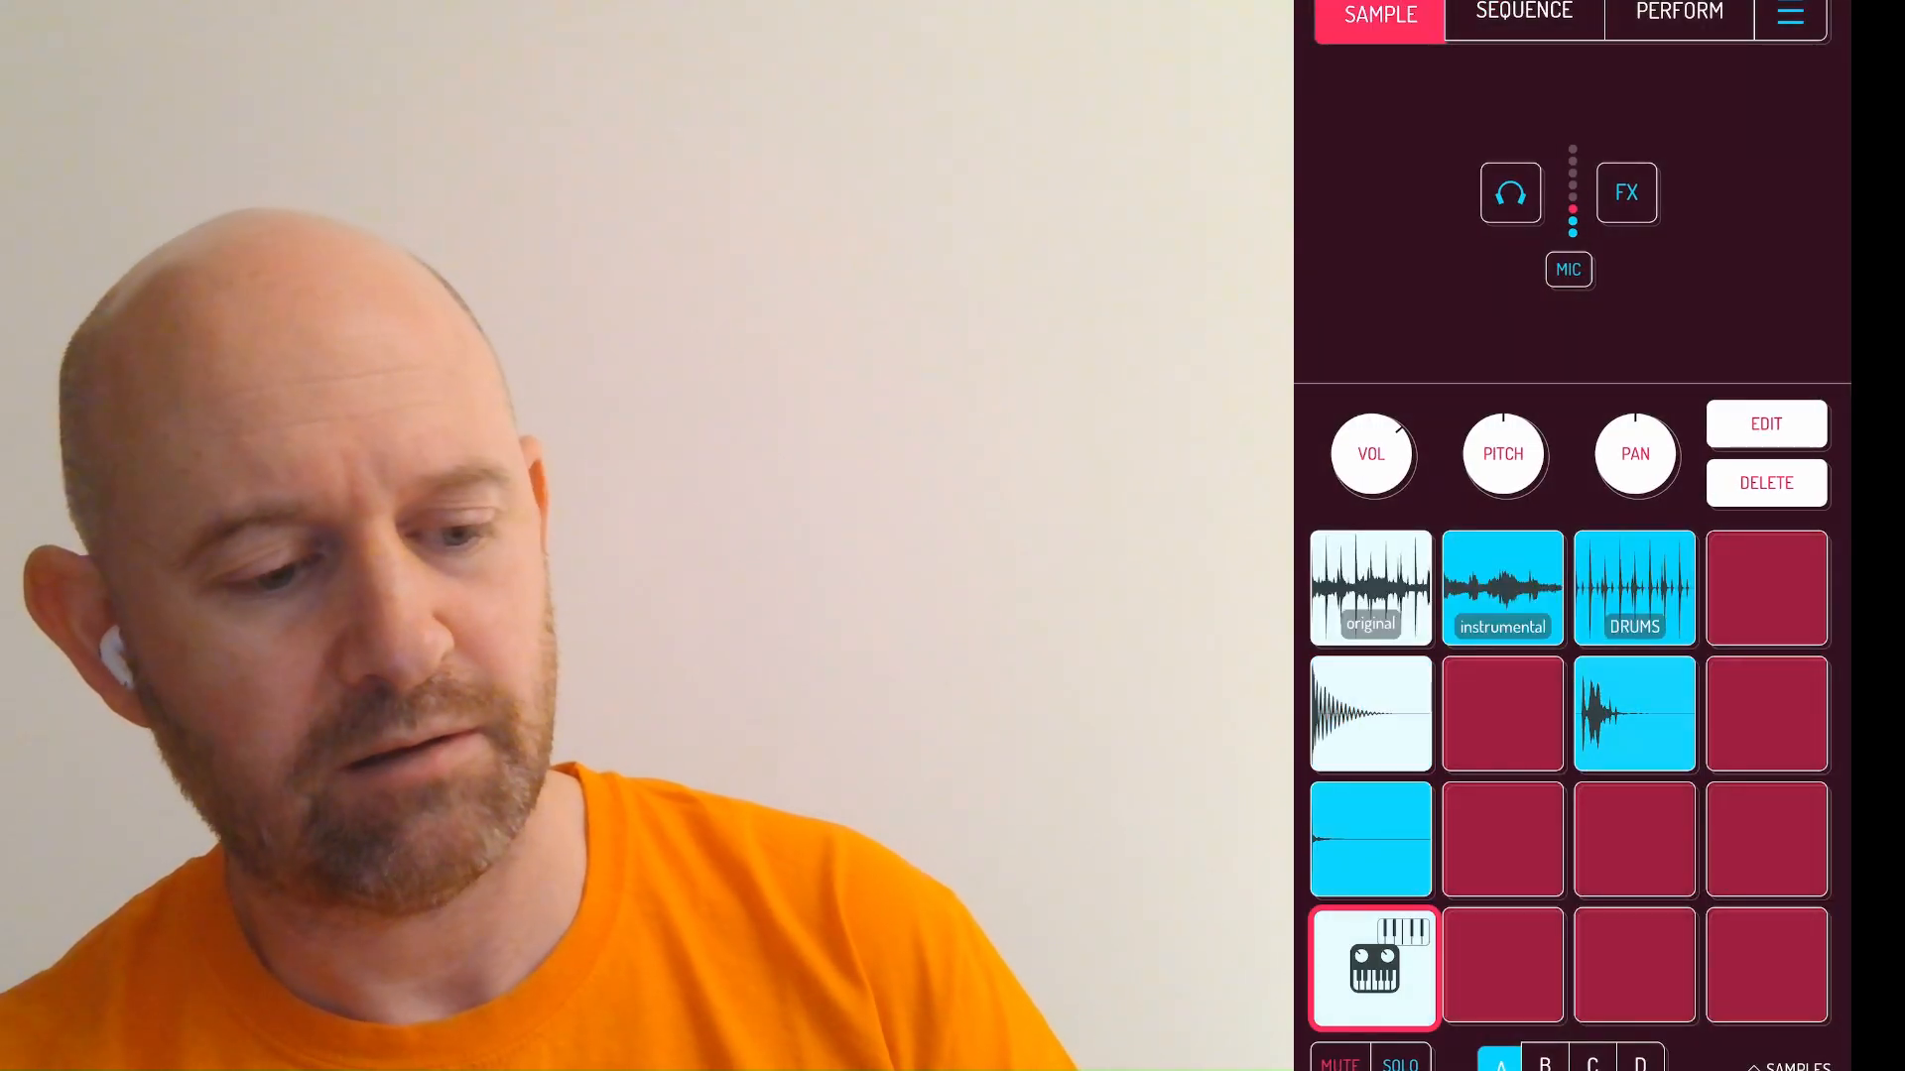
left_click(1504, 455)
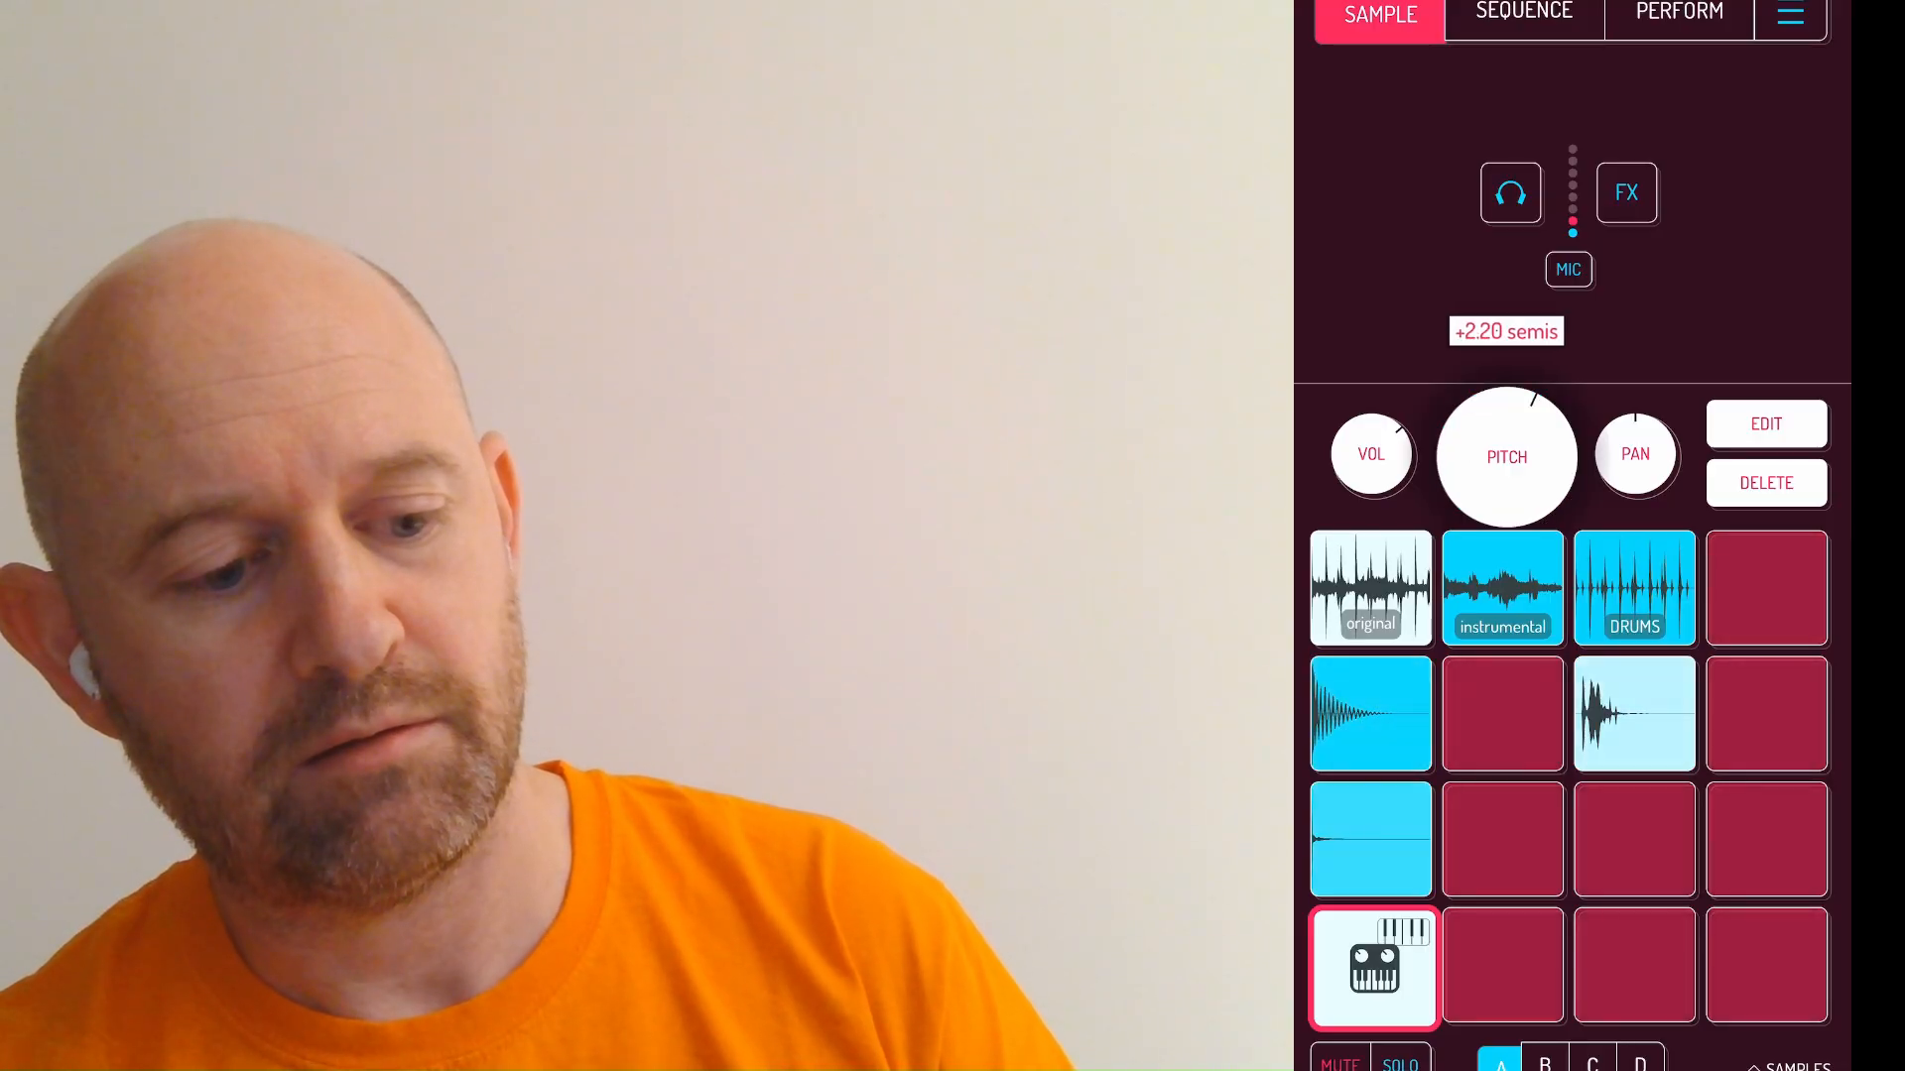
left_click(1506, 455)
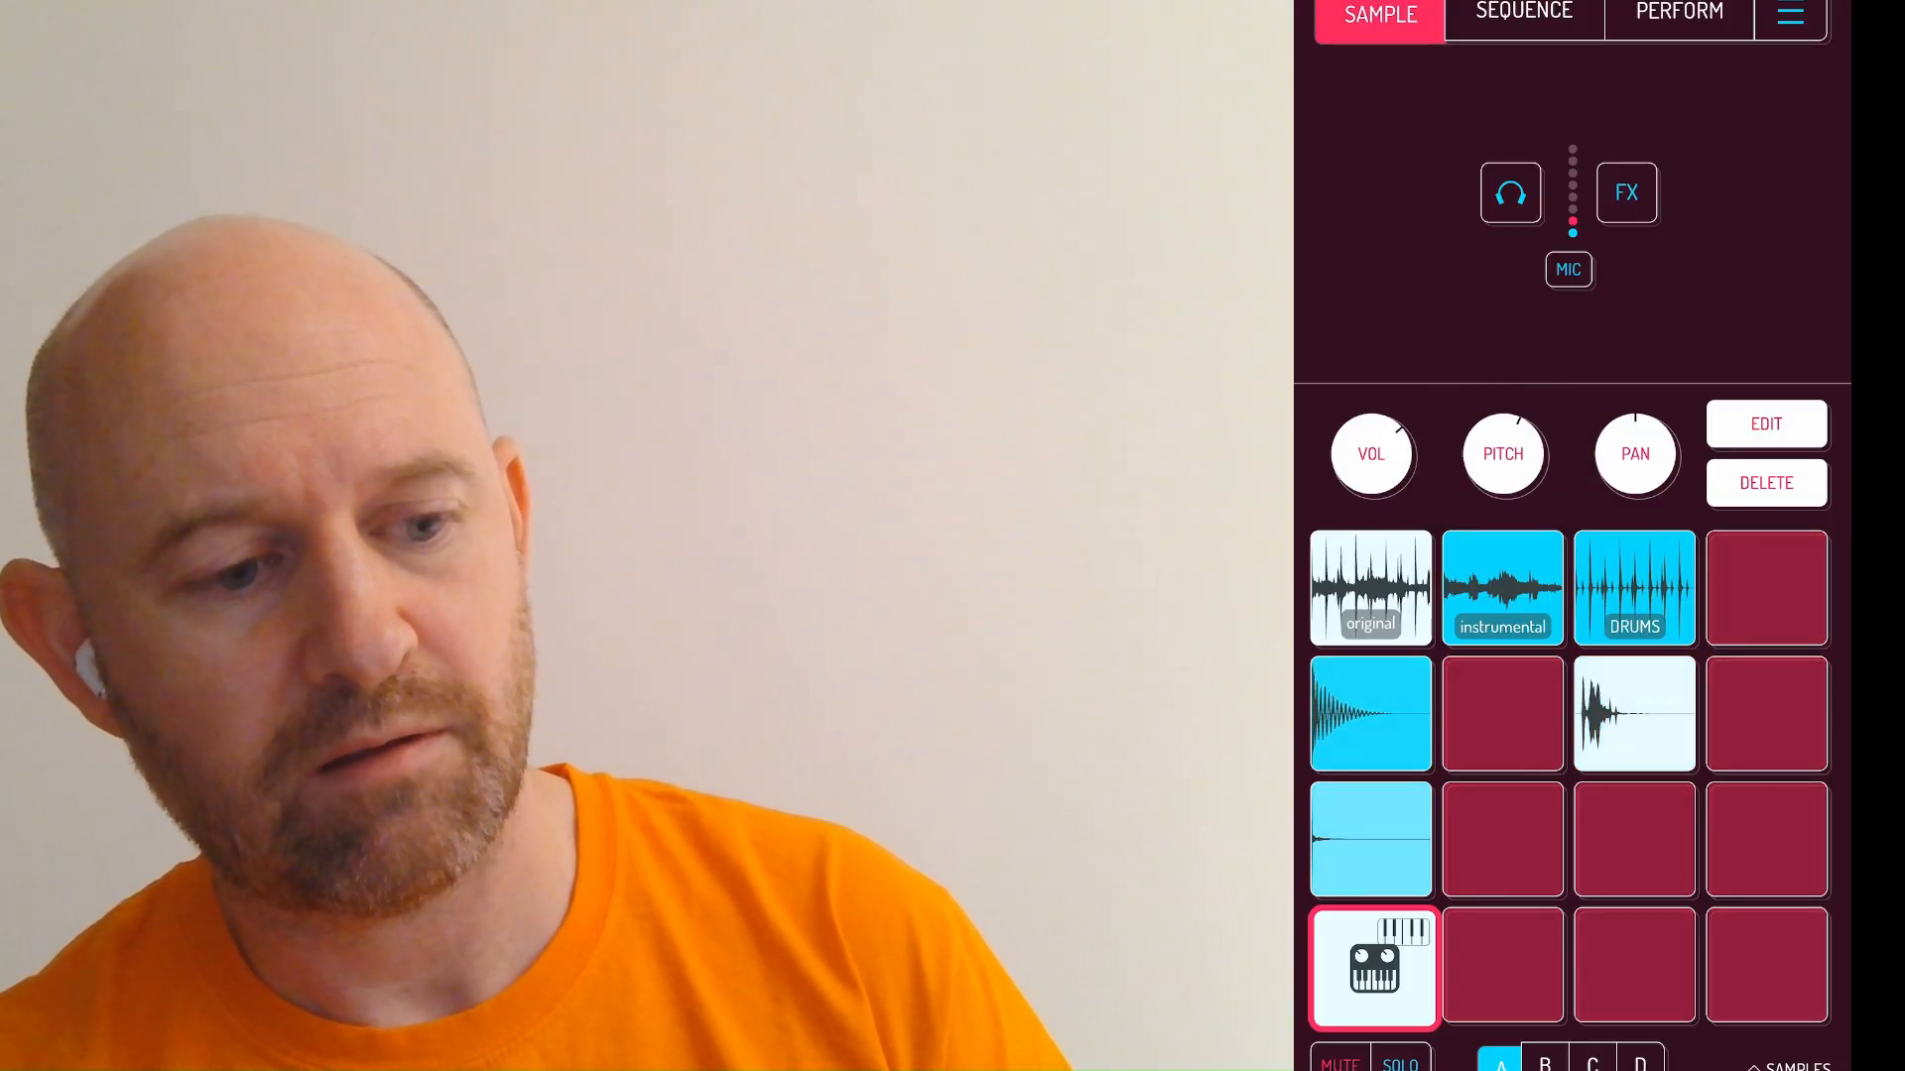
left_click(1523, 13)
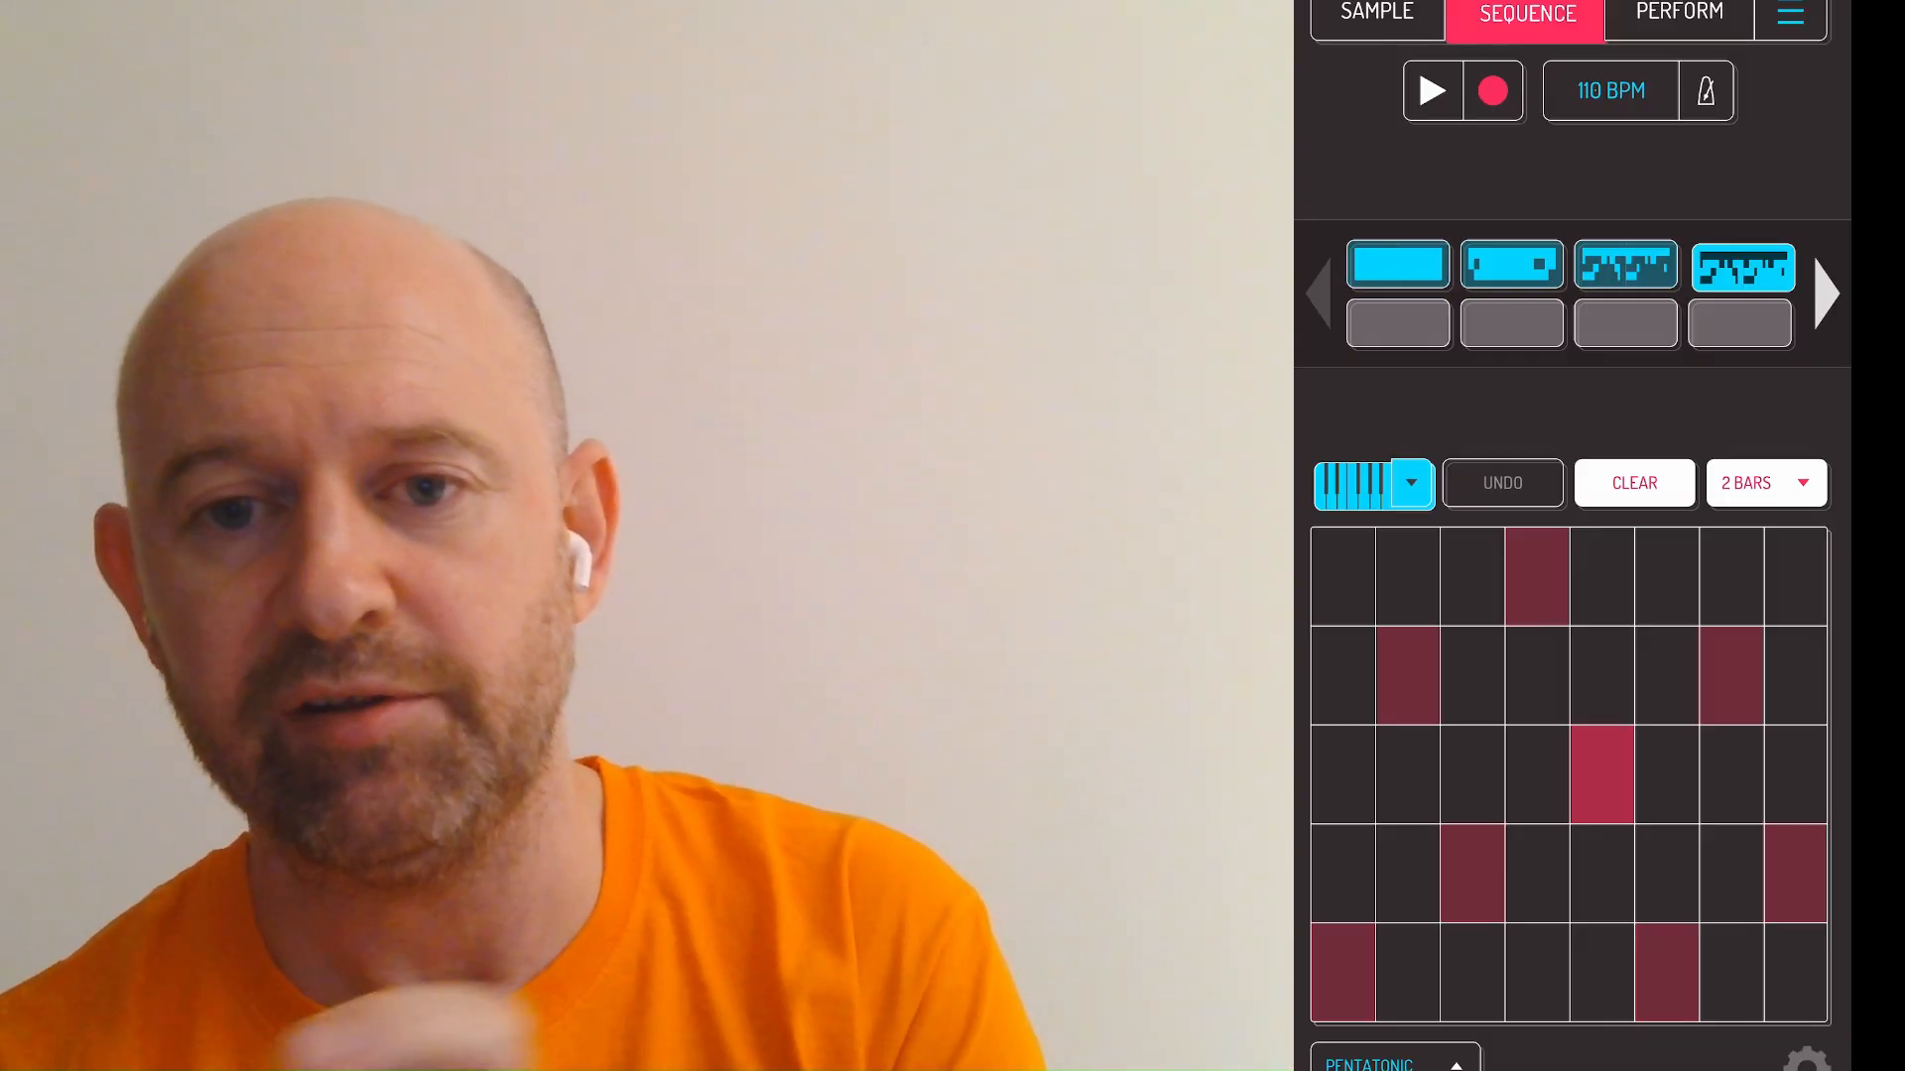
left_click(1376, 12)
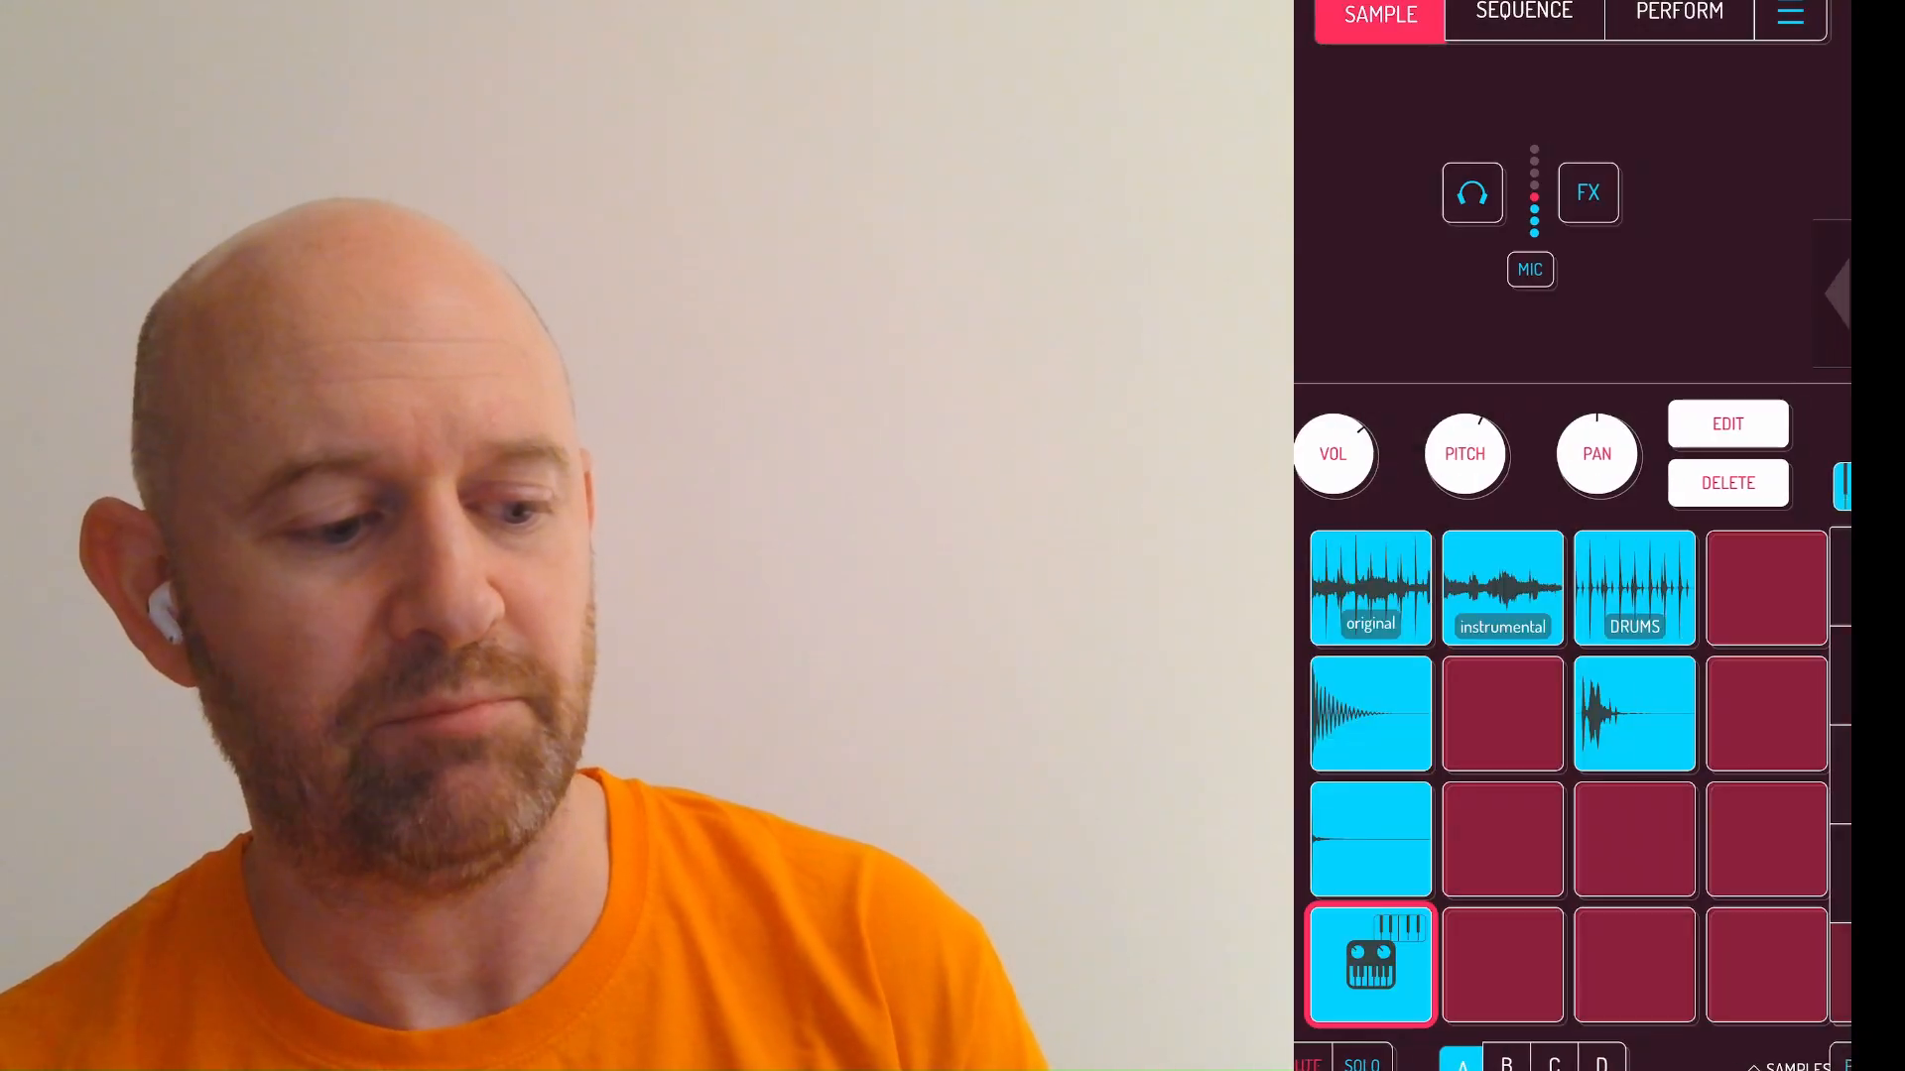
left_click(1524, 13)
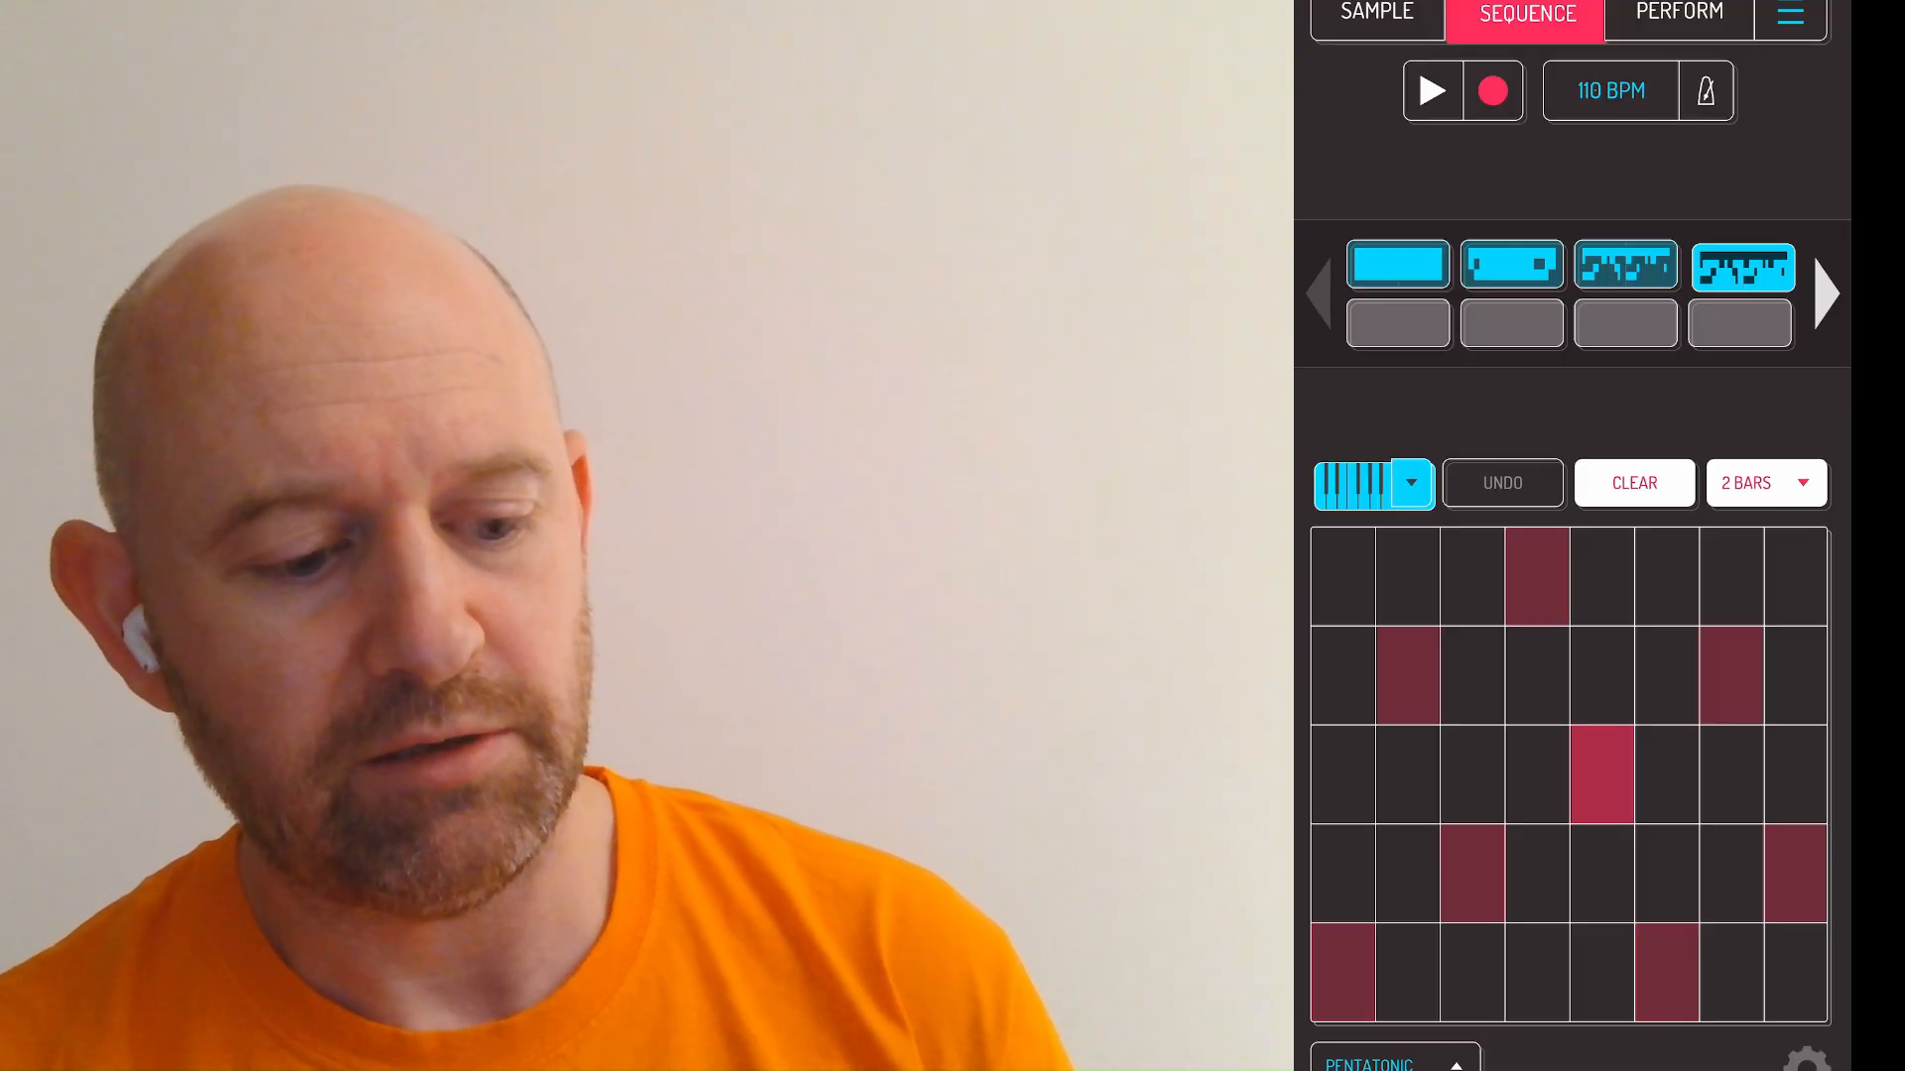
- Play back the Quokka pattern, then return to the pads with the flat EQ/MIX panel showing
left_click(1369, 1063)
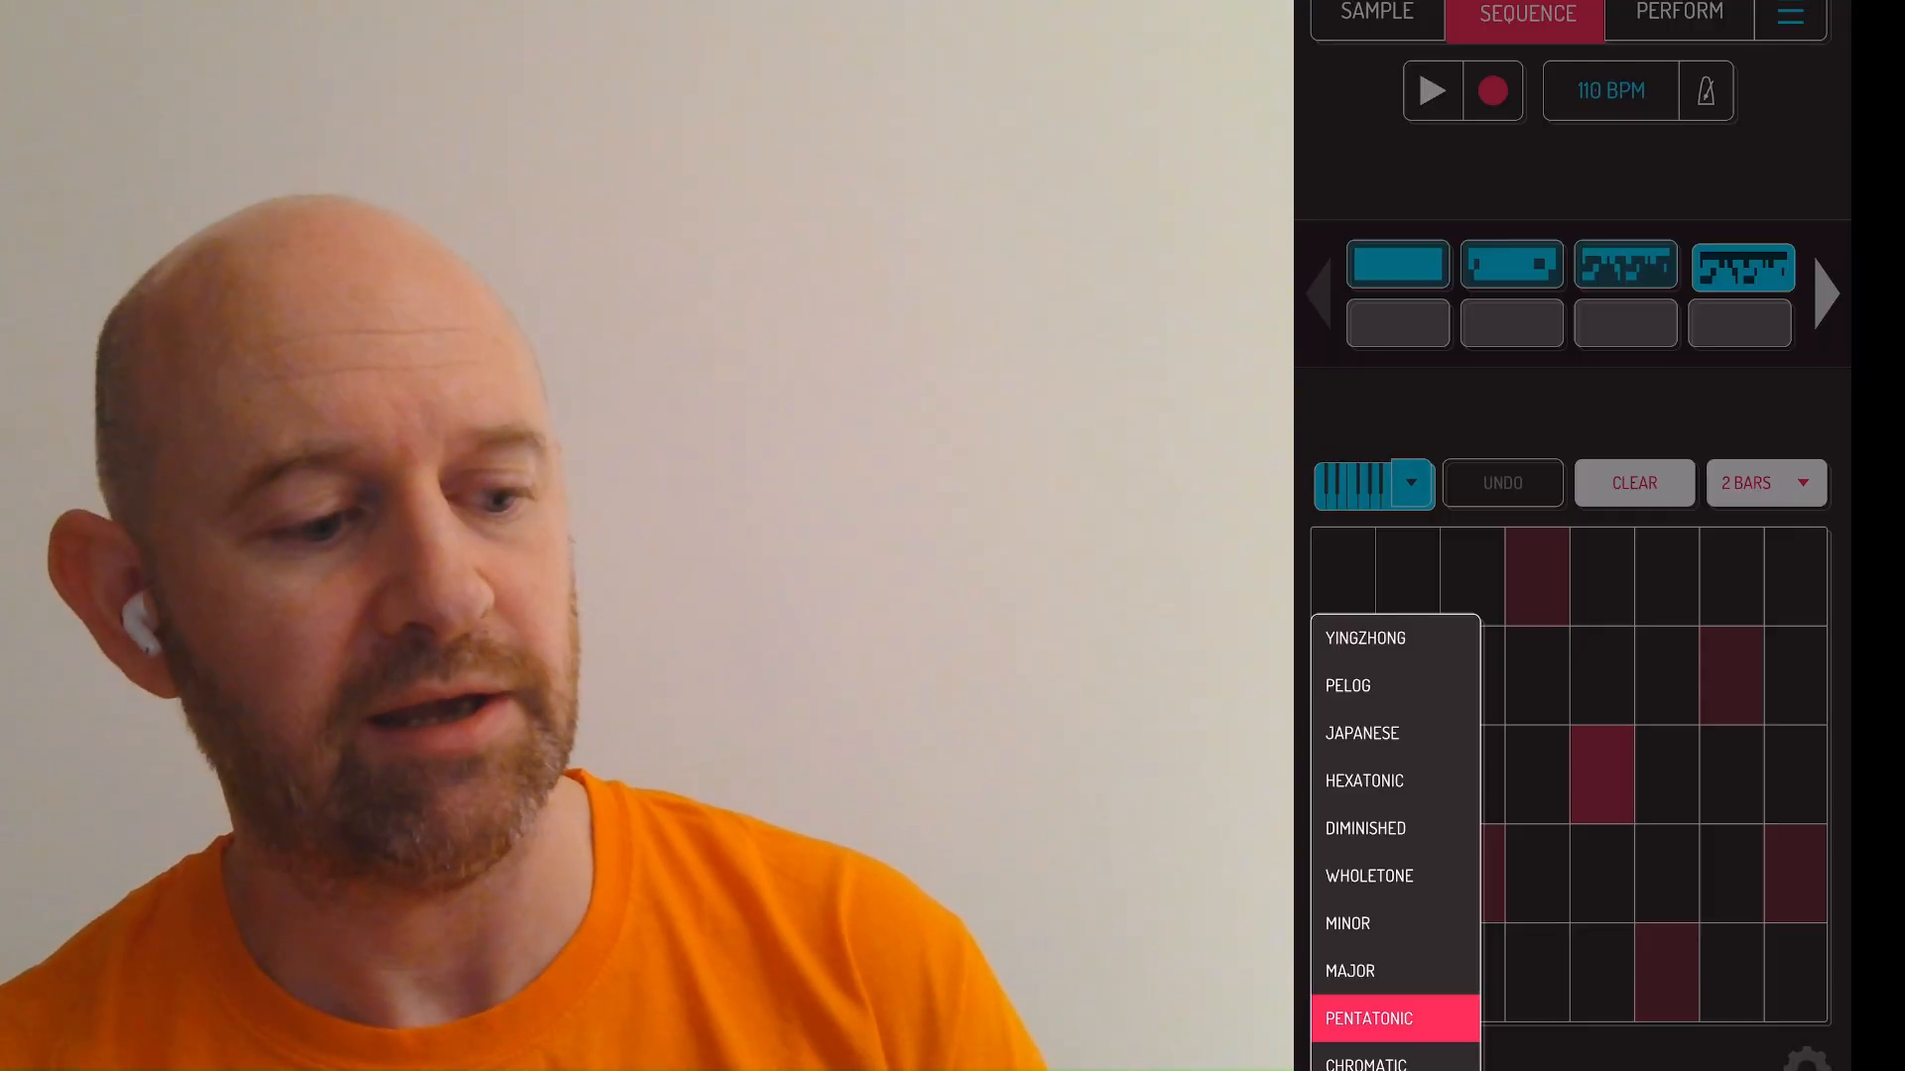
left_click(1369, 1018)
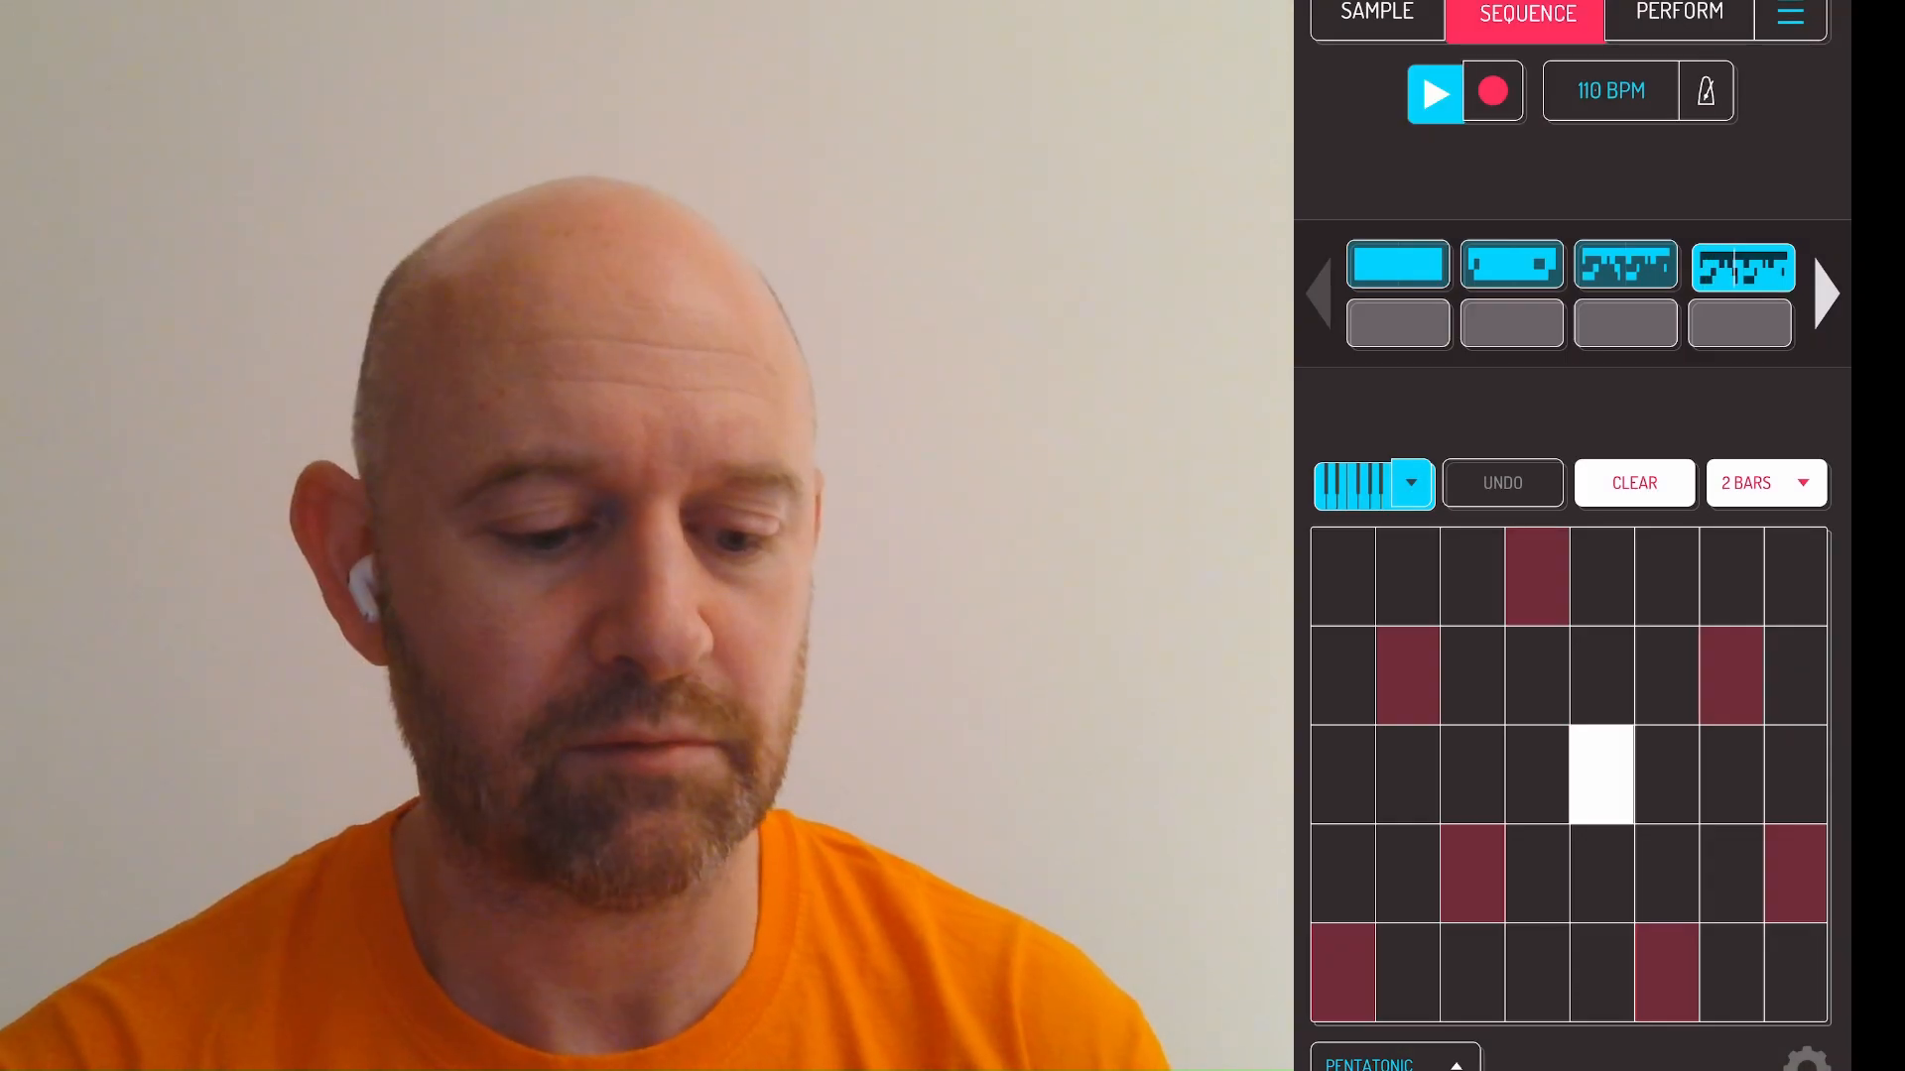
left_click(1603, 774)
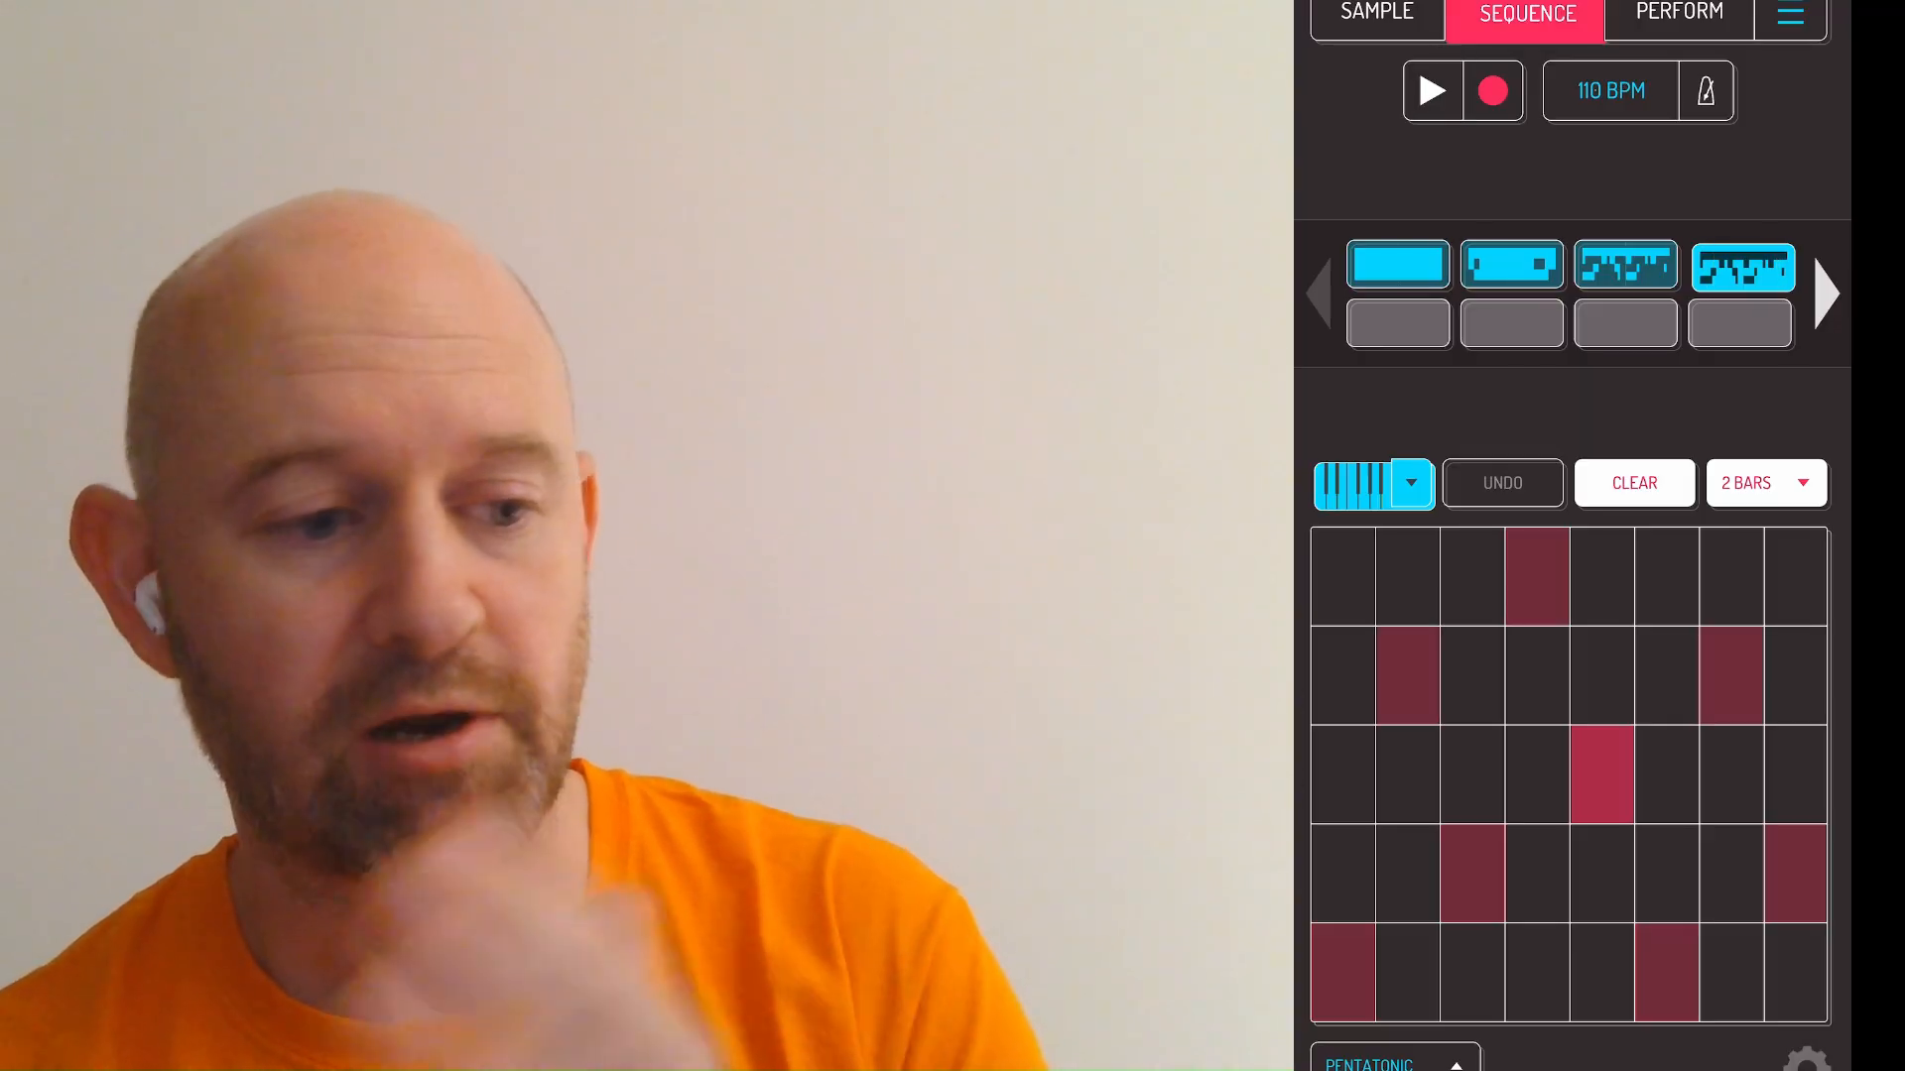
left_click(1376, 15)
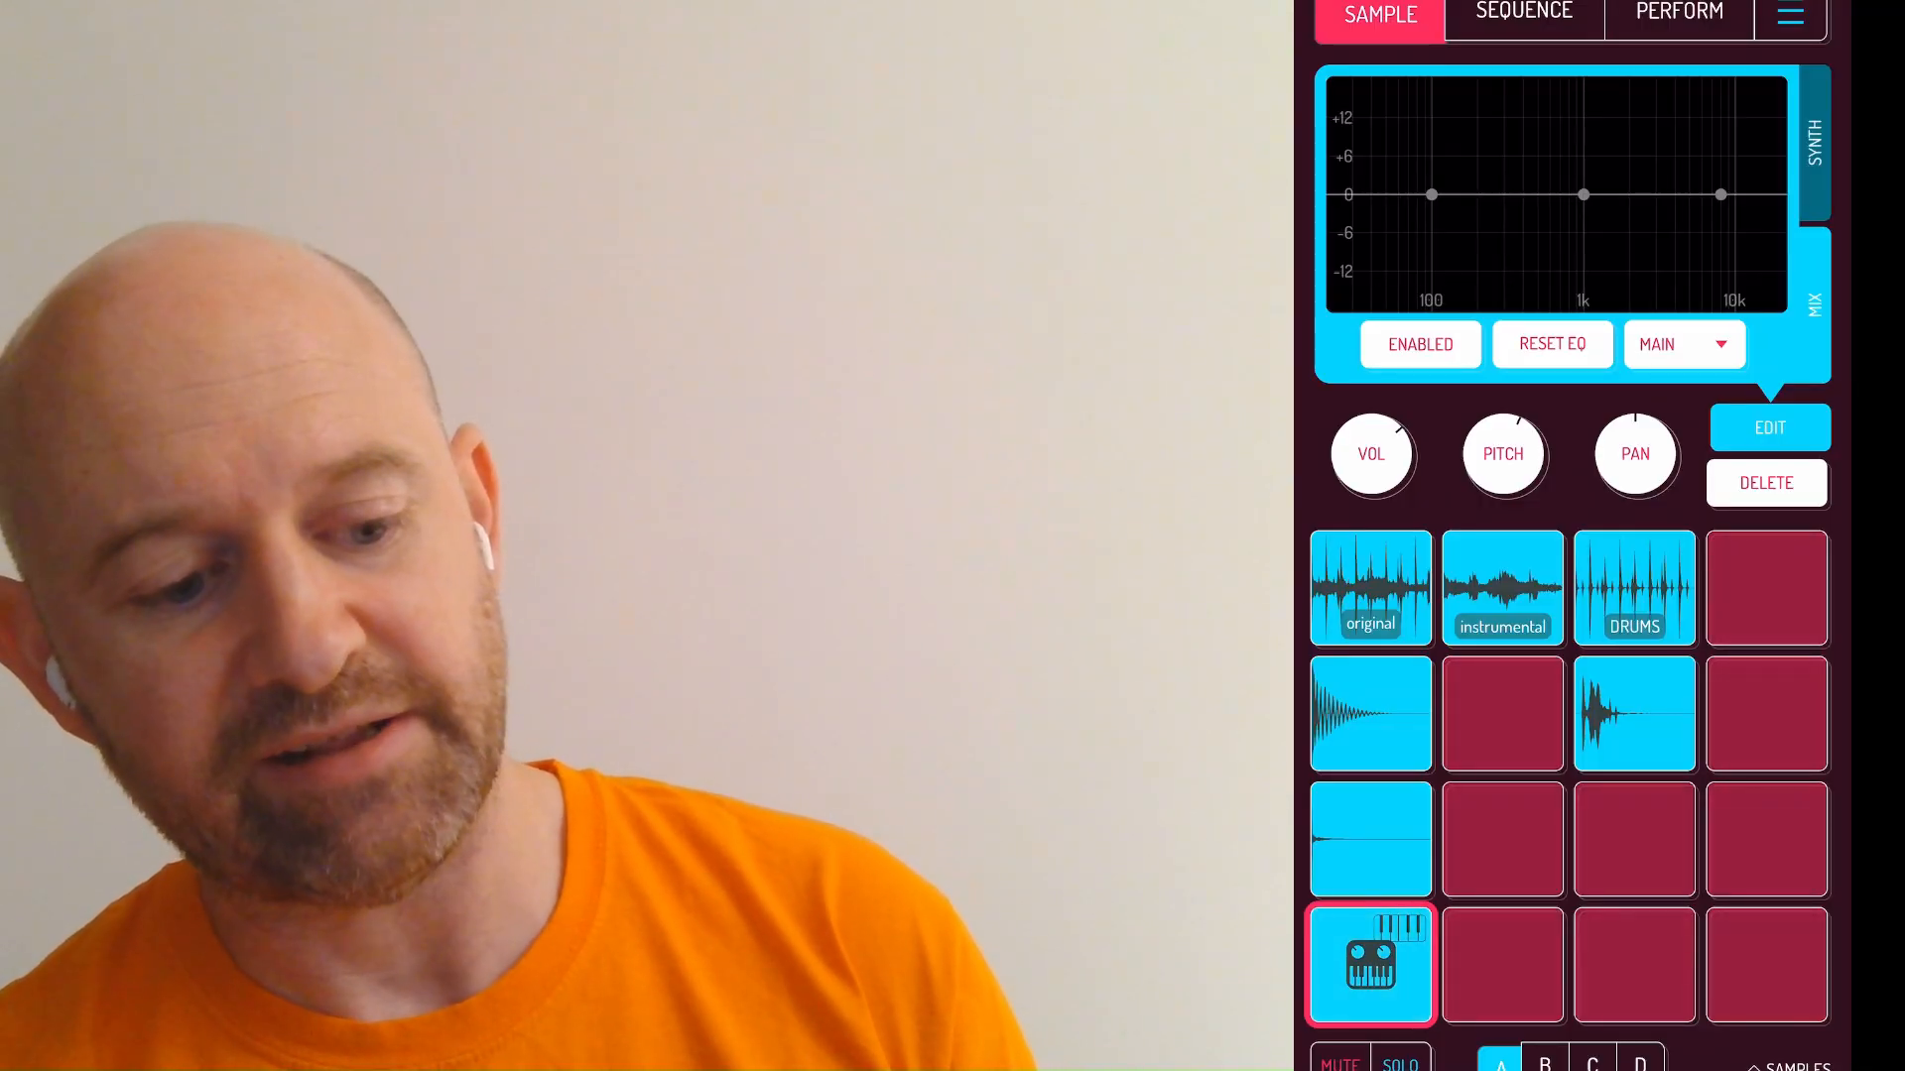
- Load the Built-in preset Lead - Gfunk Mamma onto the Quokka pad and return to SEQUENCE
left_click(1742, 356)
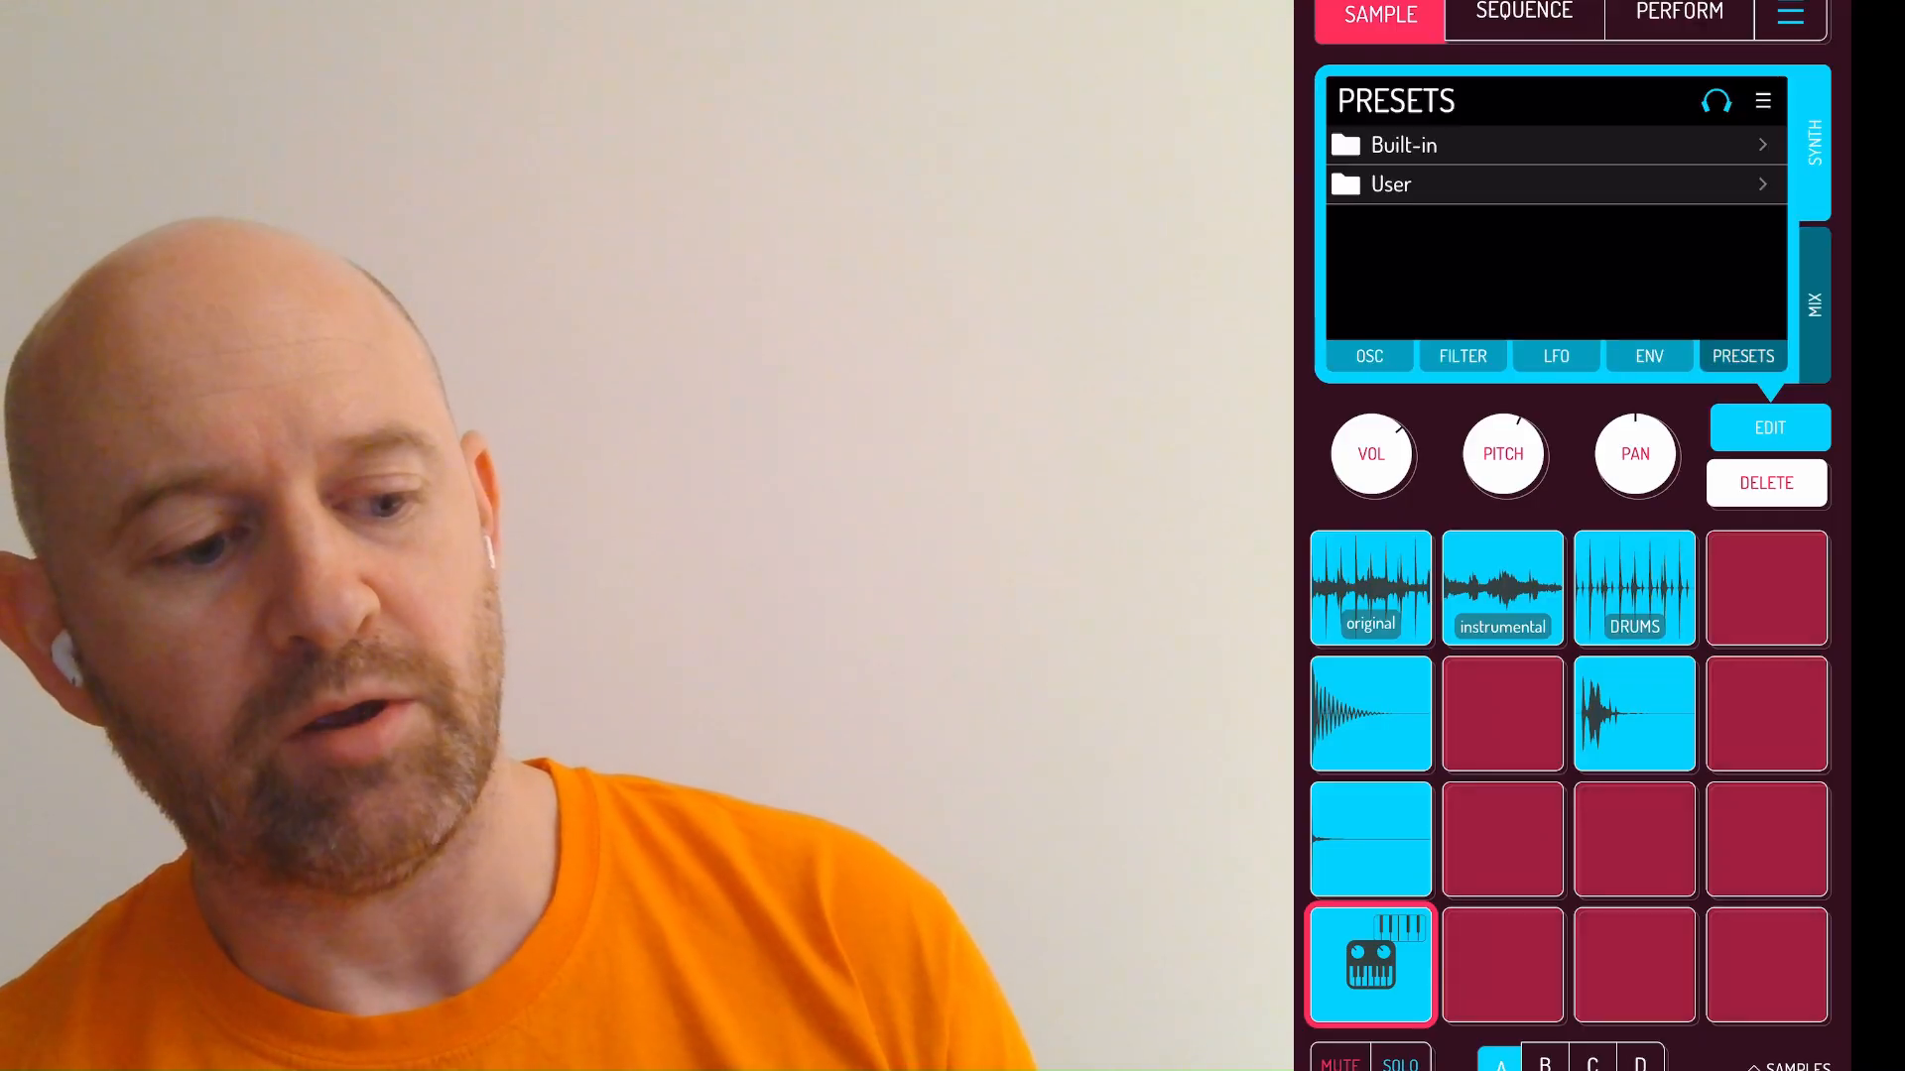
left_click(1402, 145)
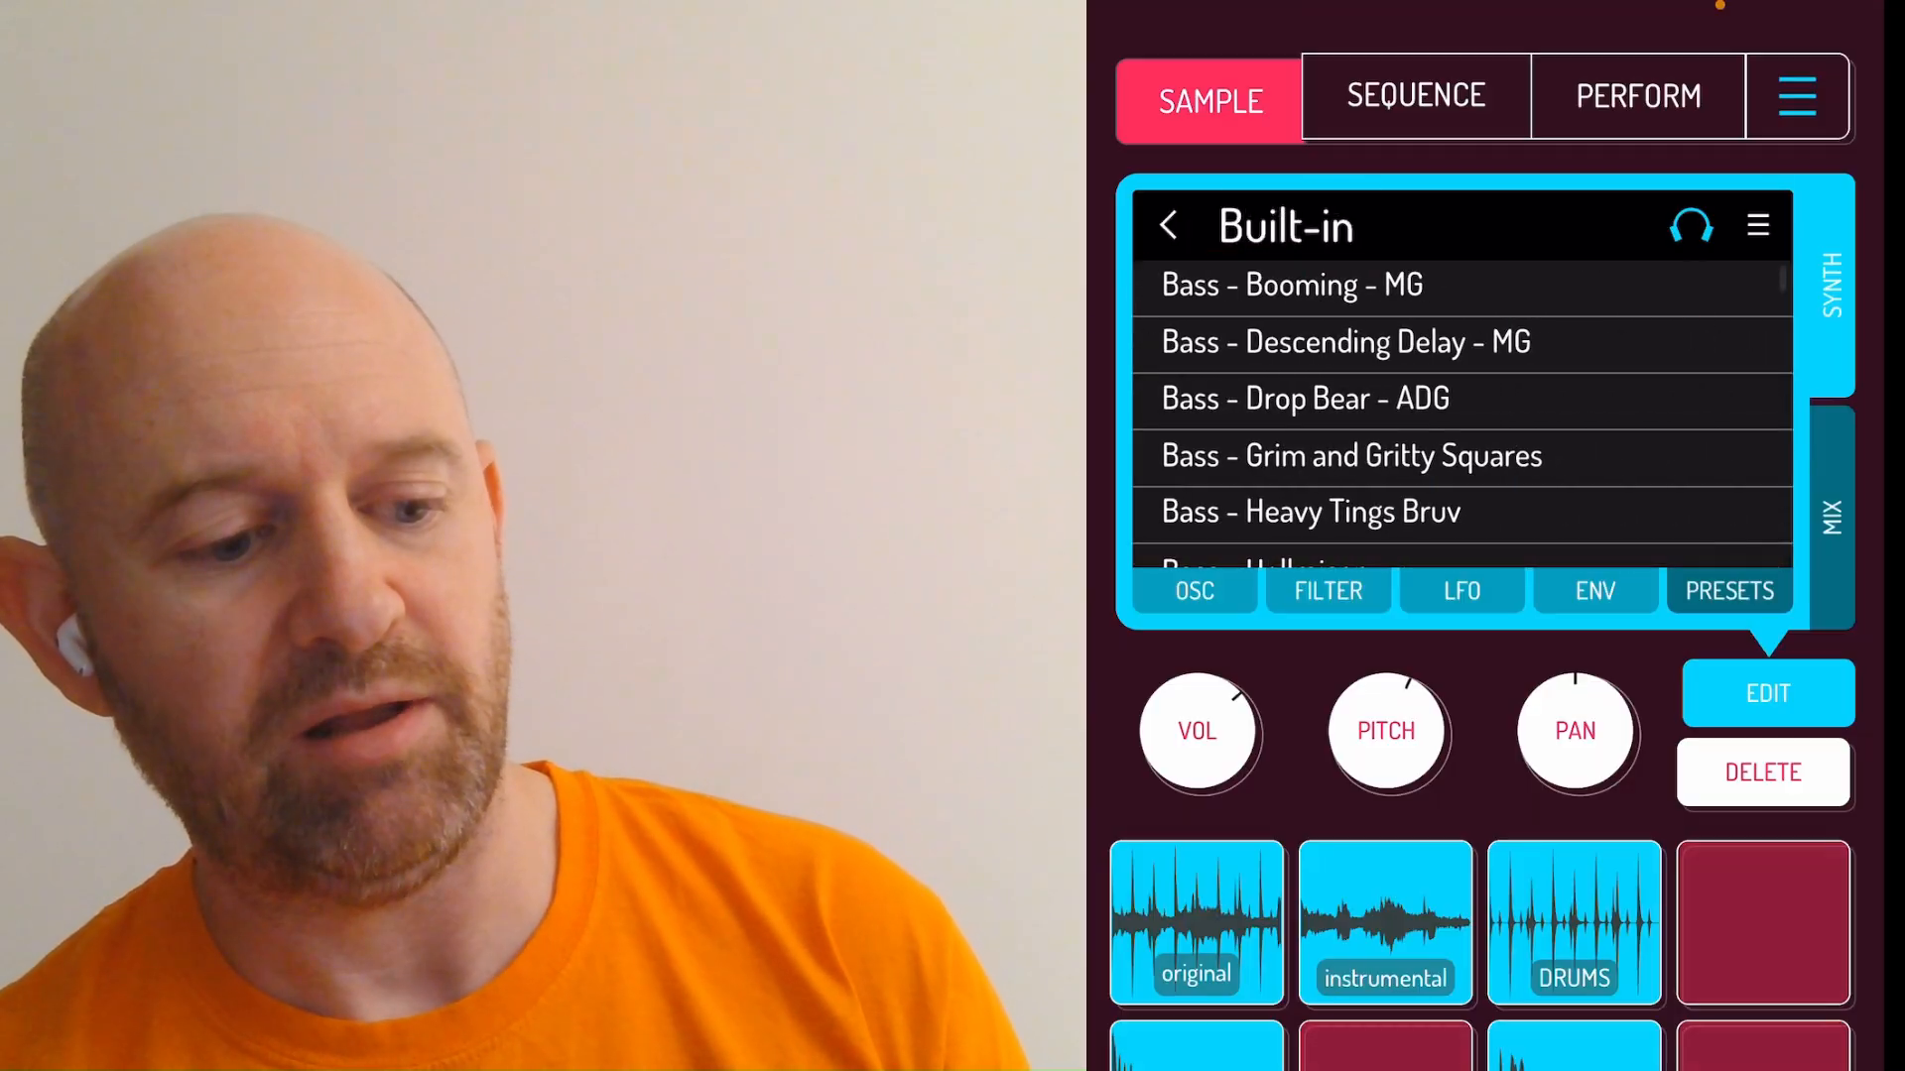
scroll("down", 3)
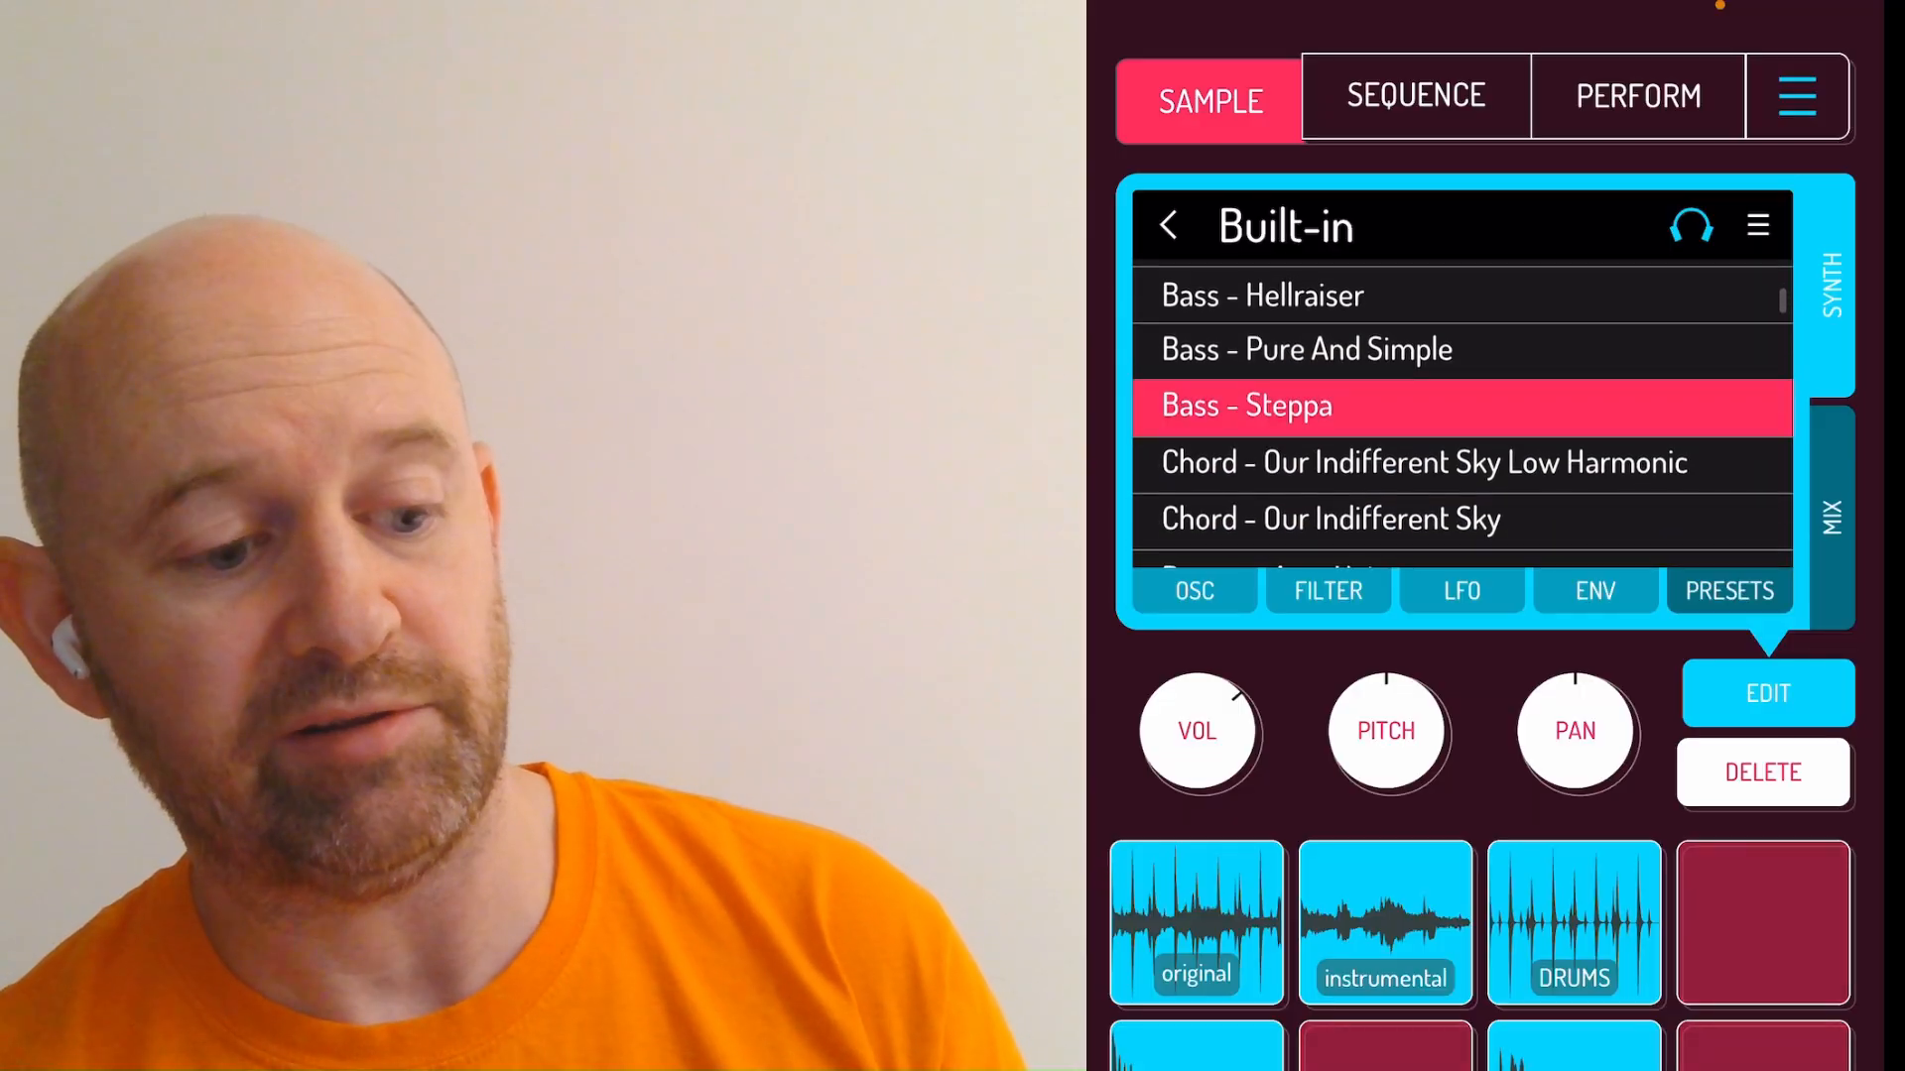
scroll("down", 3)
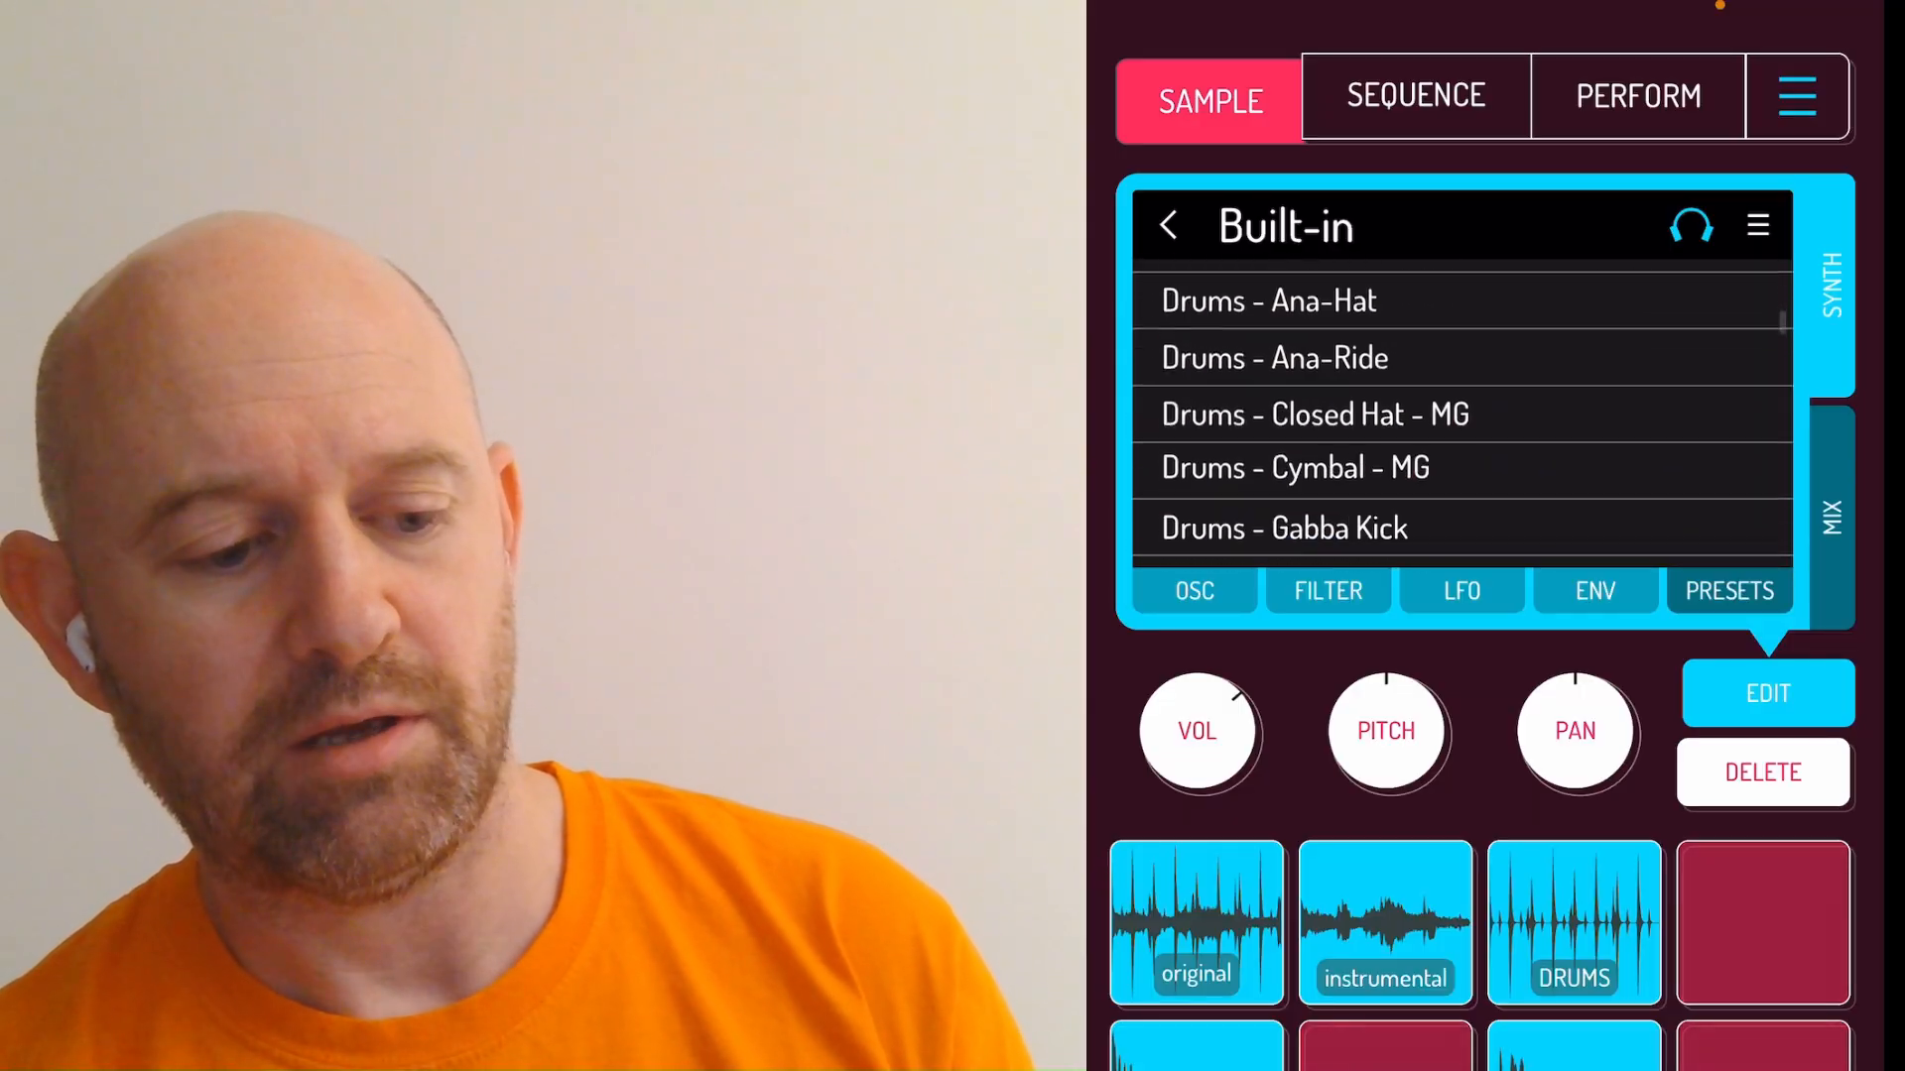
scroll("down", 3)
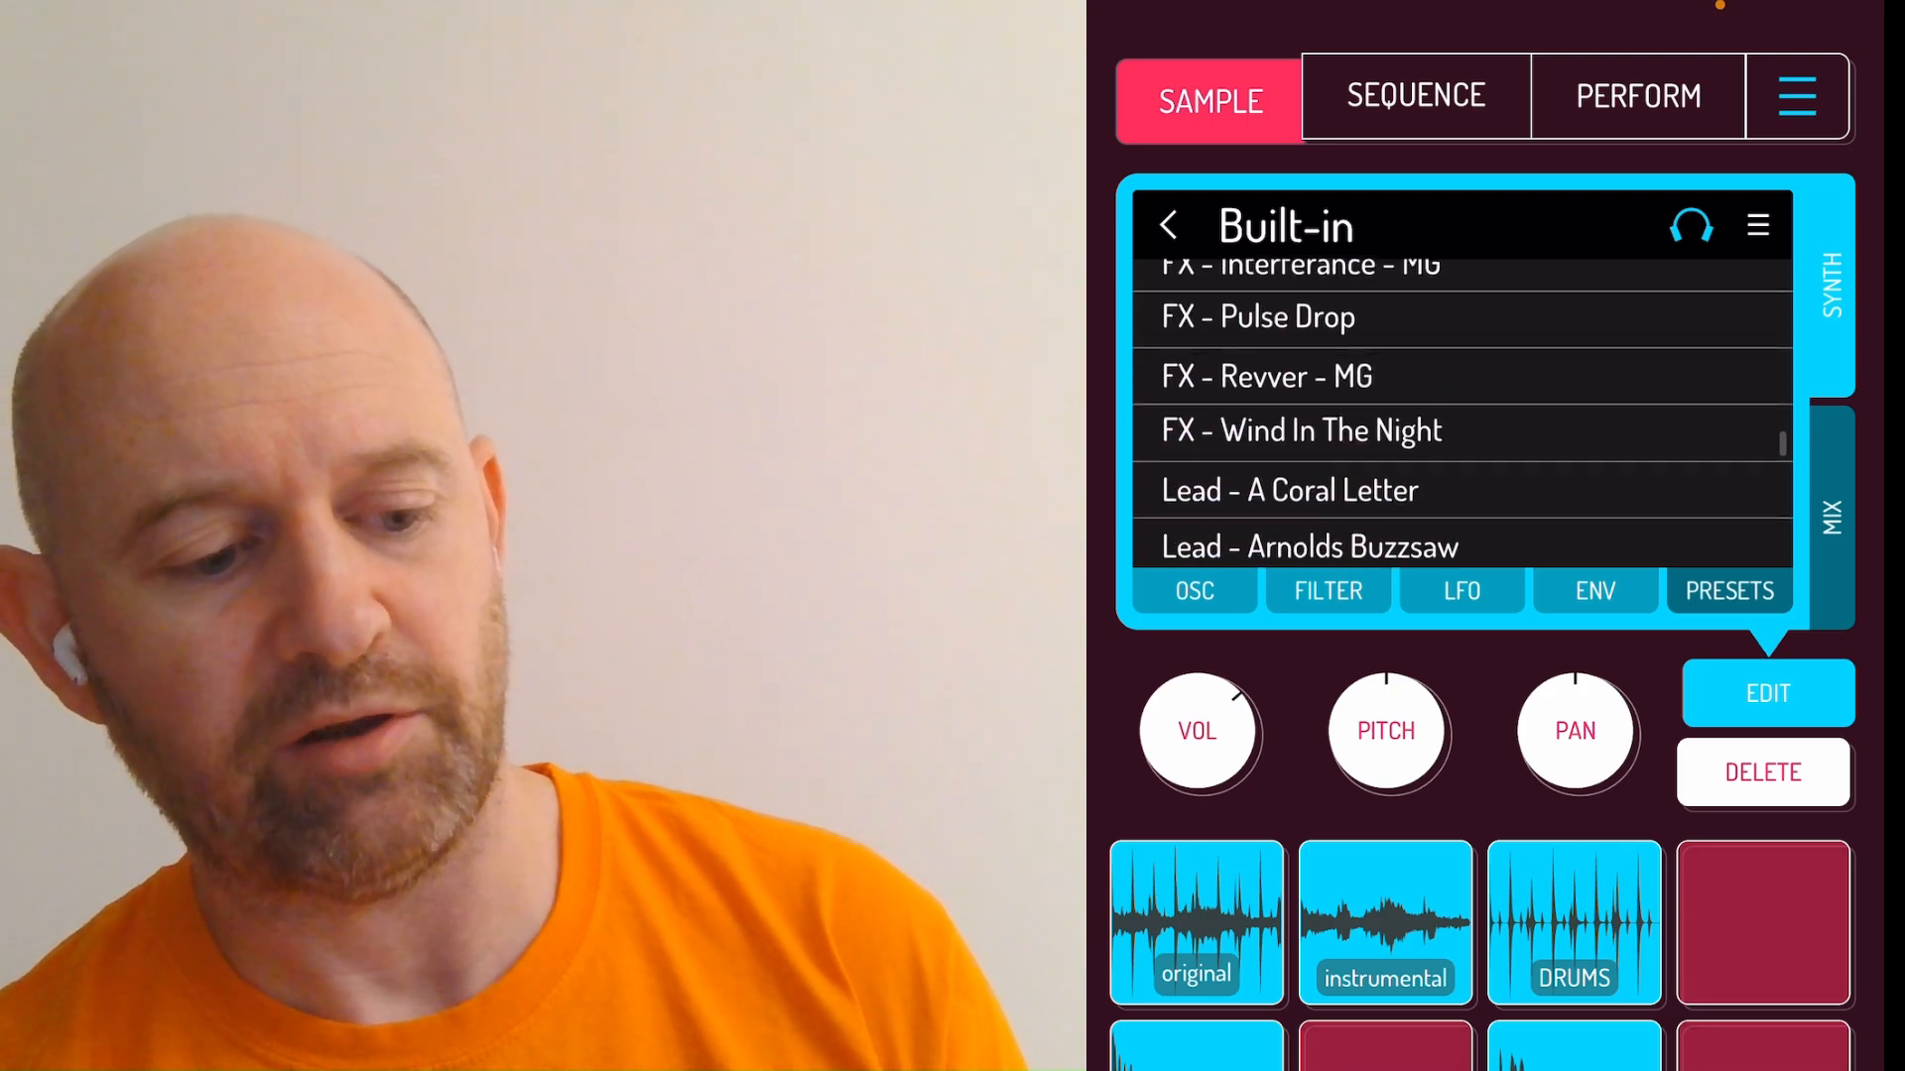
scroll("down", 3)
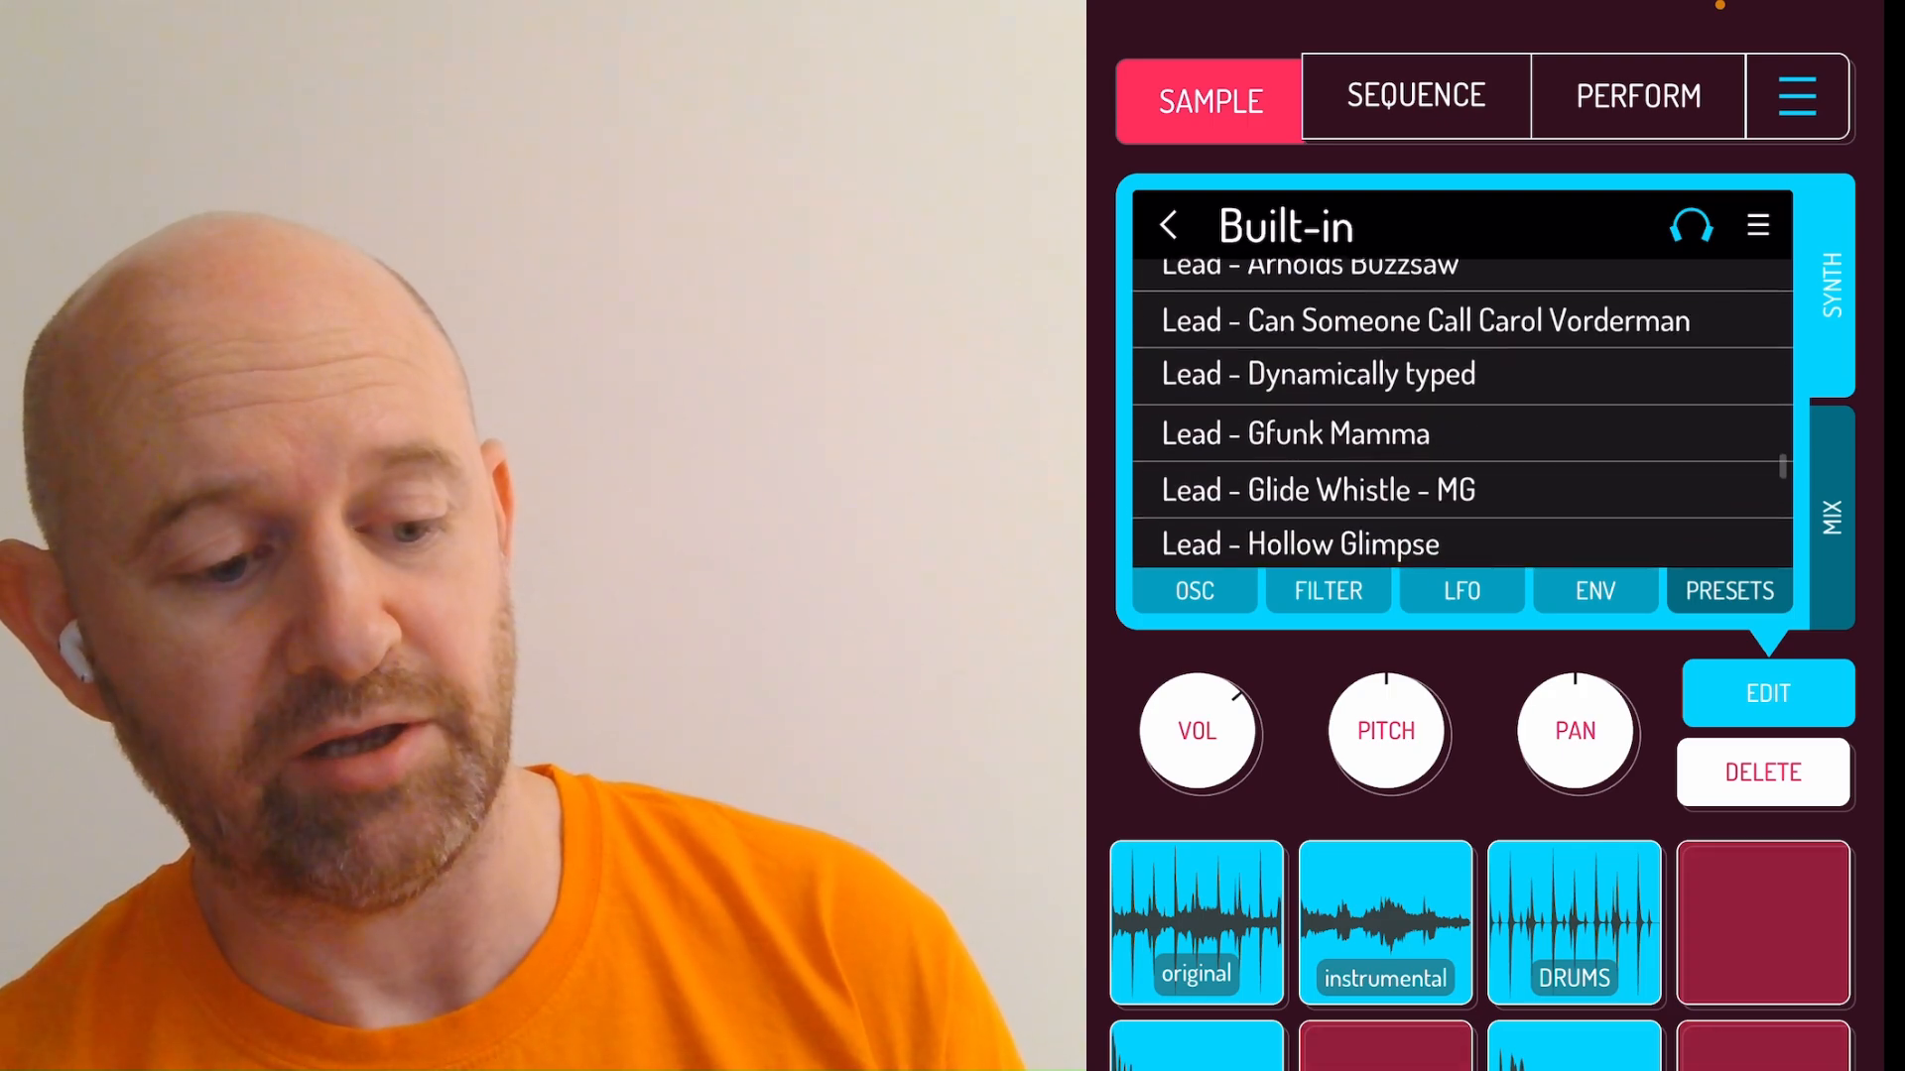
left_click(1294, 427)
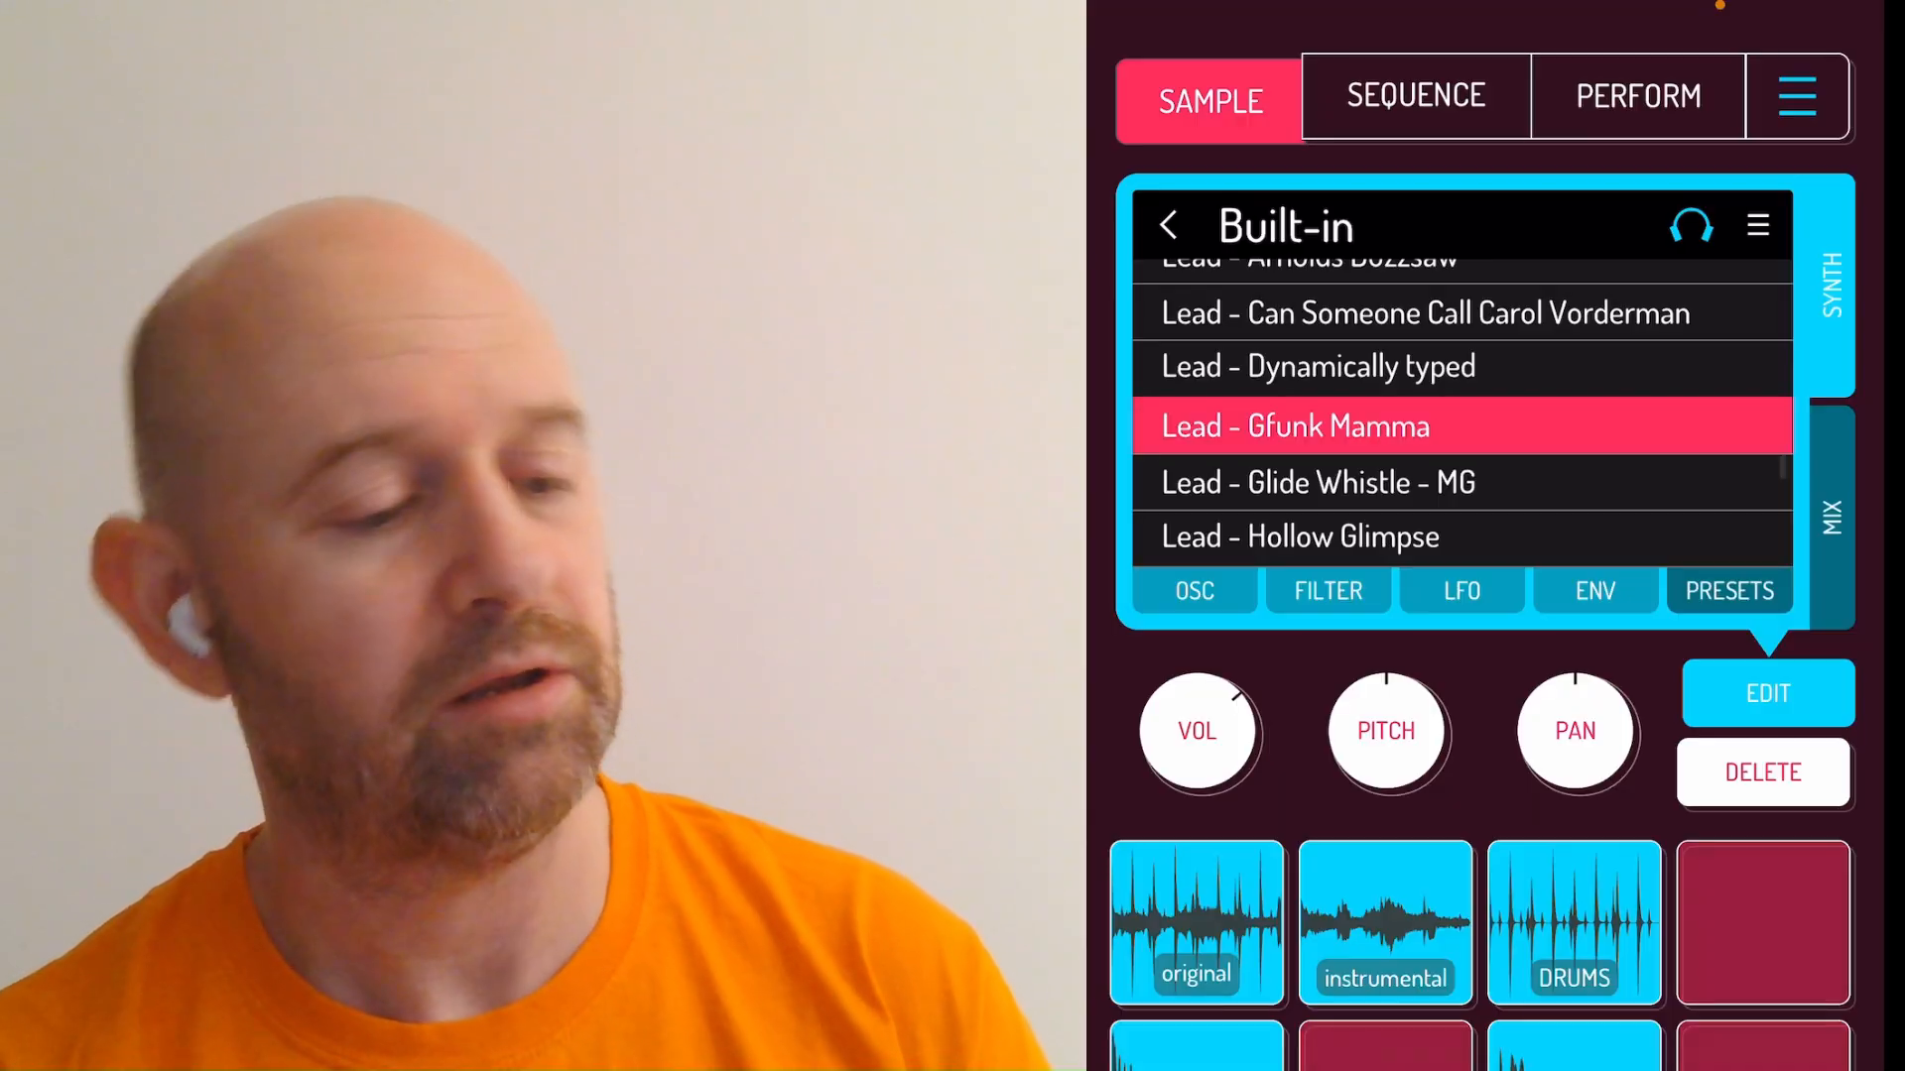
left_click(1414, 98)
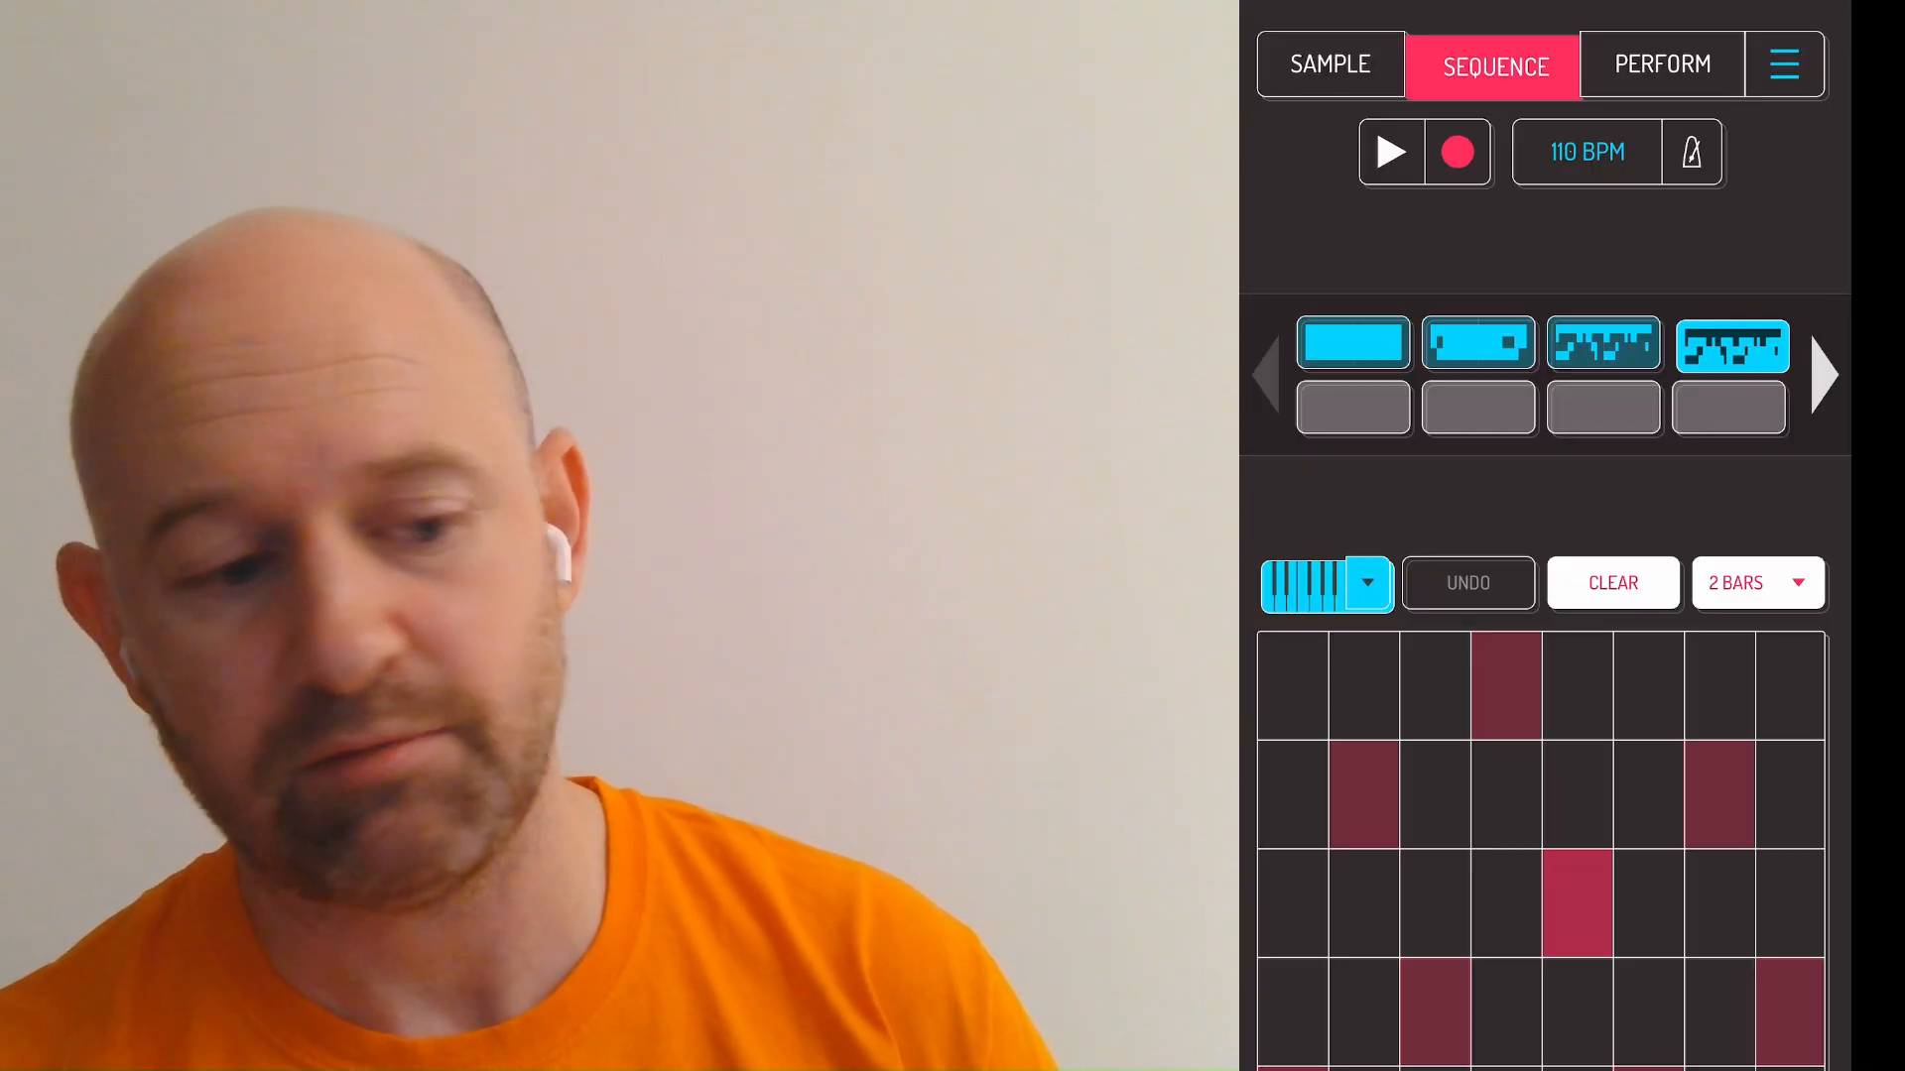
left_click(1392, 152)
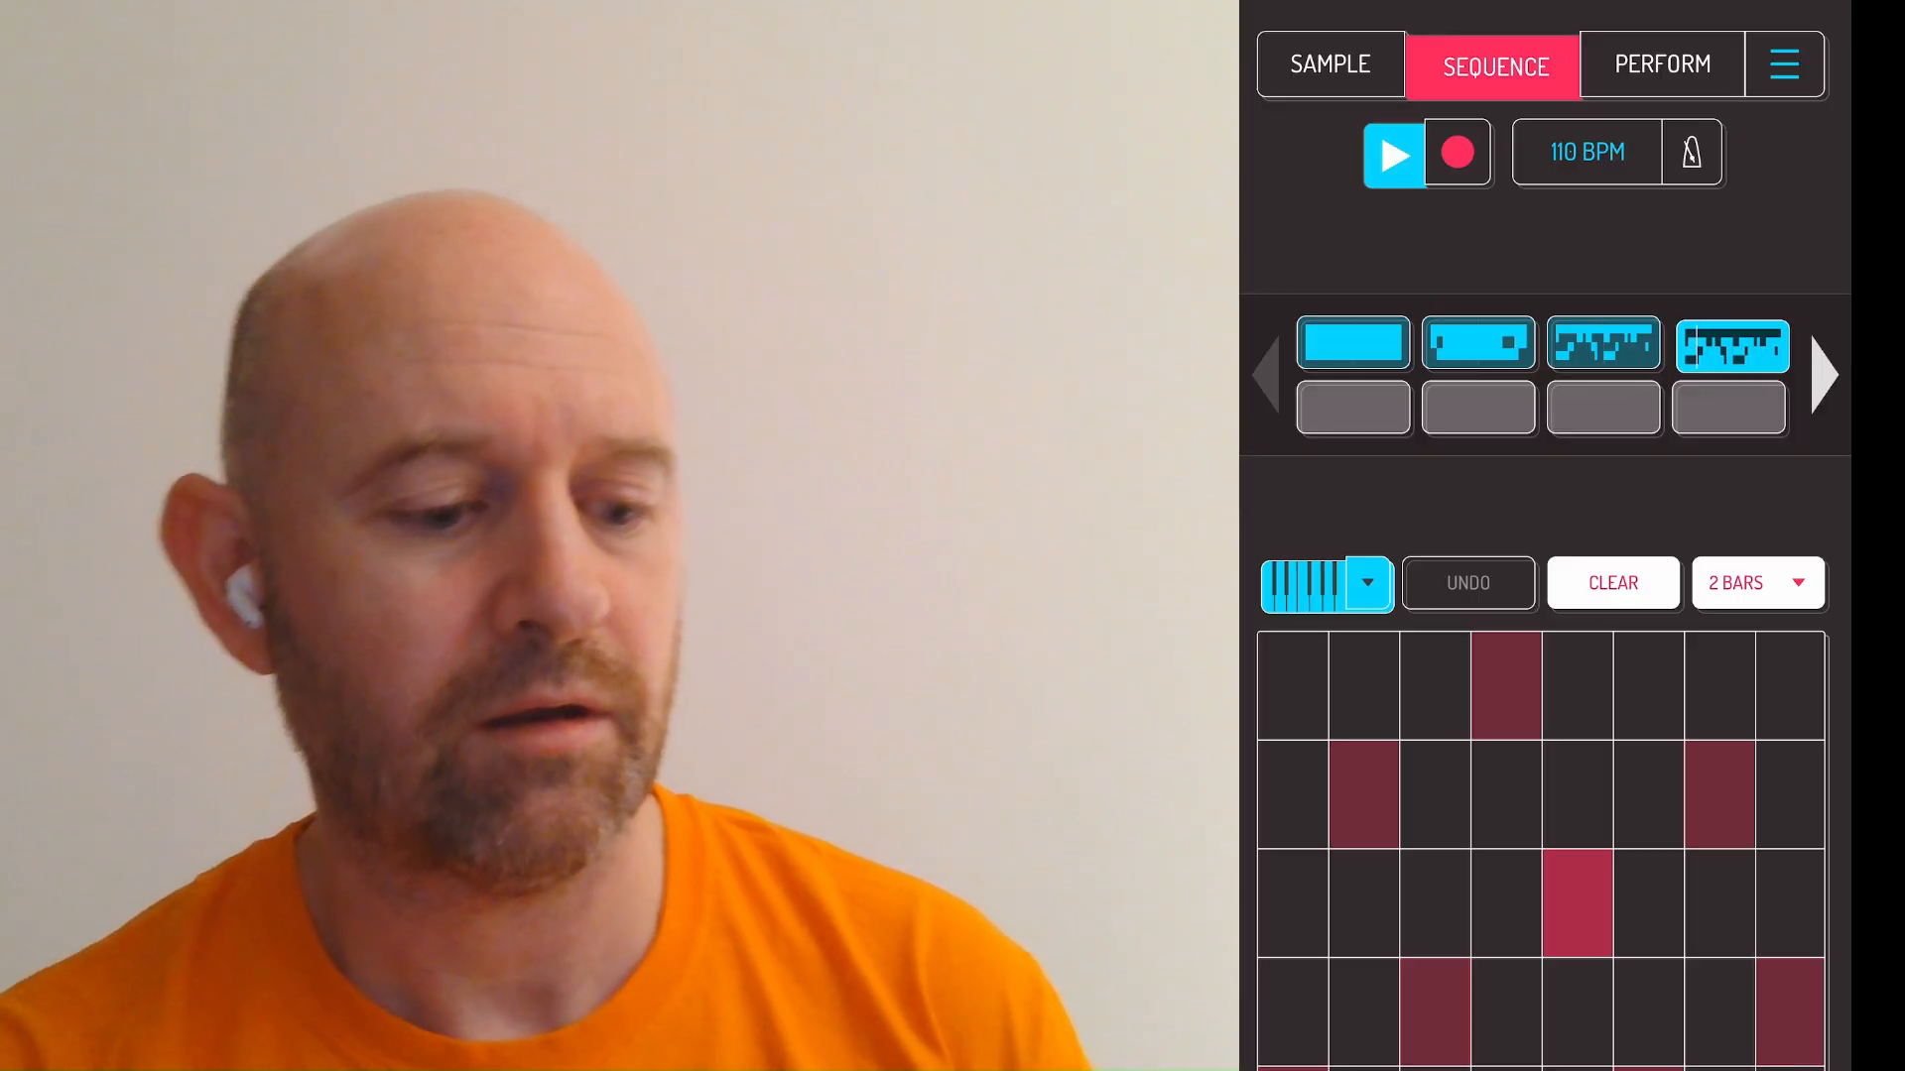
left_click(1579, 904)
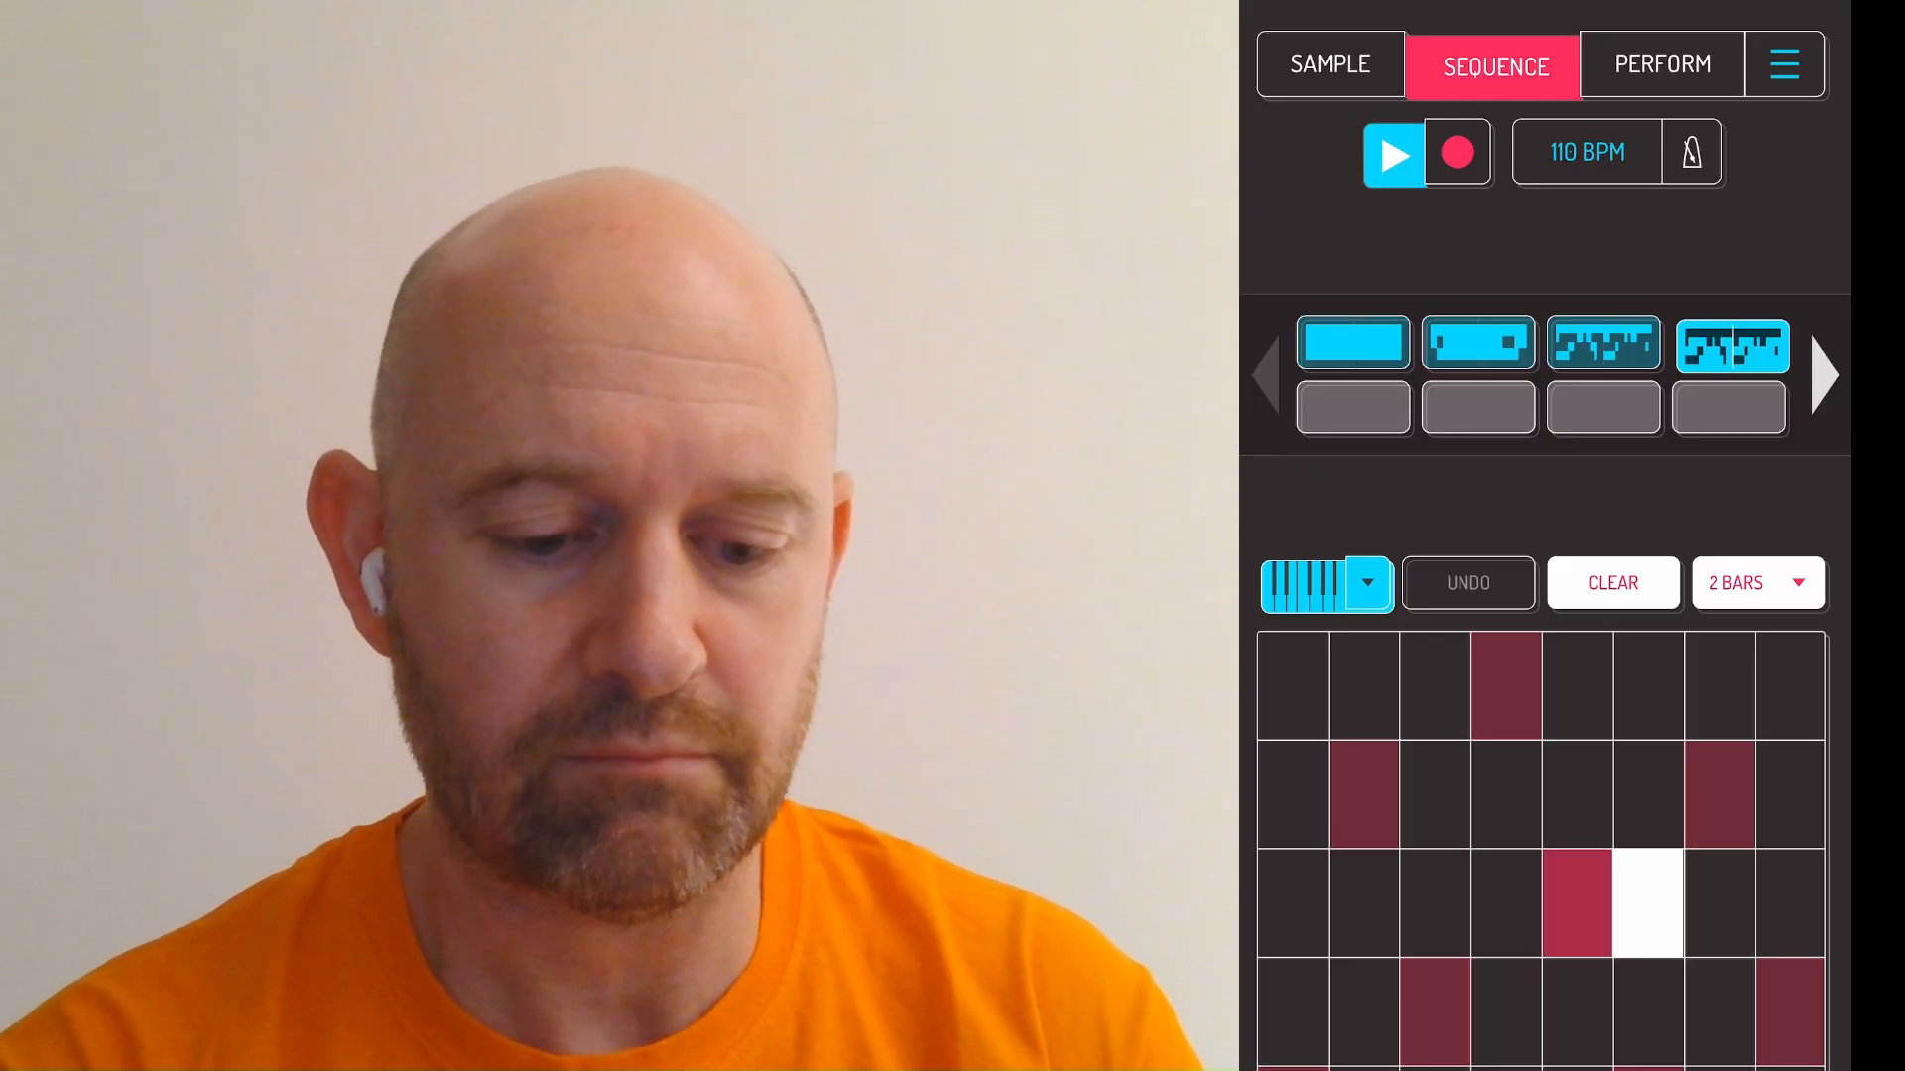
left_click(1392, 154)
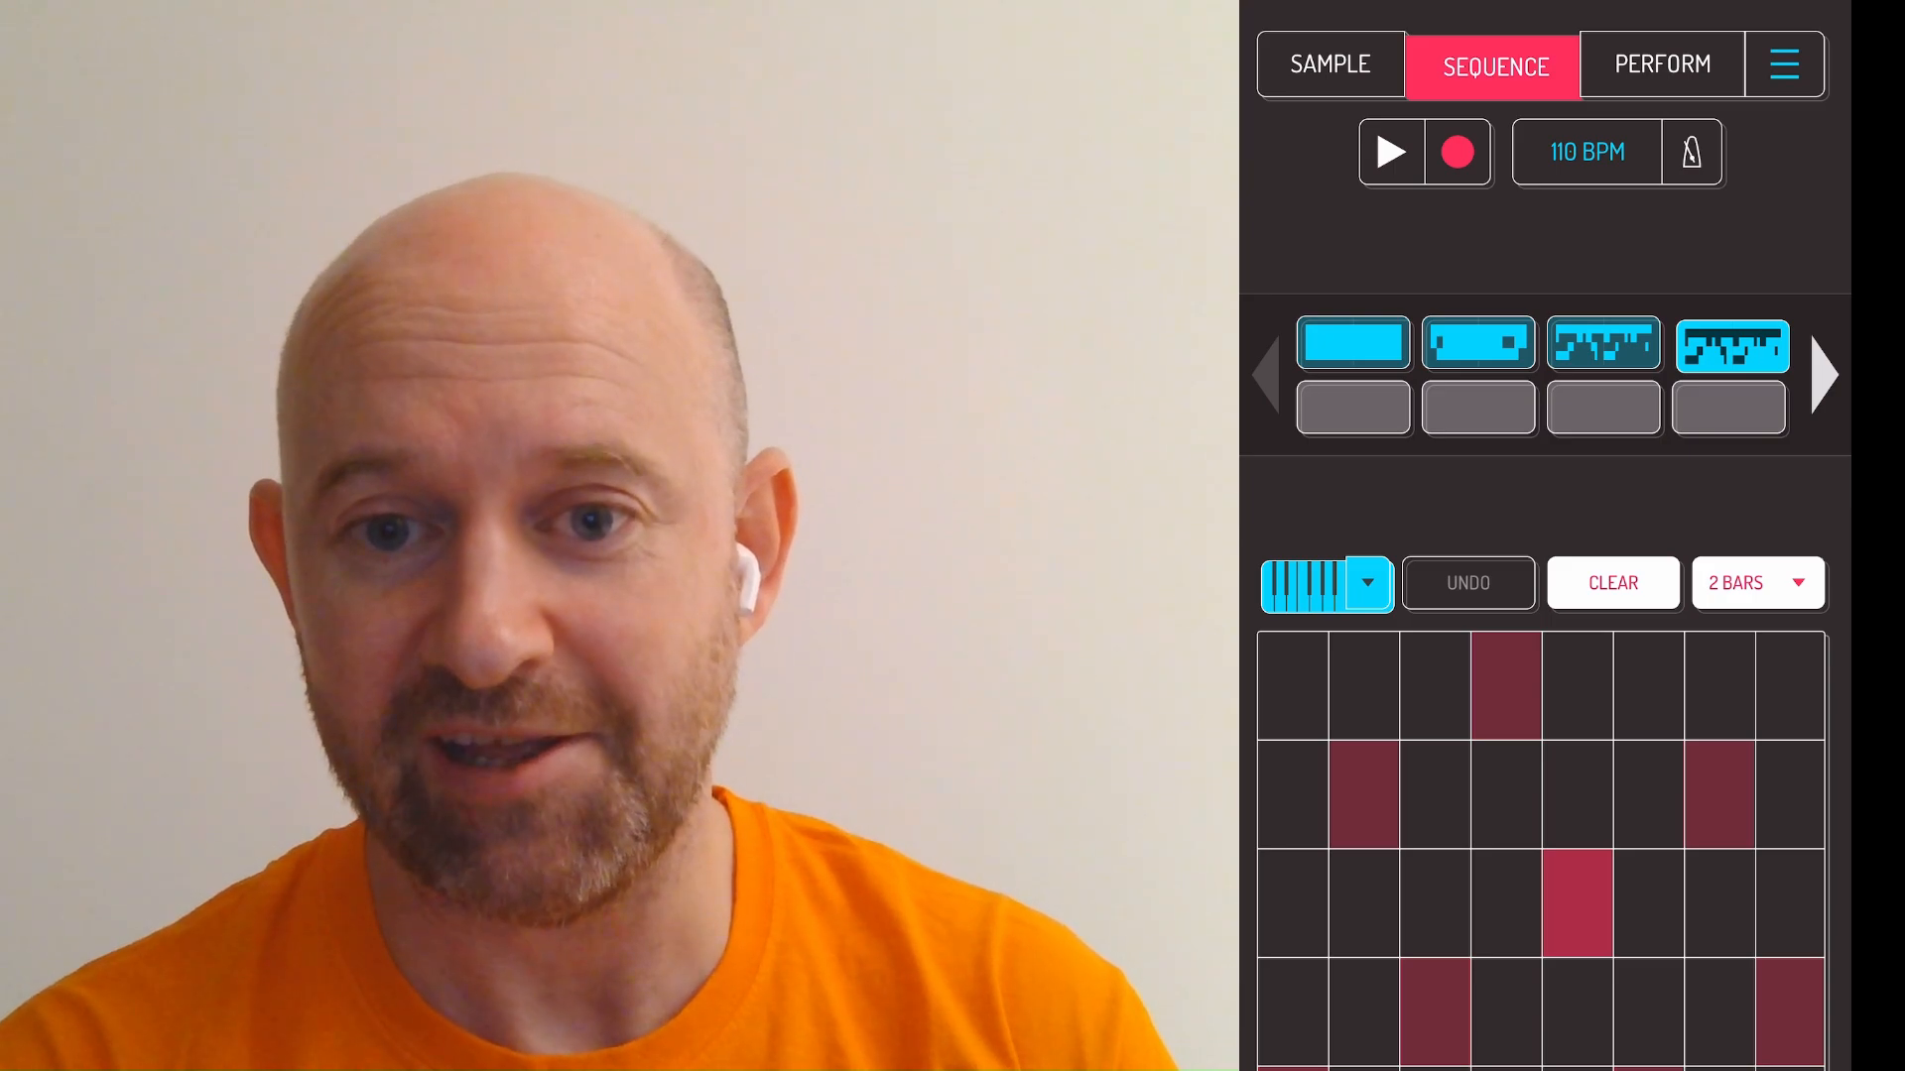
- Set the Gfunk Mamma pad's pitch to +2.23 semitones and go back to the sequencer
left_click(1330, 64)
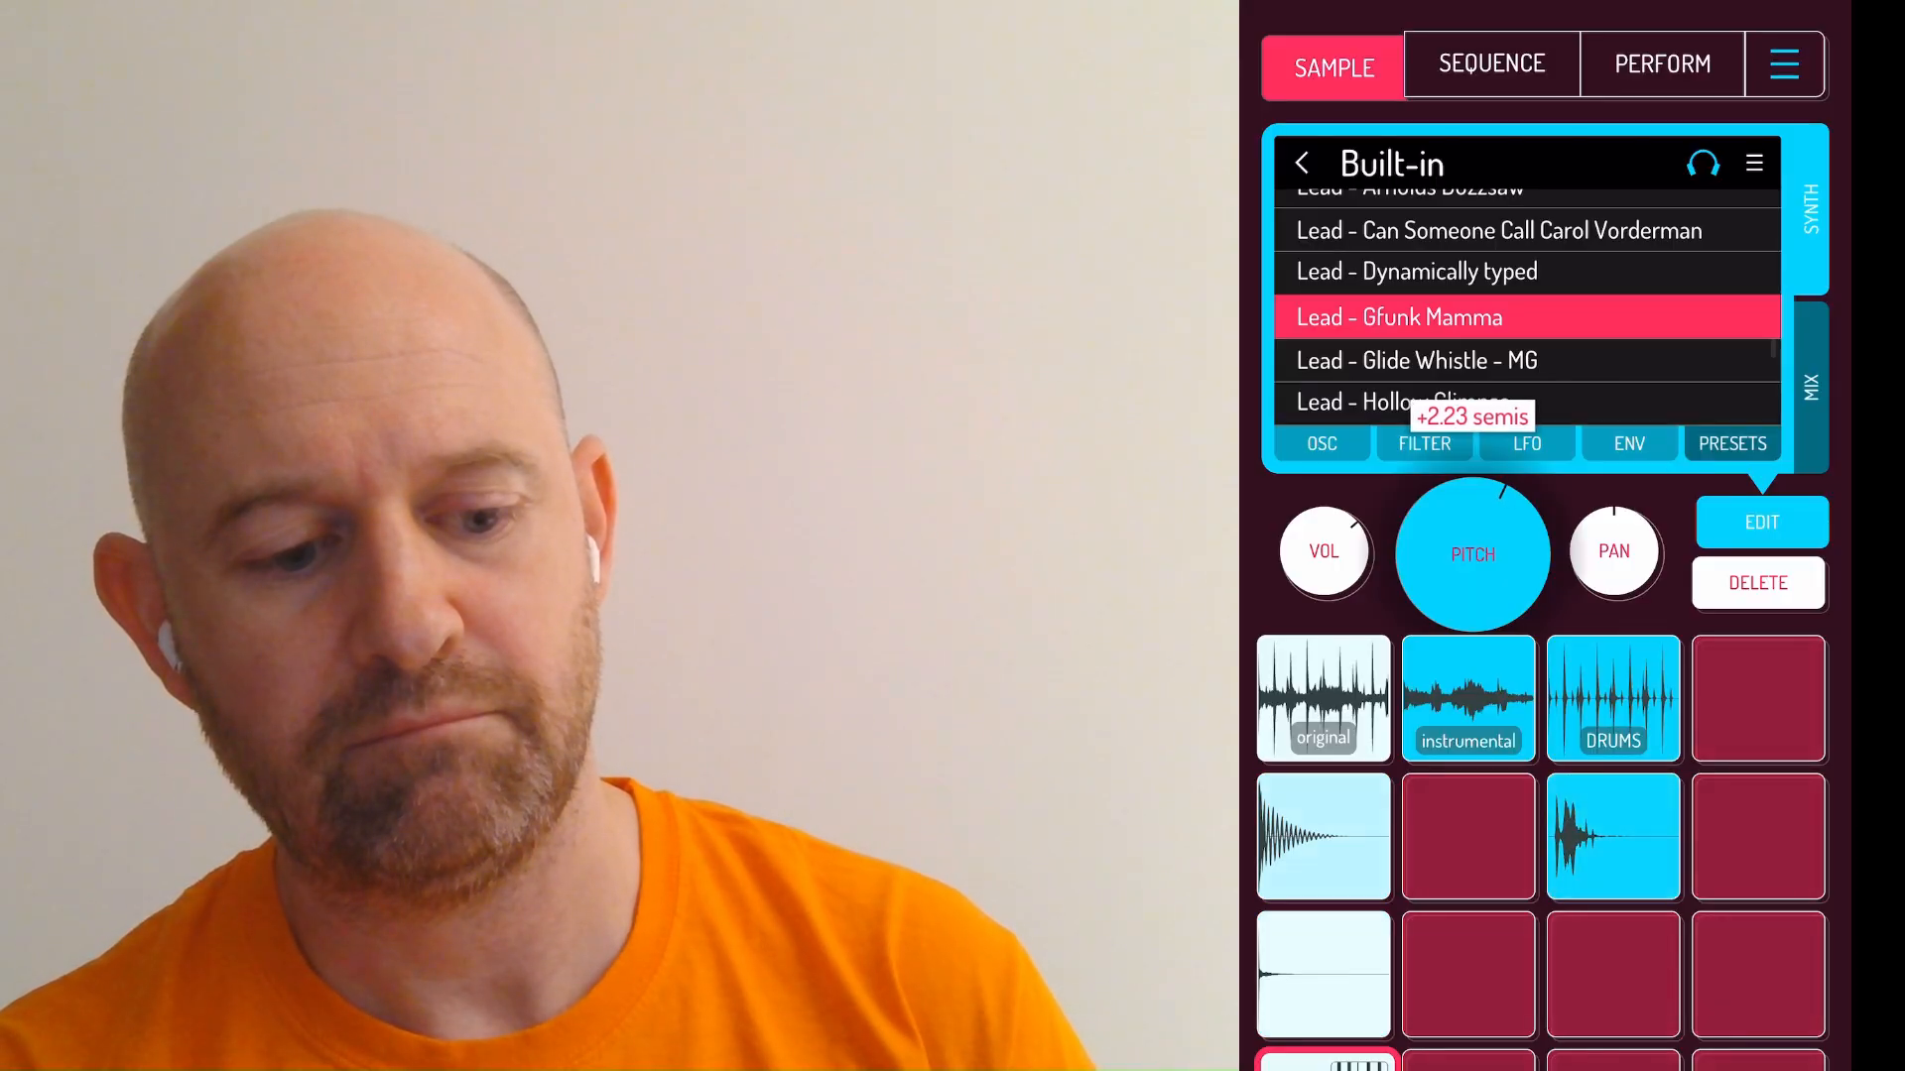
left_click(1490, 64)
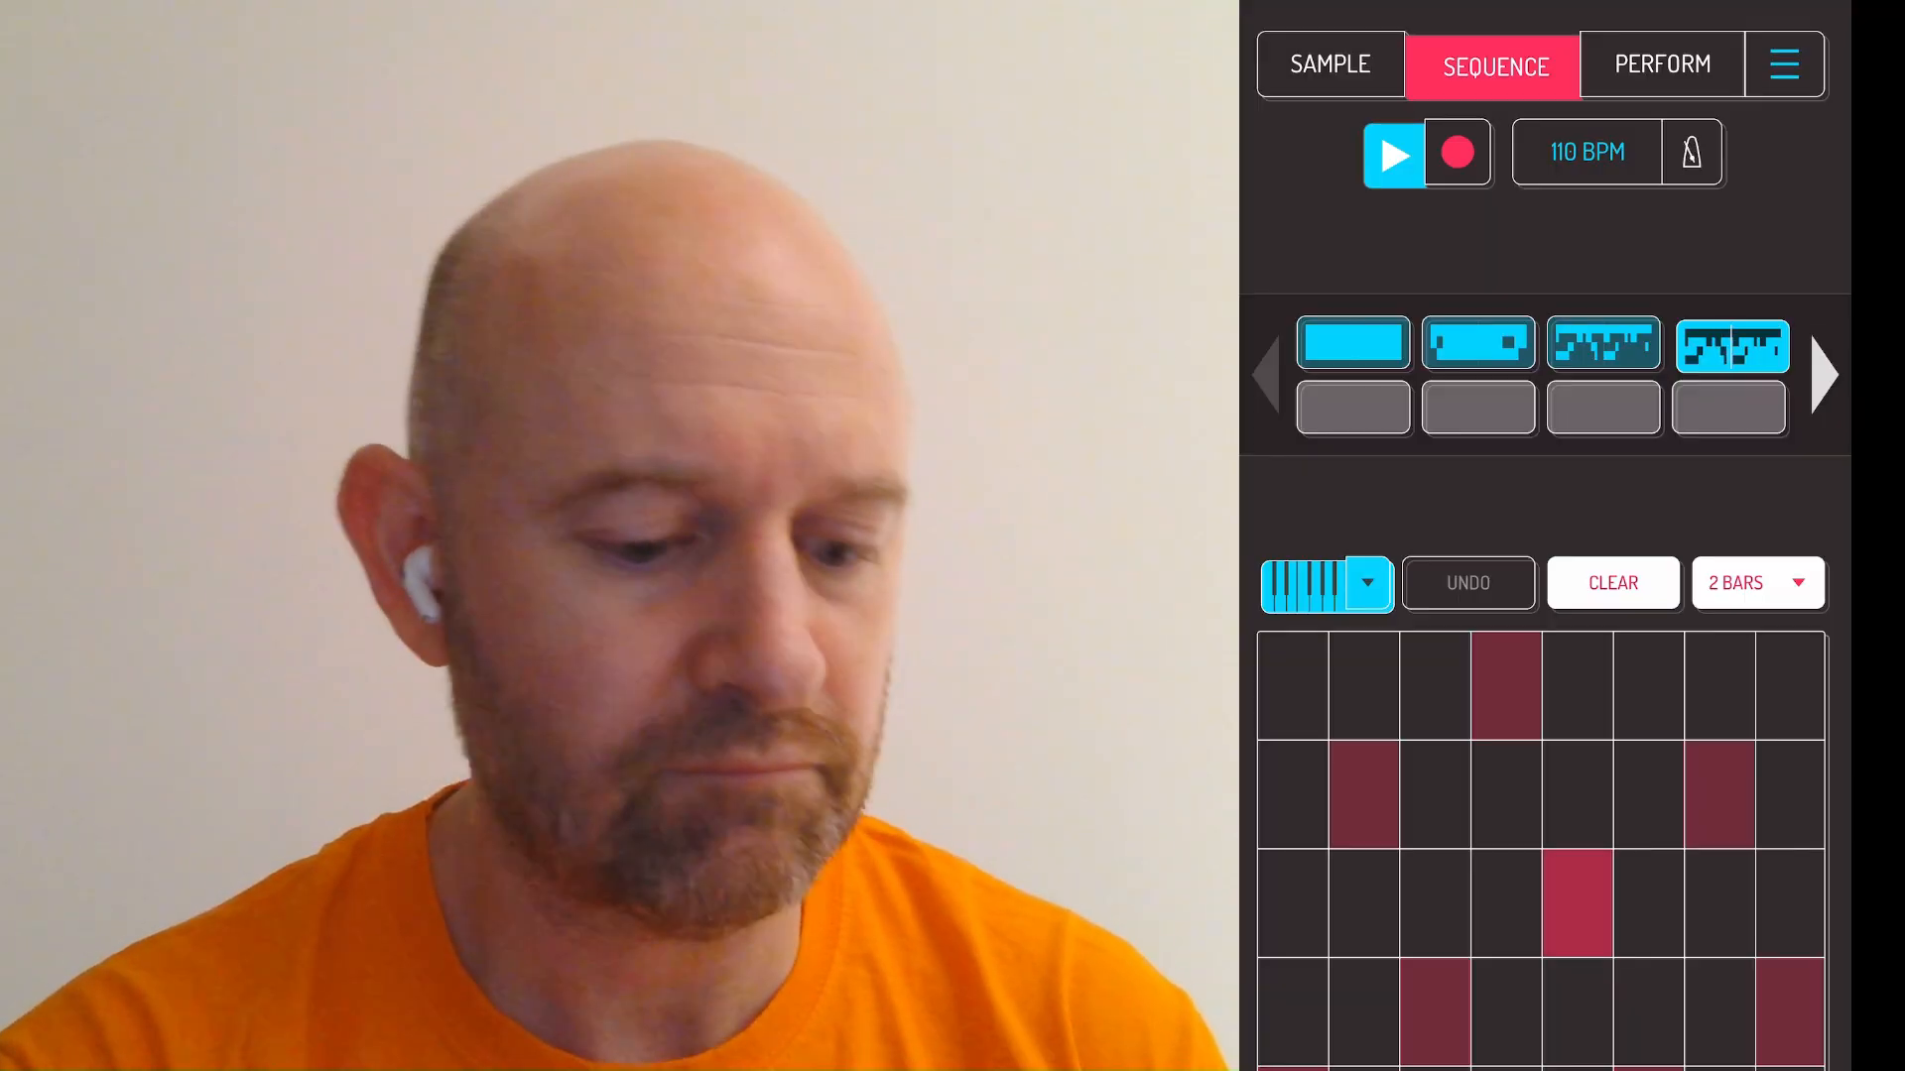
- Play the pattern with the retuned synth, then stop playback
left_click(1713, 899)
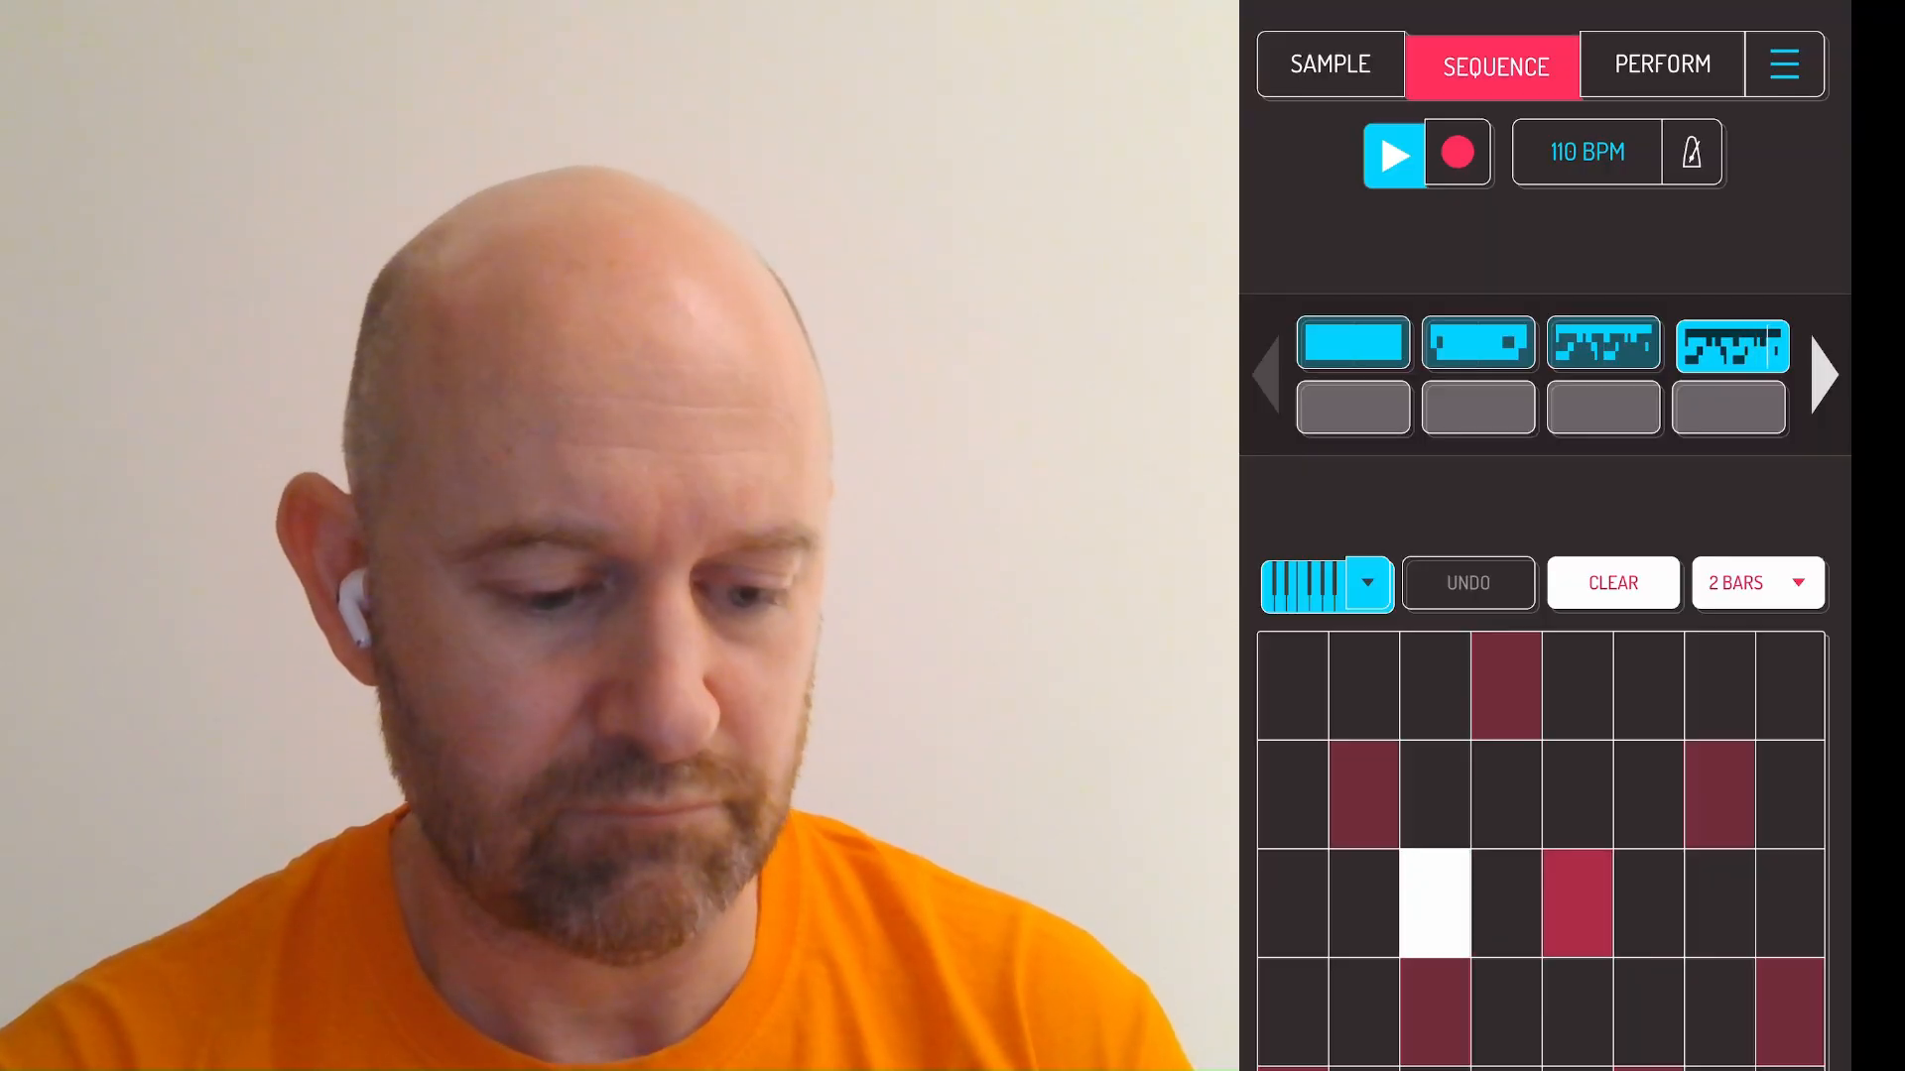
left_click(1439, 905)
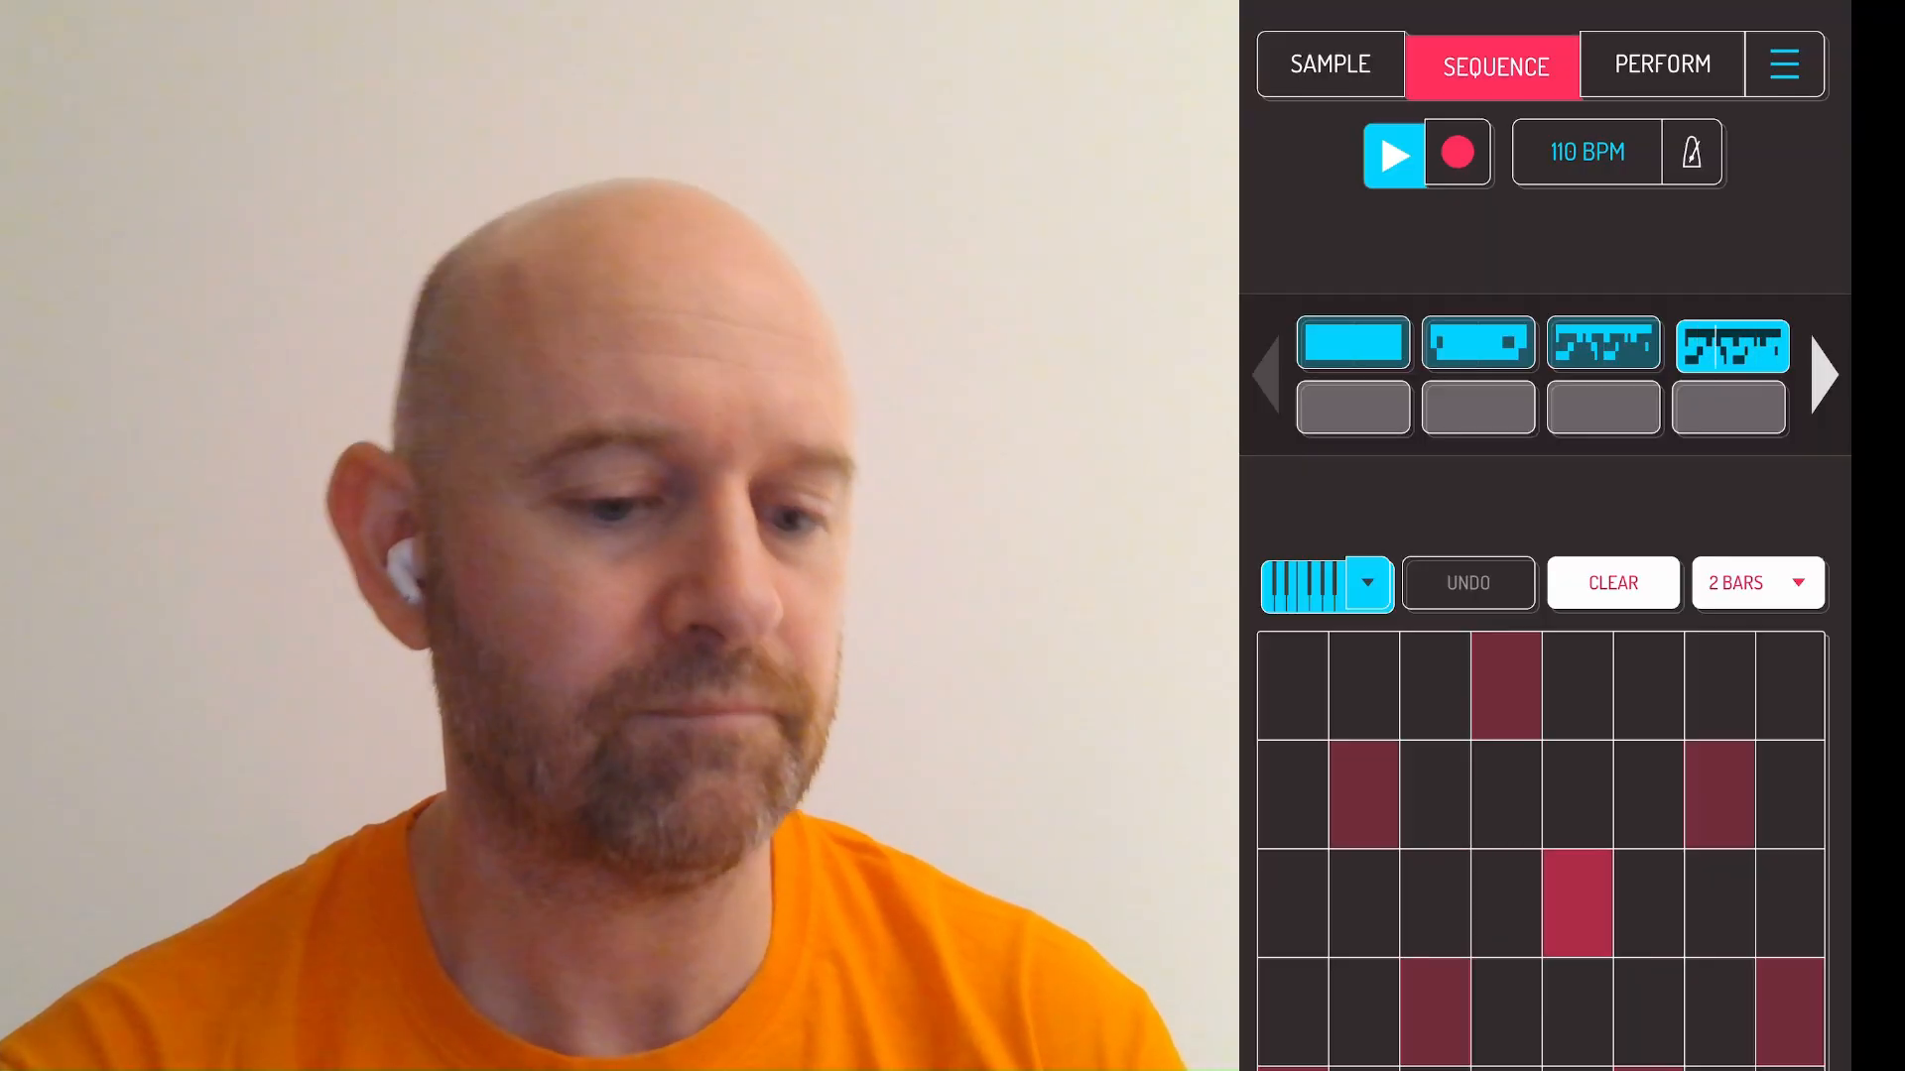
left_click(1392, 153)
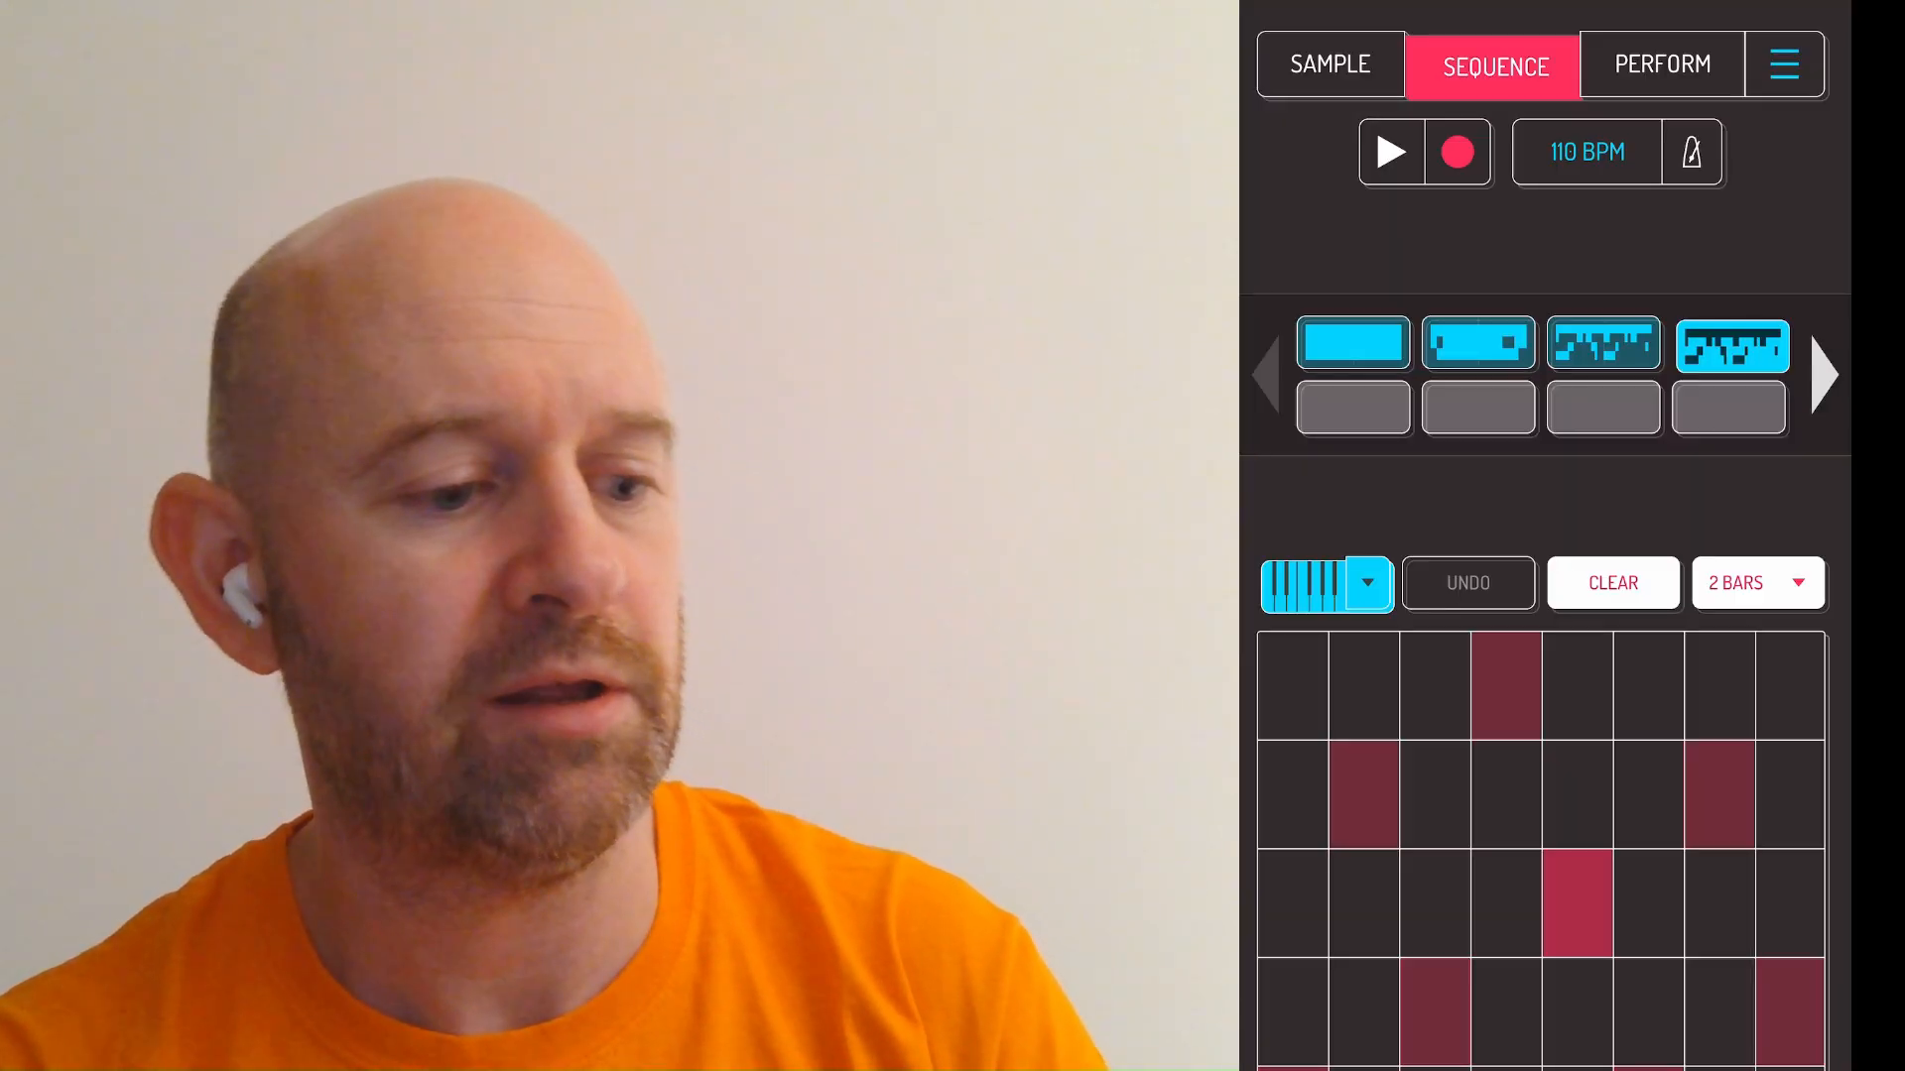
- Record a new melody take on the pads, then stop recording
left_click(1391, 152)
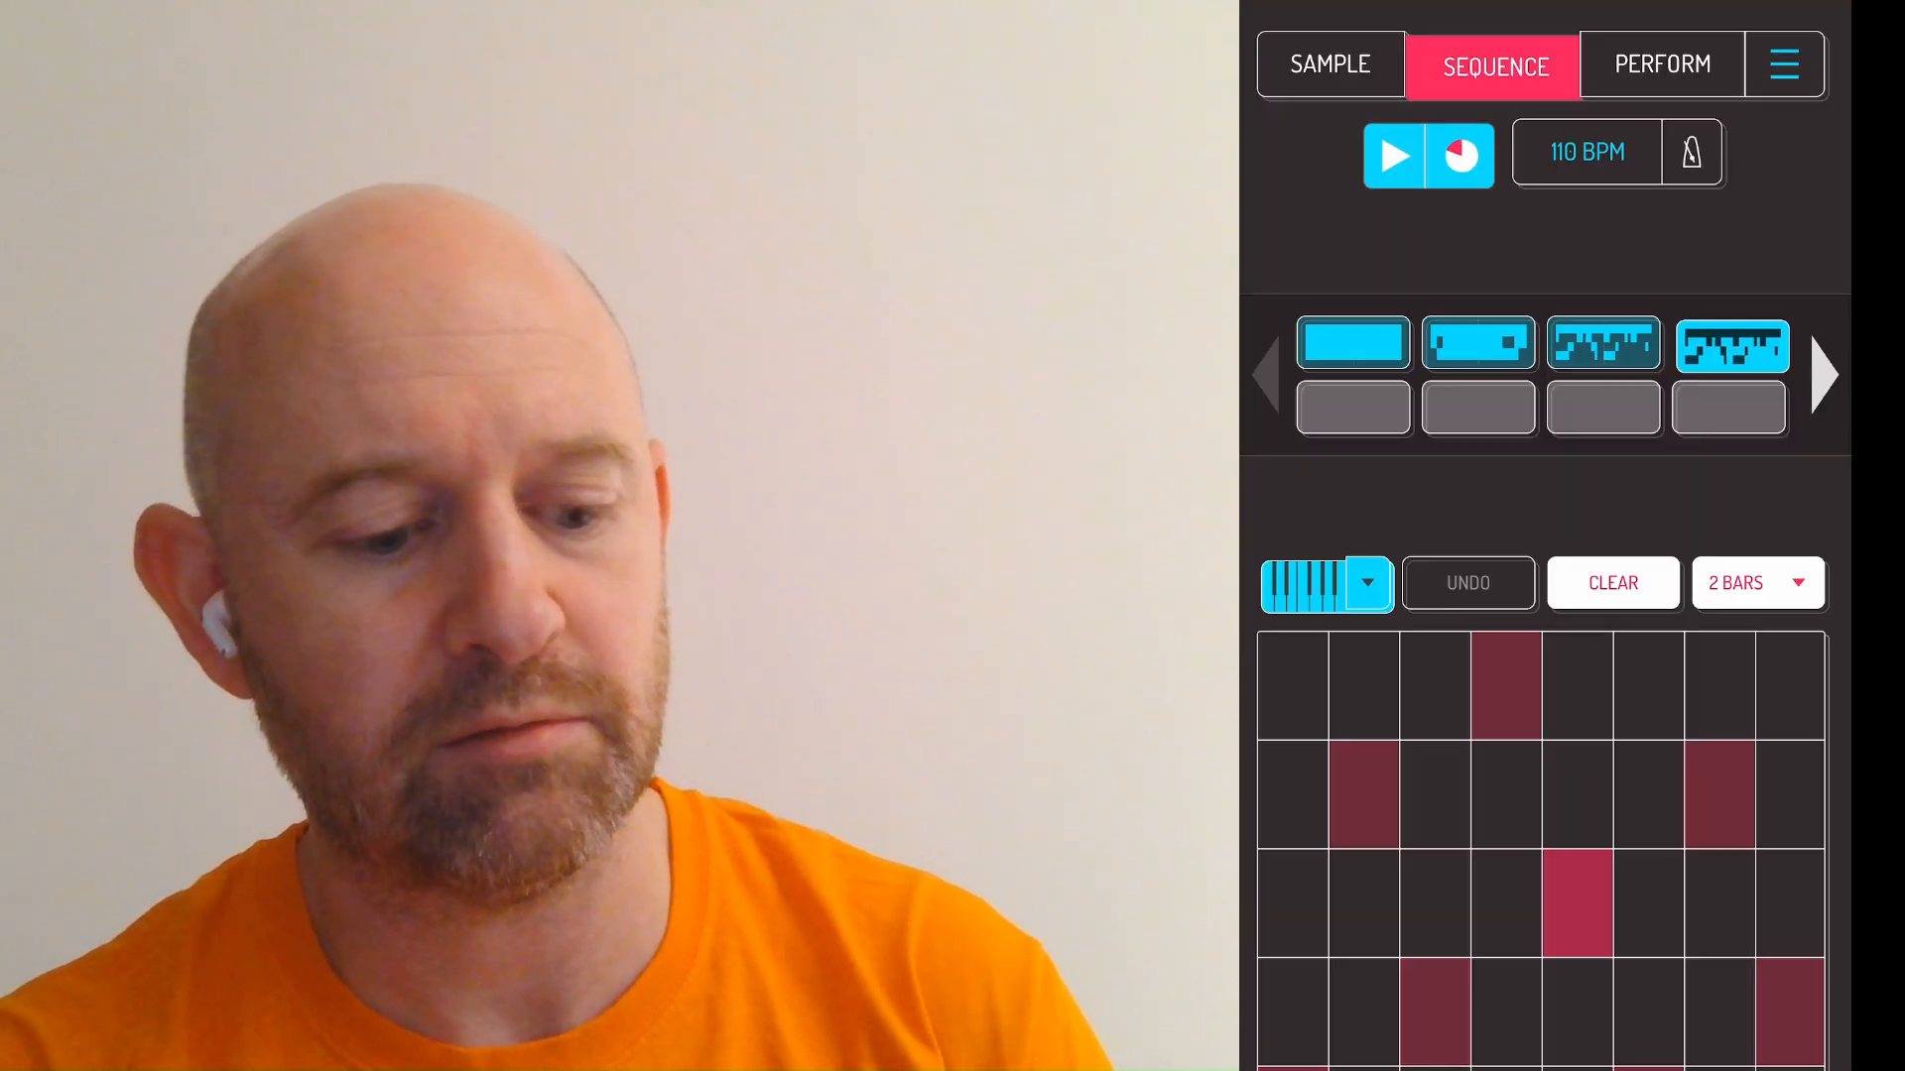
left_click(1461, 155)
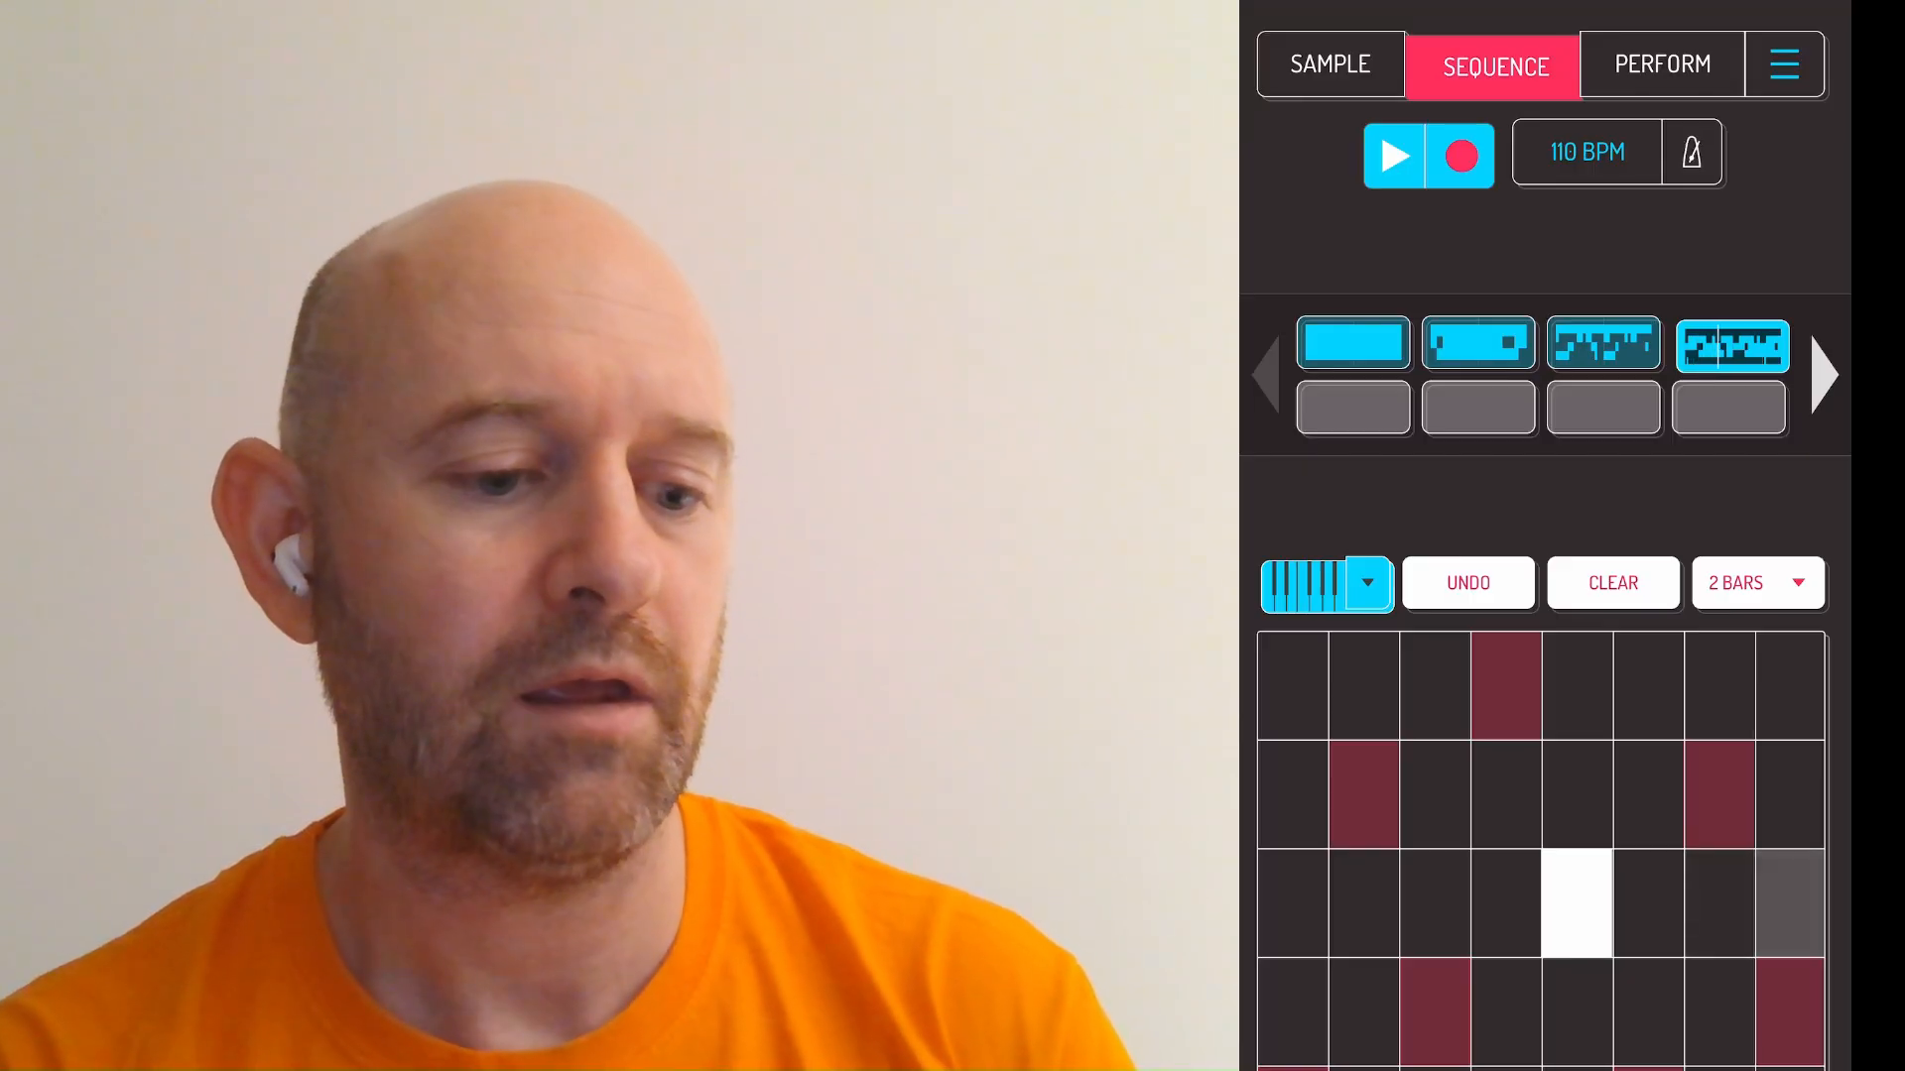
left_click(1392, 155)
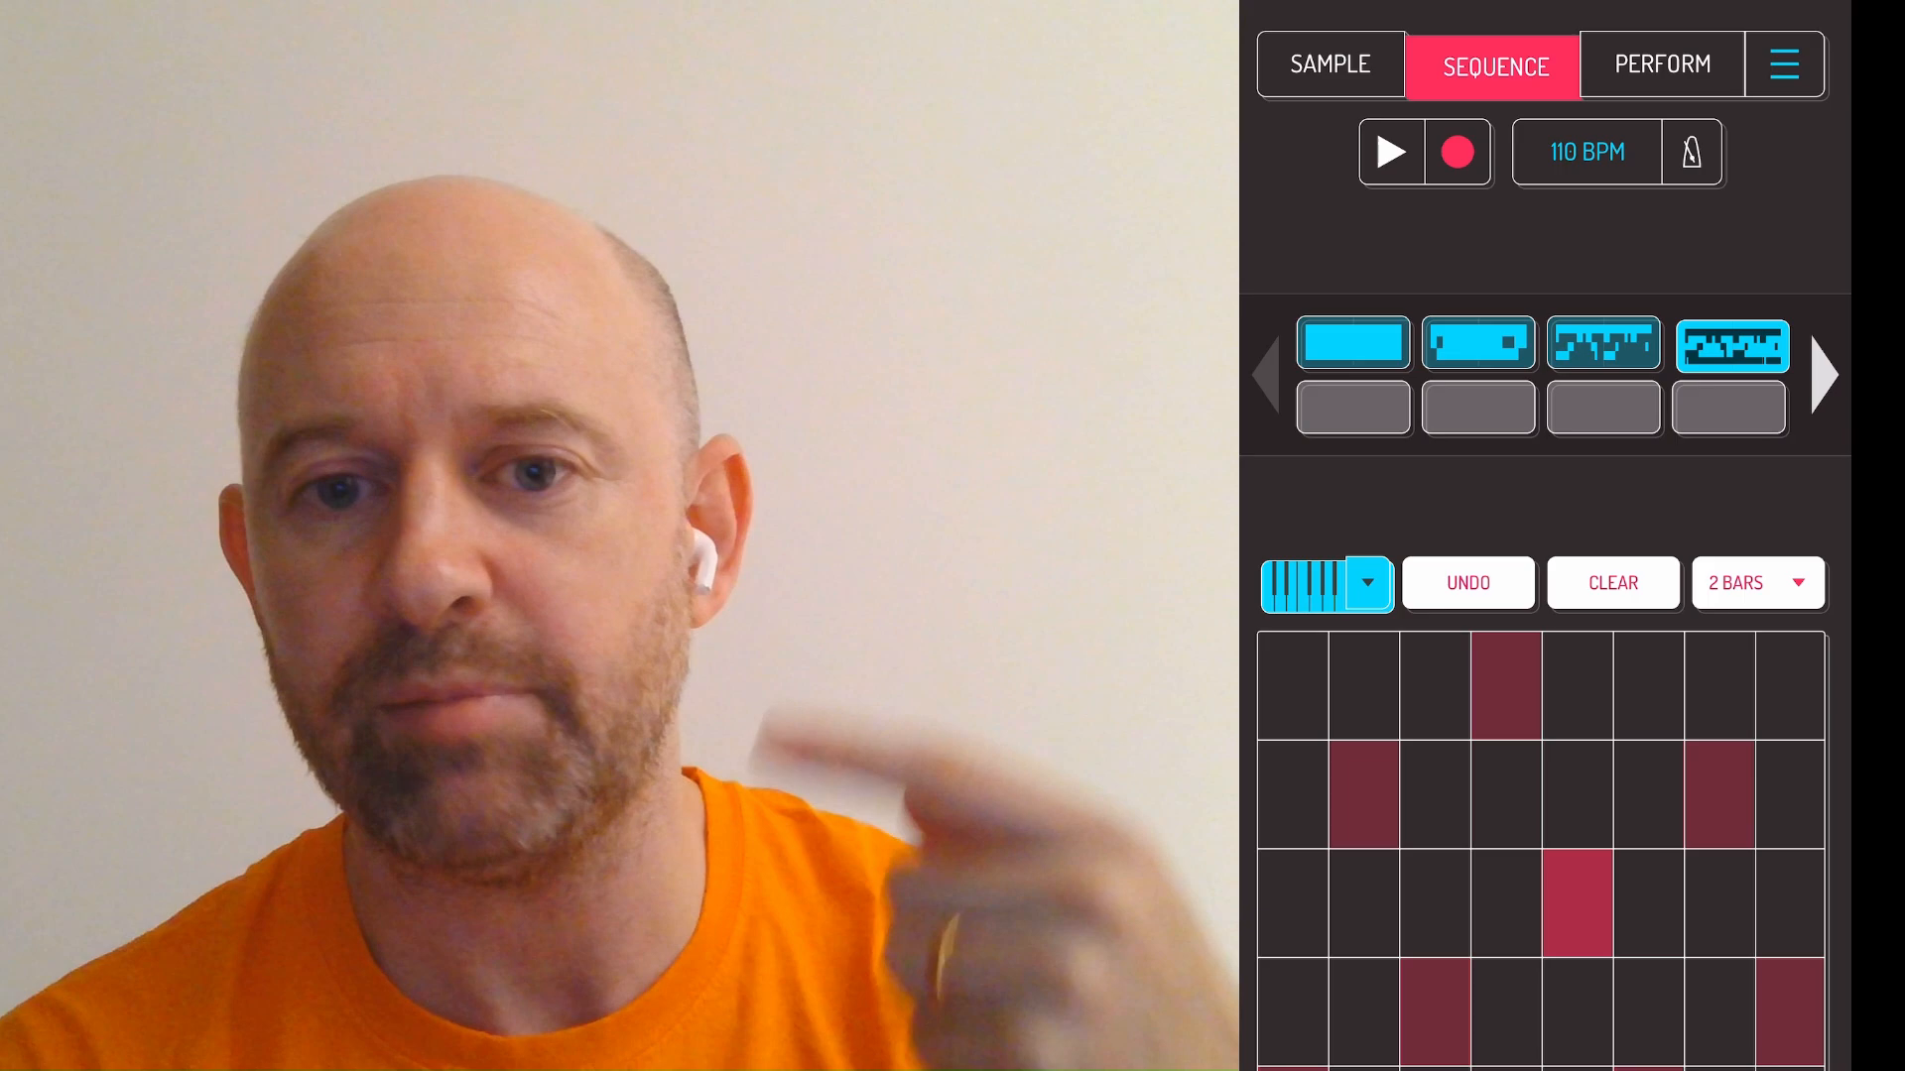
- Double the lead pattern length from 2 to 8 bars in the note editor, then close it
left_click(1324, 582)
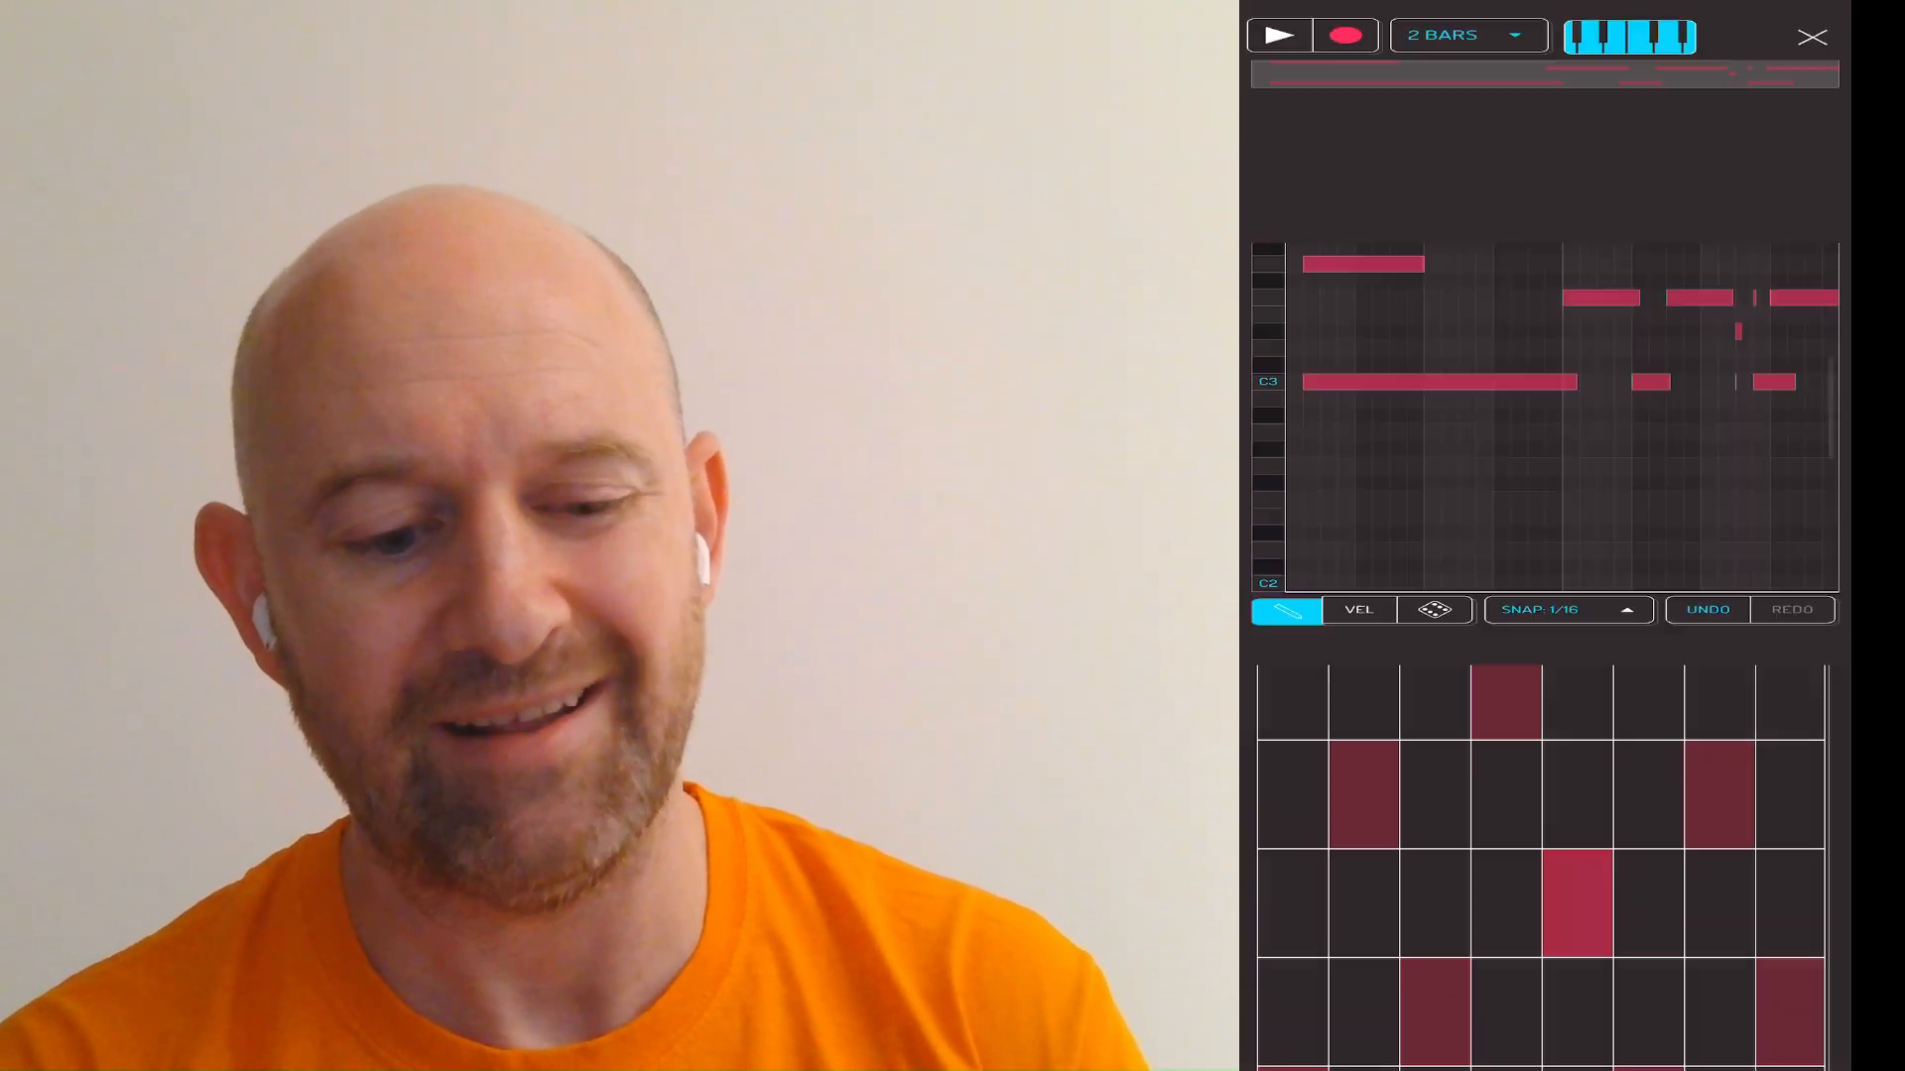
left_click(1457, 34)
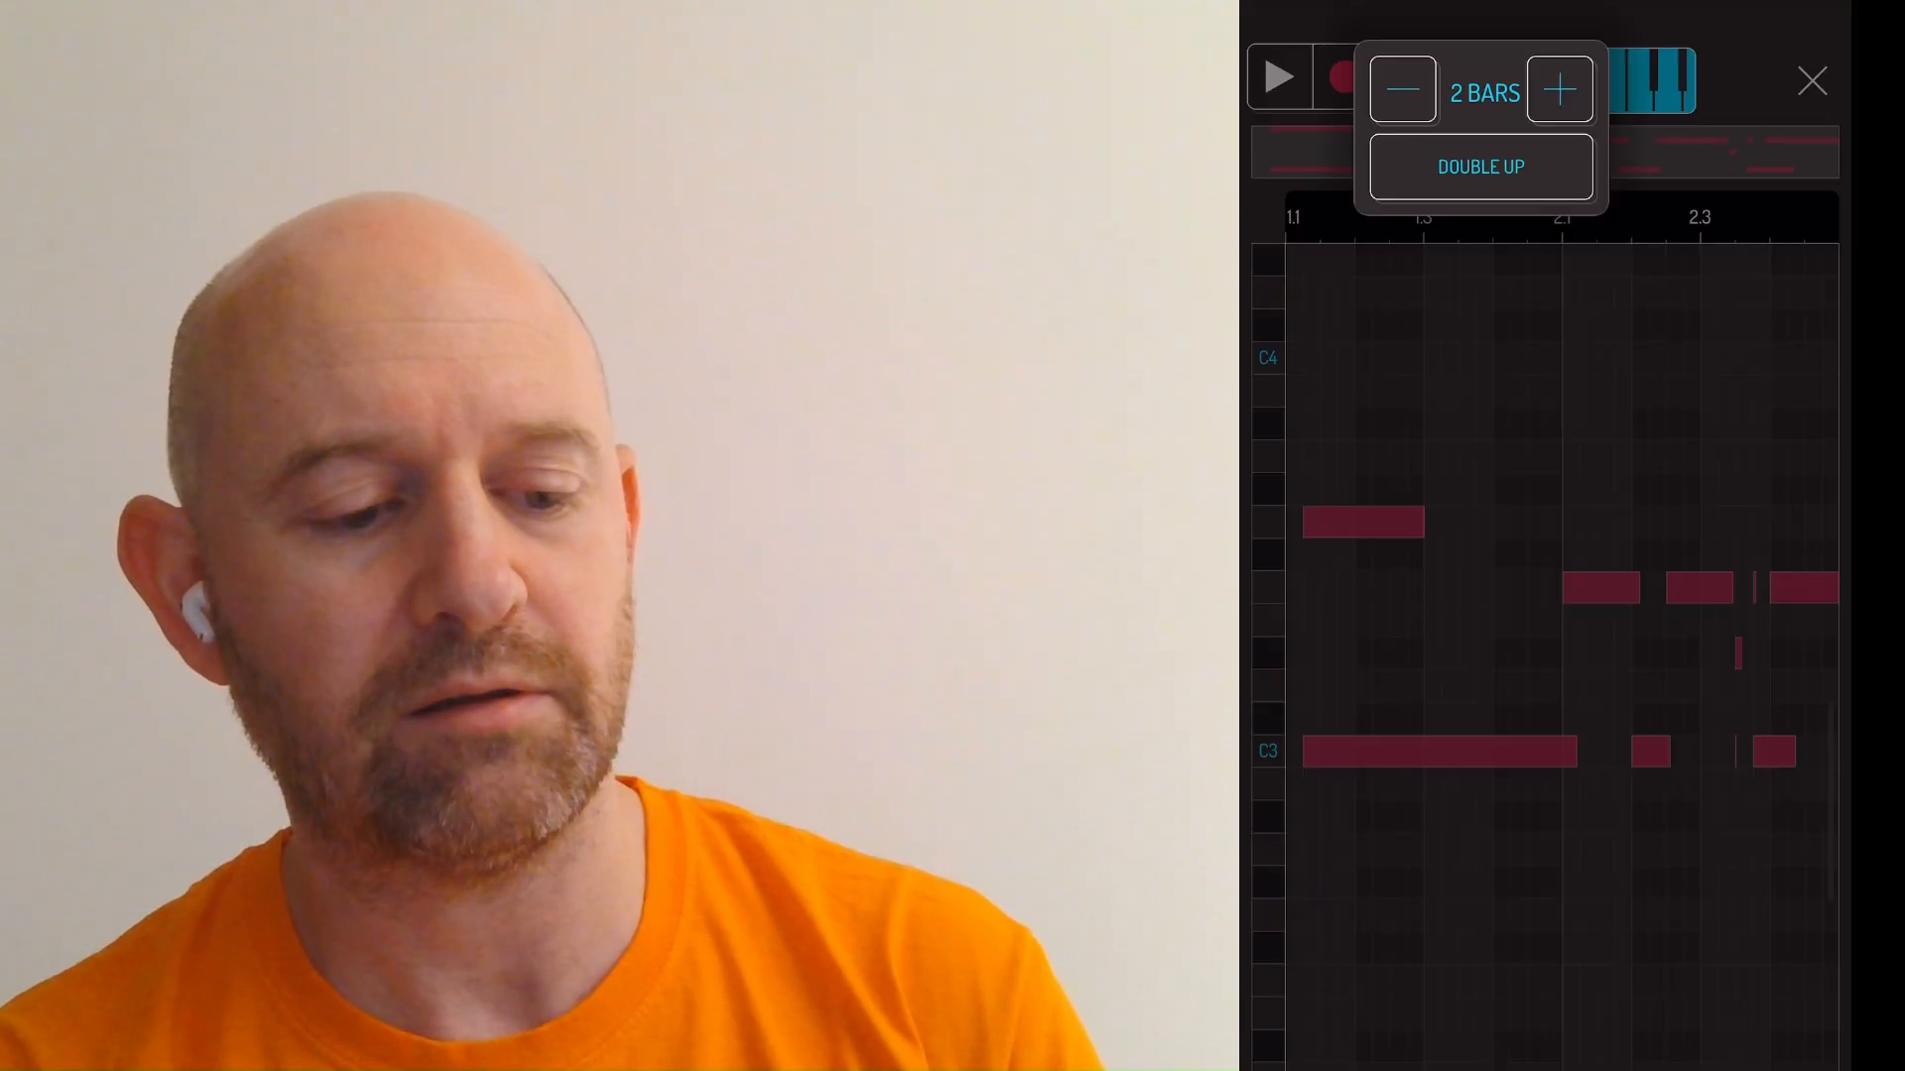
left_click(1479, 167)
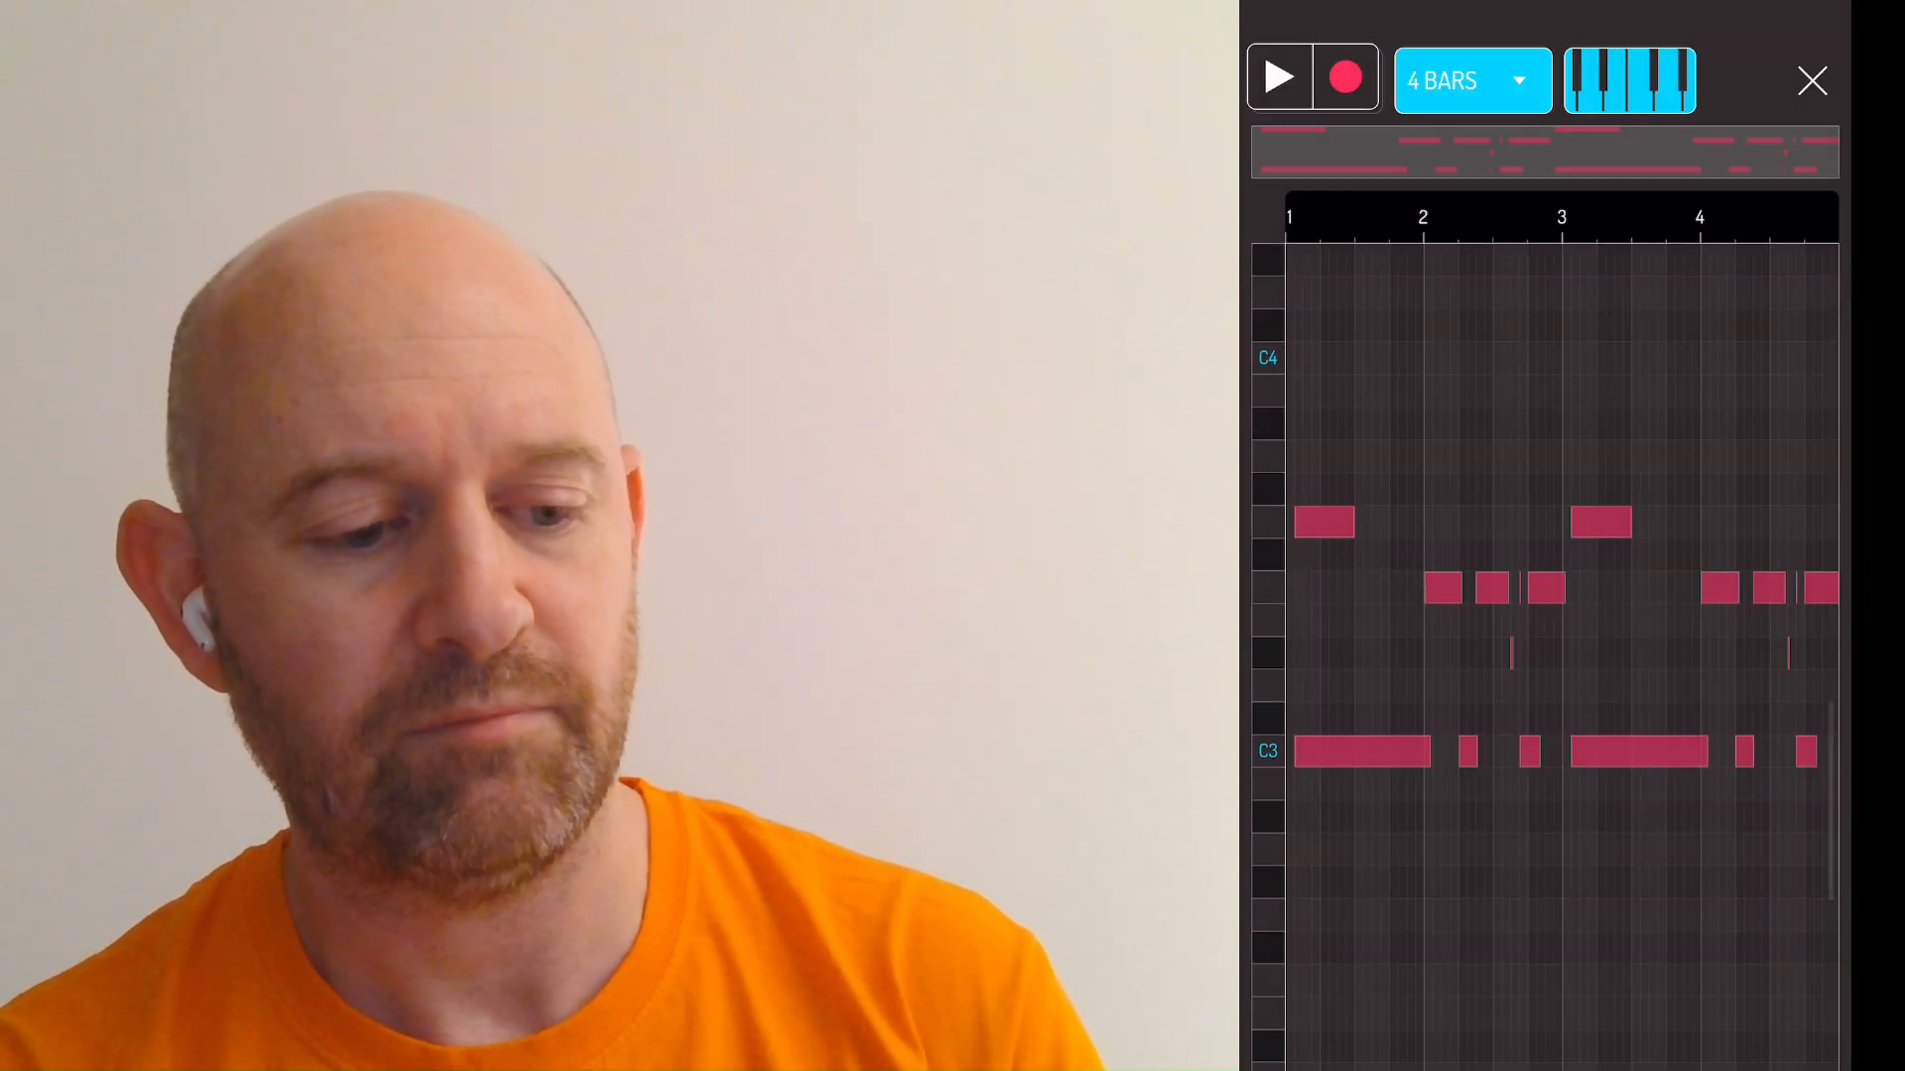
left_click(1468, 80)
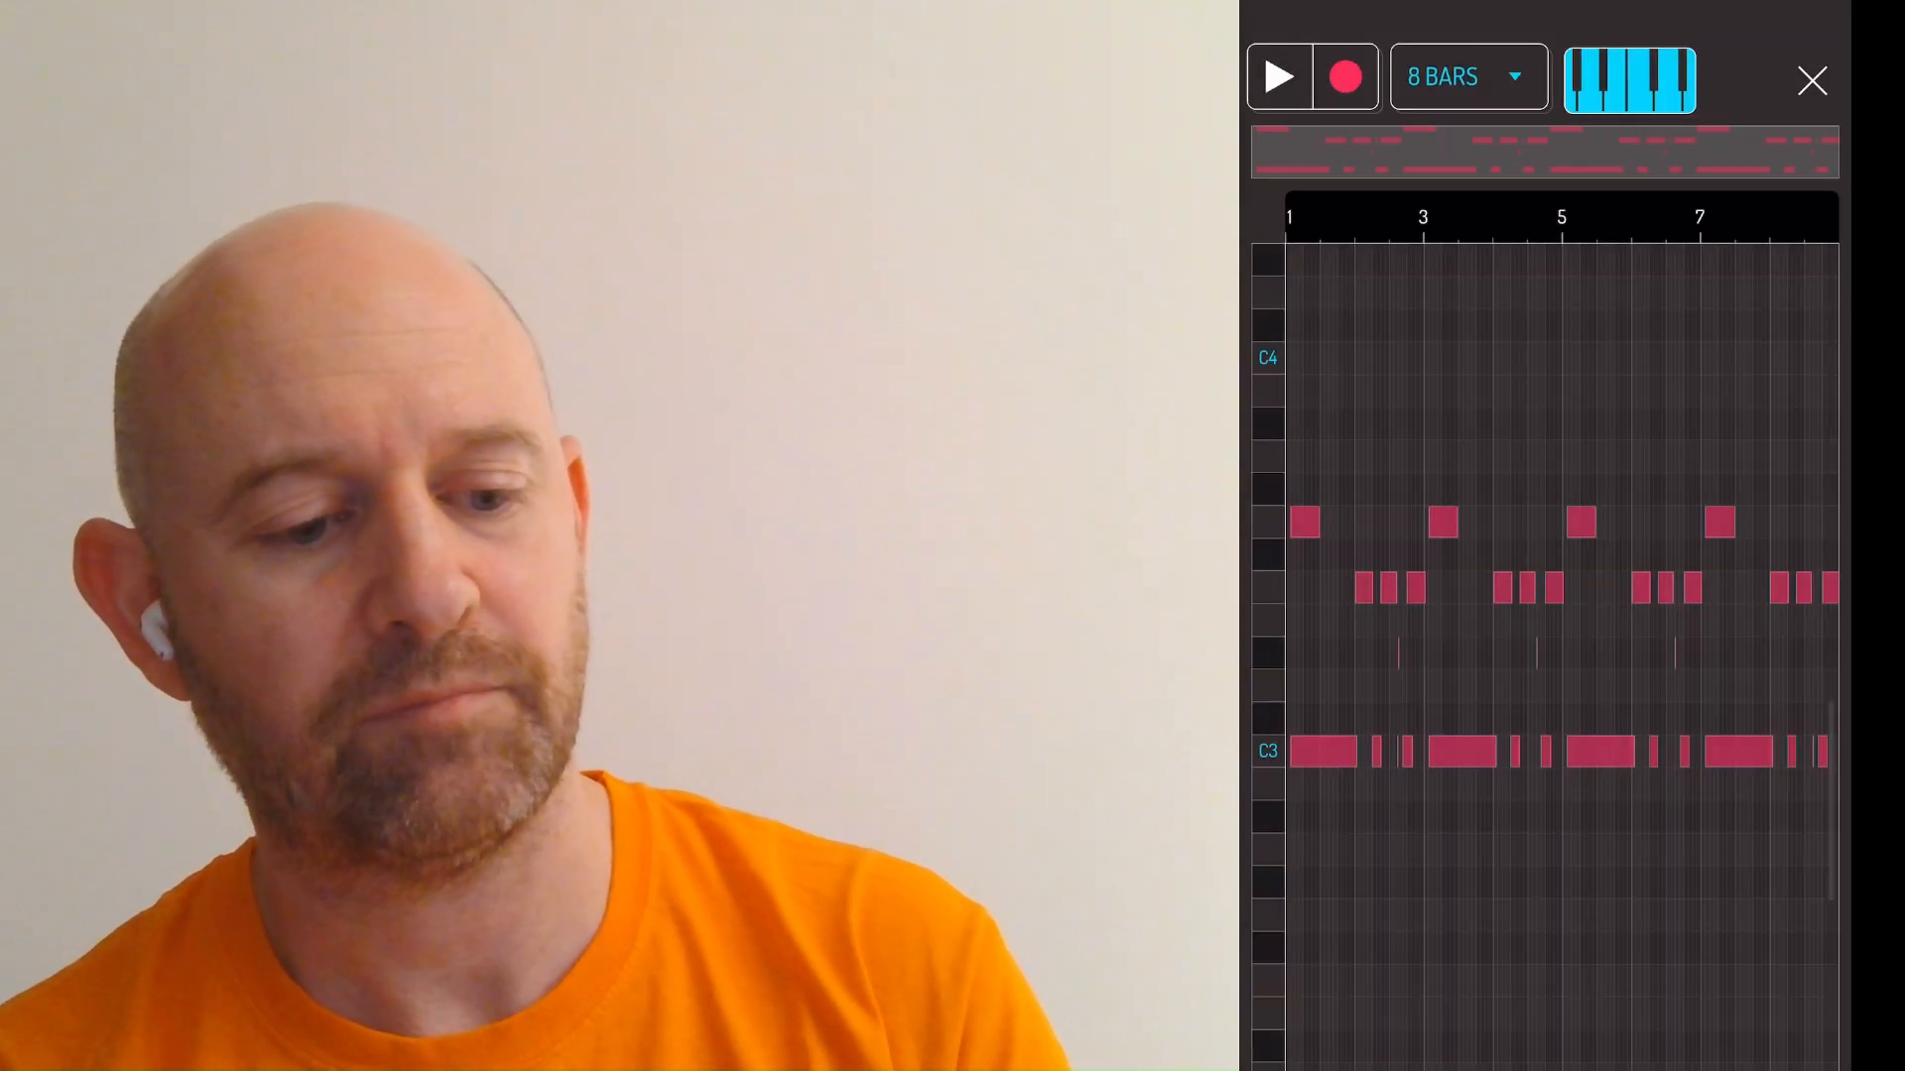
left_click(1811, 81)
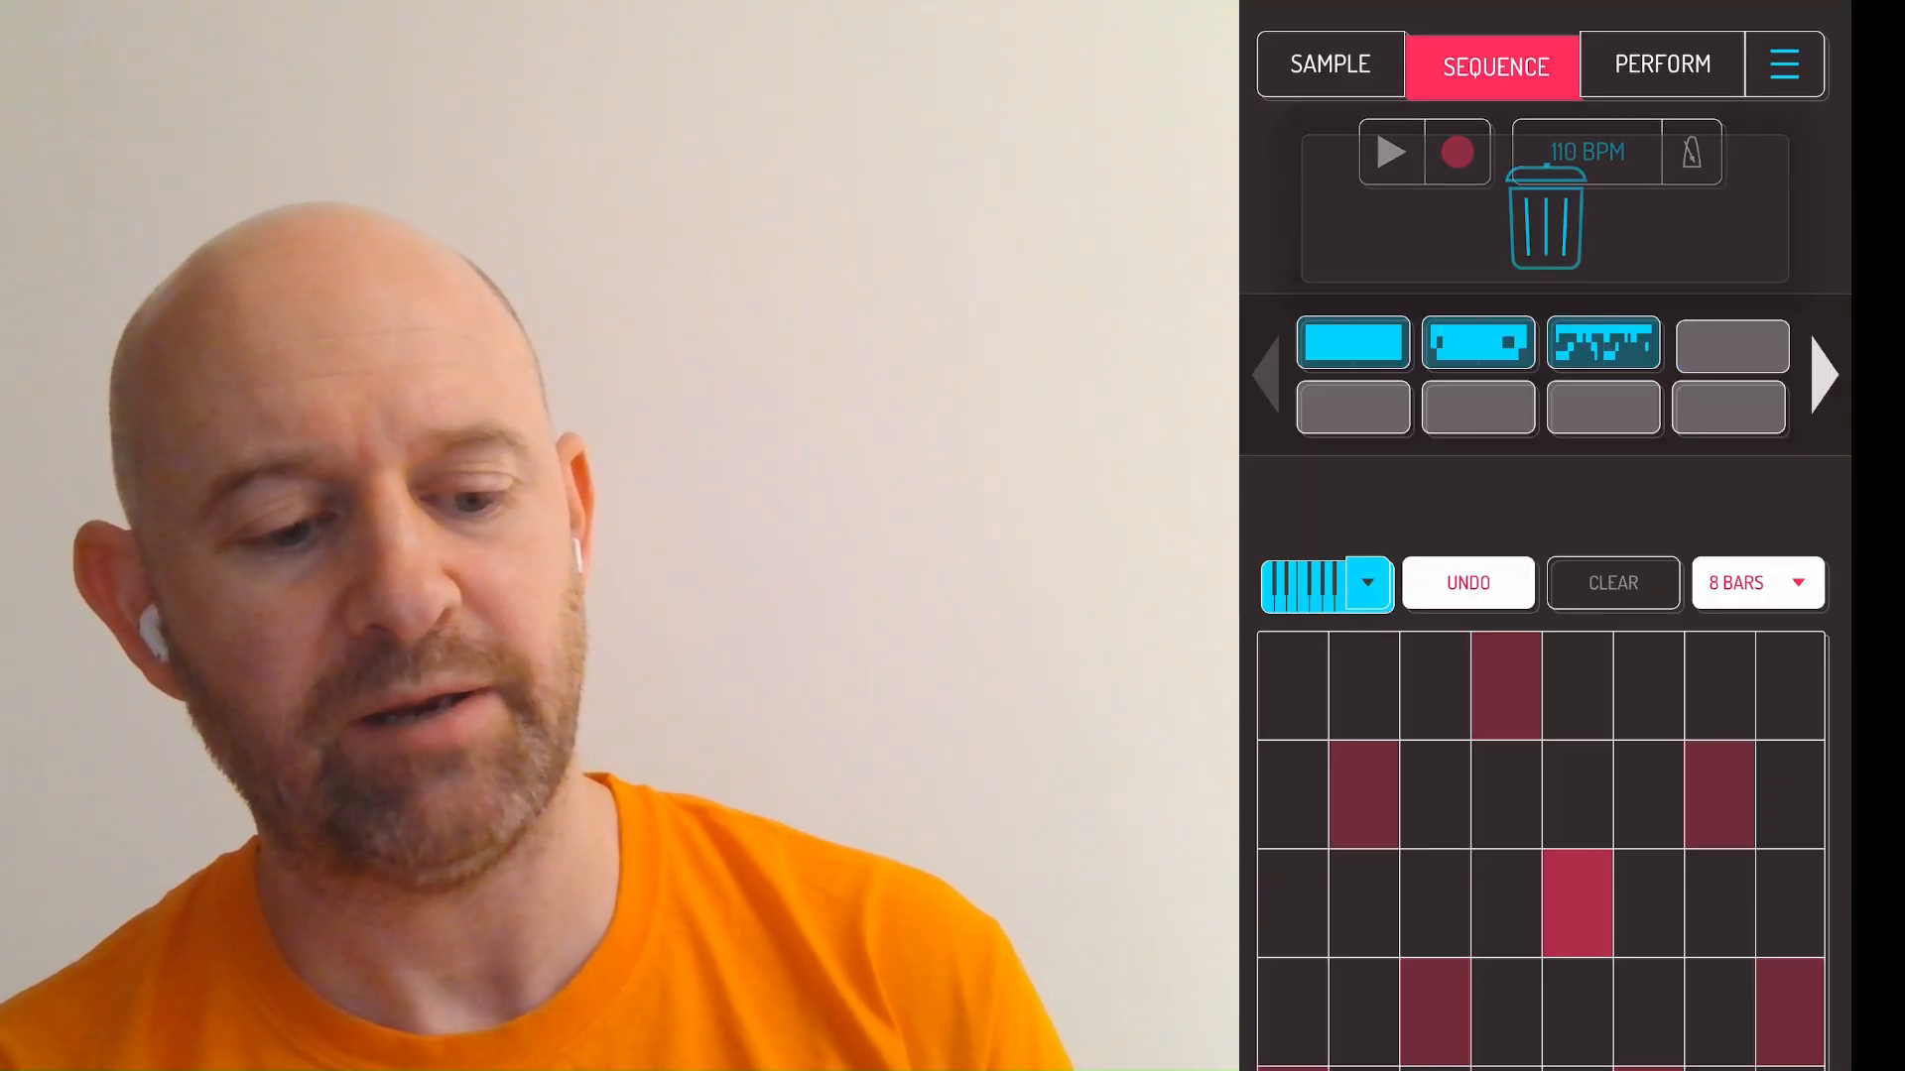
- Move the long sustained sample from pad A2 to A1, extend the pad pattern to 8 bars, and close the editor
left_click(1730, 344)
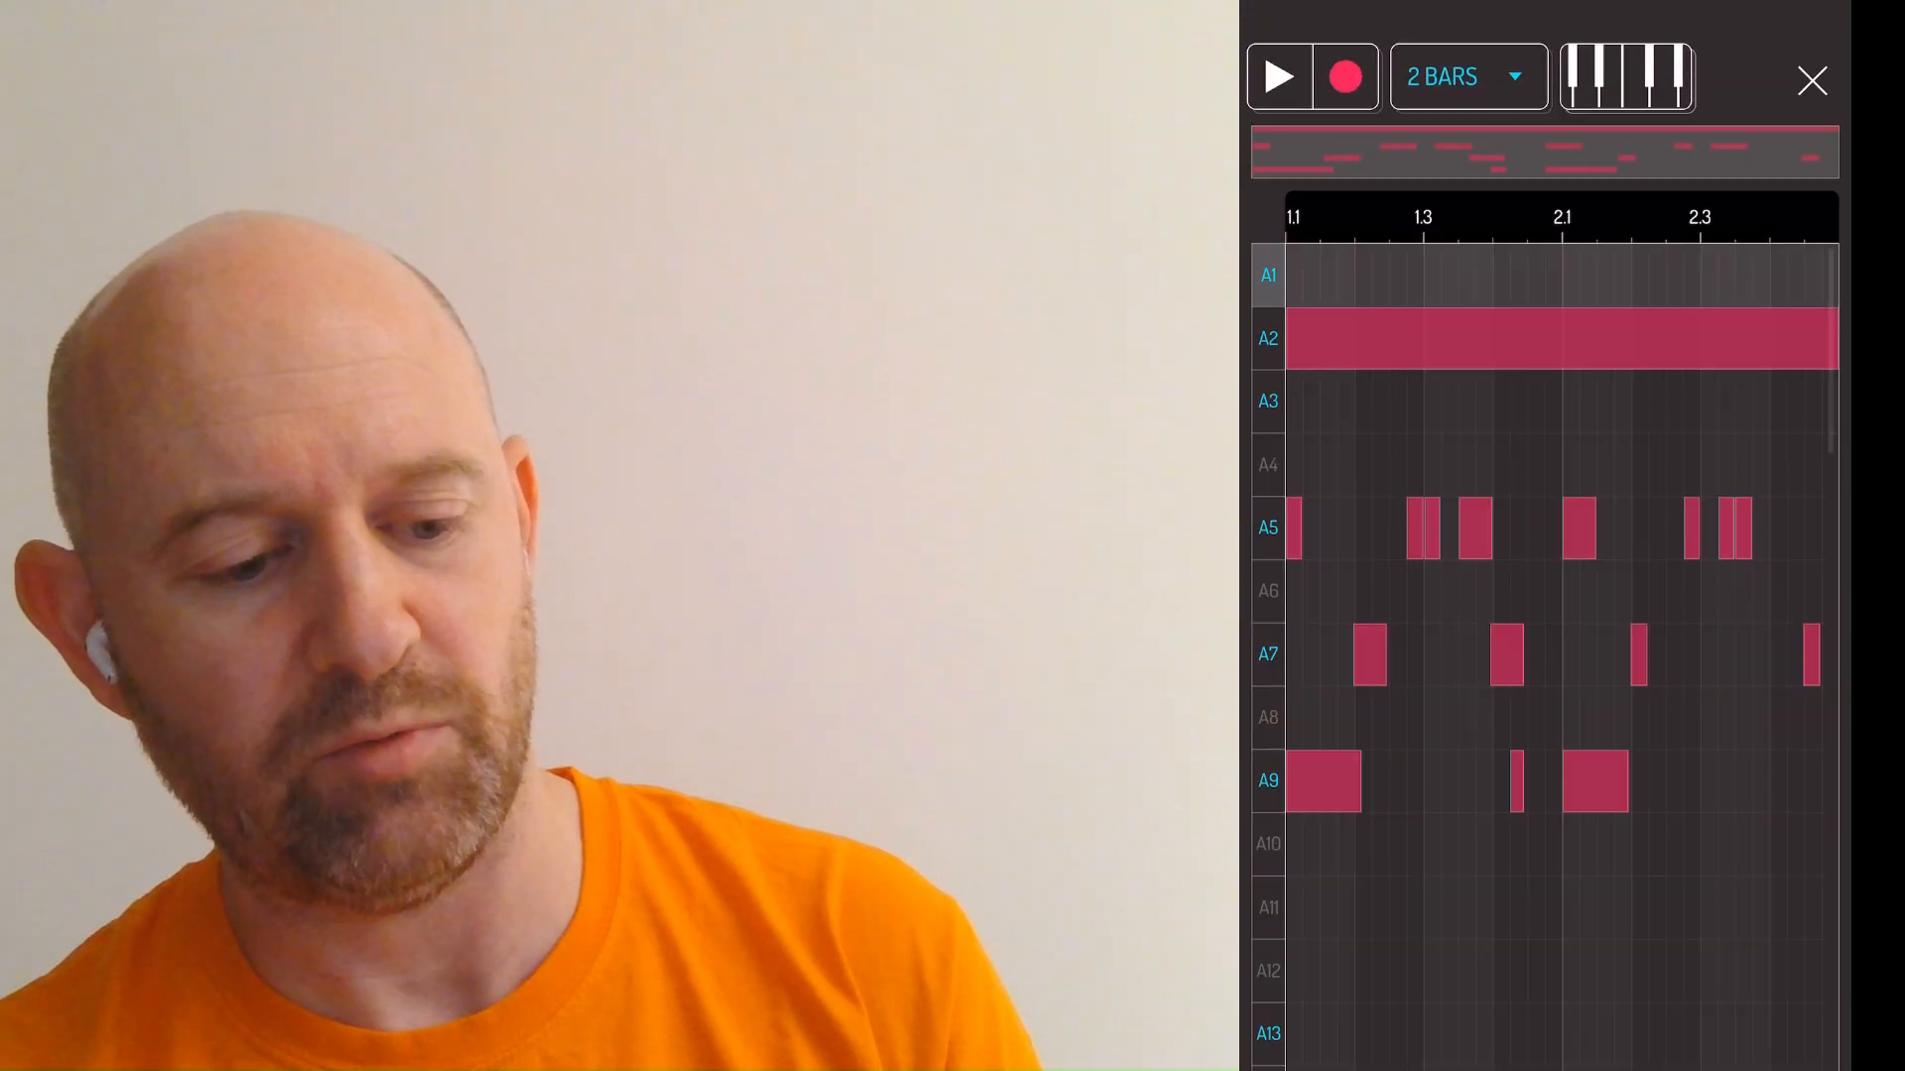
left_click(1812, 80)
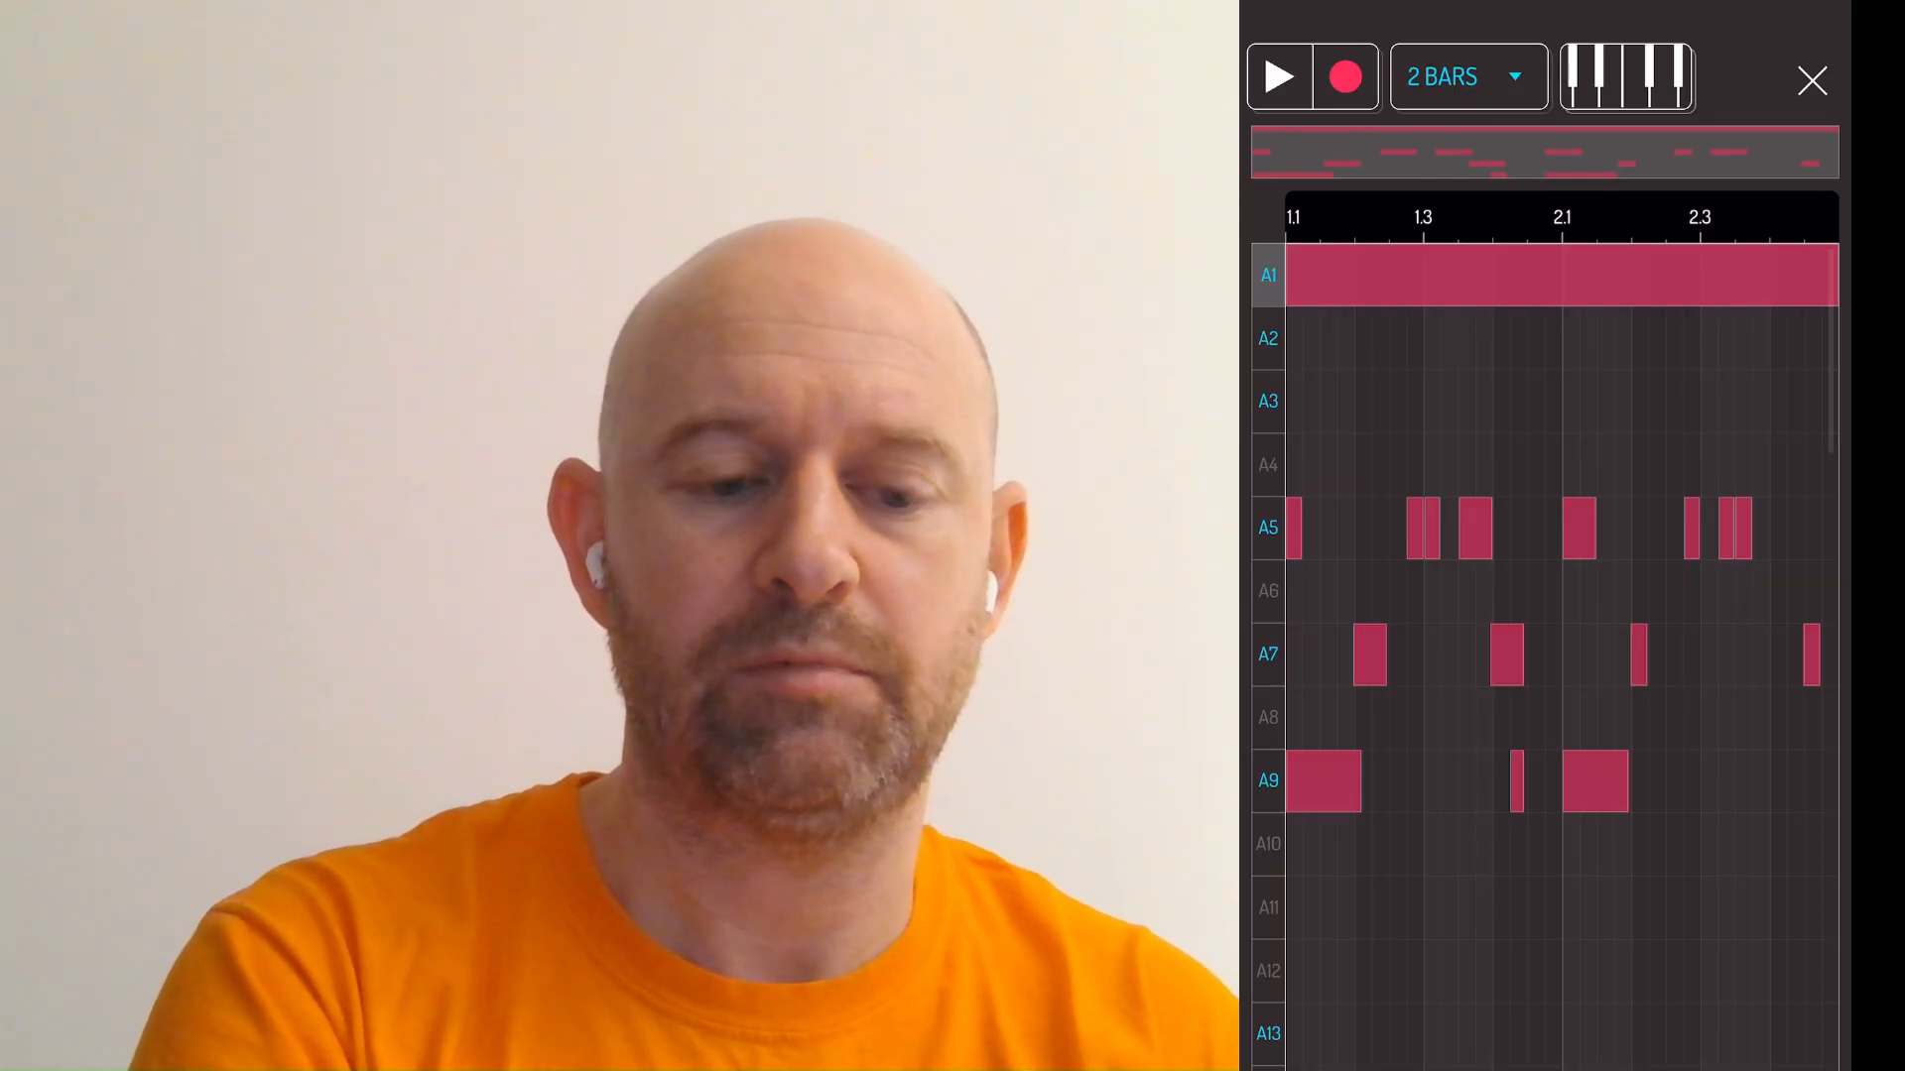
left_click(1464, 77)
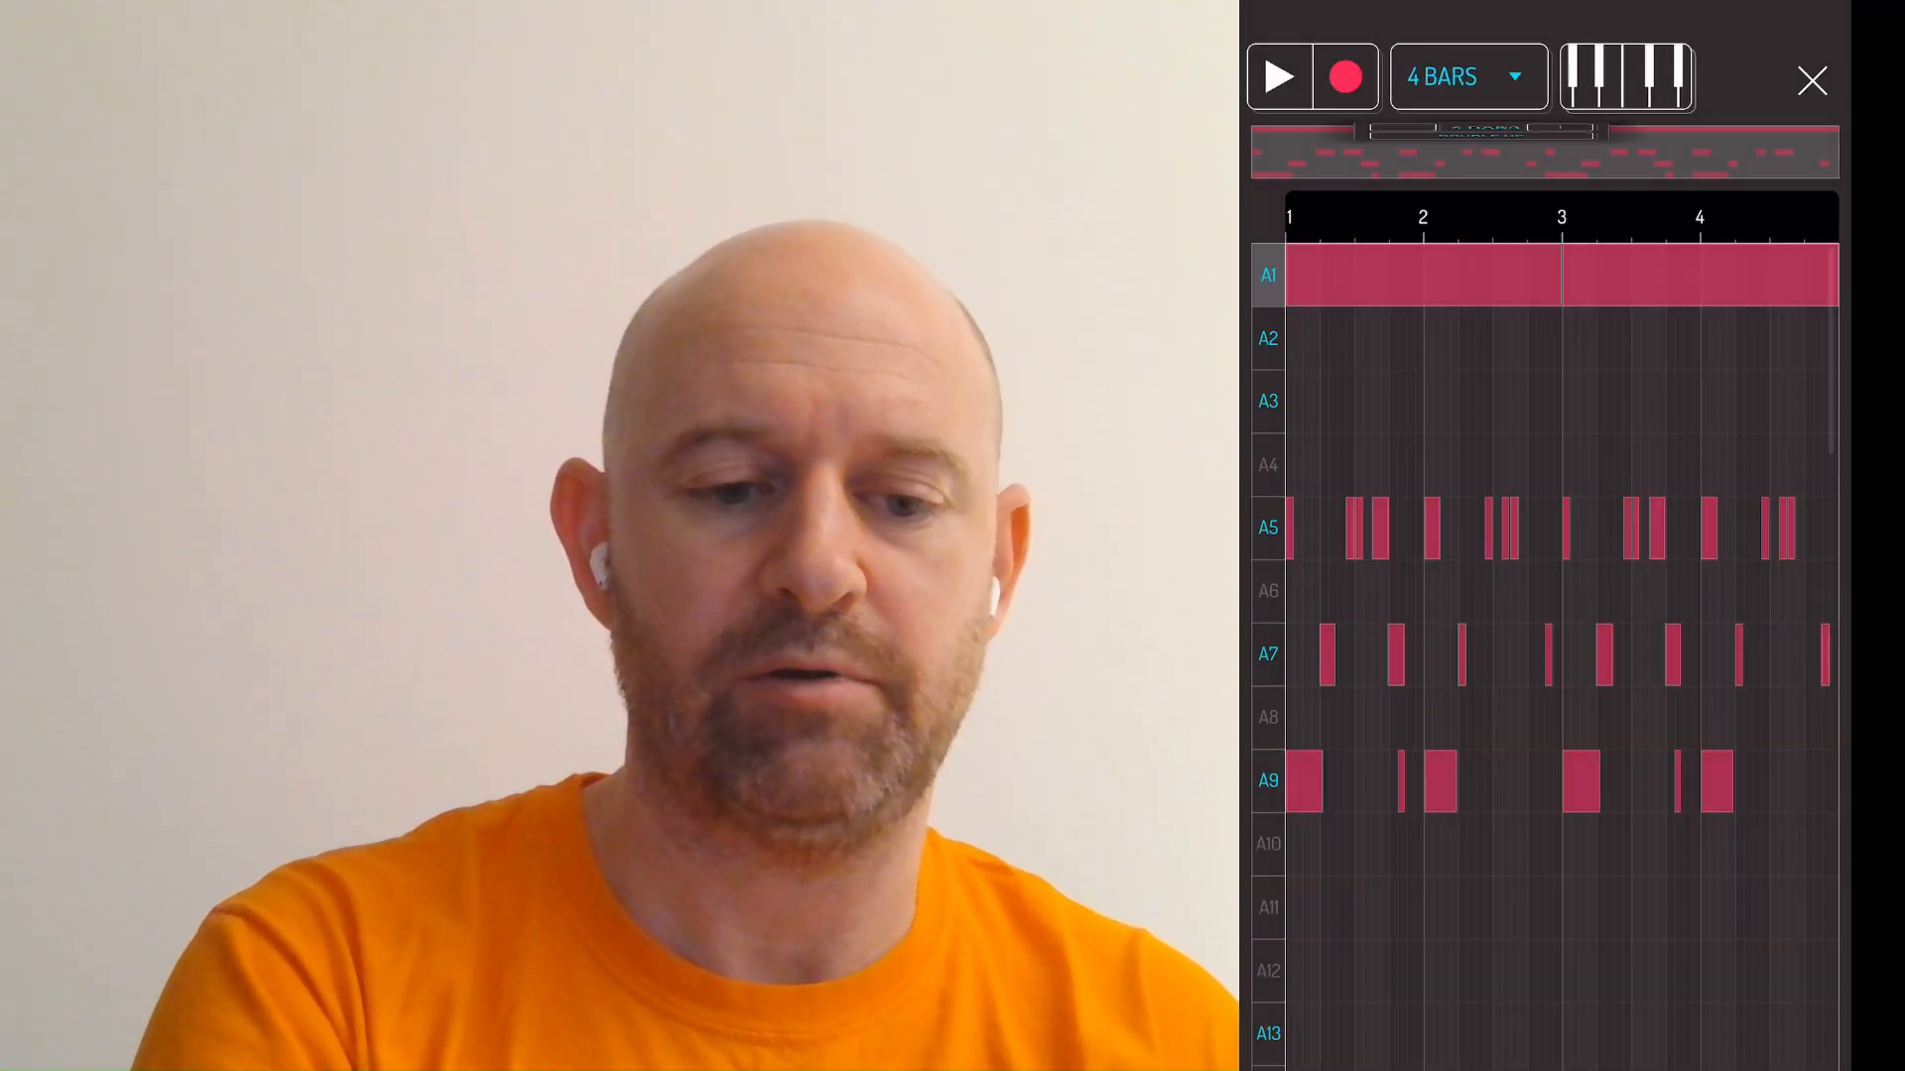
left_click(1809, 80)
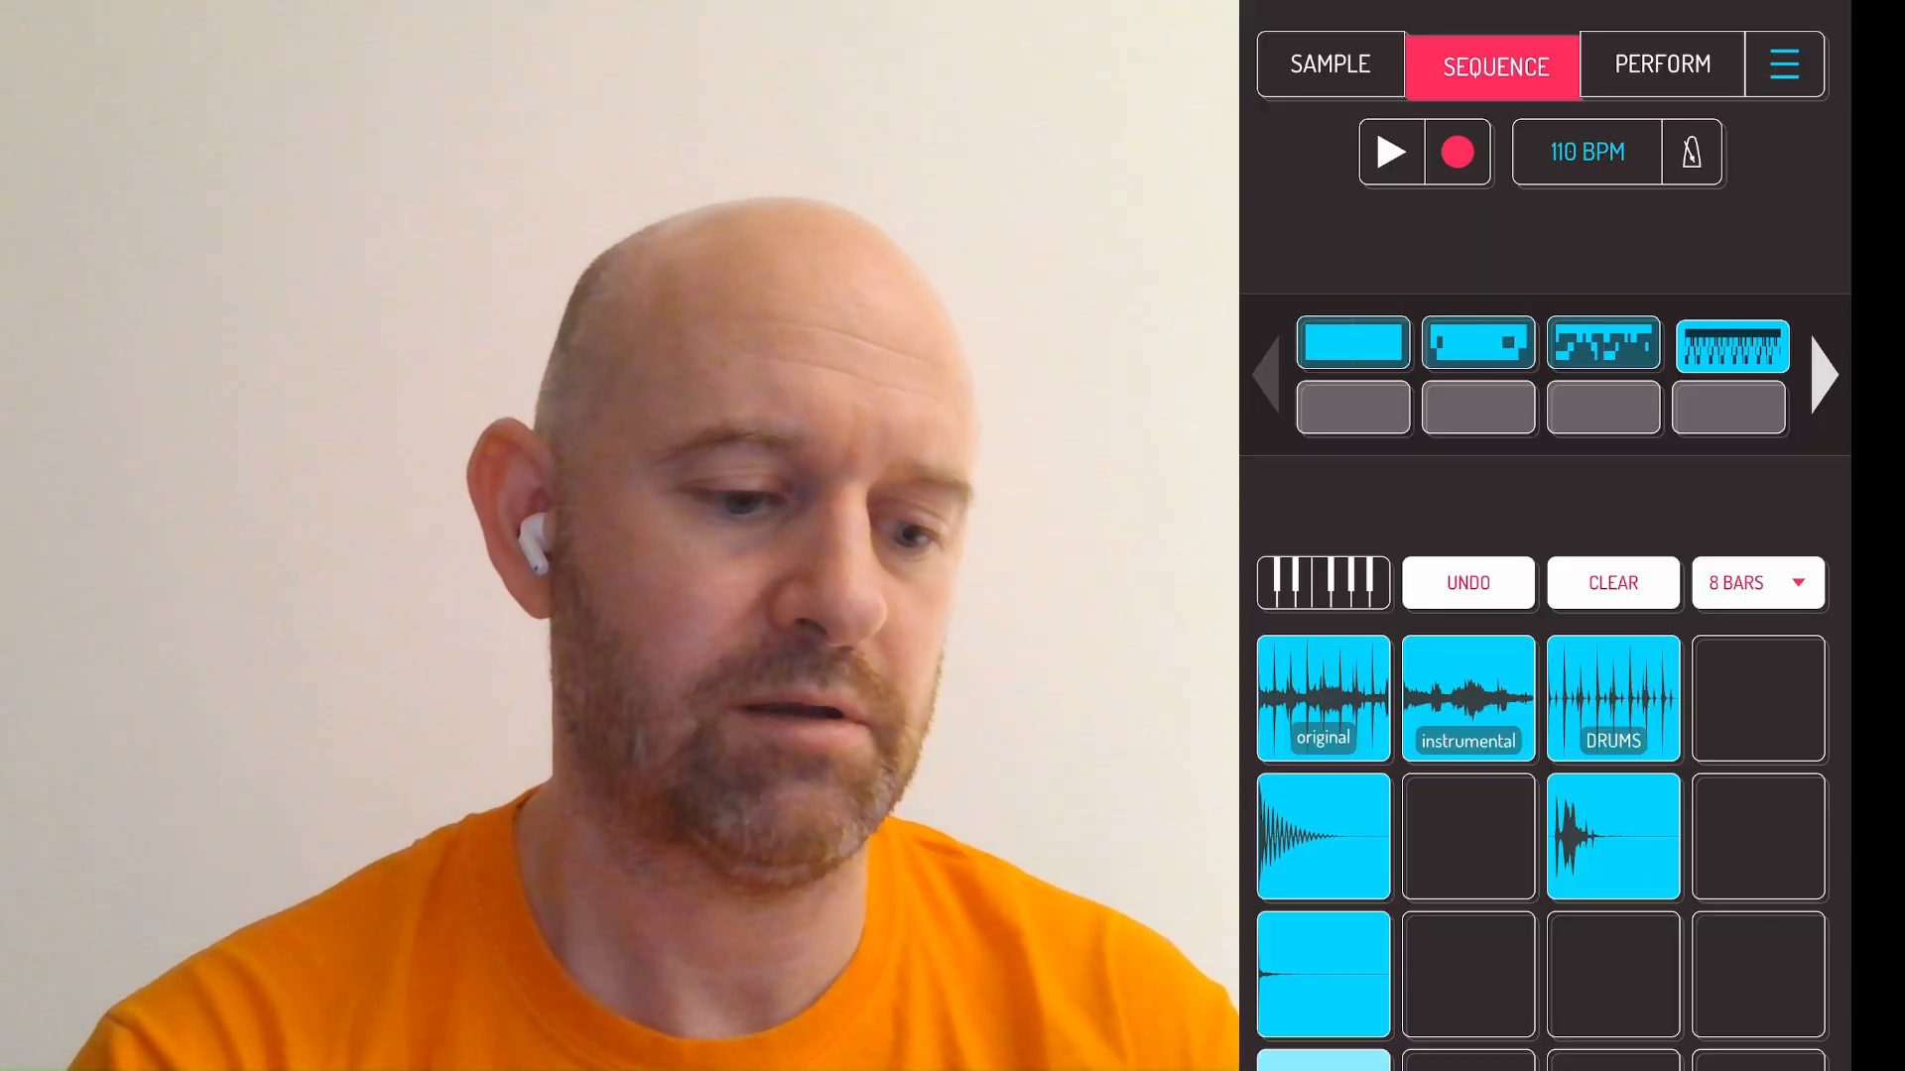
- Play the 8-bar pattern with the lead melody through the step grid, then stop playback
left_click(1322, 583)
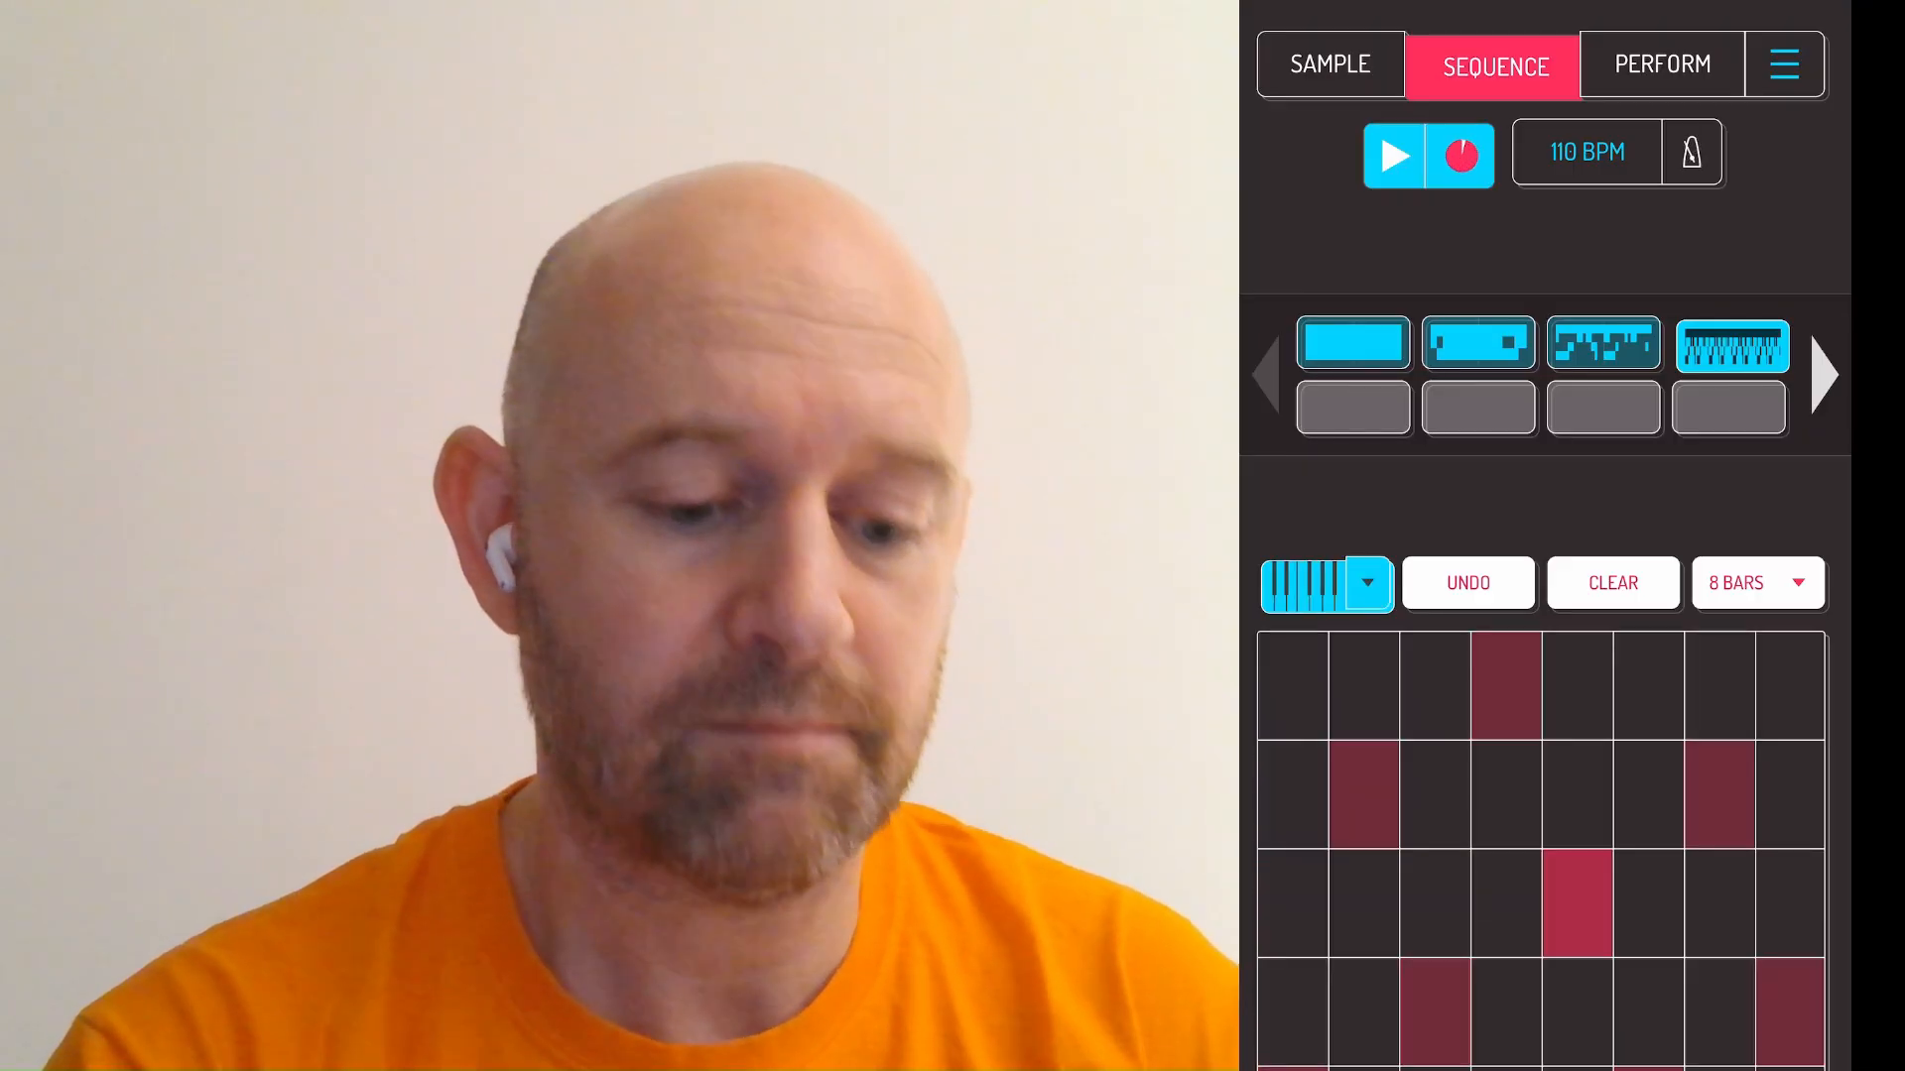
left_click(1579, 905)
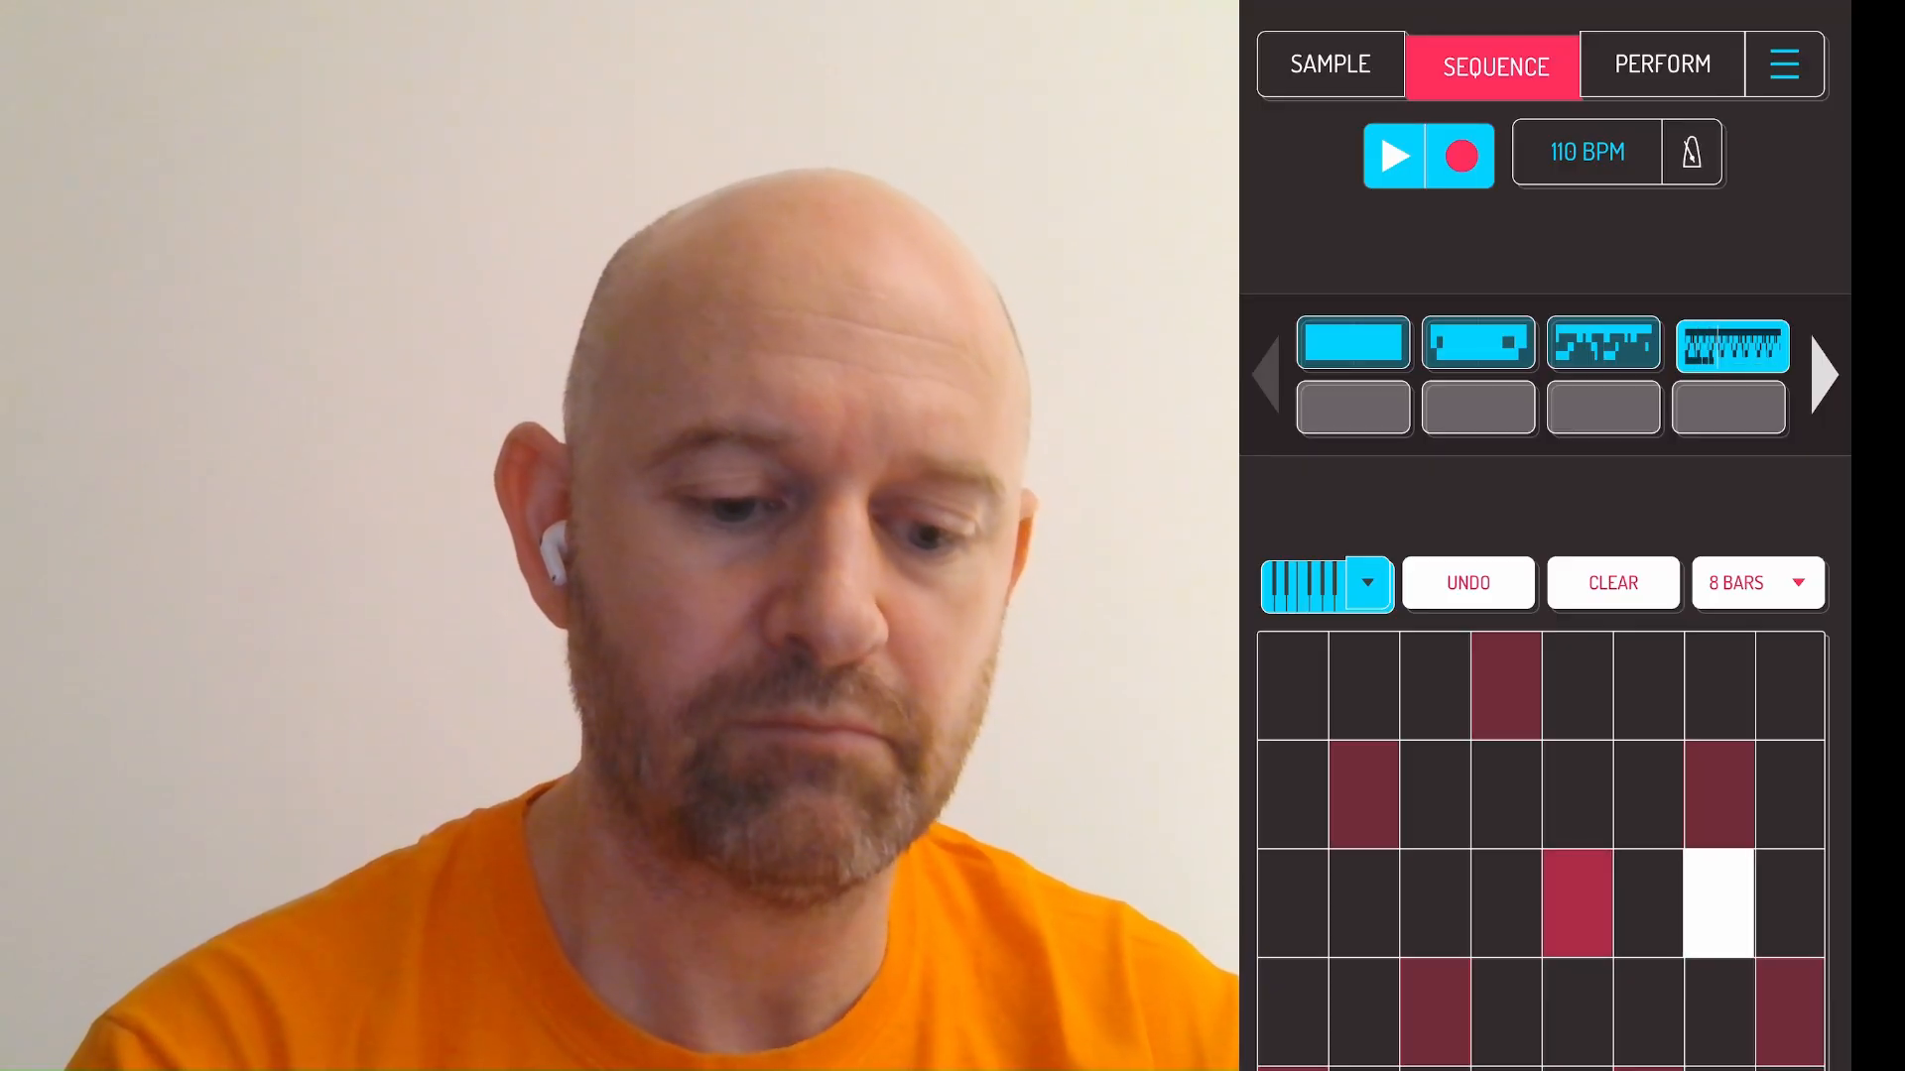
left_click(1720, 899)
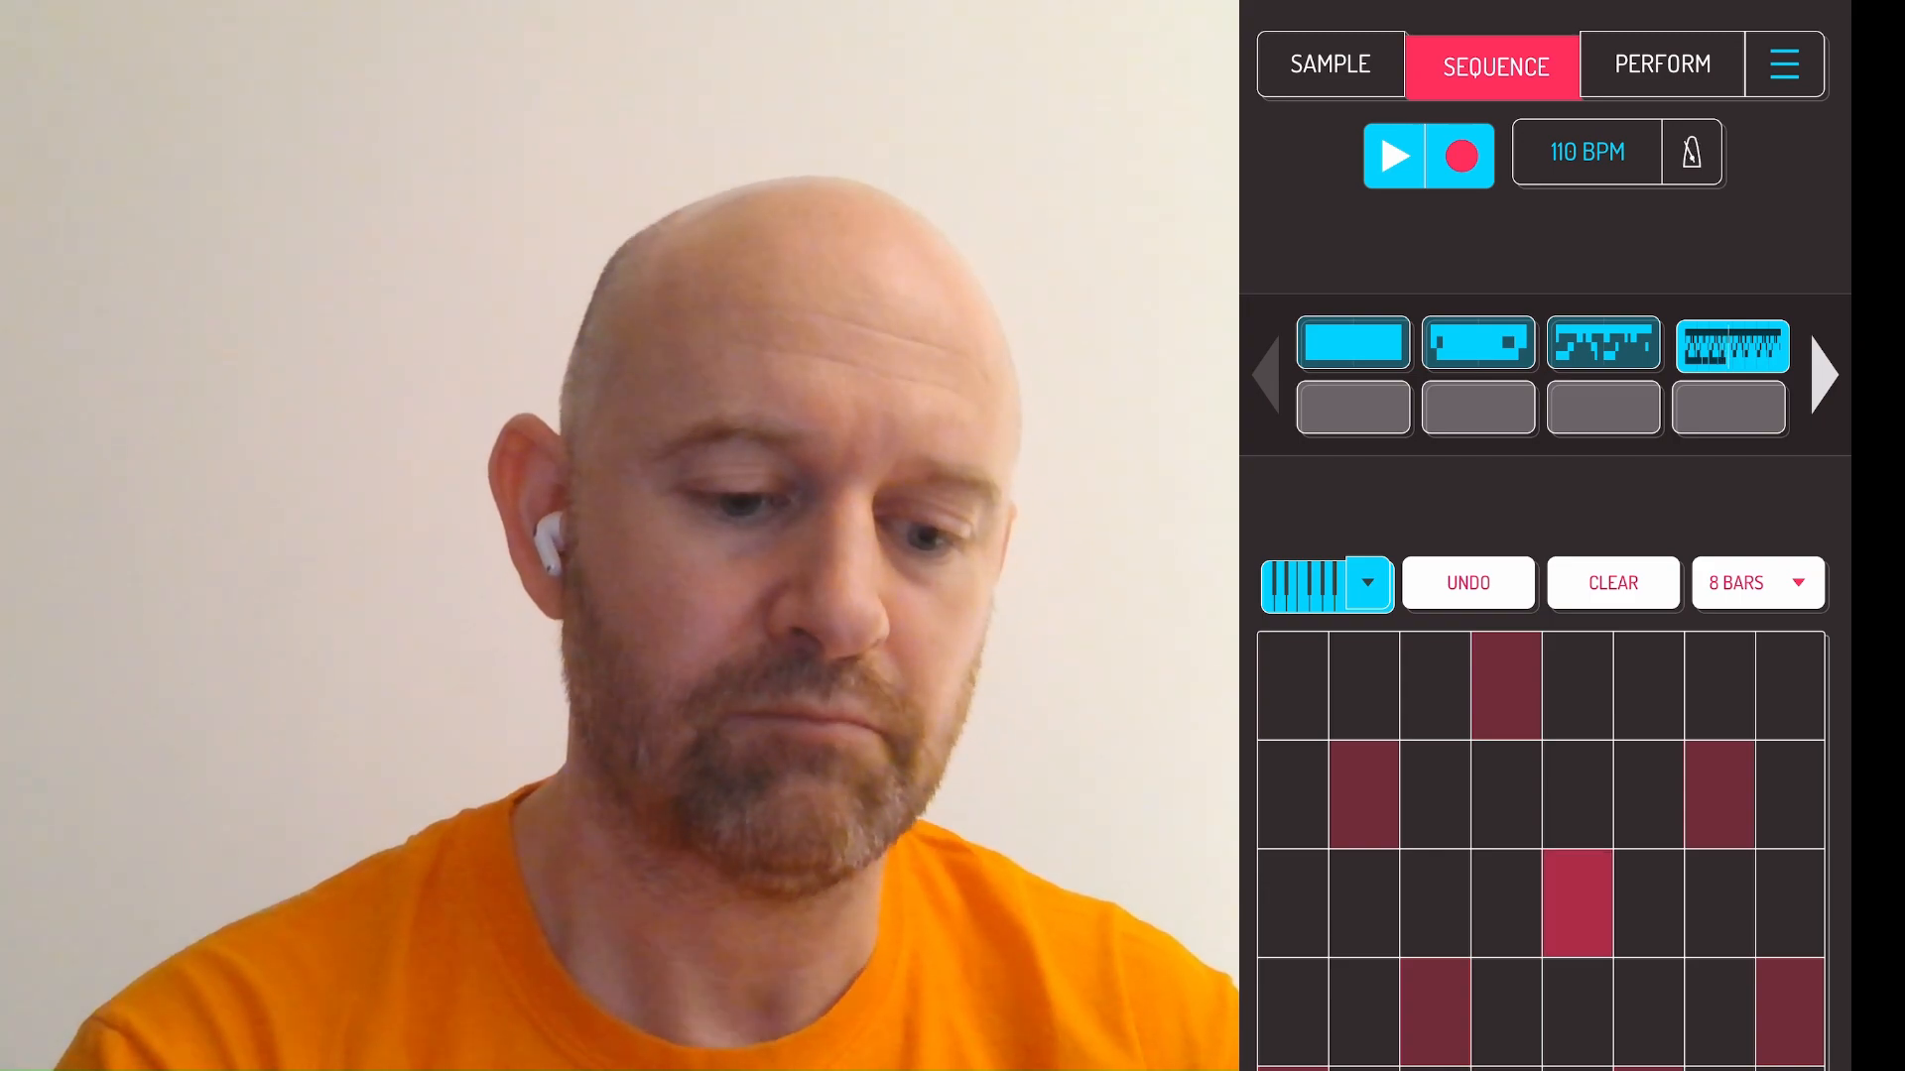
left_click(1439, 904)
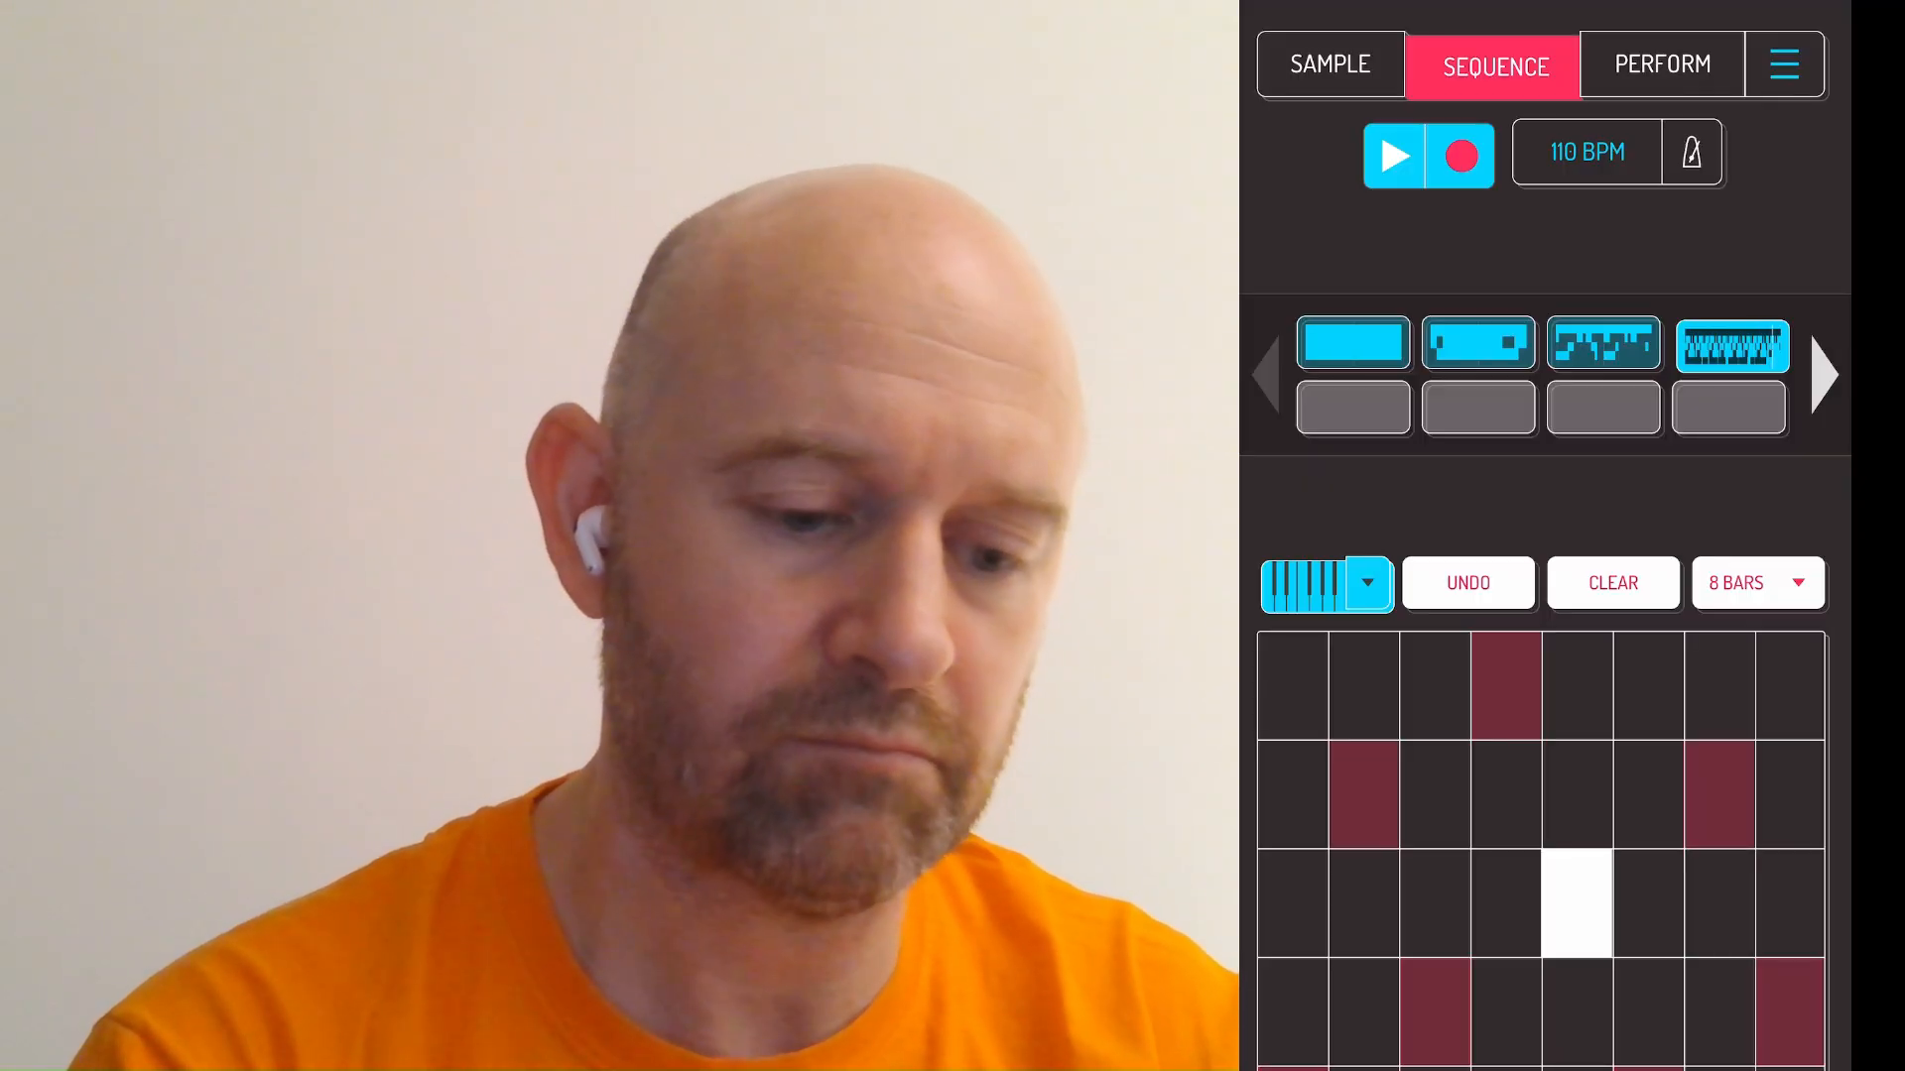
left_click(1365, 792)
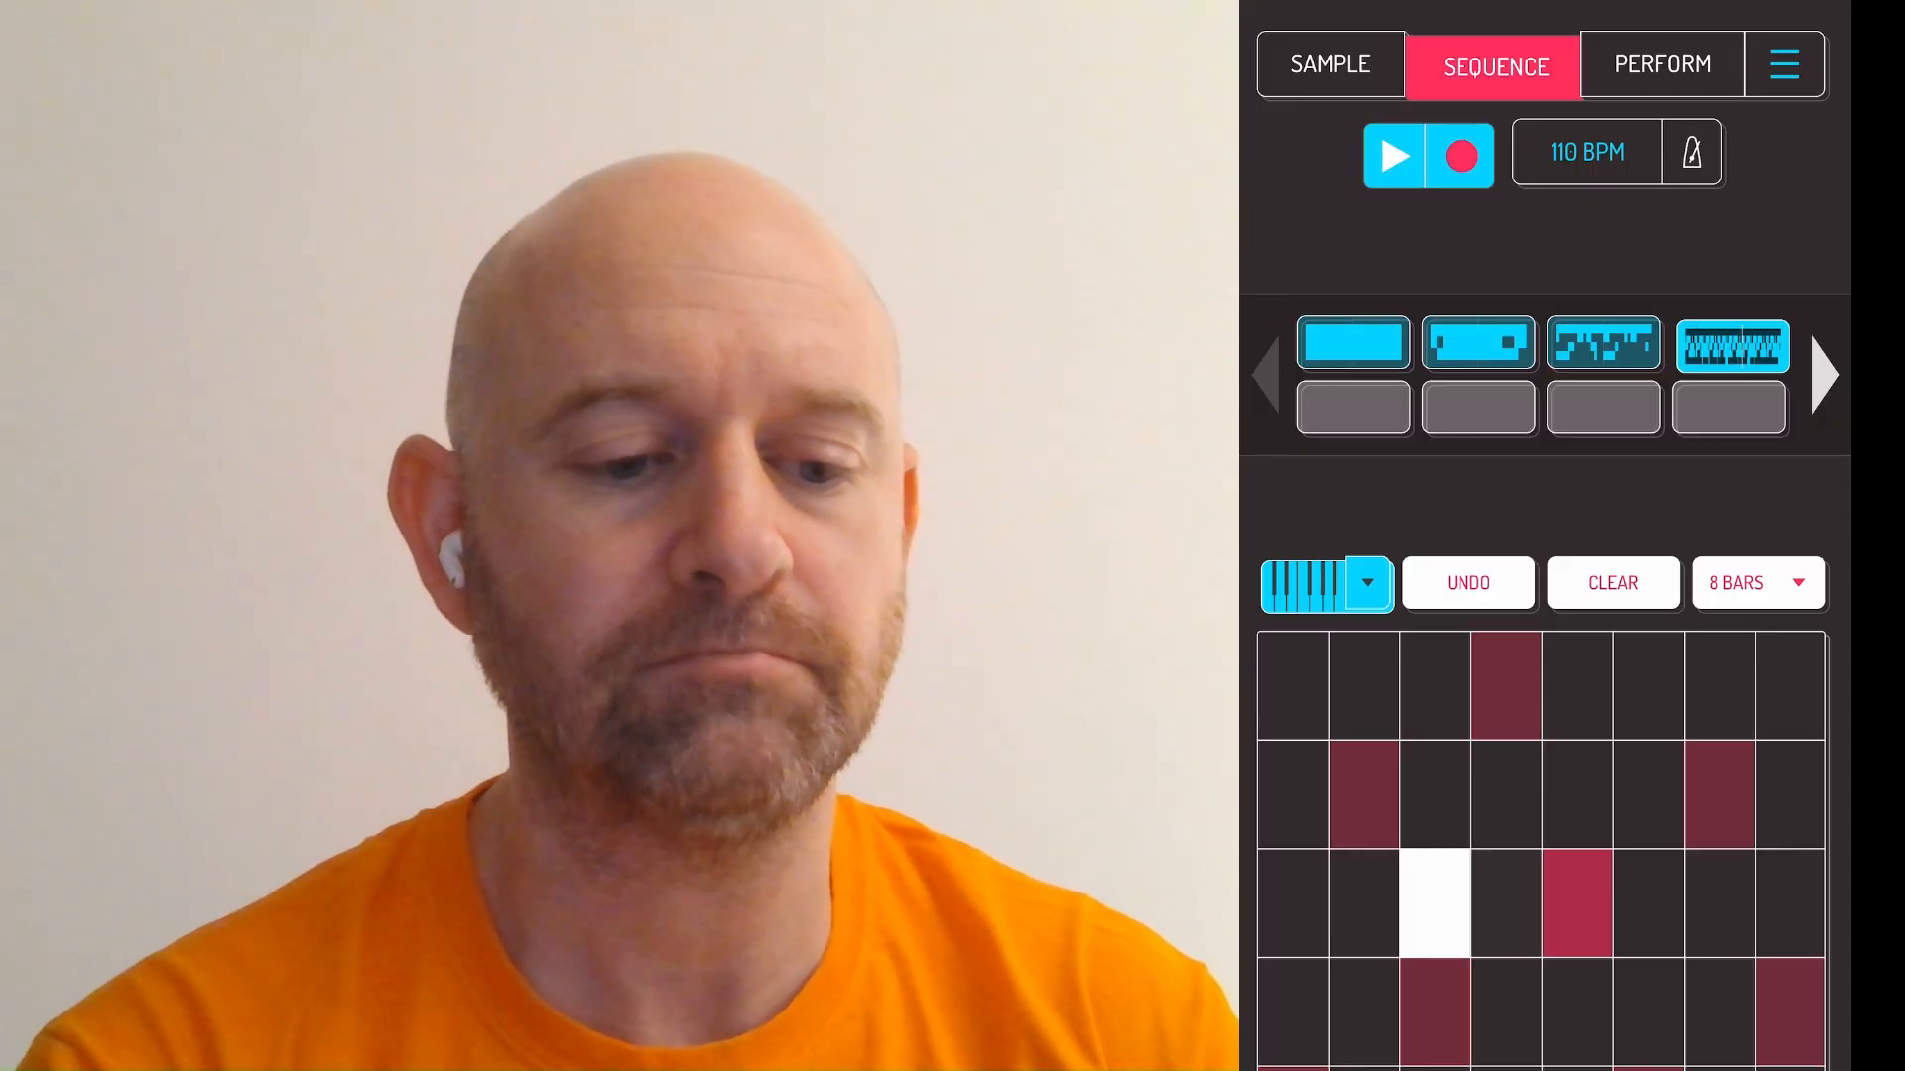
left_click(1392, 155)
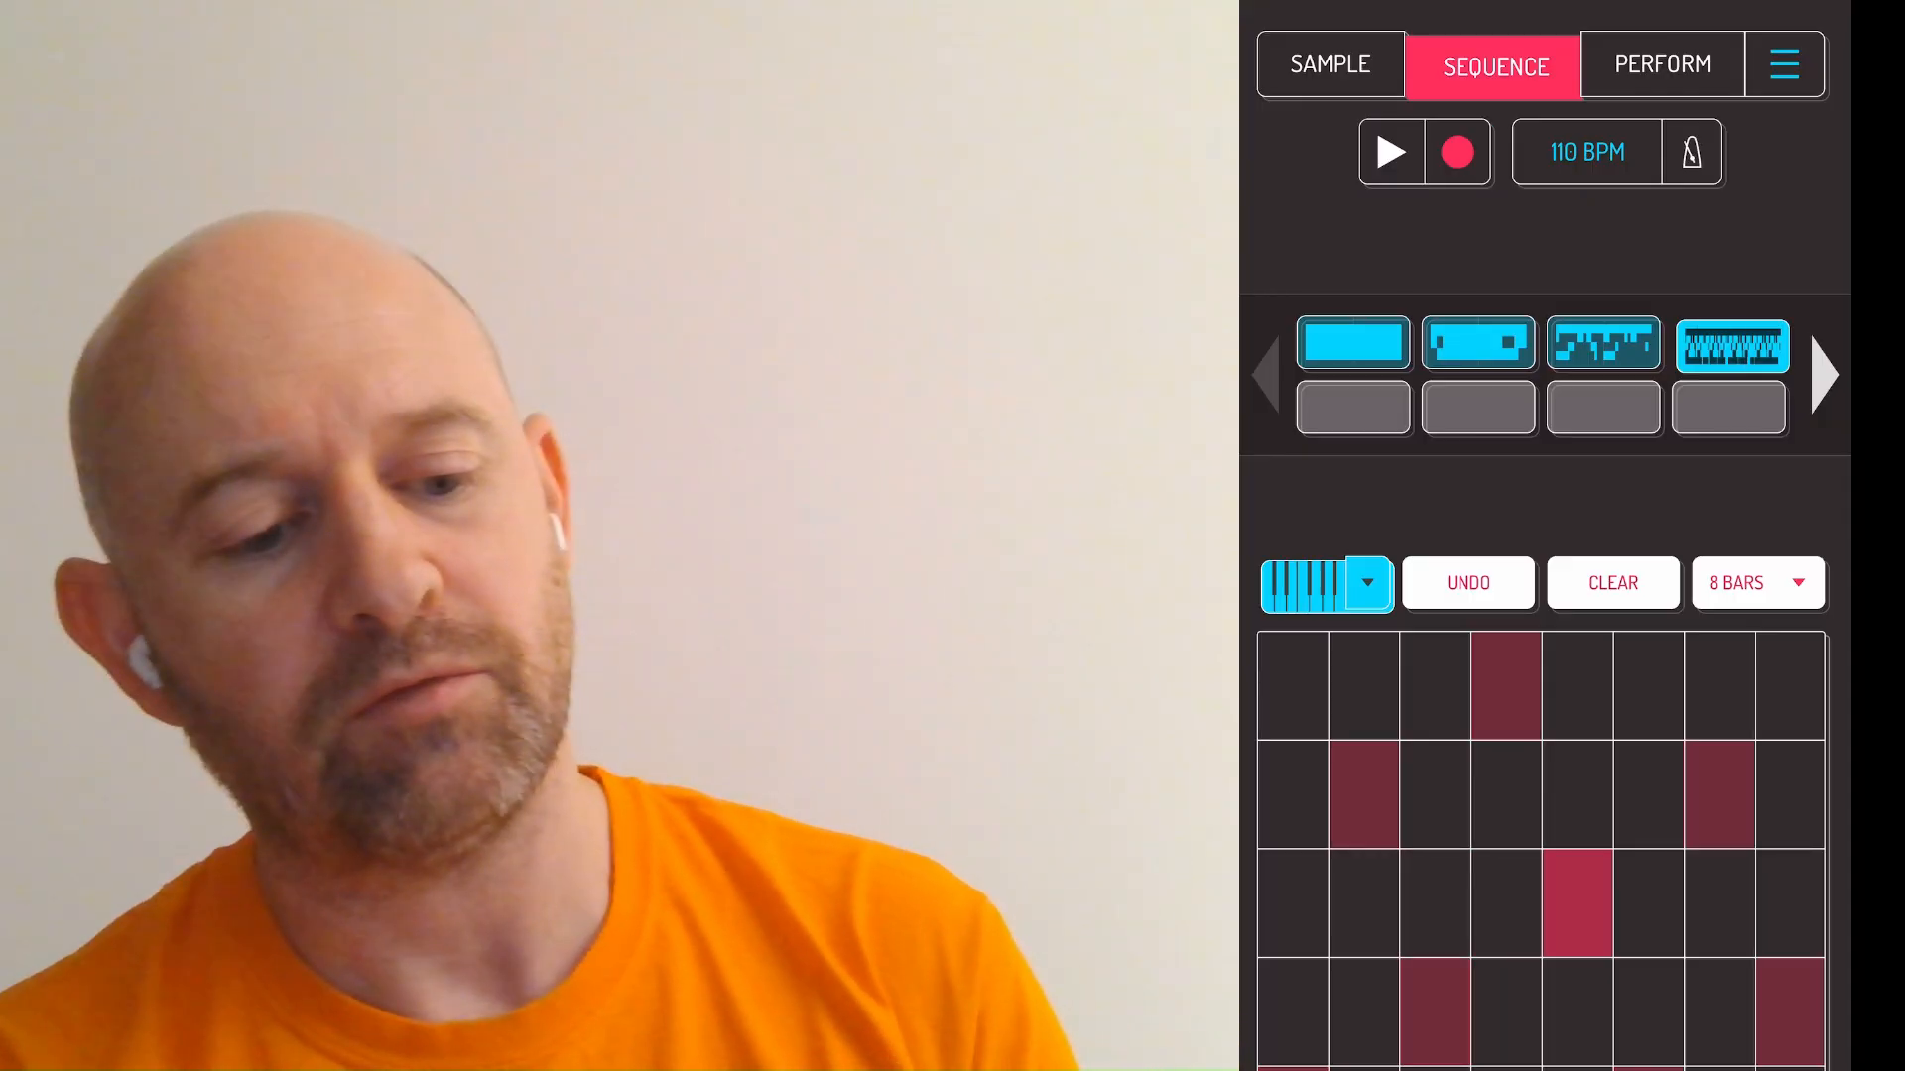
- Open the 8-bar lead melody's notes, audition pitches including C3, and play it through
left_click(1326, 582)
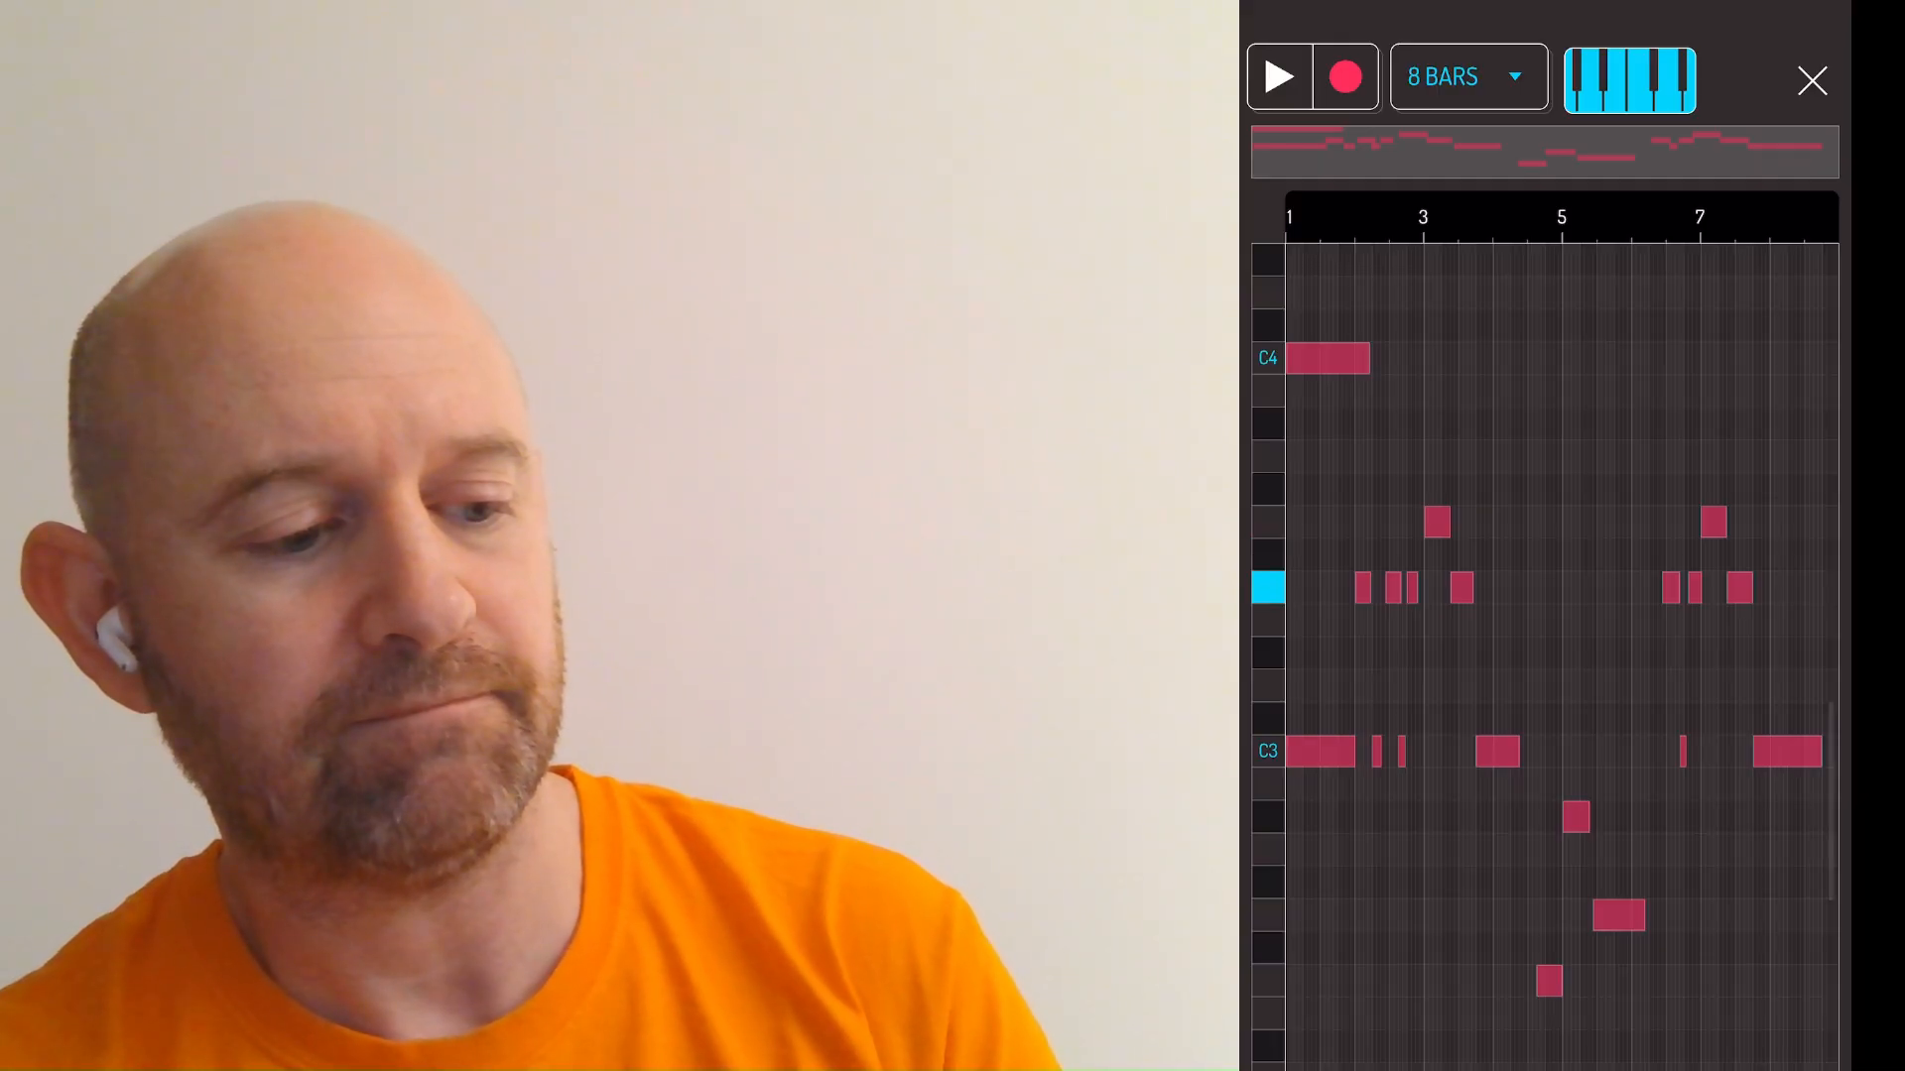
left_click(1268, 751)
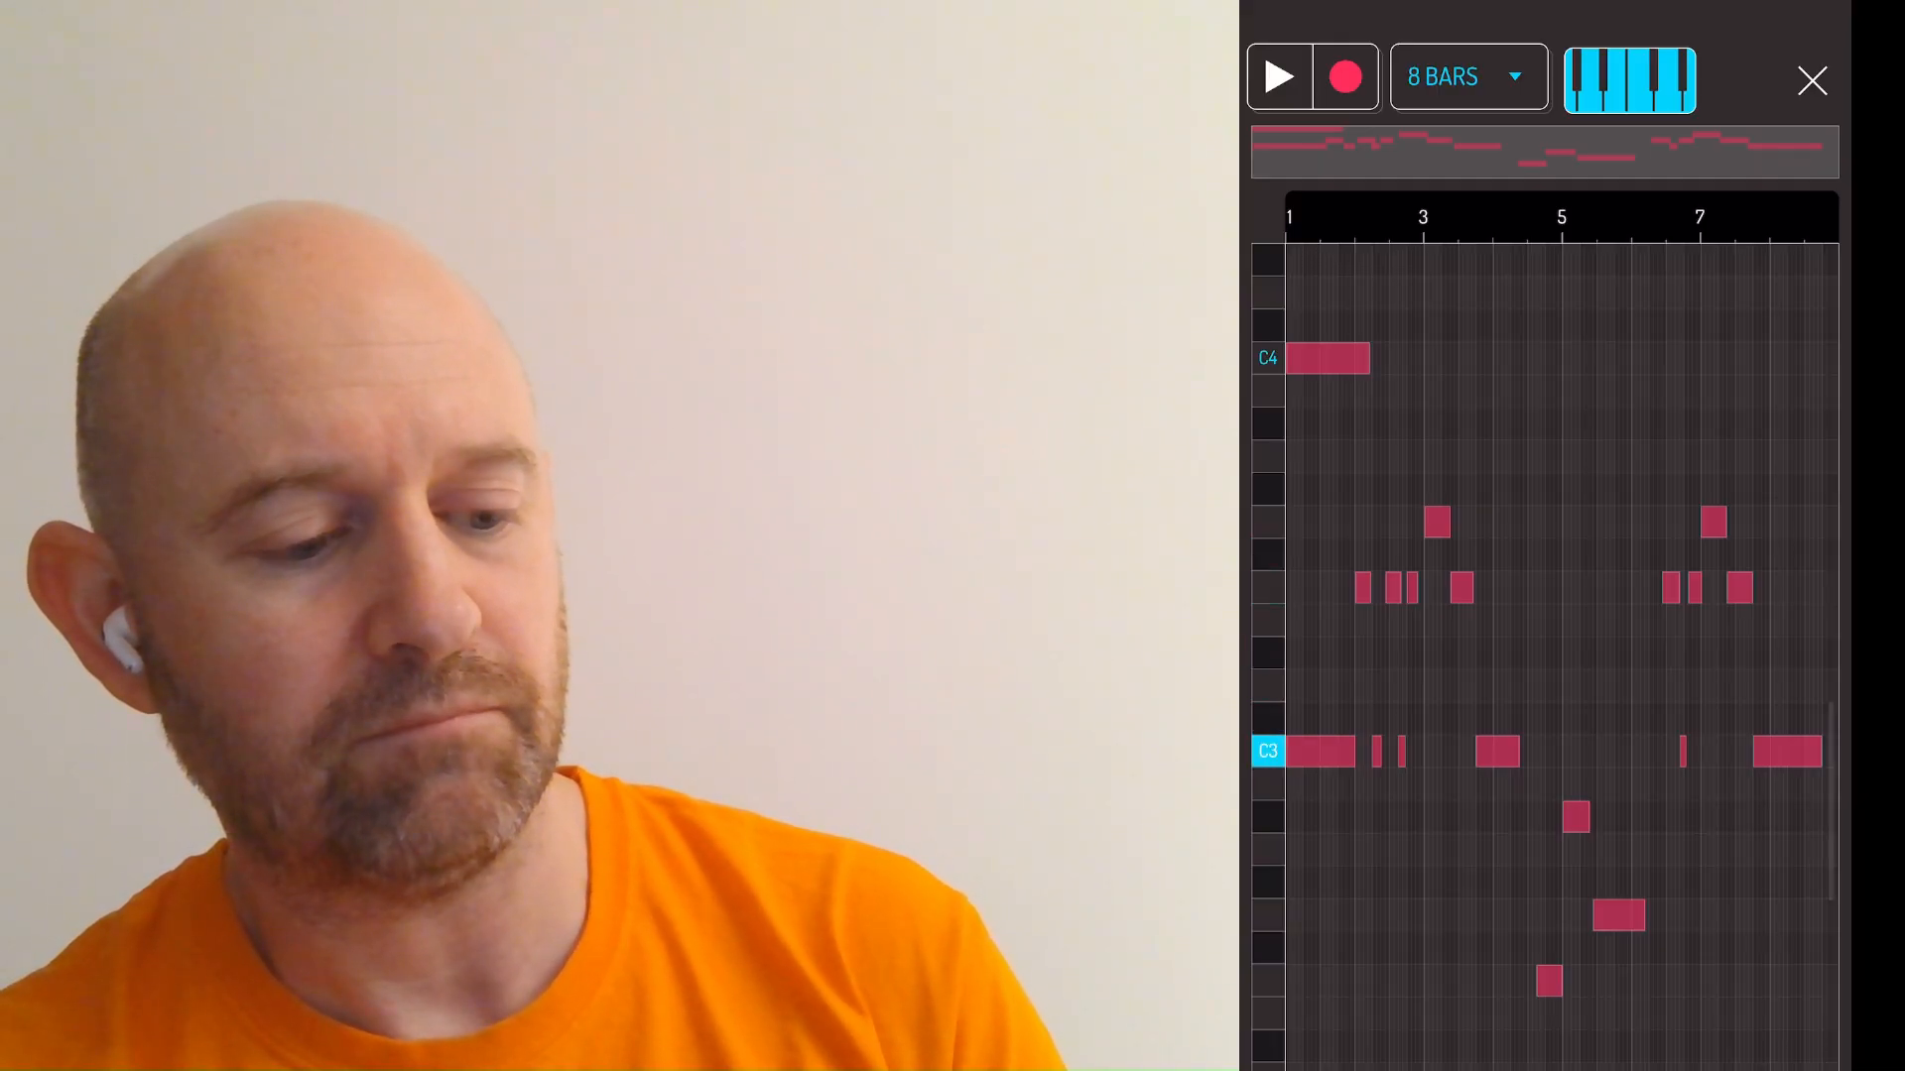
left_click(1277, 76)
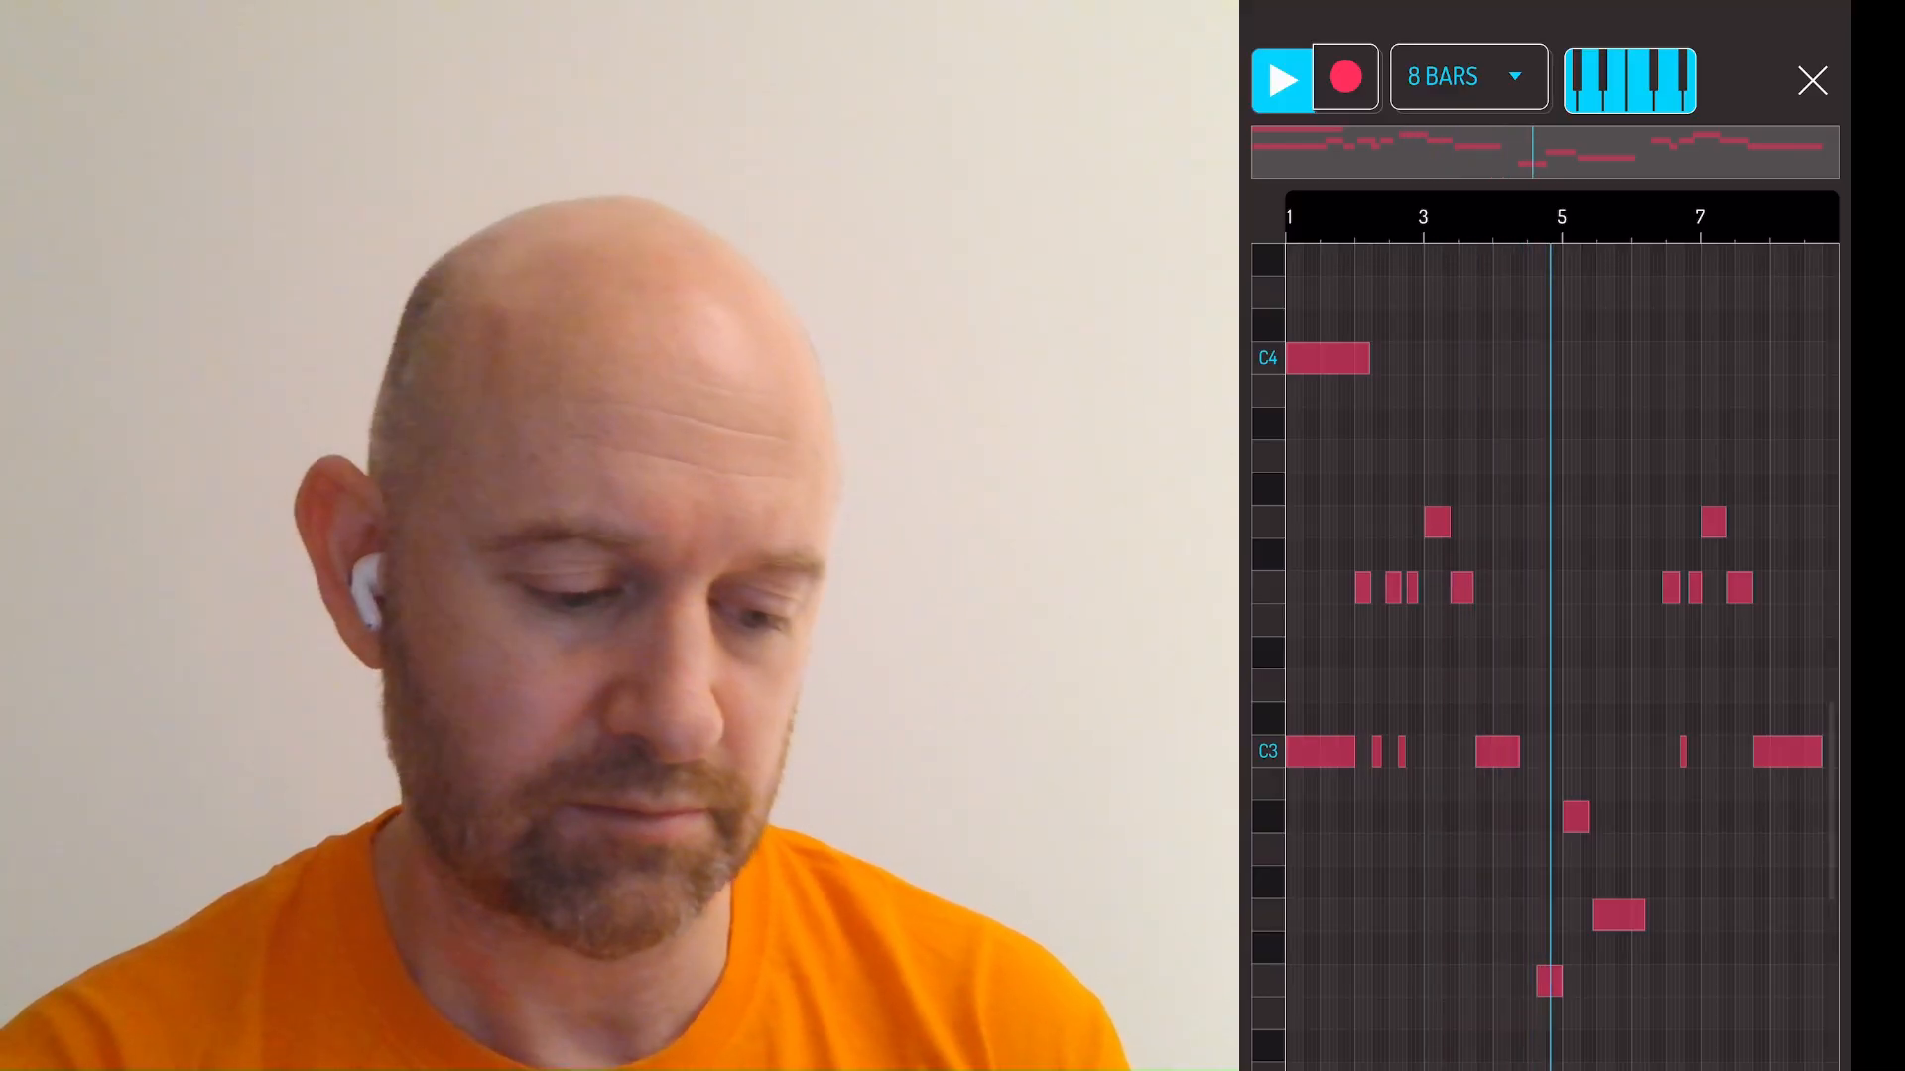
left_click(1282, 77)
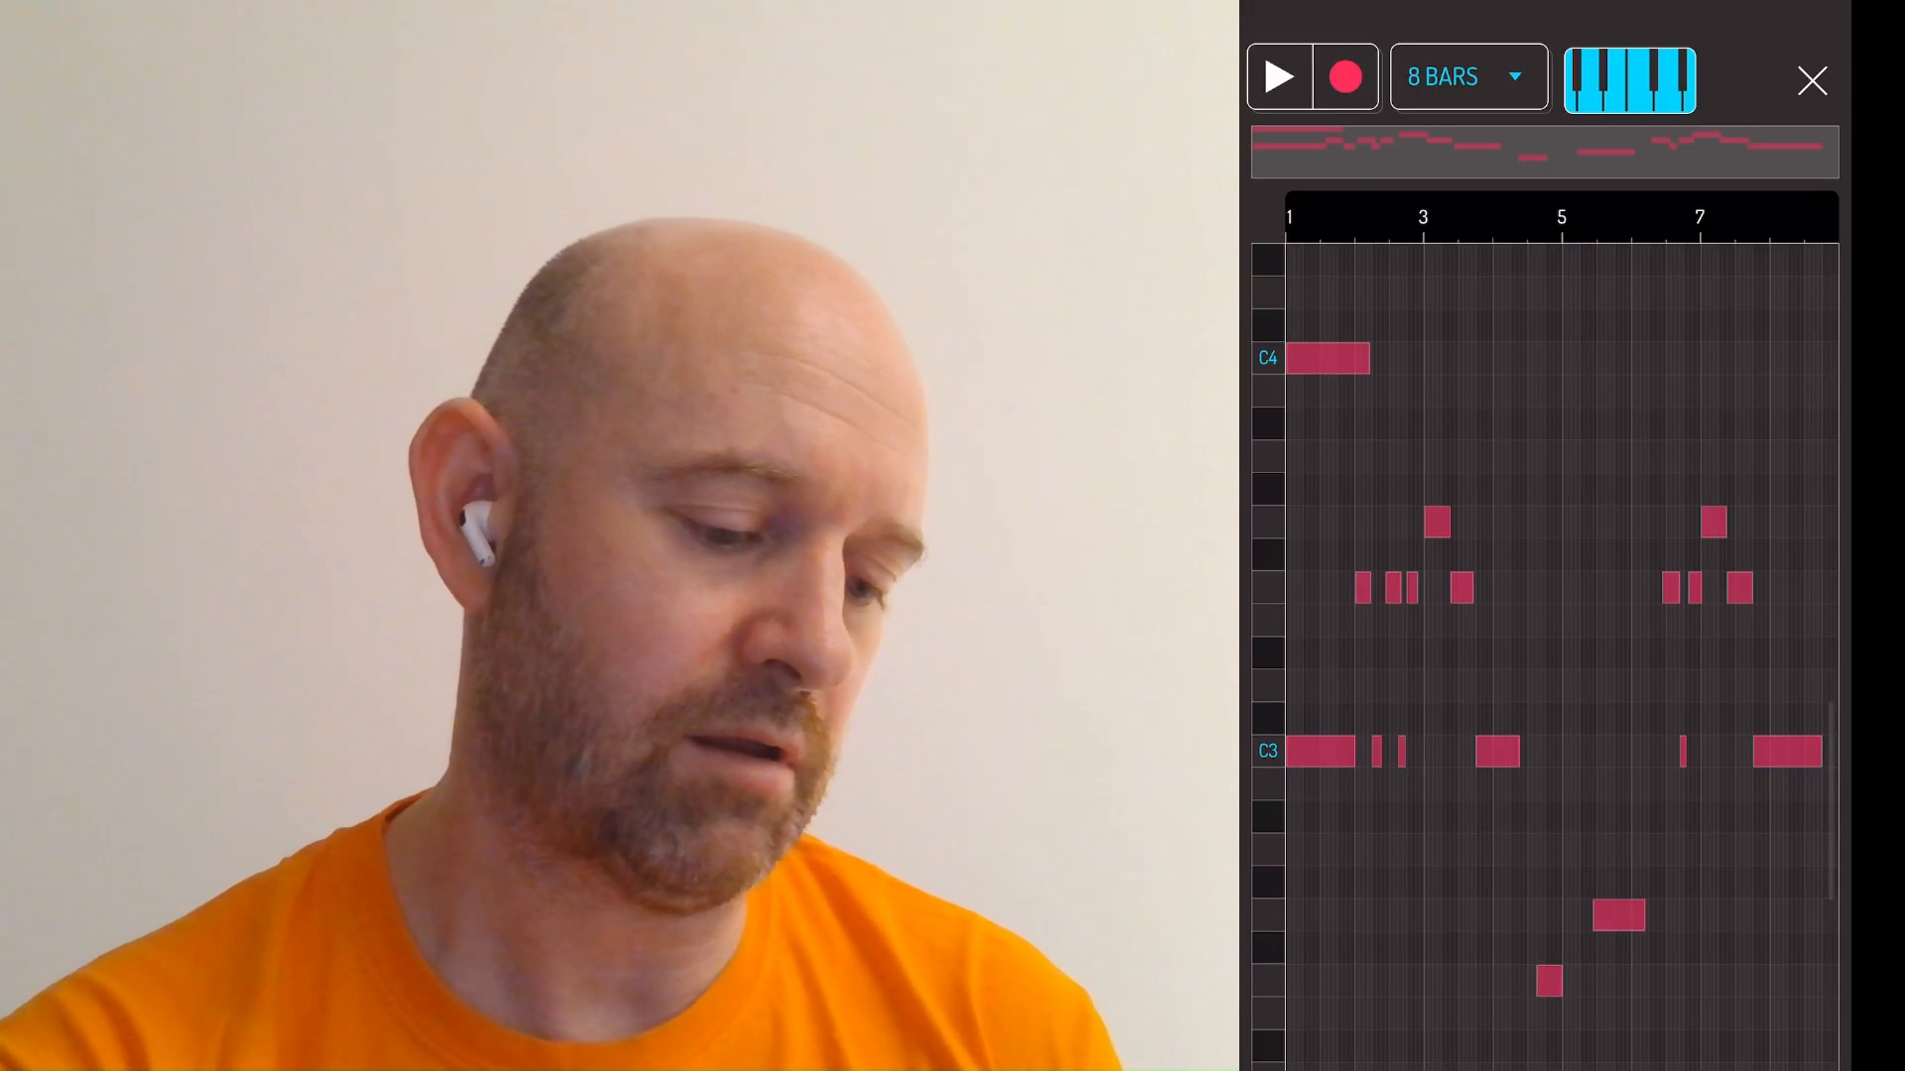
left_click(1279, 77)
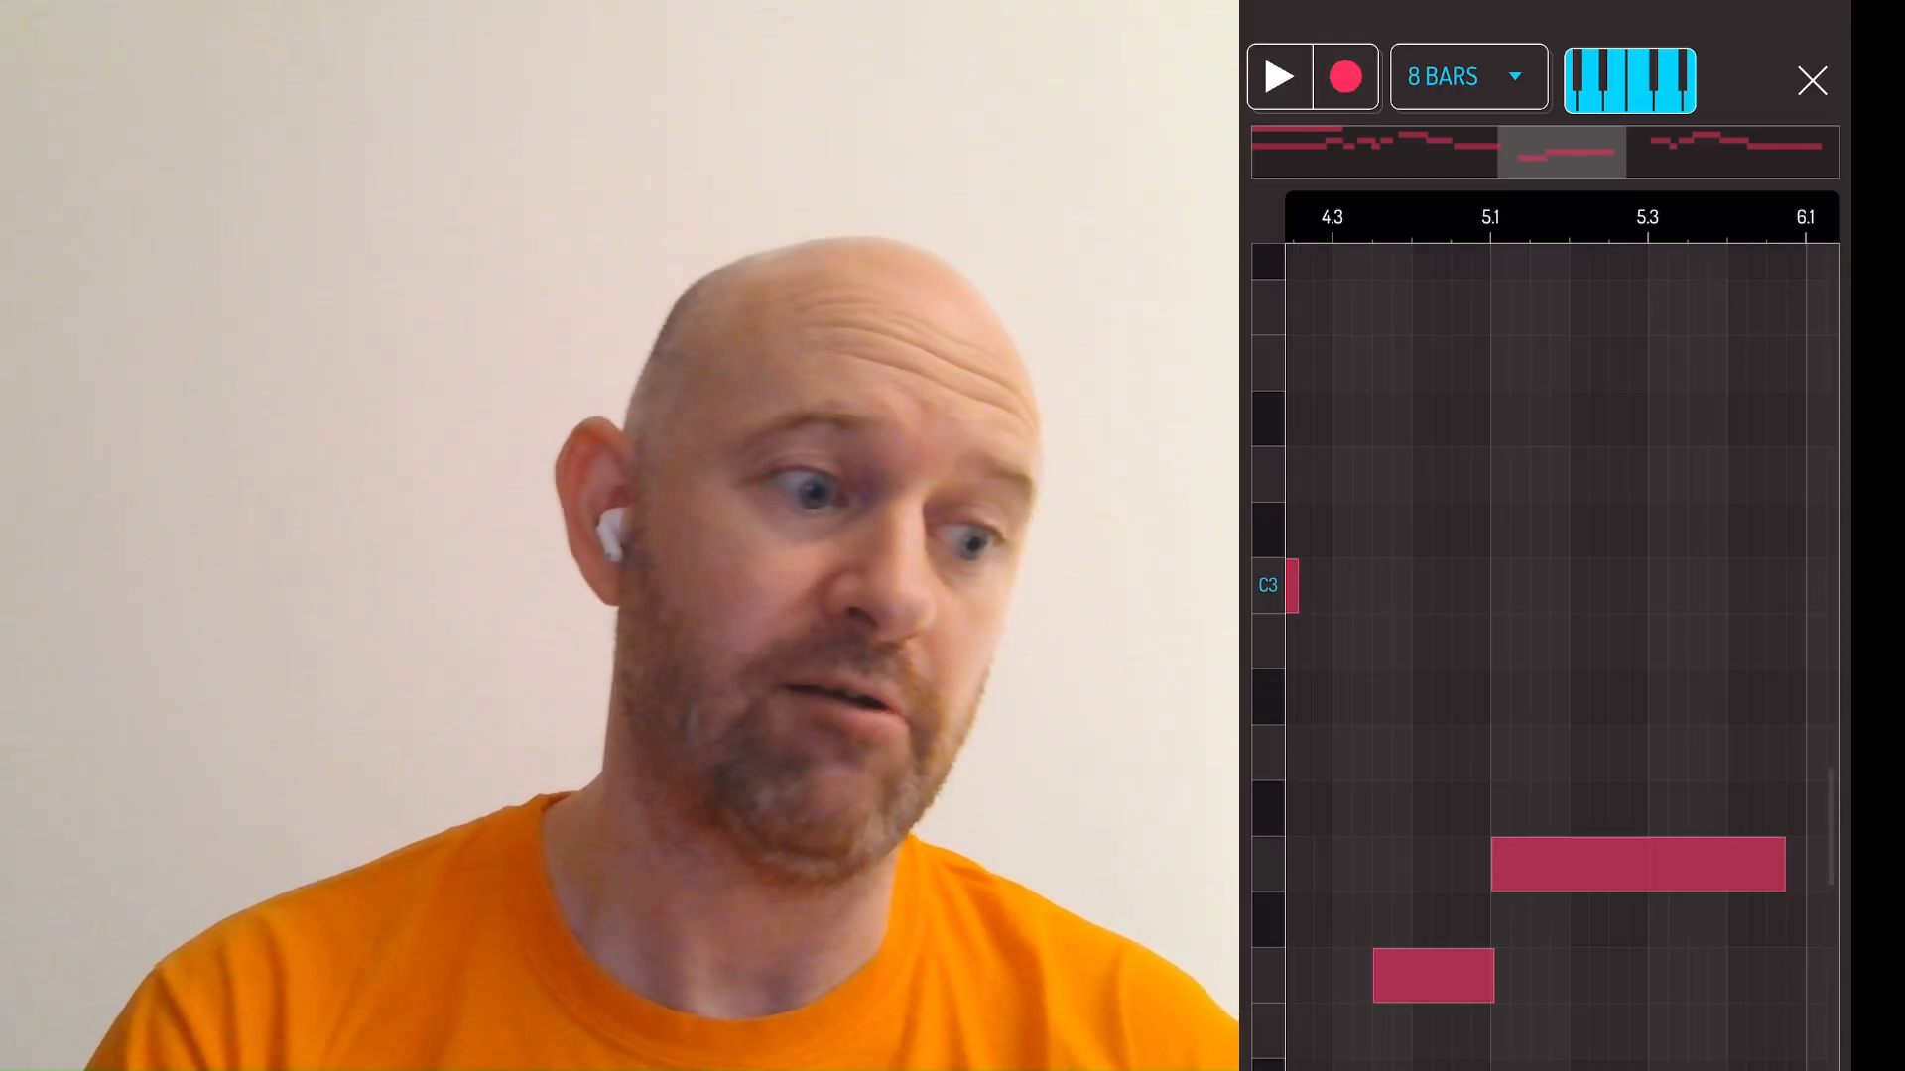
- Close the melody note editor and show the lead synth's Presets page
left_click(1277, 76)
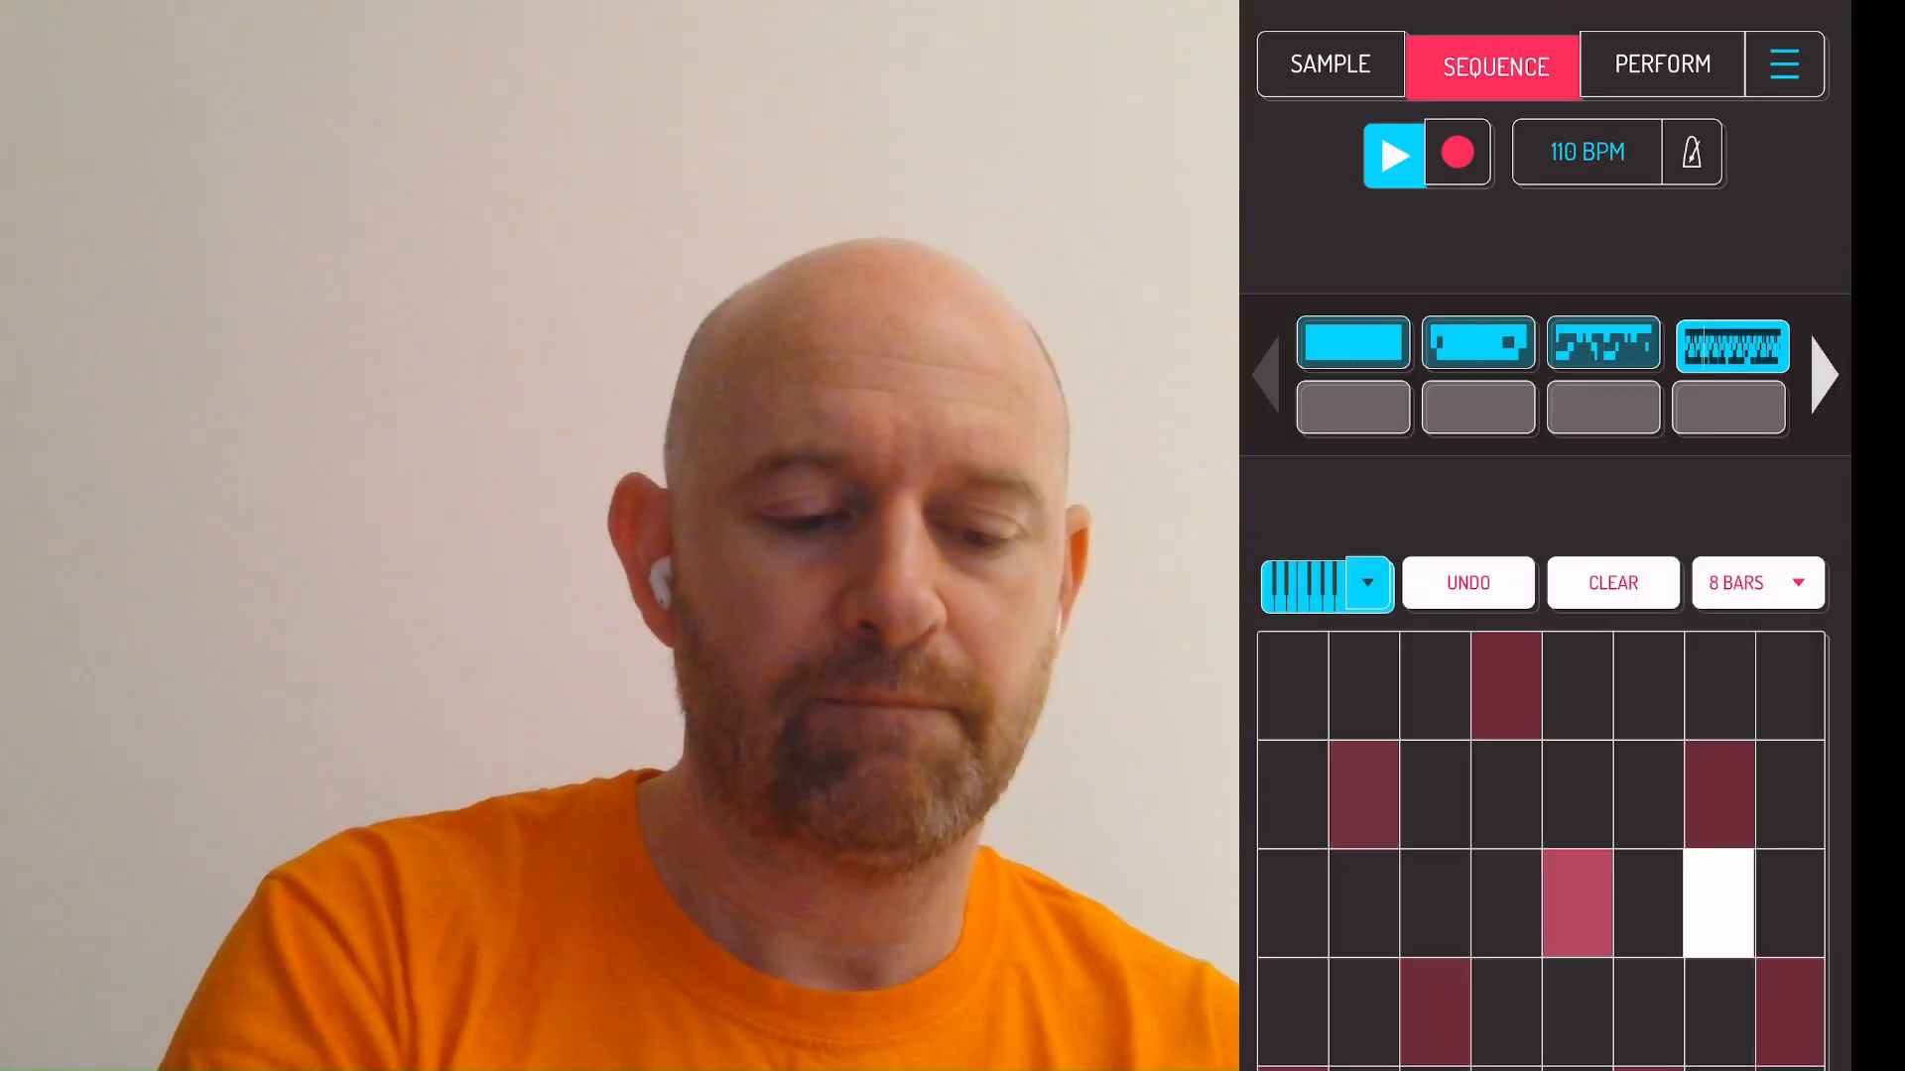
left_click(1792, 904)
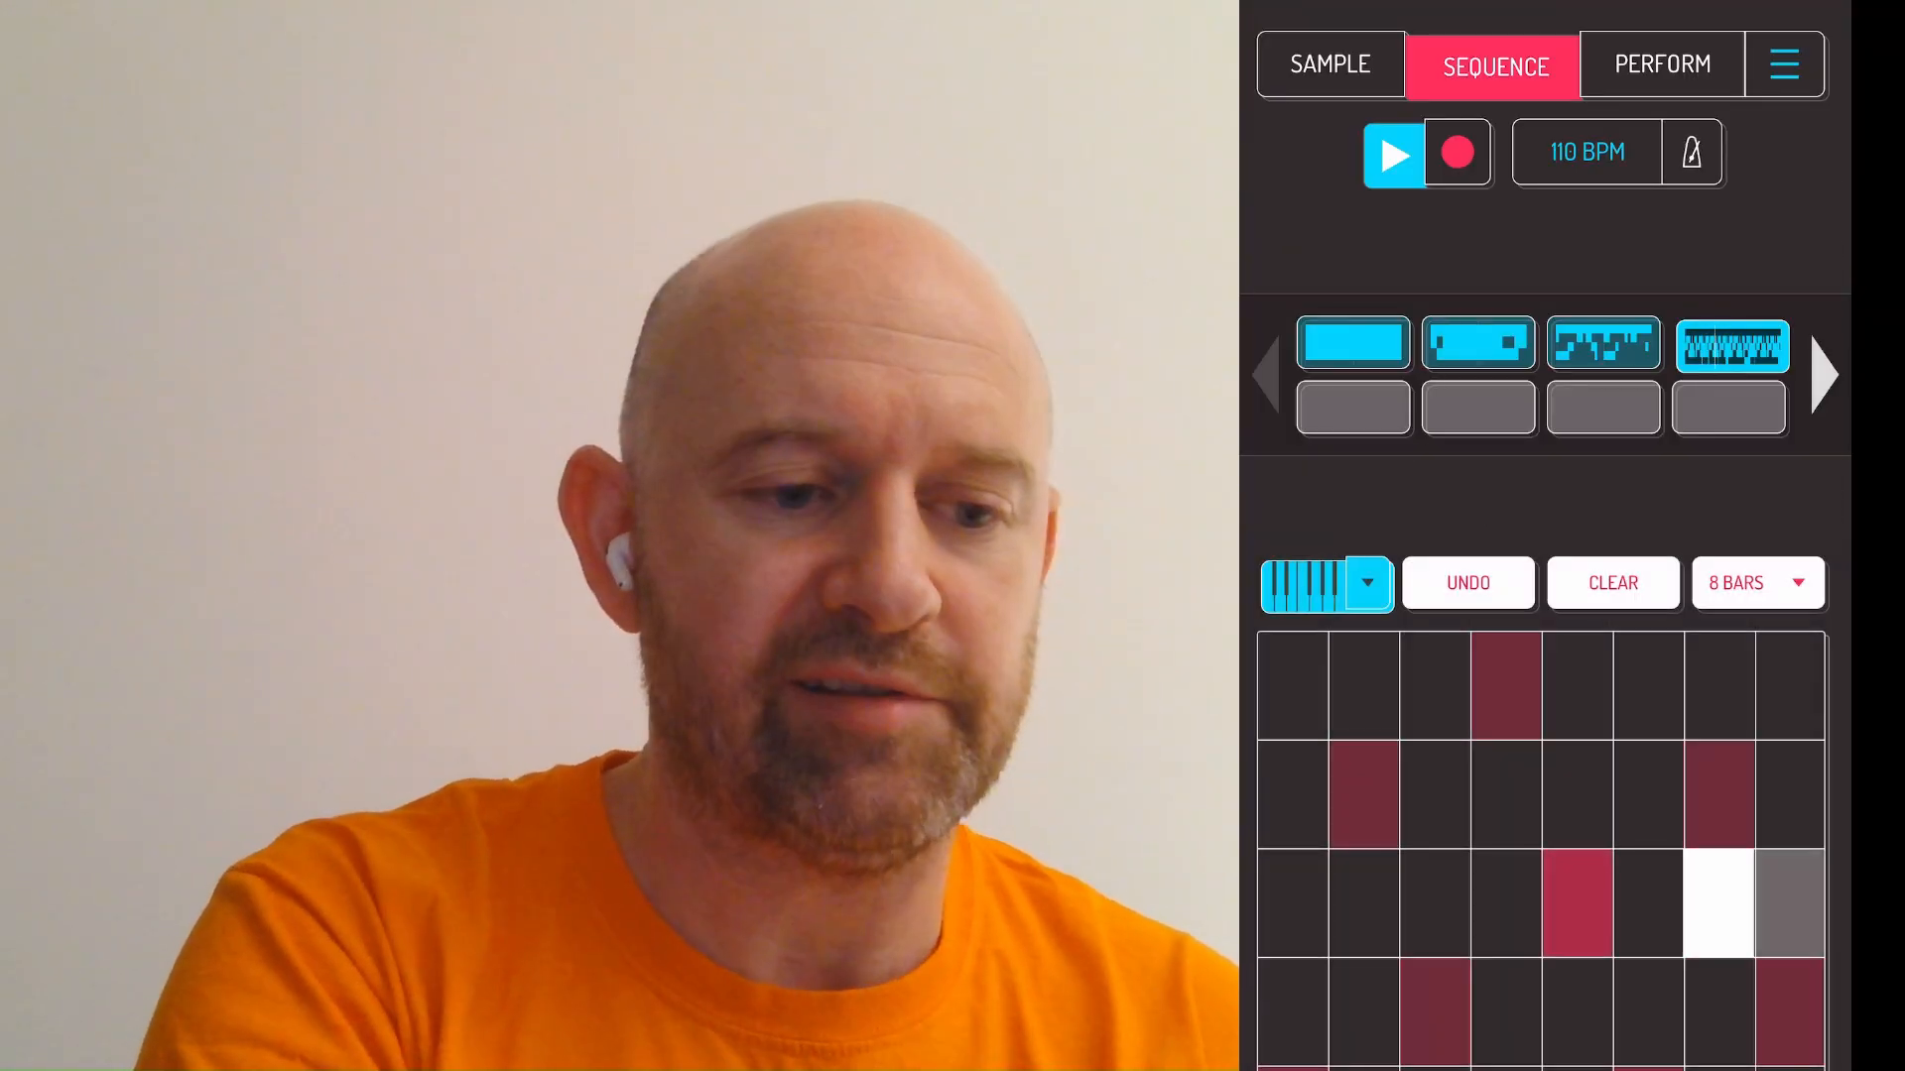
left_click(1330, 63)
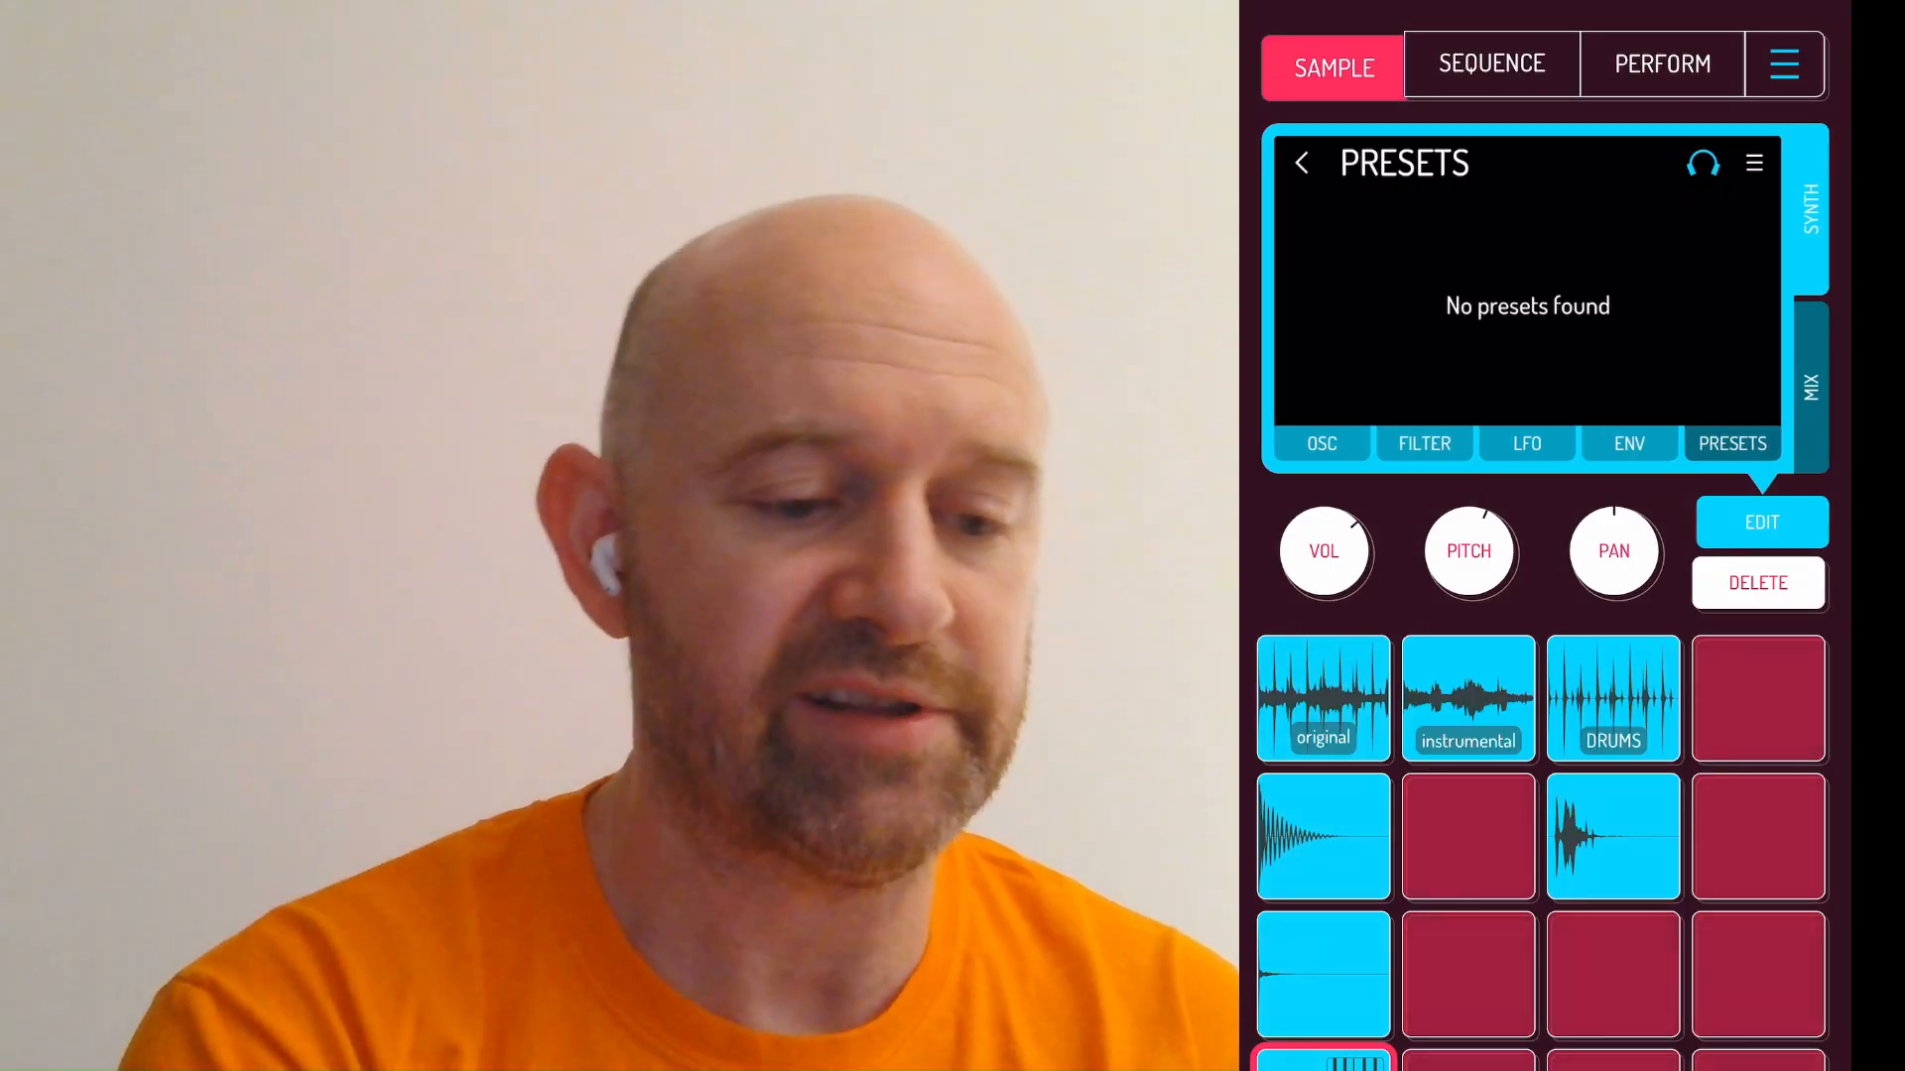
- On the Perform mixer, open a Bus A effect slot and scroll to Tape Delay
left_click(1661, 63)
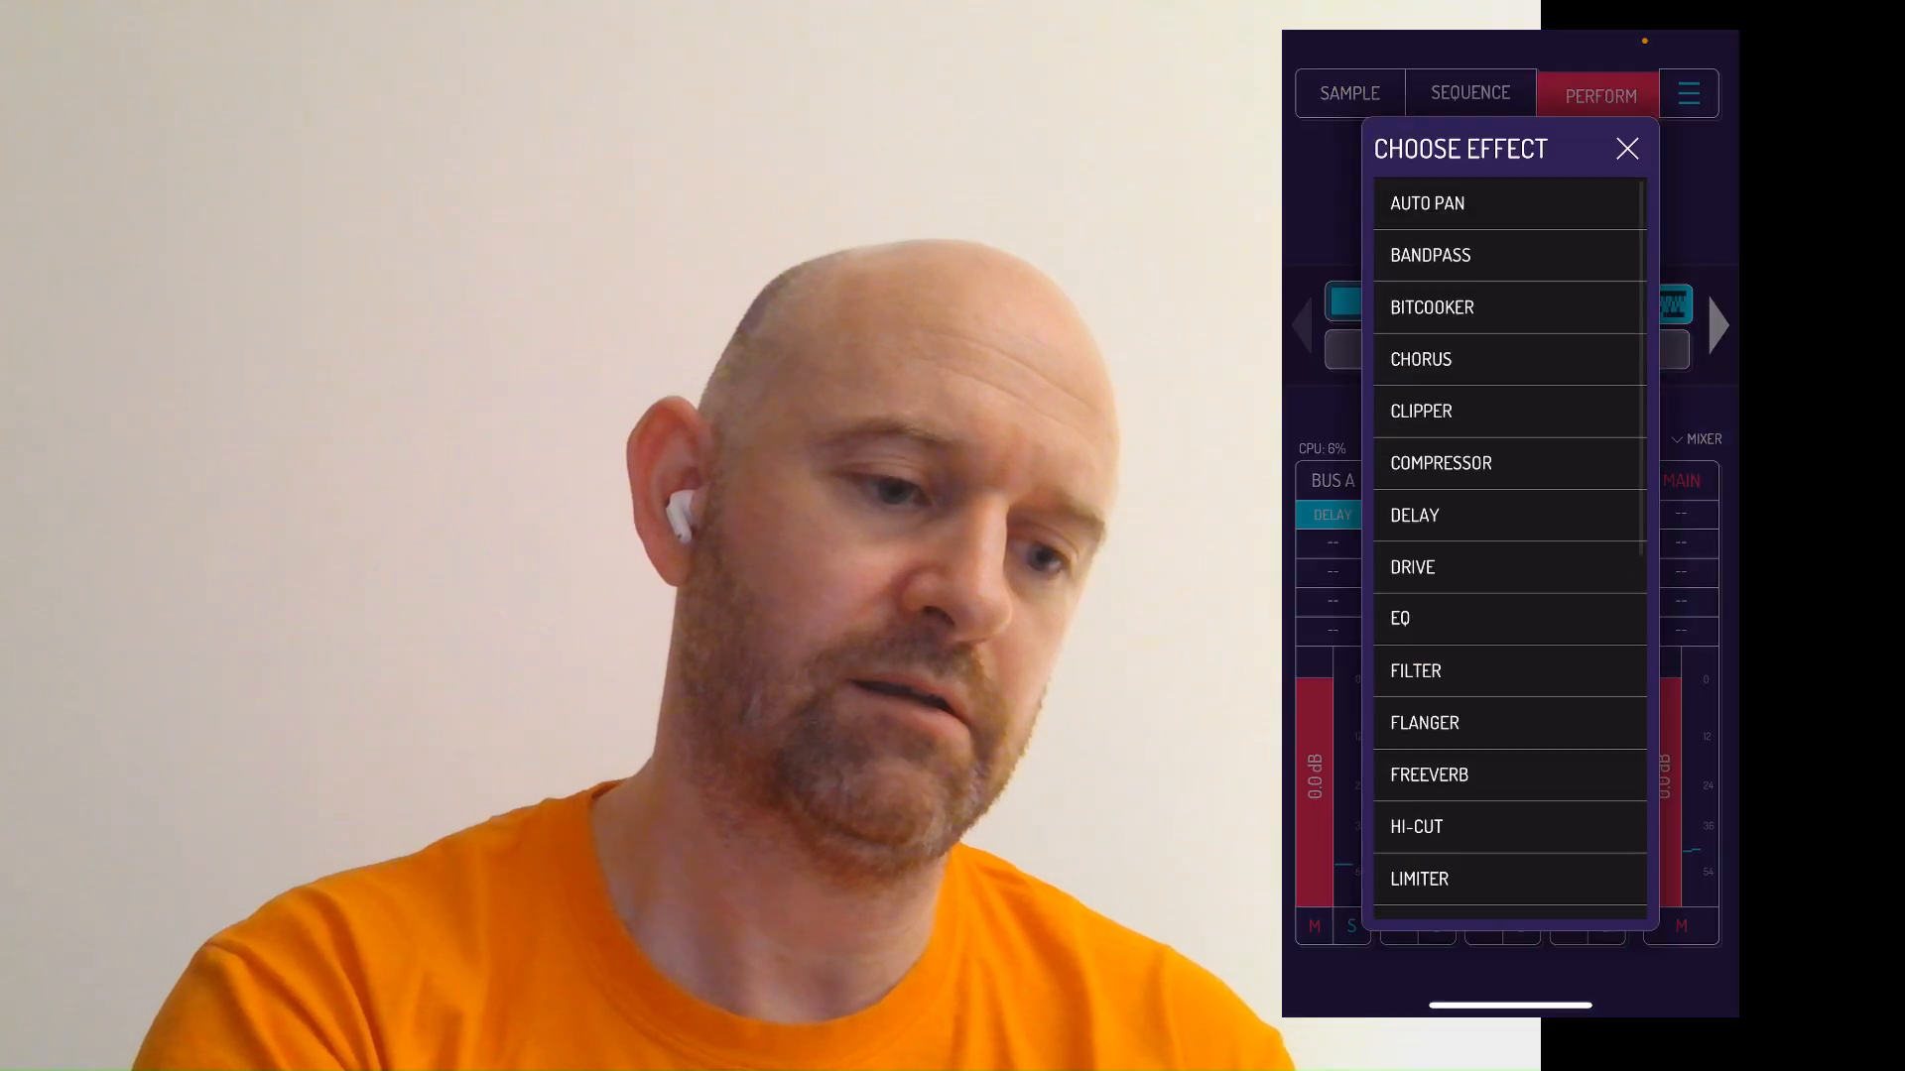
left_click(1508, 721)
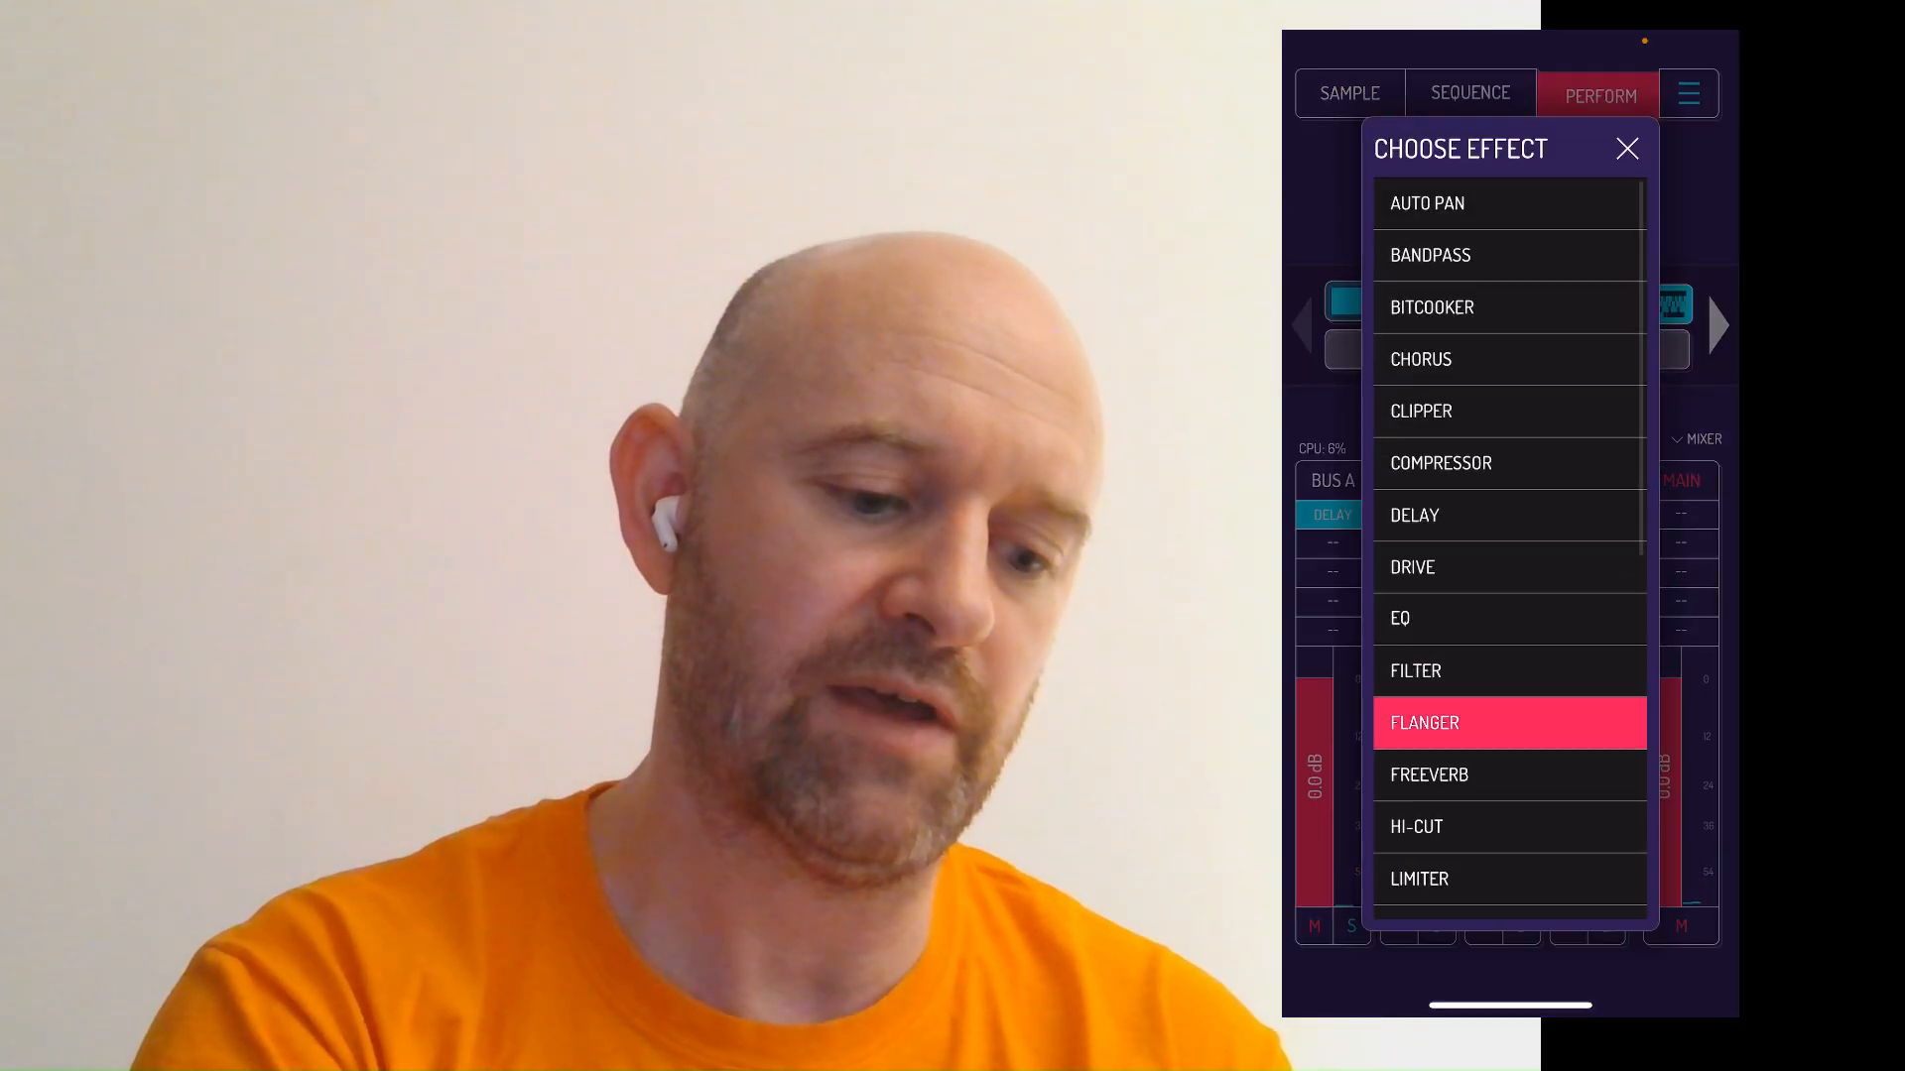
scroll("down", 3)
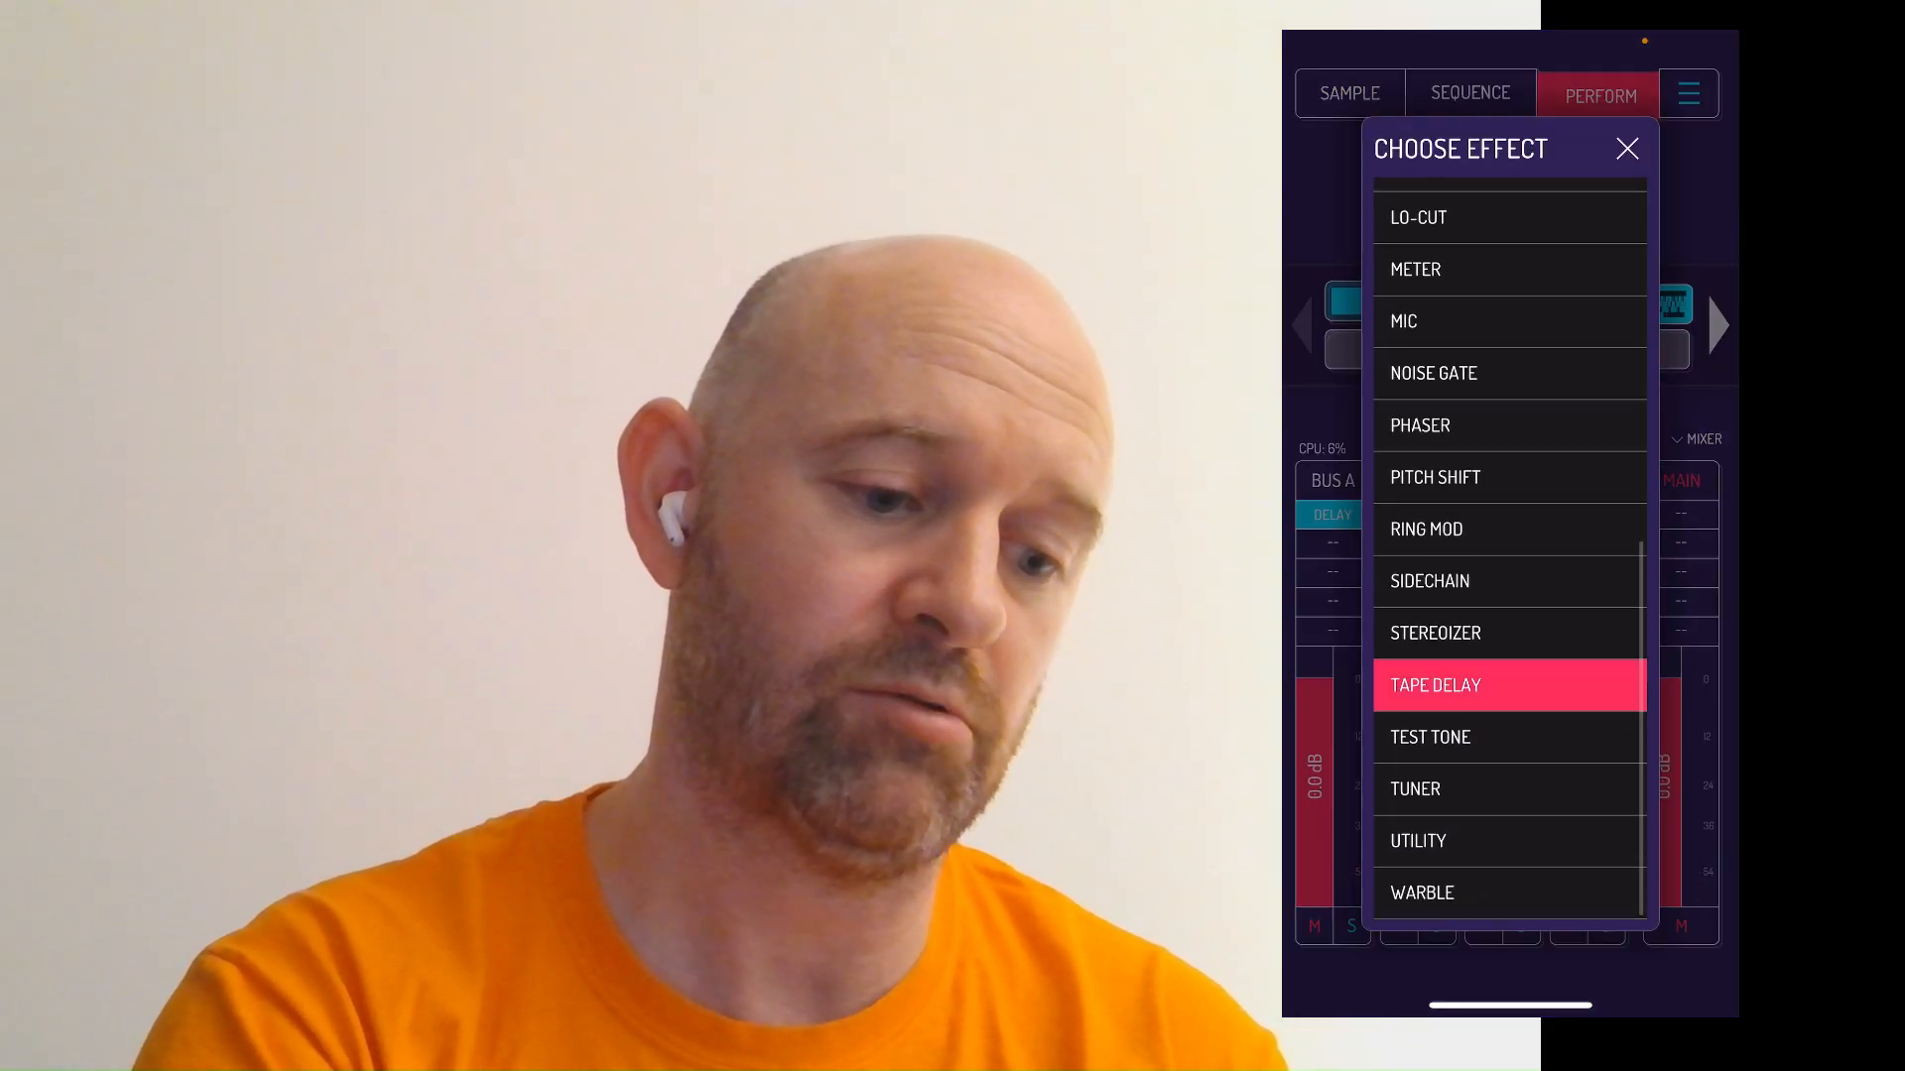